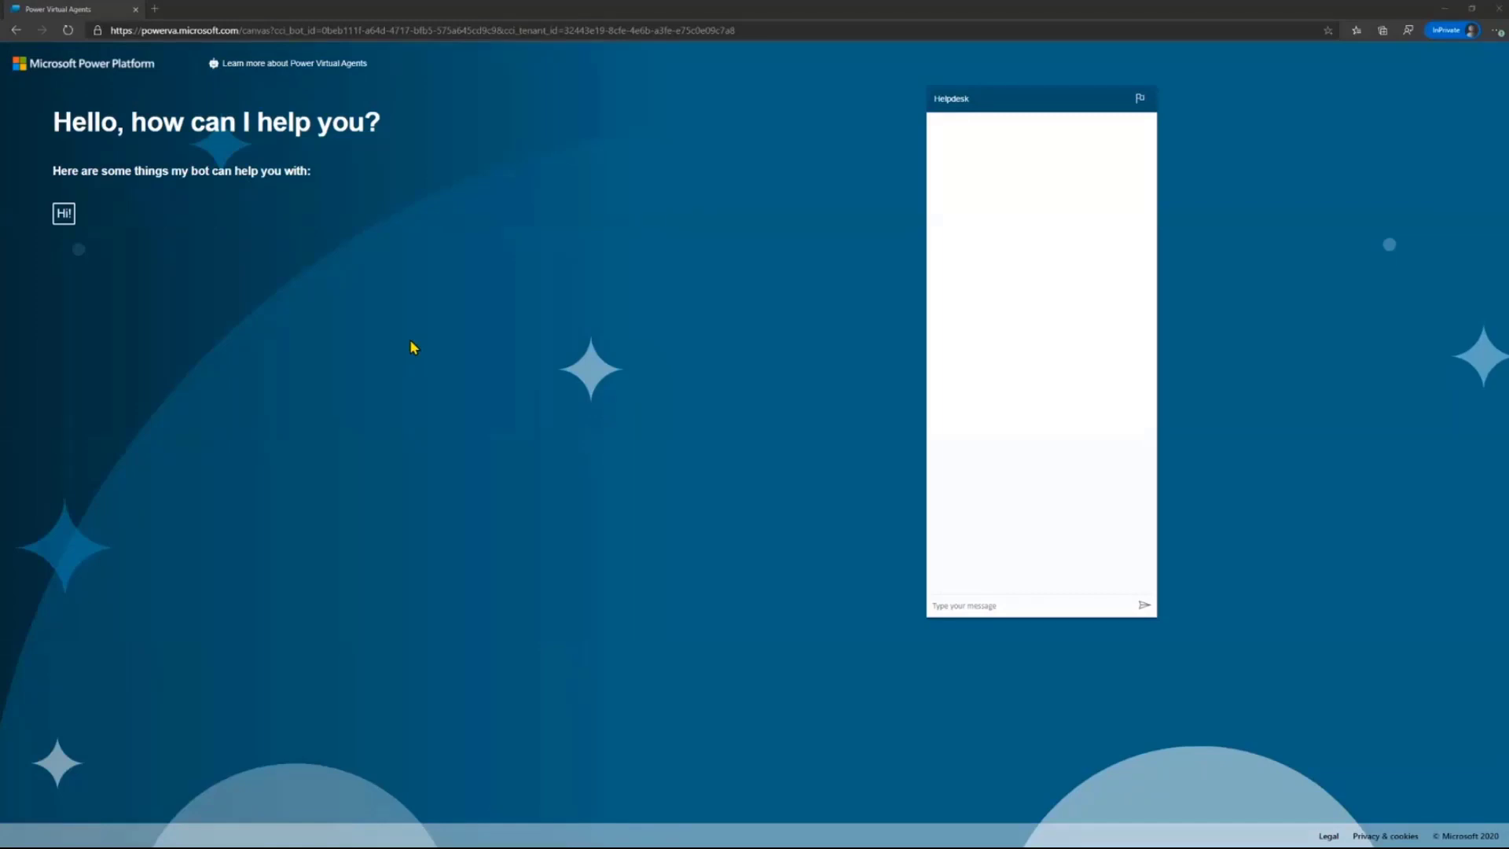
pyautogui.moveTo(408, 399)
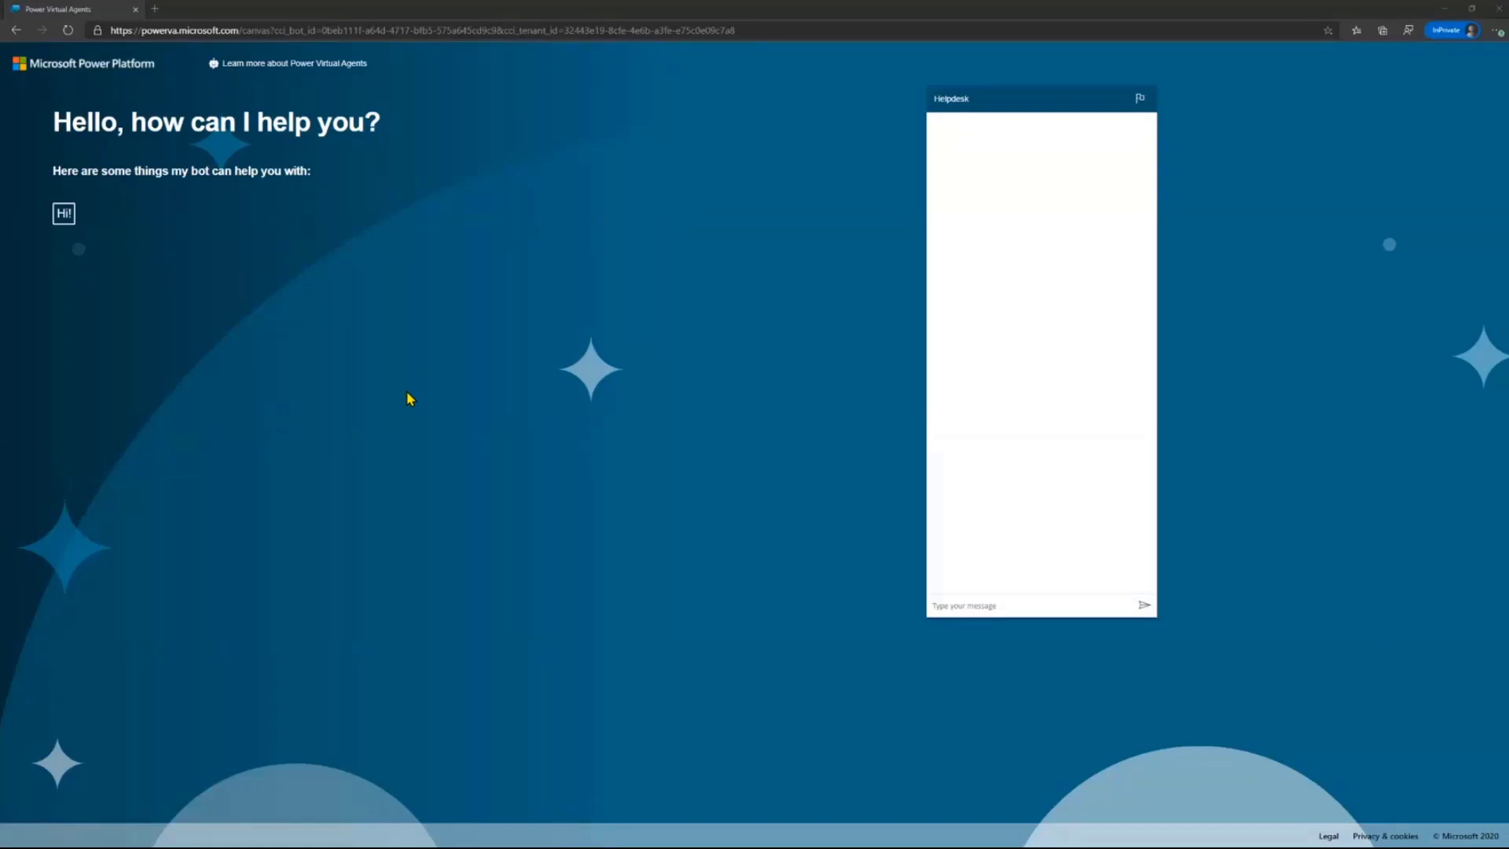
pyautogui.moveTo(1332, 193)
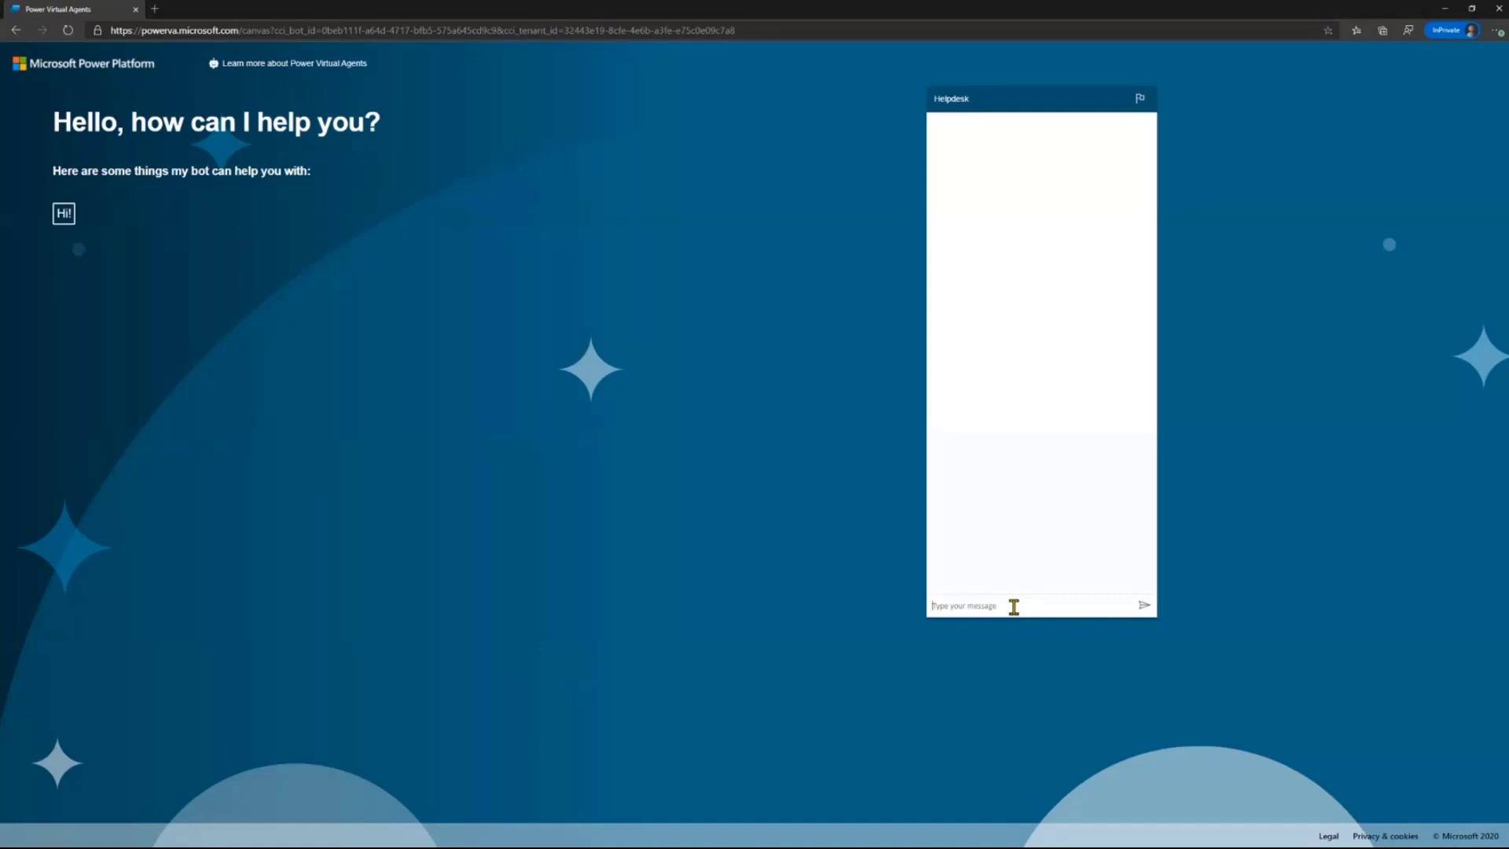
# Ask the Helpdesk bot 'can you show me my data' and start the login it requests.
pyautogui.write('can you s')
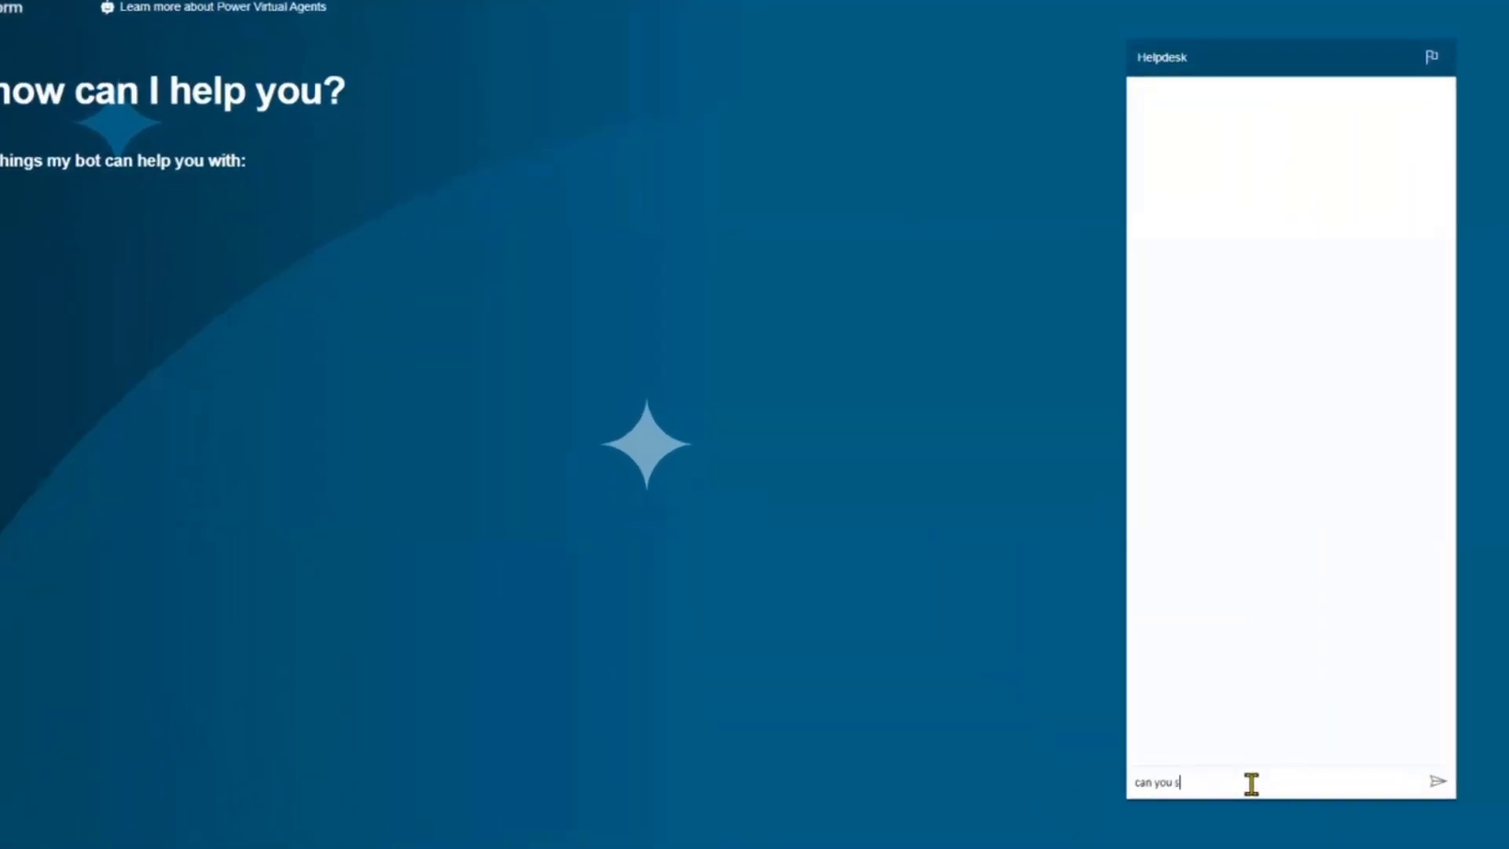
pyautogui.write('how m')
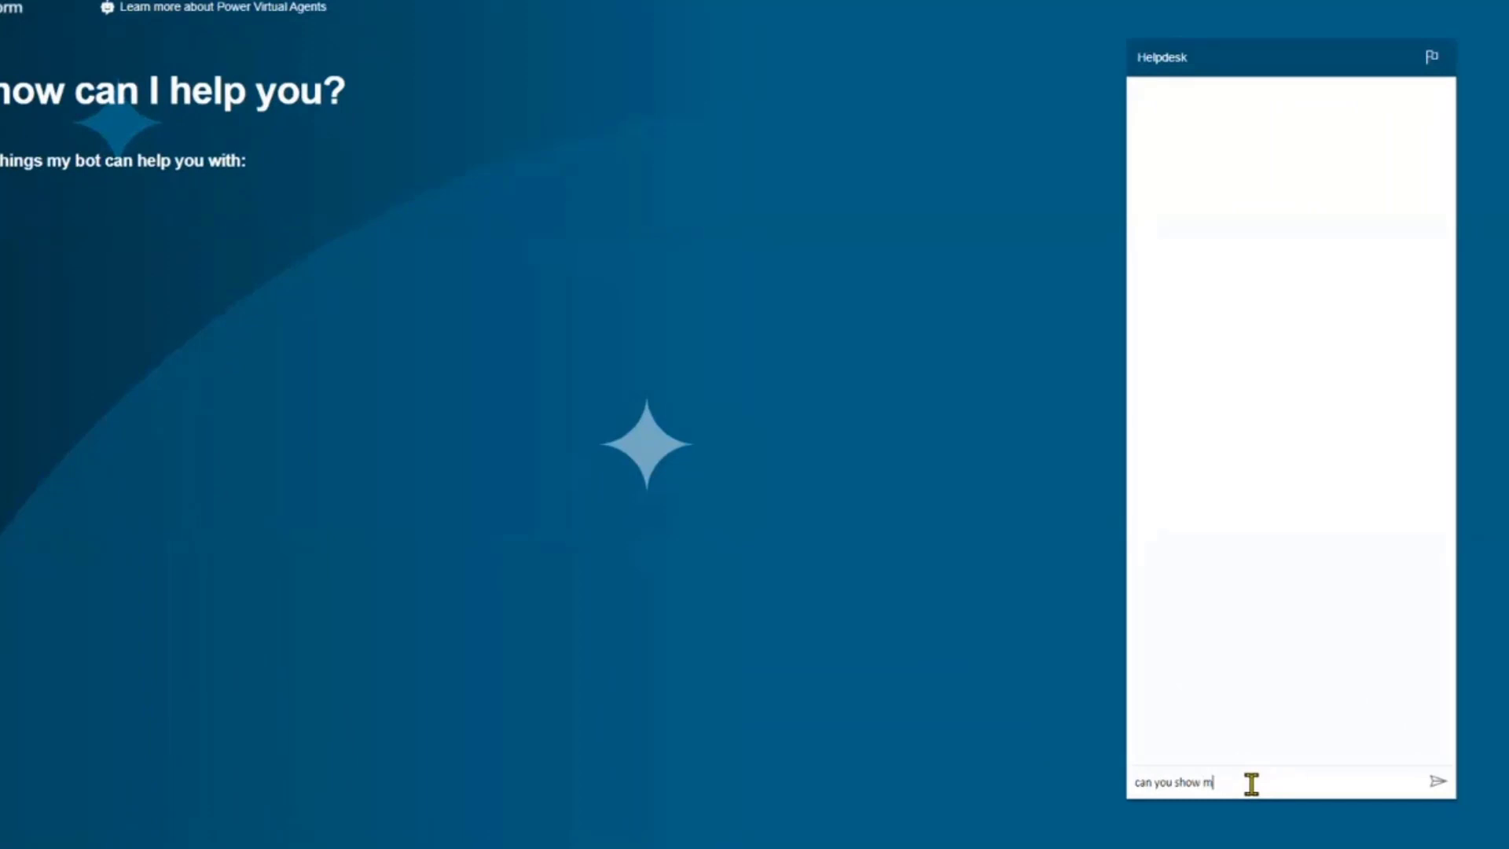
pyautogui.write('e my d')
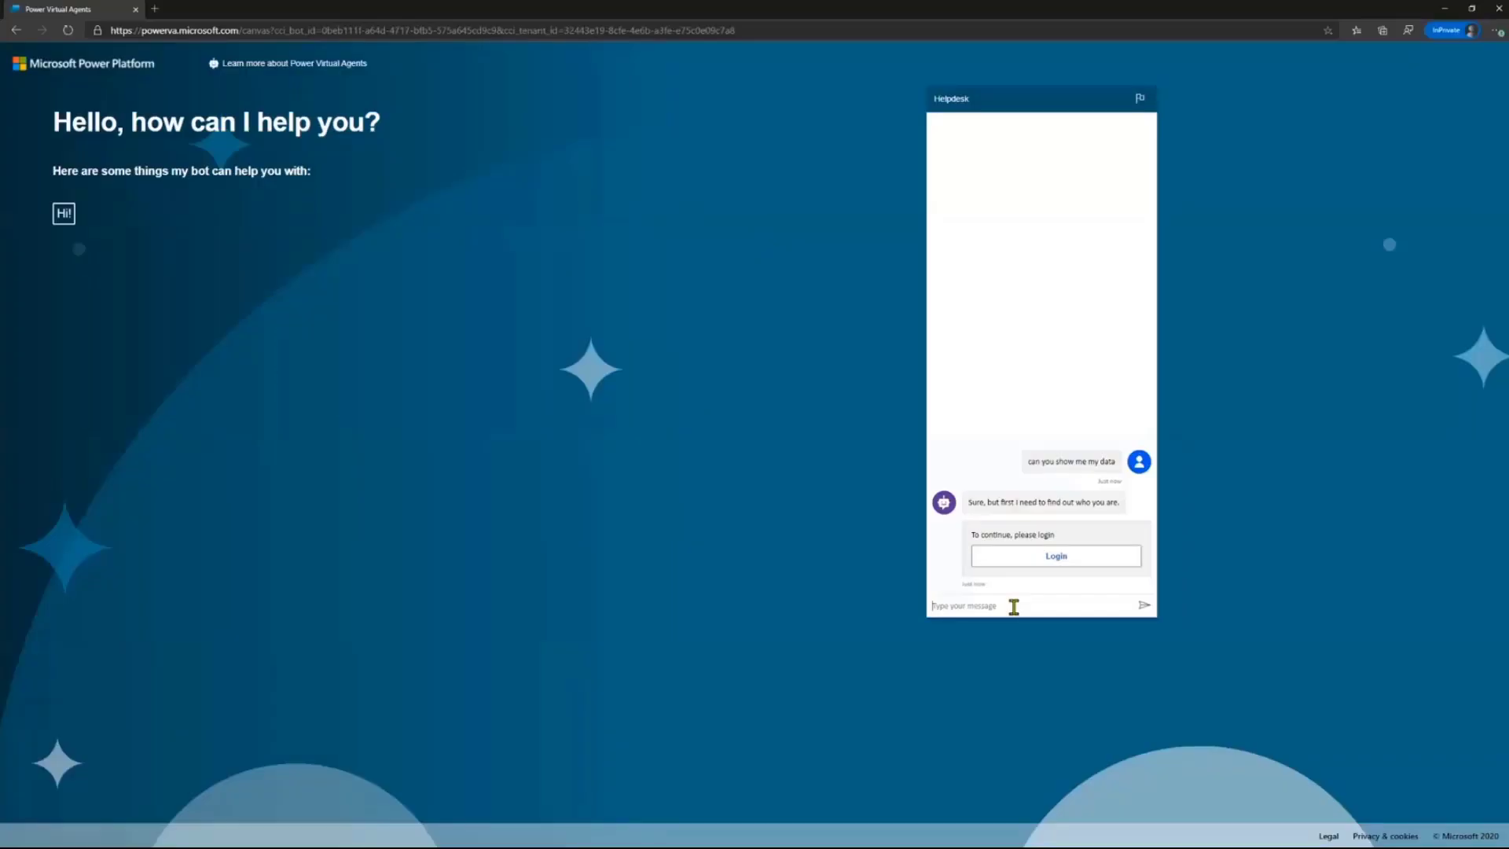
pyautogui.moveTo(1472, 85)
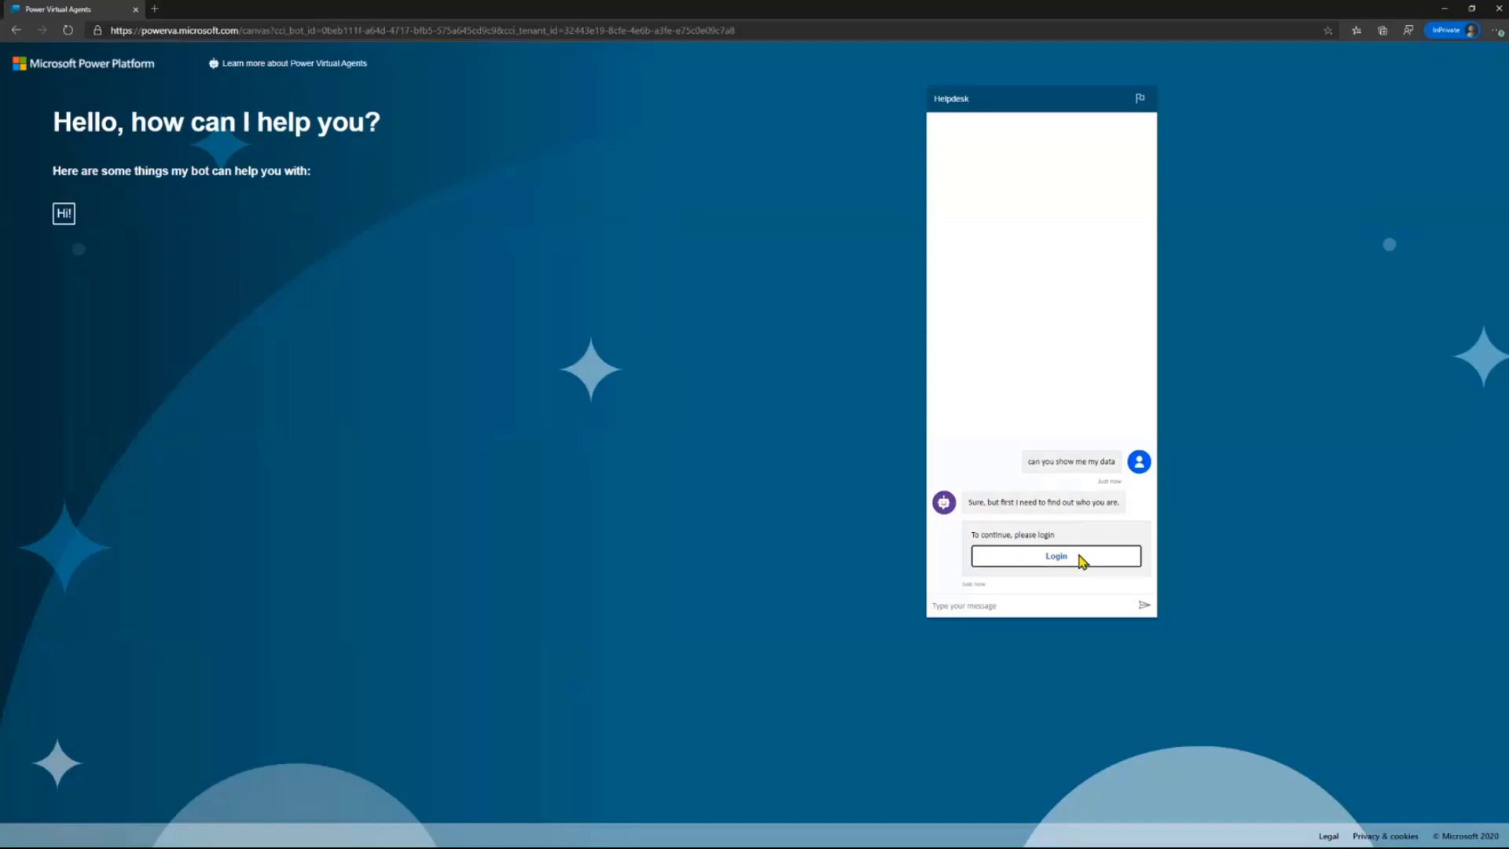
pyautogui.click(1055, 555)
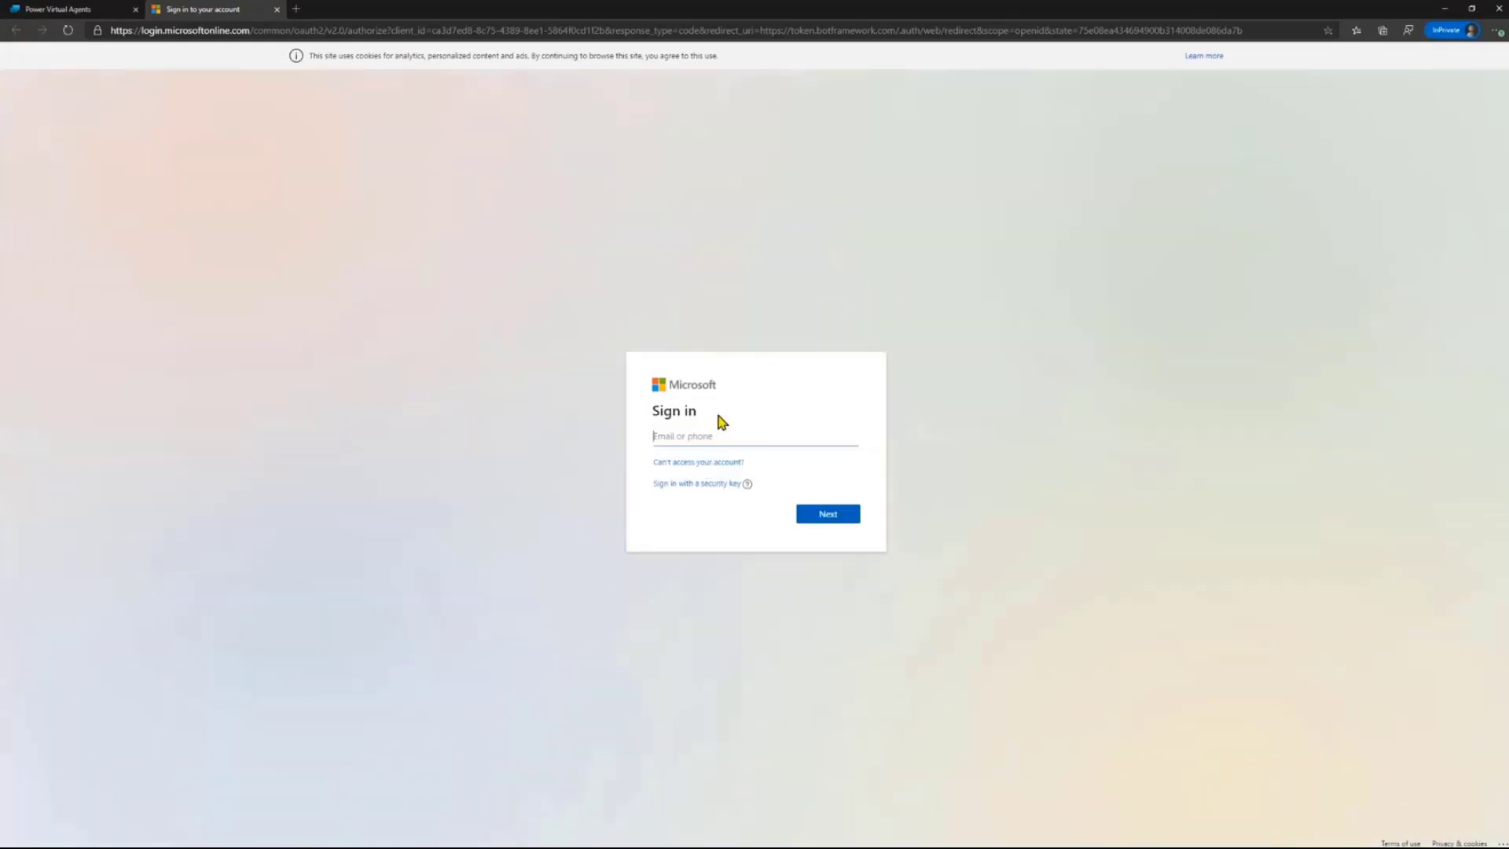
# Sign in with the account email and password, stay signed in, and copy the validation code.
pyautogui.click(755, 436)
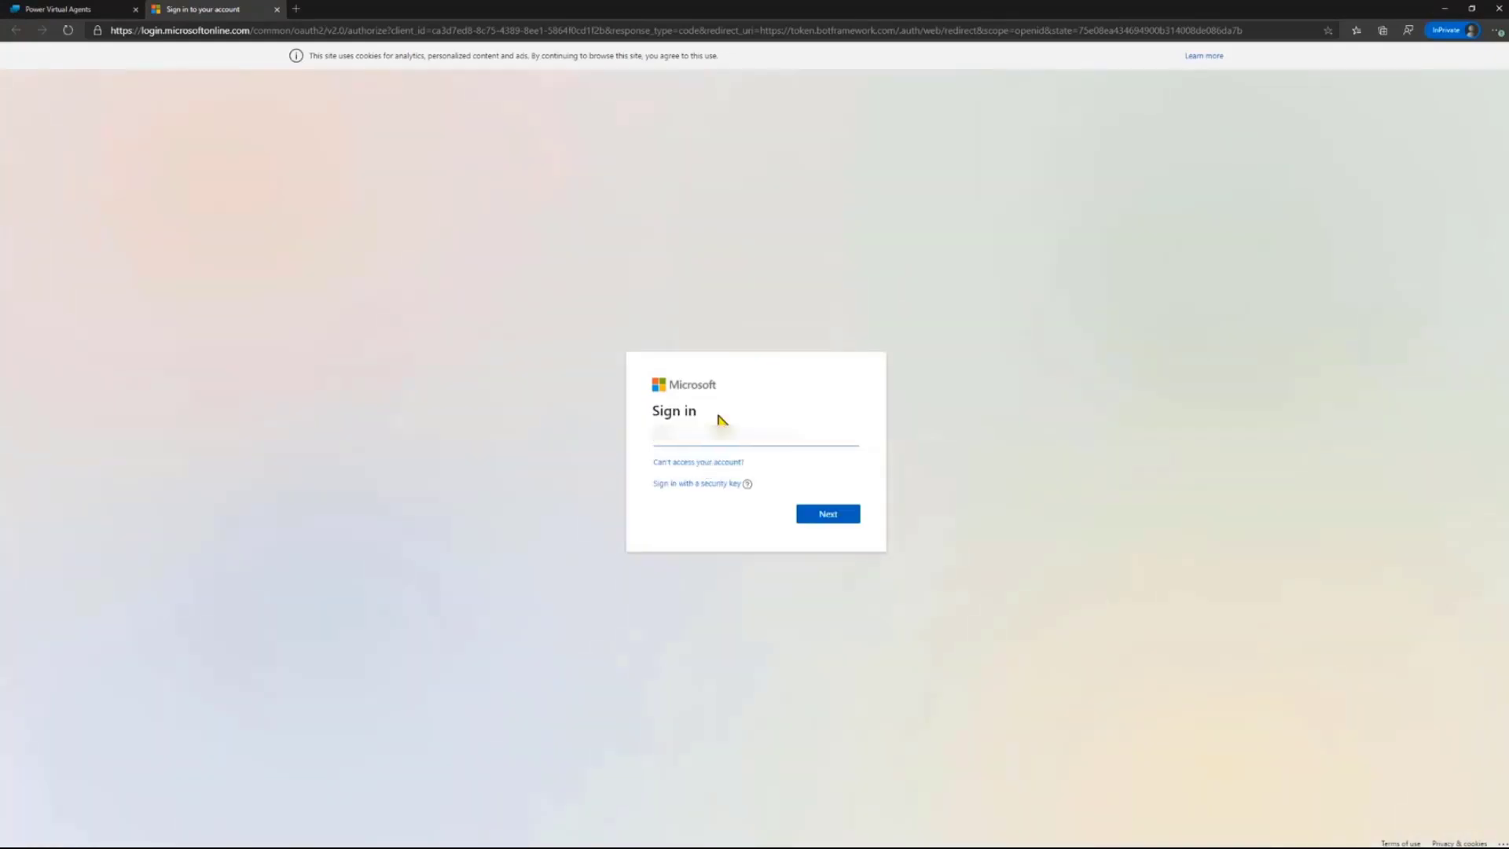
pyautogui.click(826, 513)
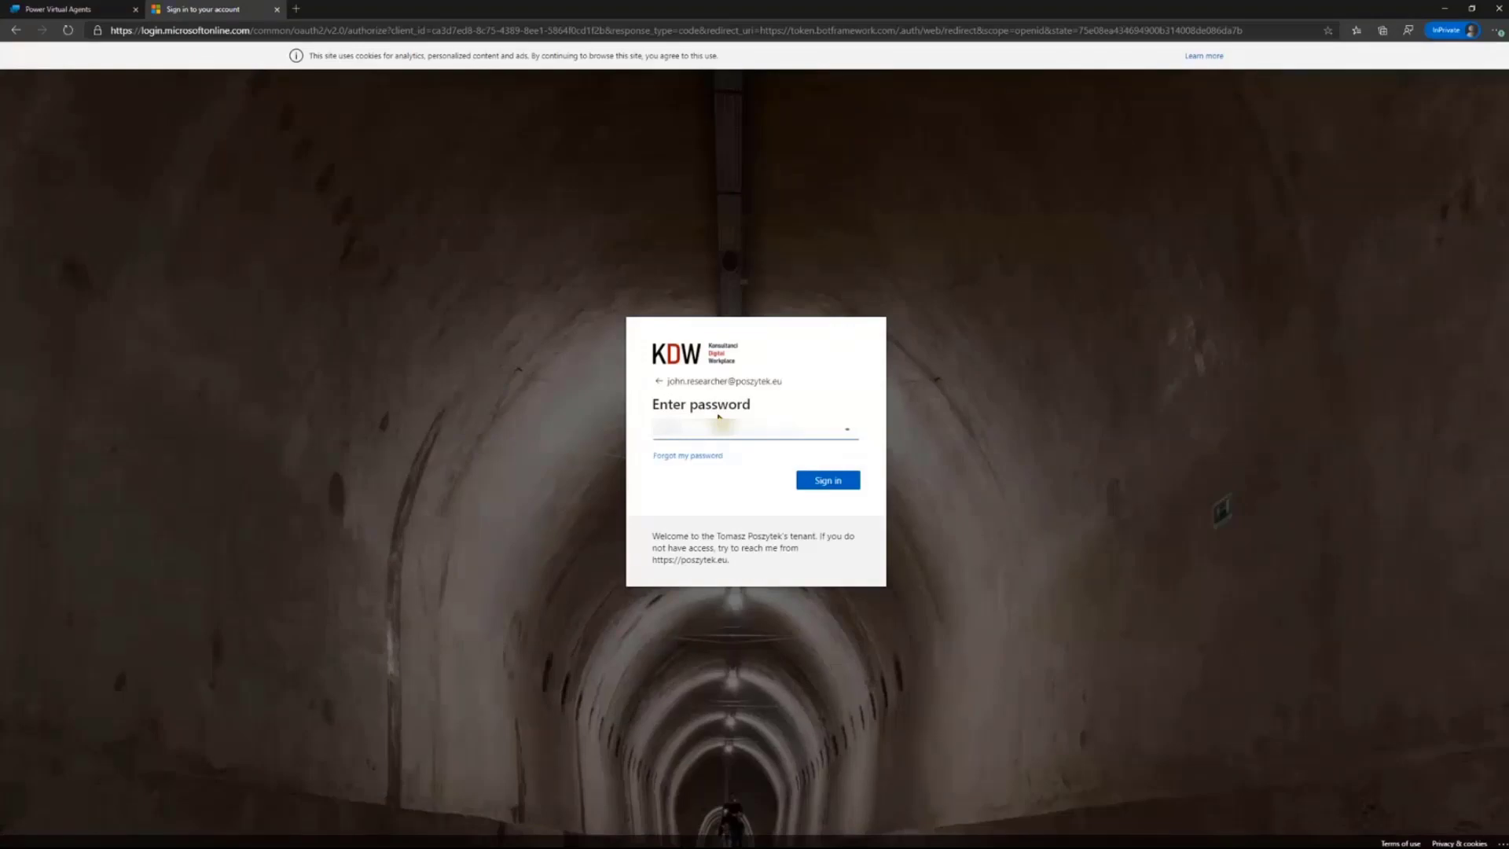
pyautogui.click(827, 480)
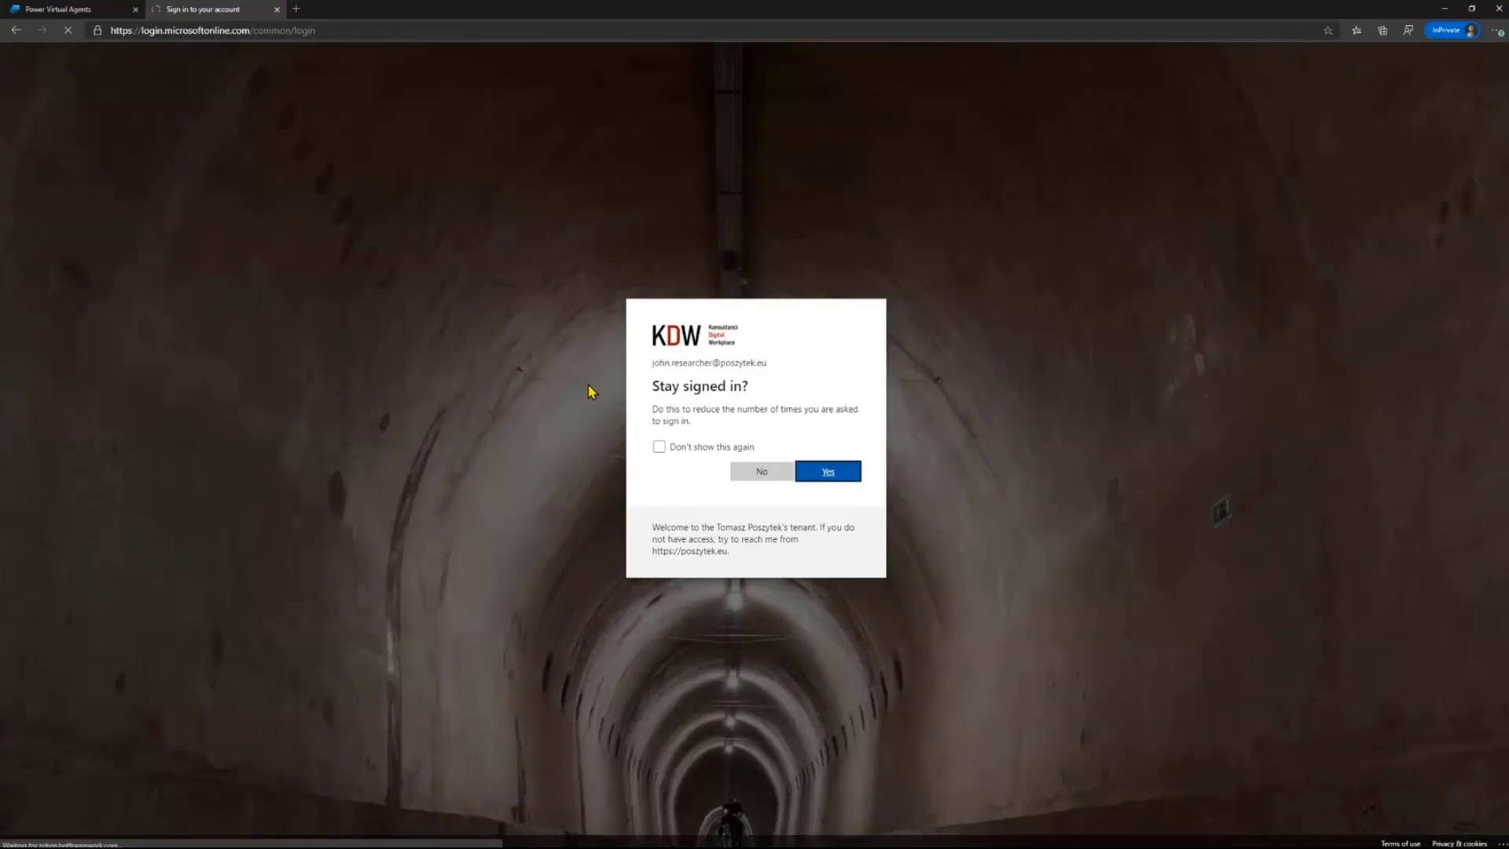
pyautogui.click(827, 471)
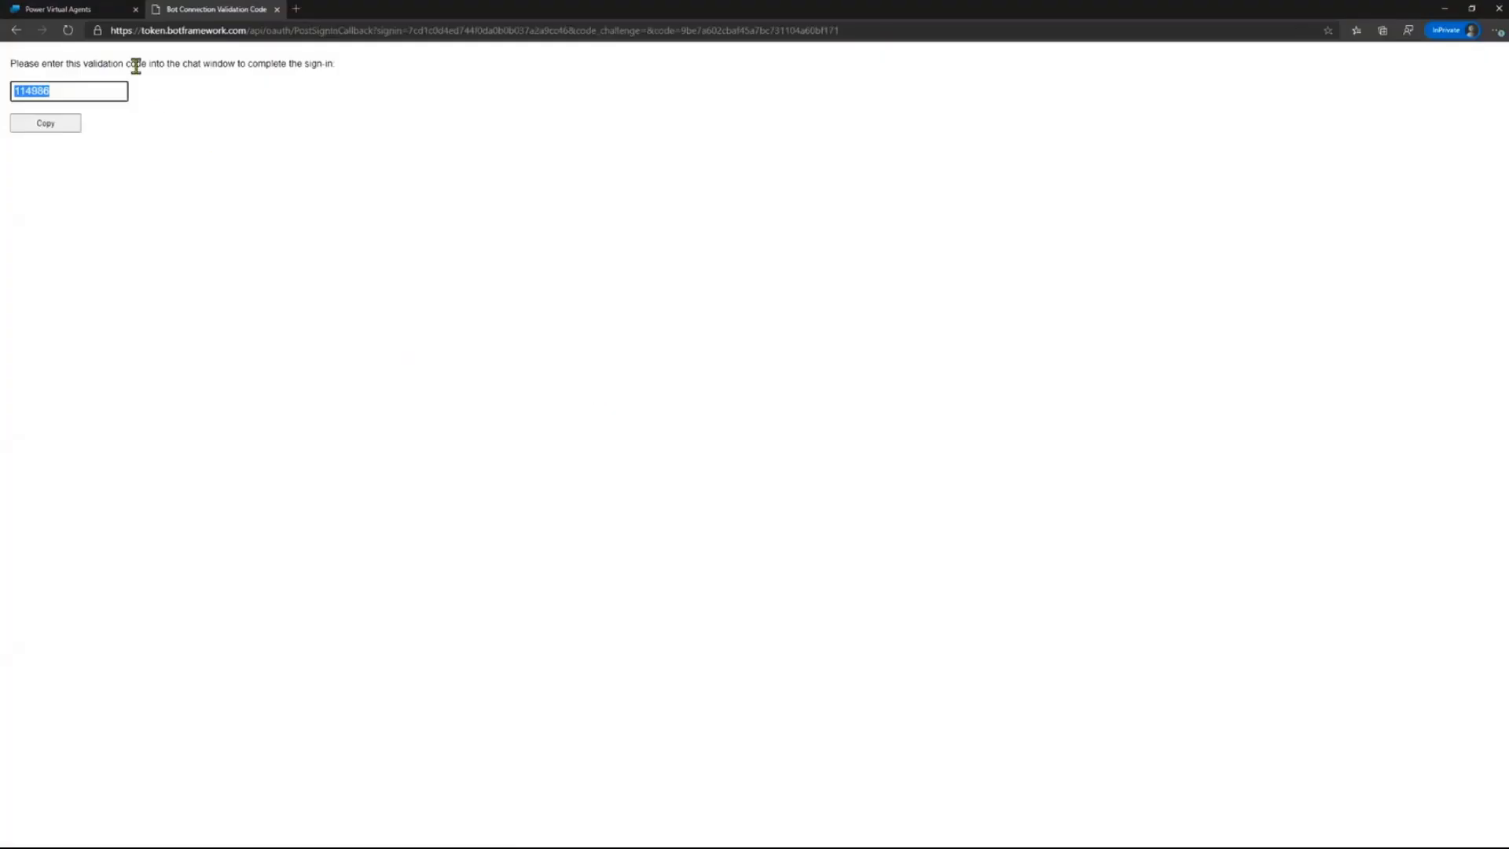
pyautogui.click(44, 123)
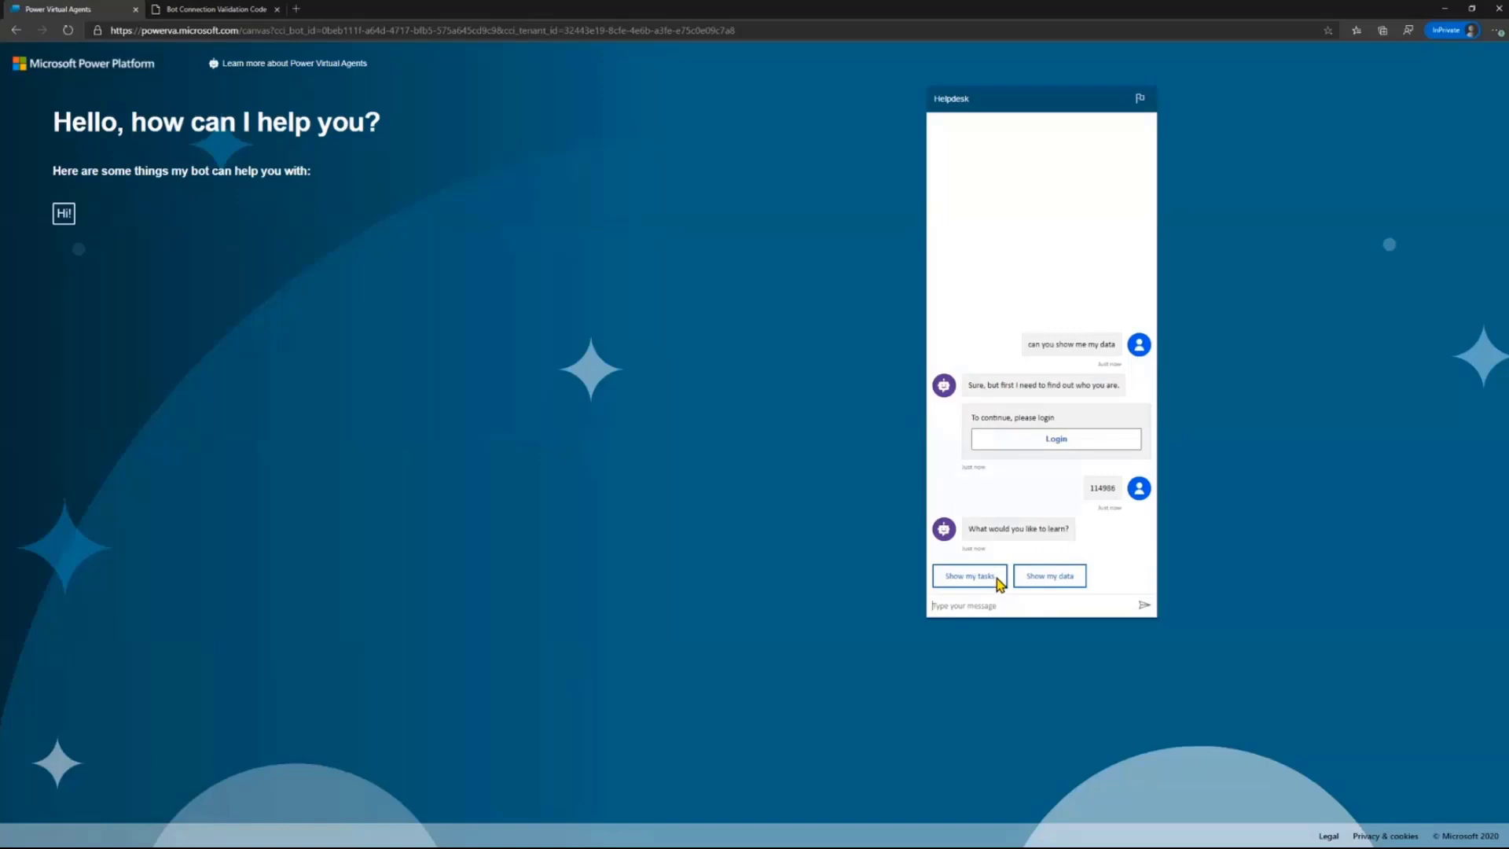
pyautogui.moveTo(1058, 552)
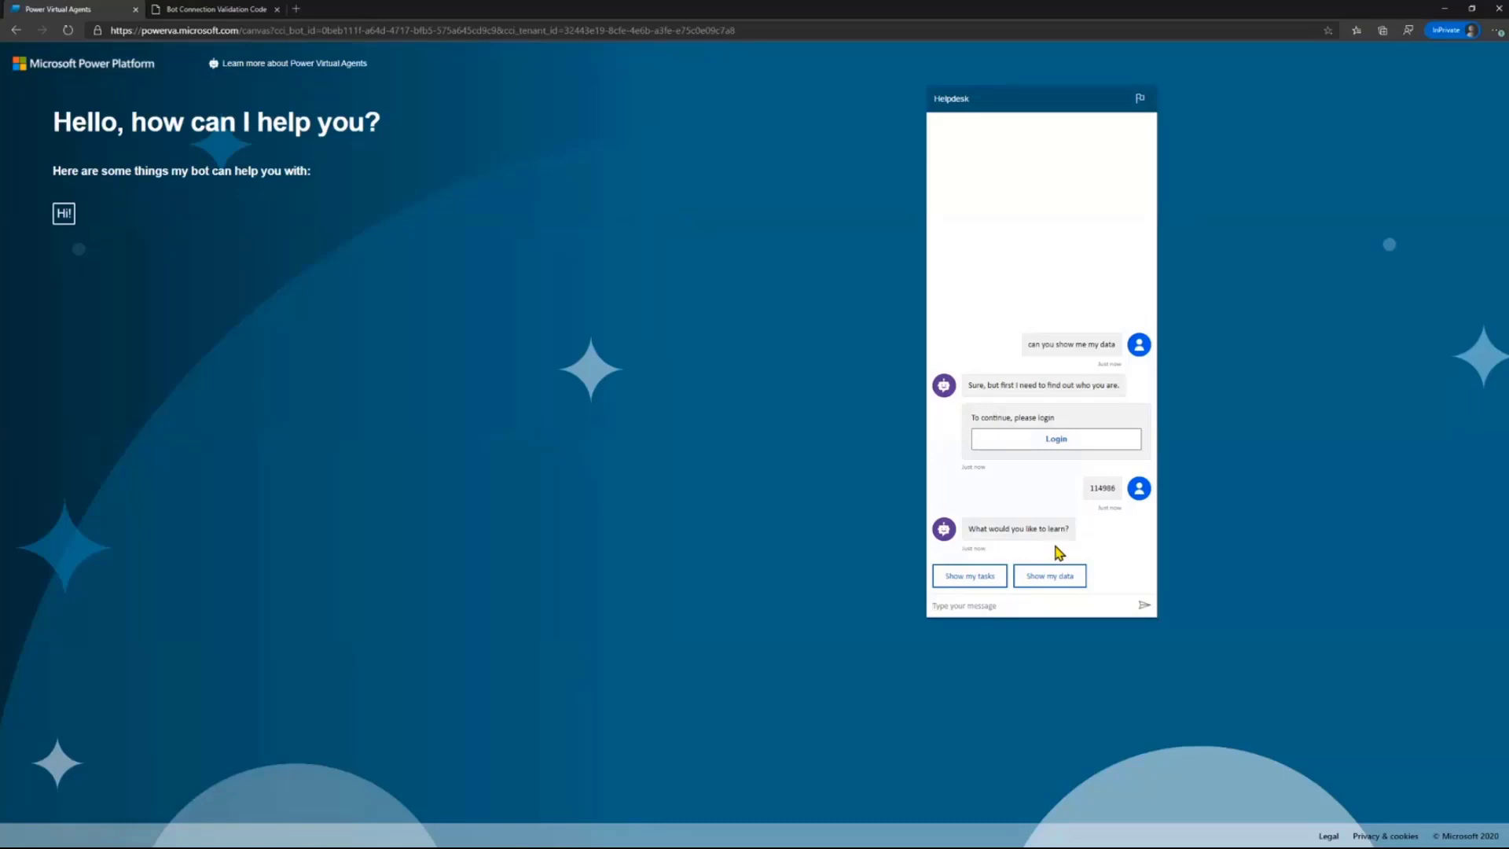
pyautogui.moveTo(969, 575)
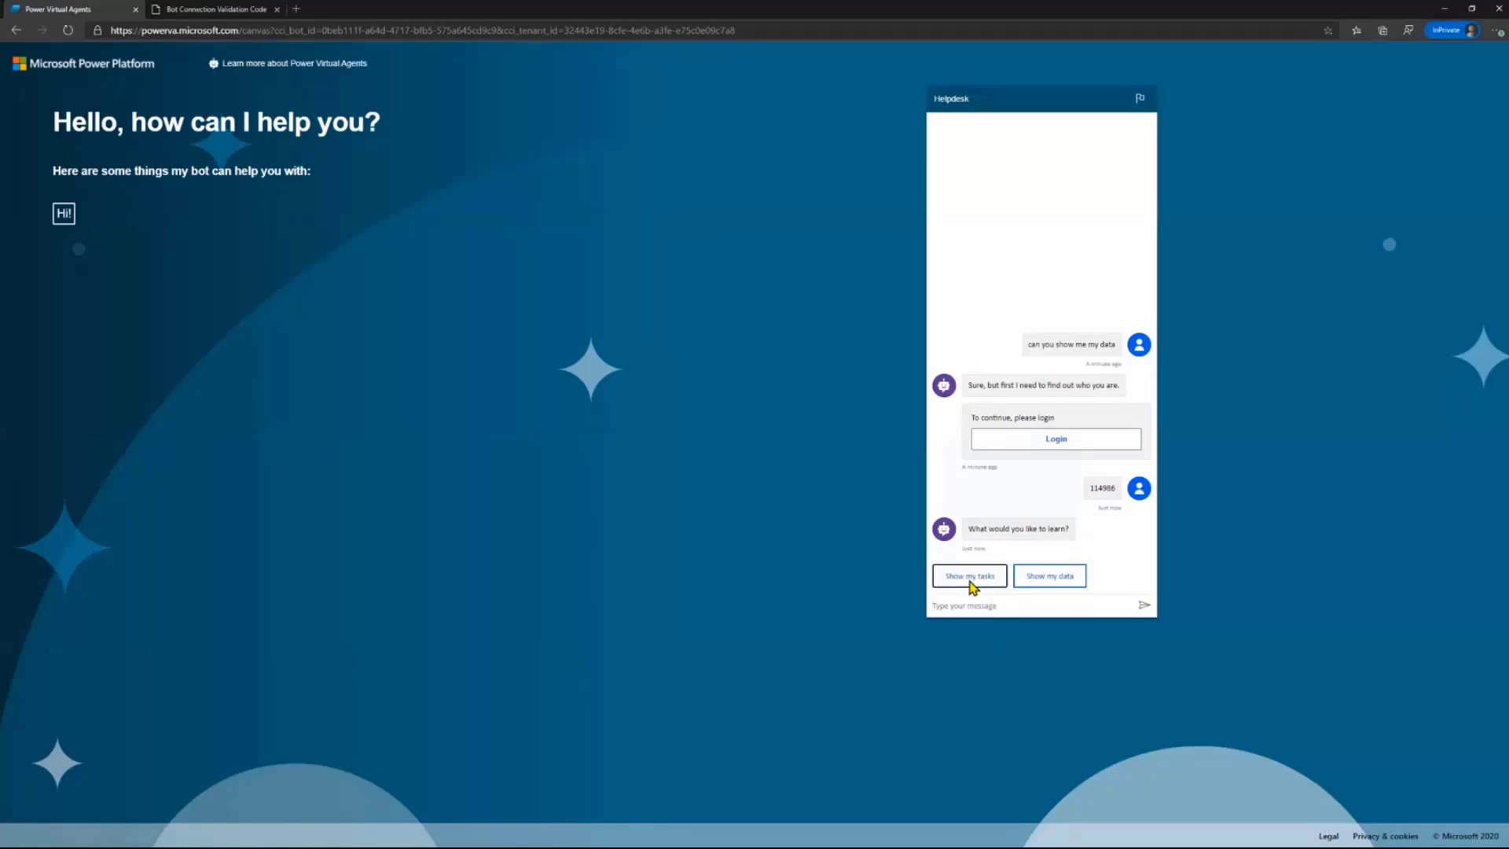
# Request the open tasks, then ask 'show my data' to get the profile data.
pyautogui.click(968, 576)
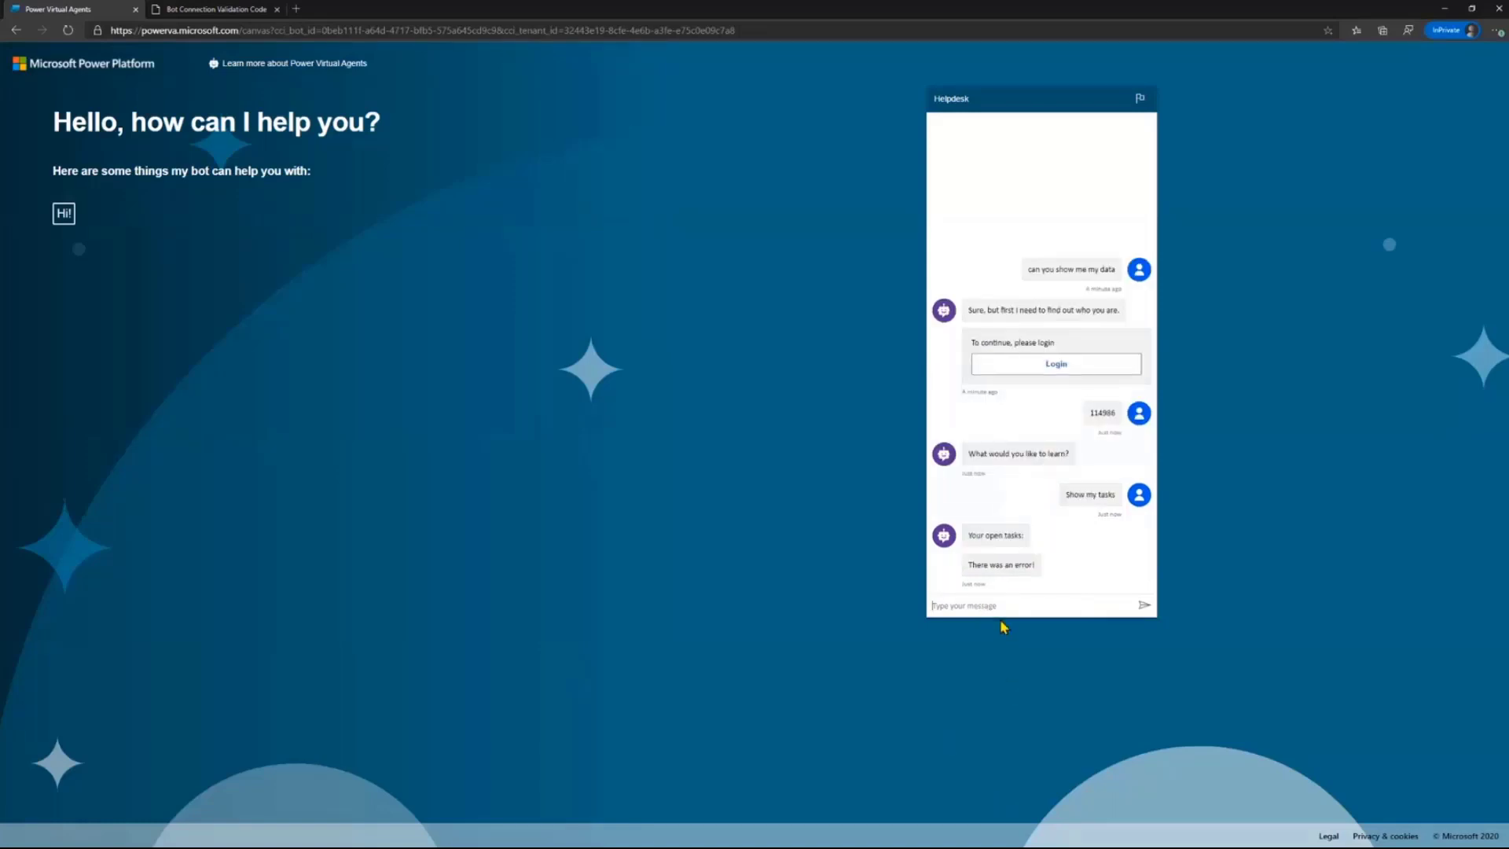
pyautogui.write('show')
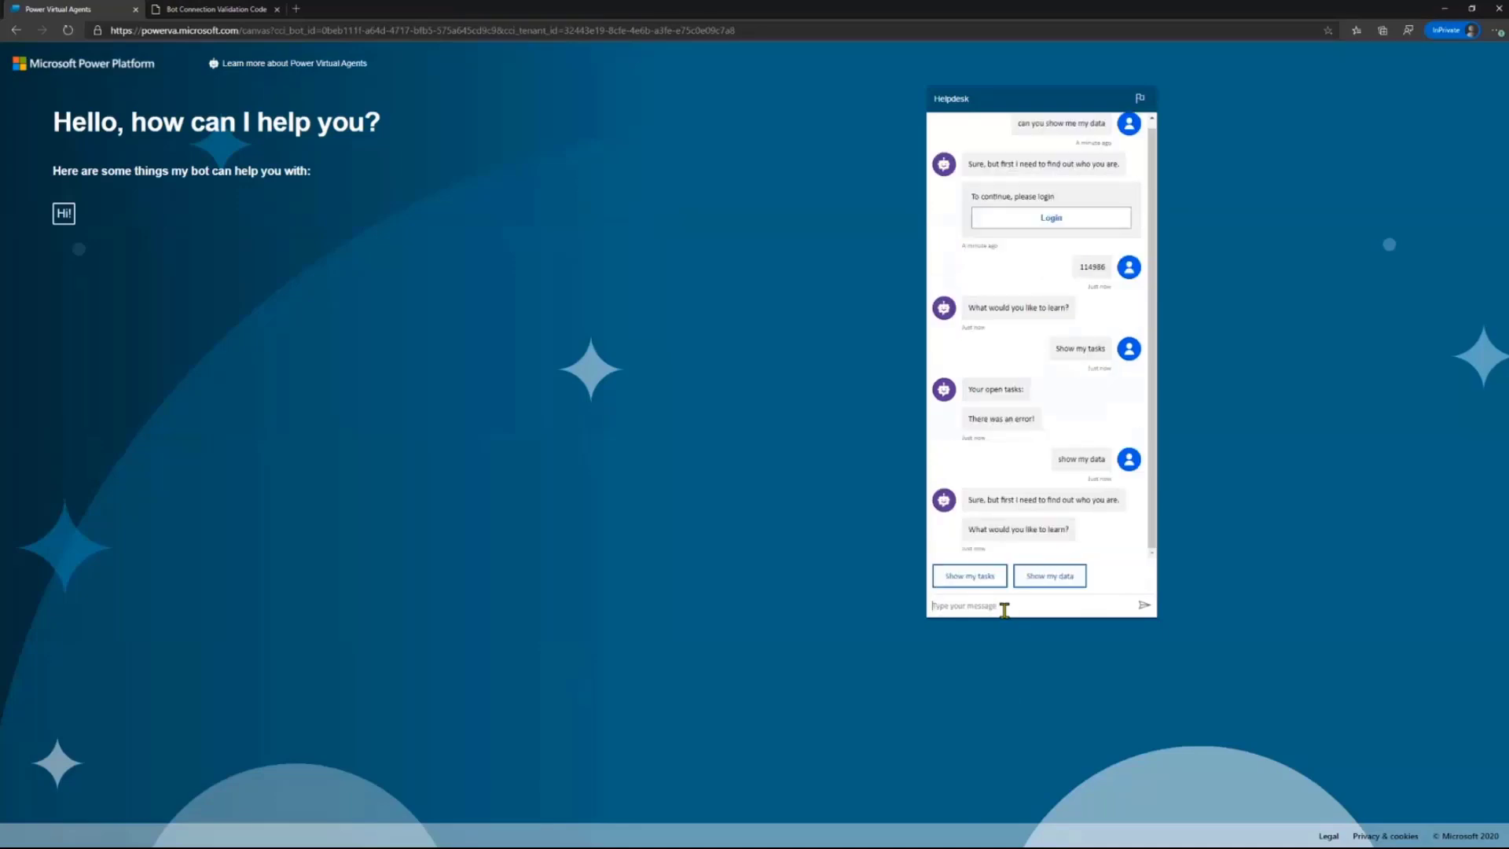
pyautogui.click(1048, 575)
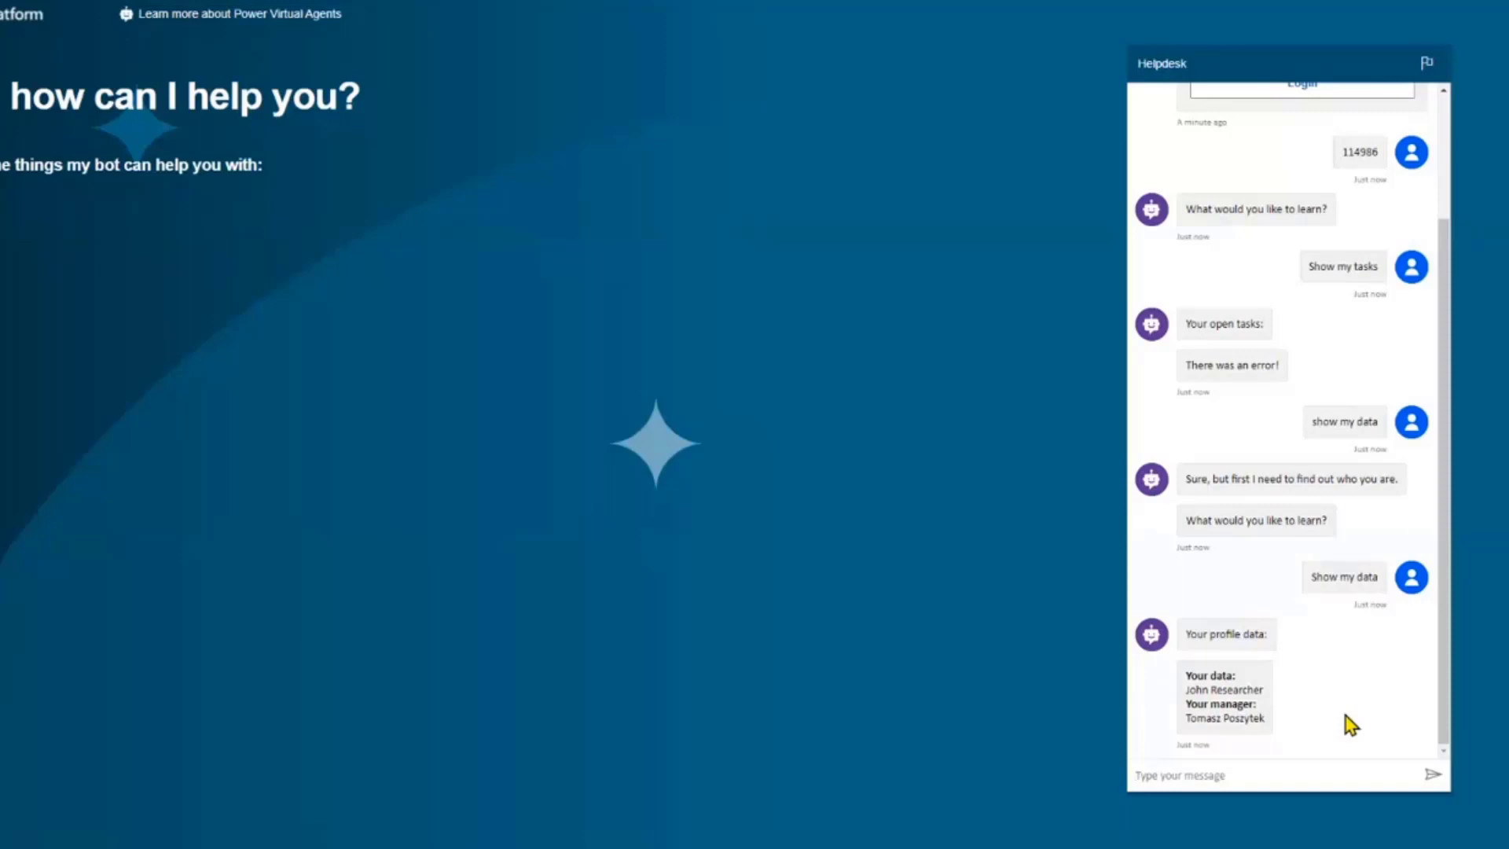
pyautogui.moveTo(1286, 681)
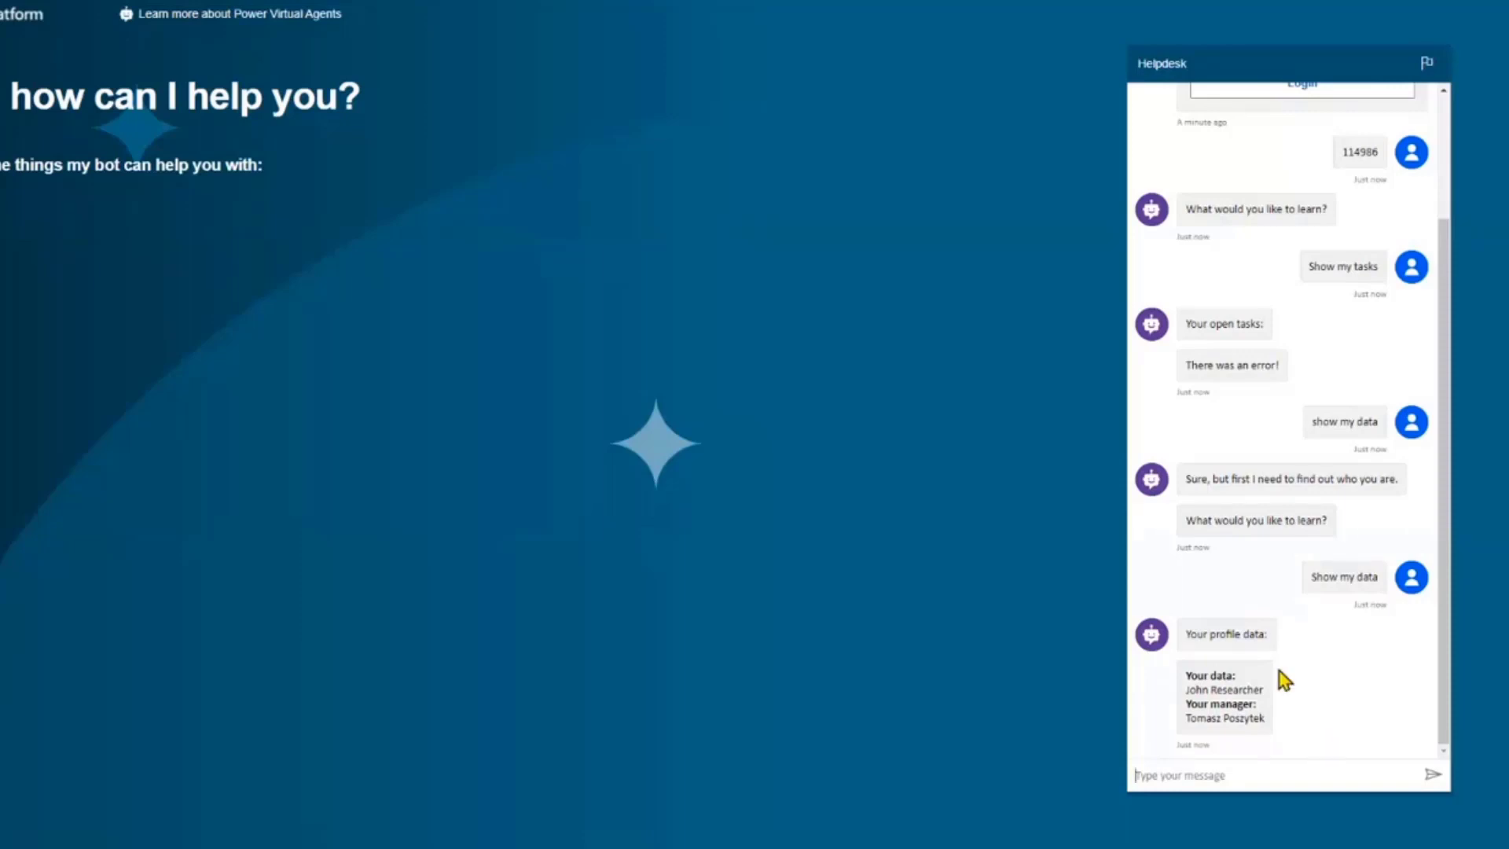
pyautogui.moveTo(1188, 703)
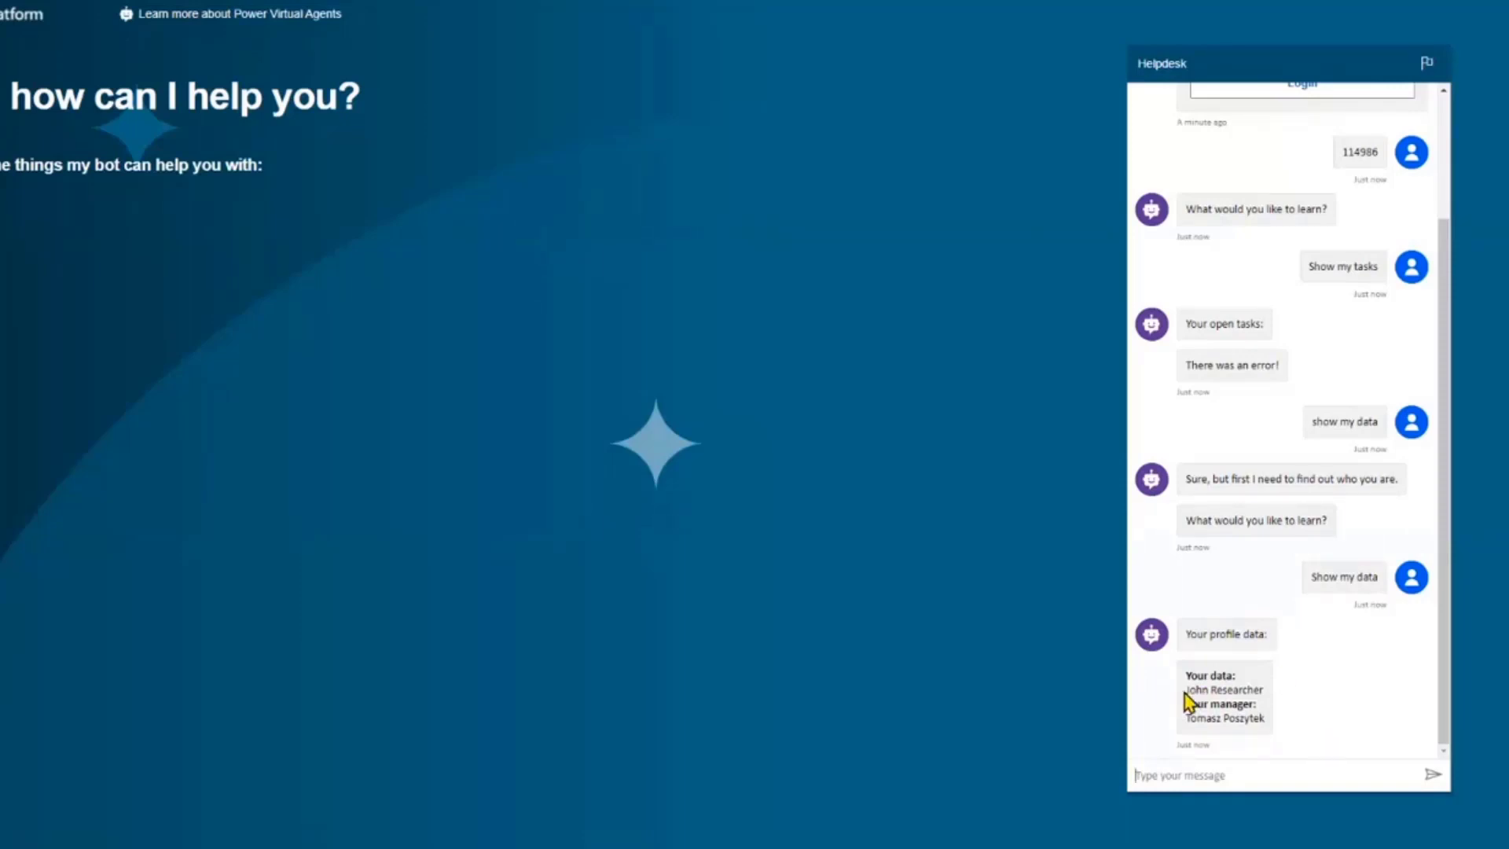
pyautogui.moveTo(1260, 702)
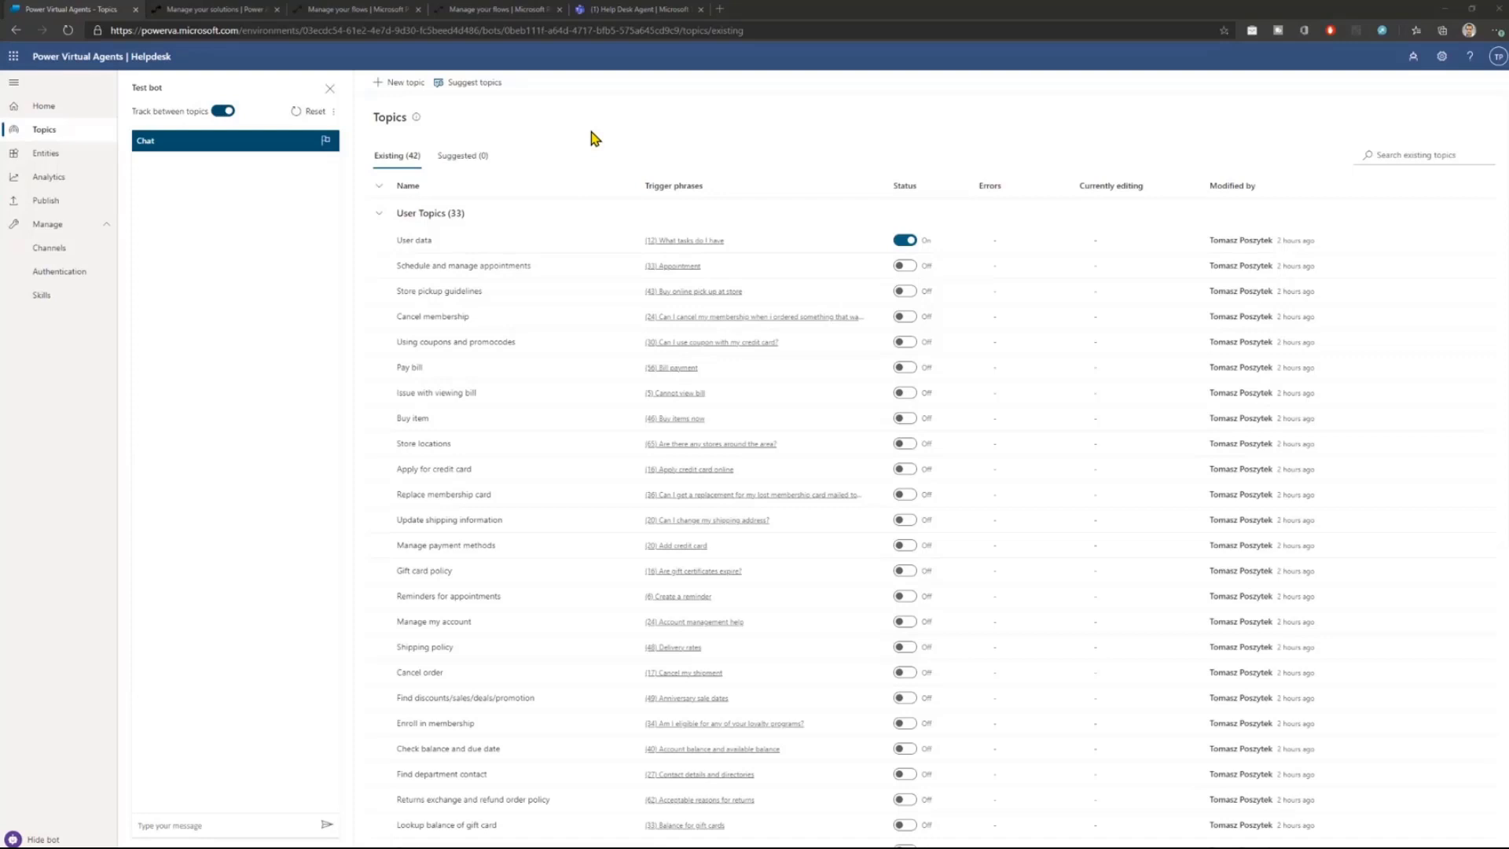
pyautogui.moveTo(77, 287)
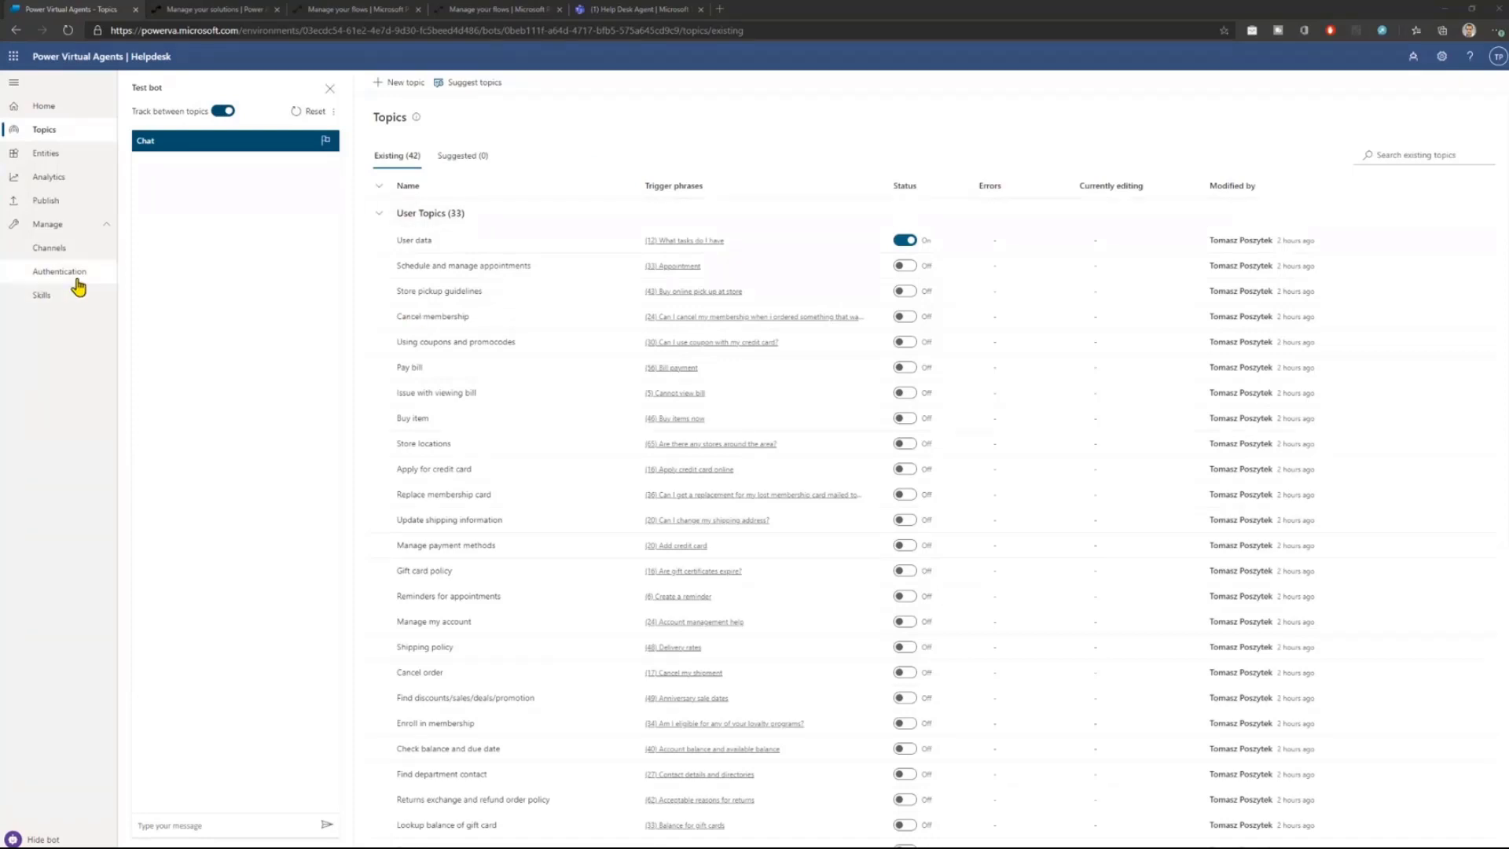
pyautogui.moveTo(59, 270)
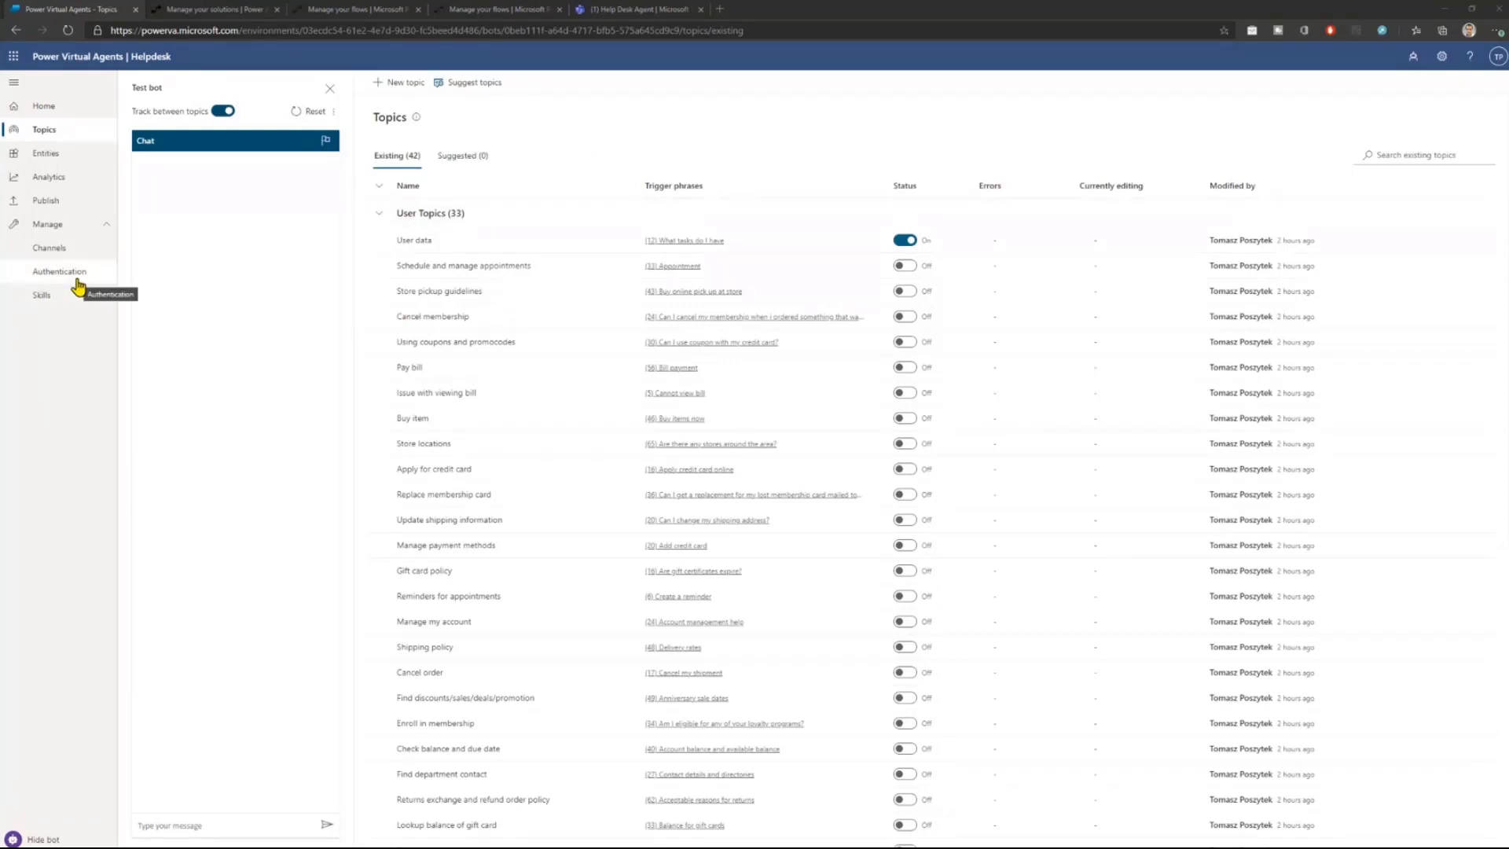
pyautogui.moveTo(62, 271)
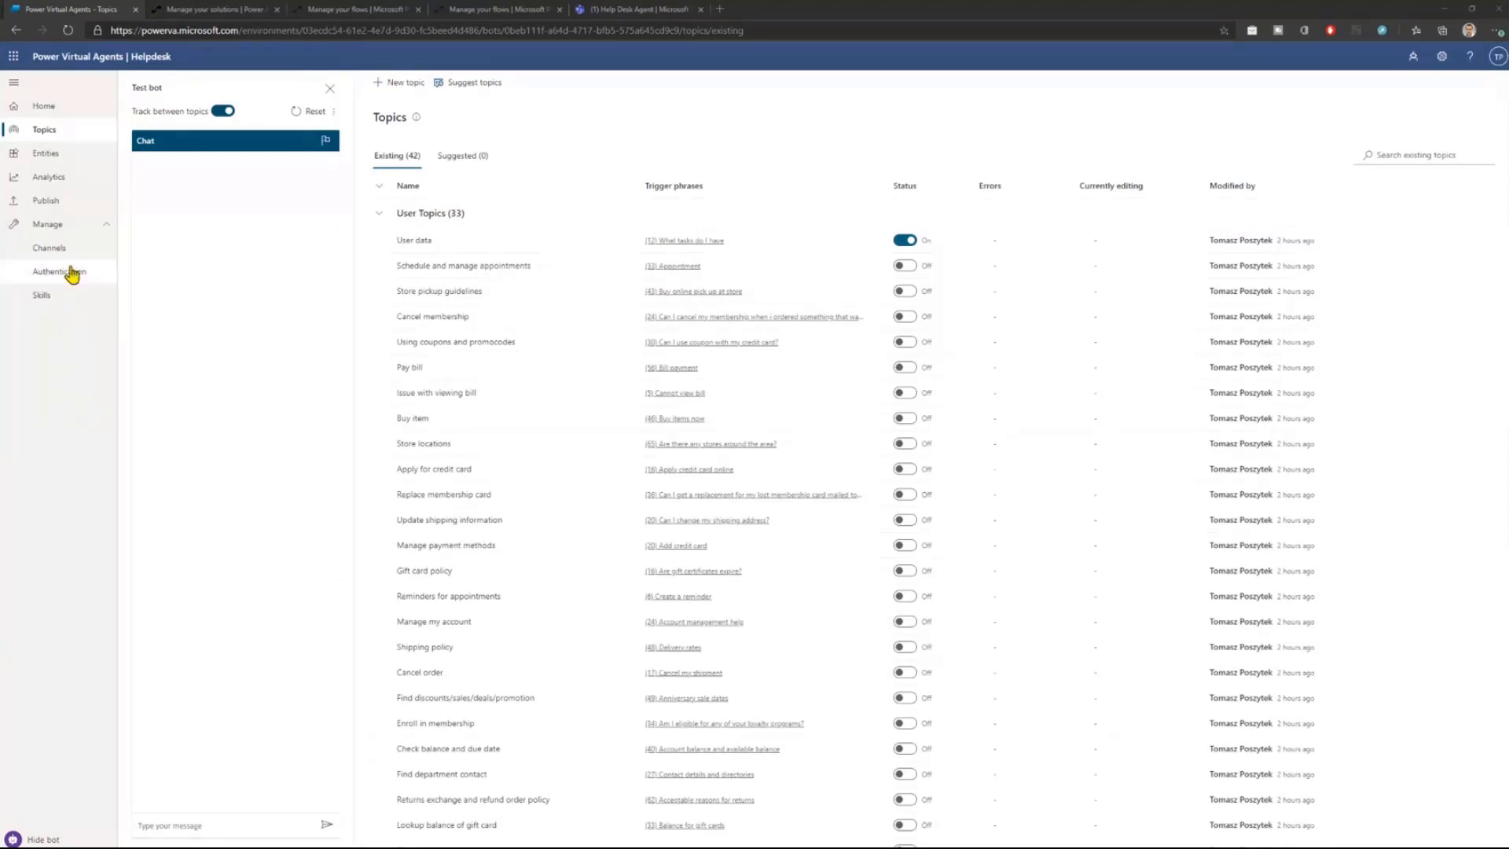
pyautogui.moveTo(60, 283)
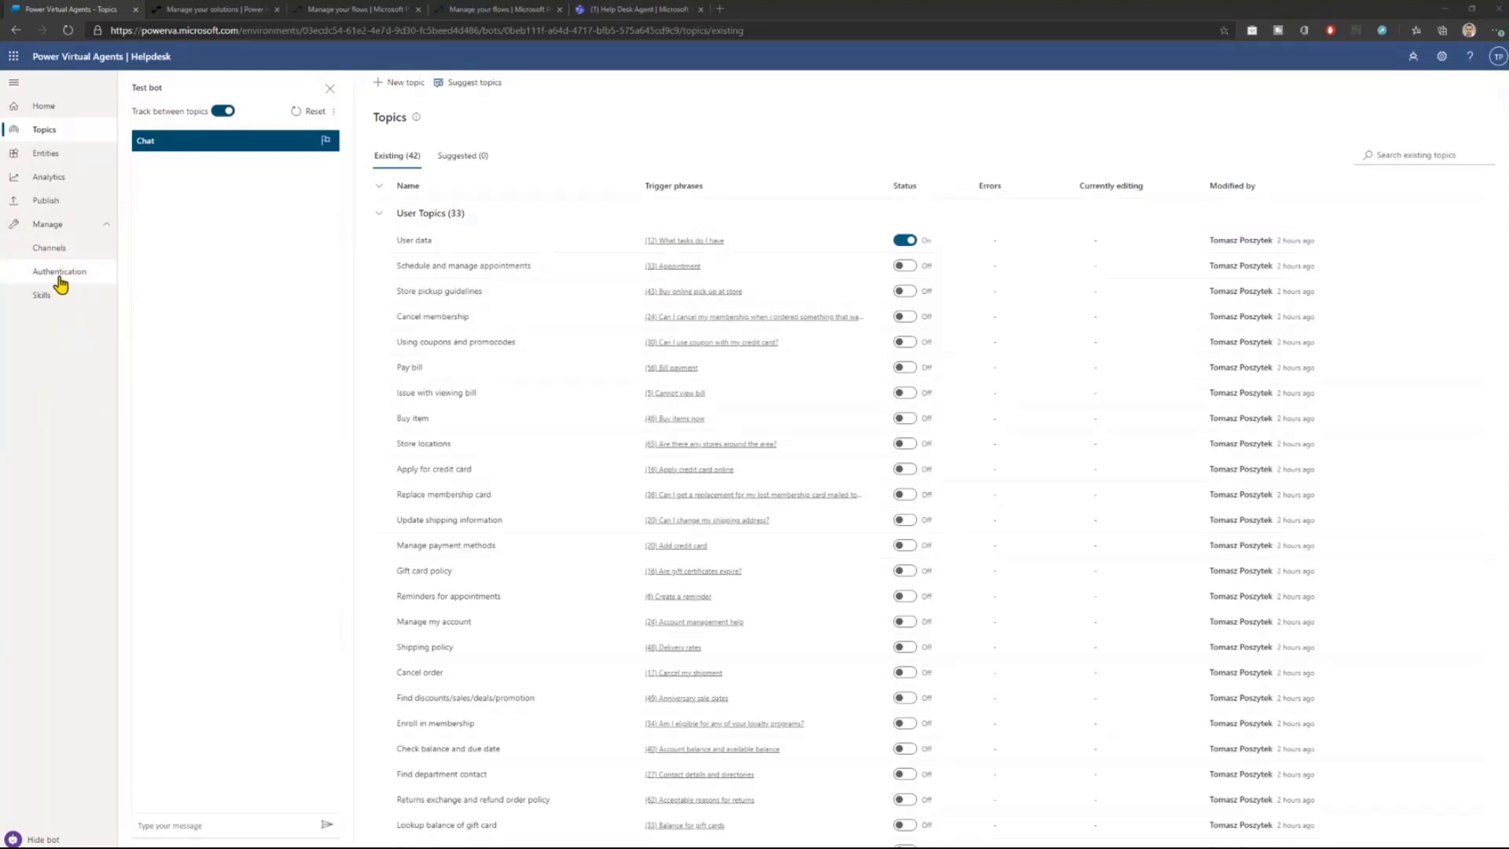
# Show the Helpdesk bot's Authentication settings from the Manage navigation.
pyautogui.click(59, 271)
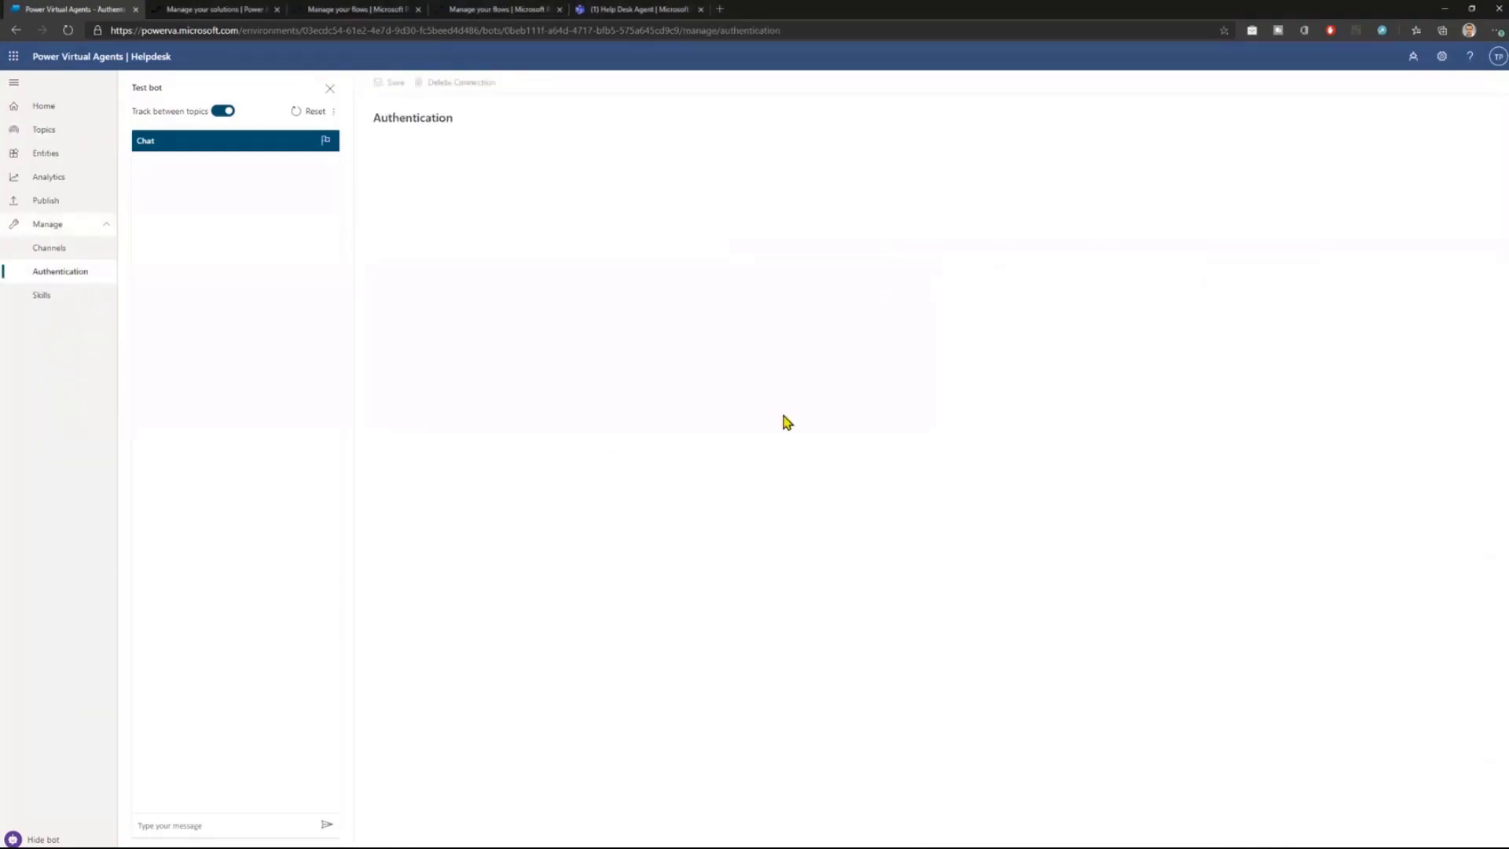
pyautogui.moveTo(403, 419)
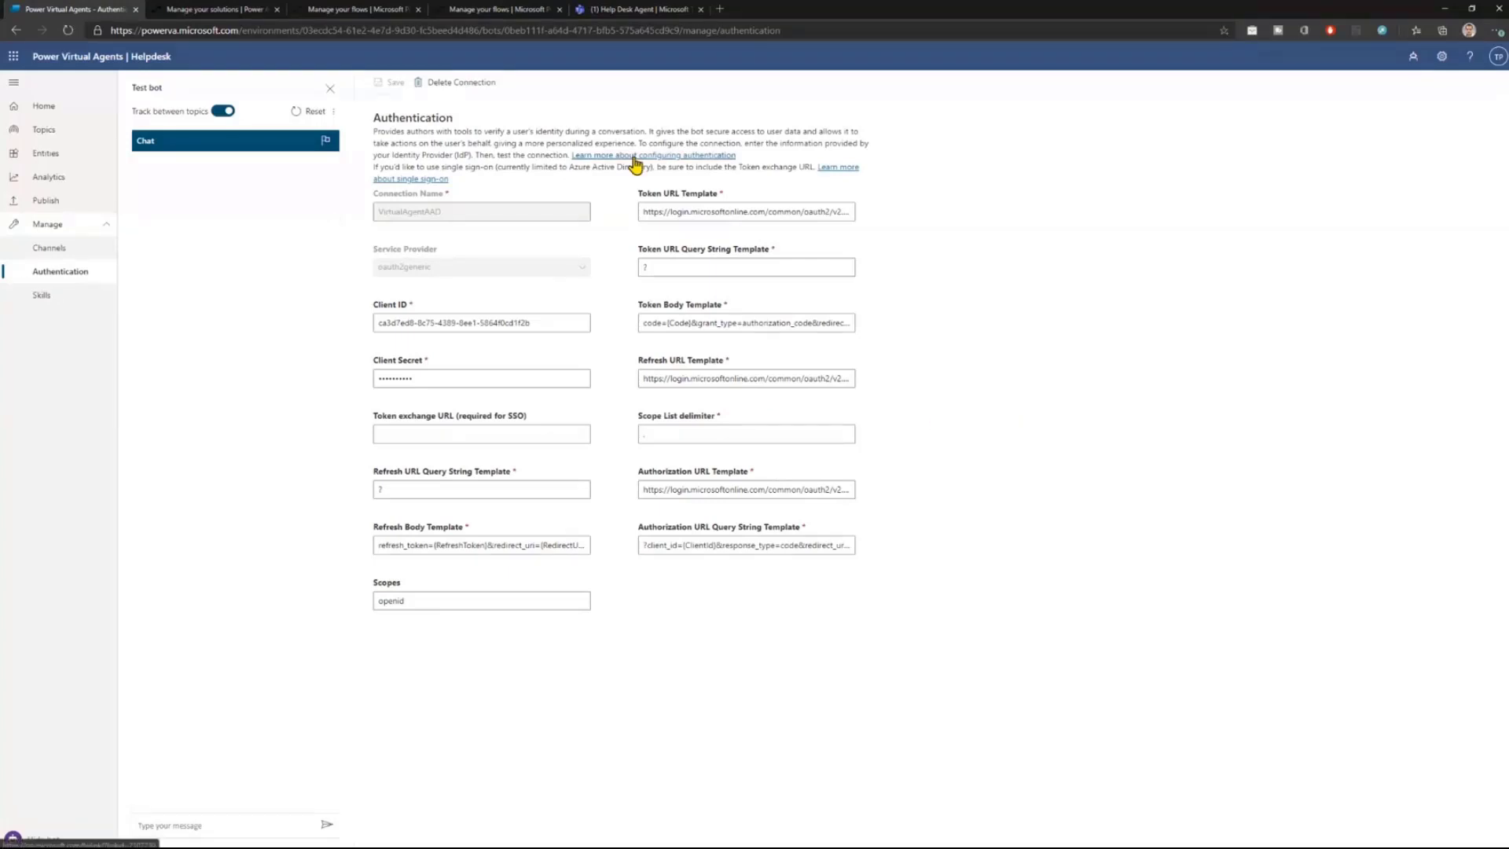
pyautogui.moveTo(596, 168)
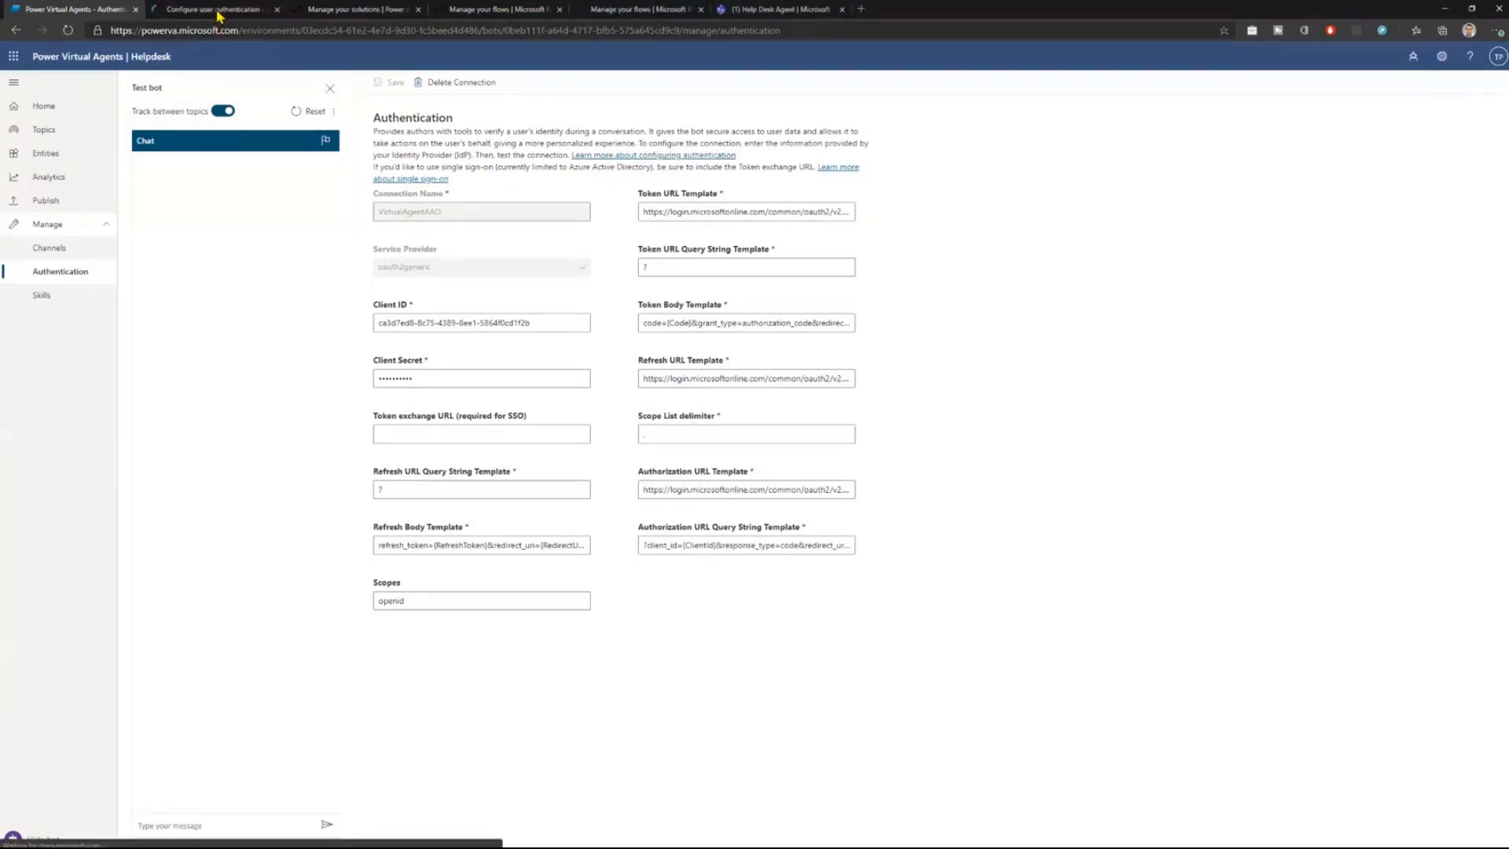
# View the Configure end-user authentication doc's table of Azure AD field values.
pyautogui.click(215, 8)
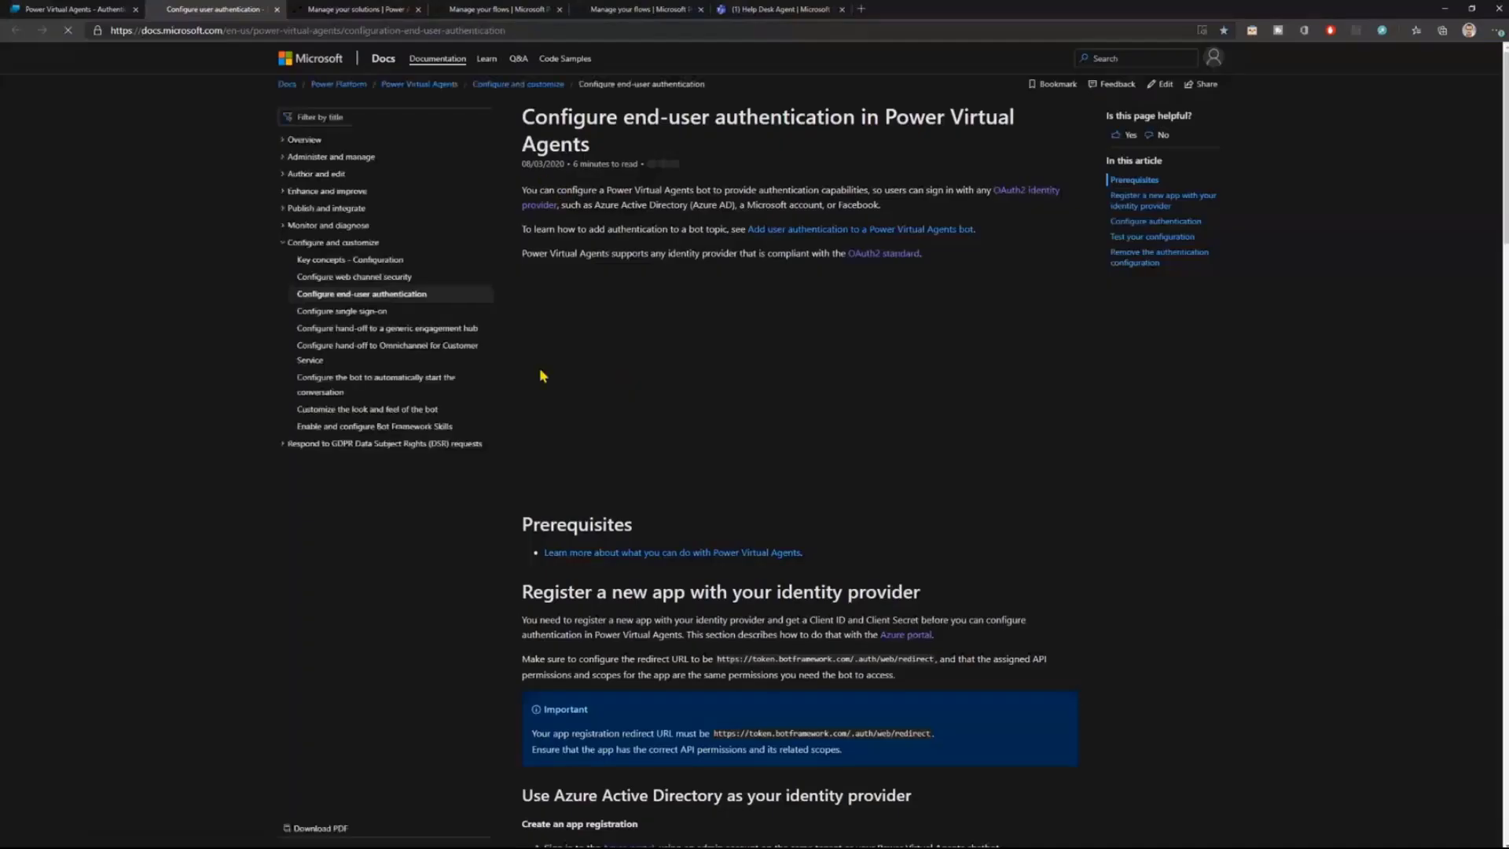
pyautogui.moveTo(1052, 475)
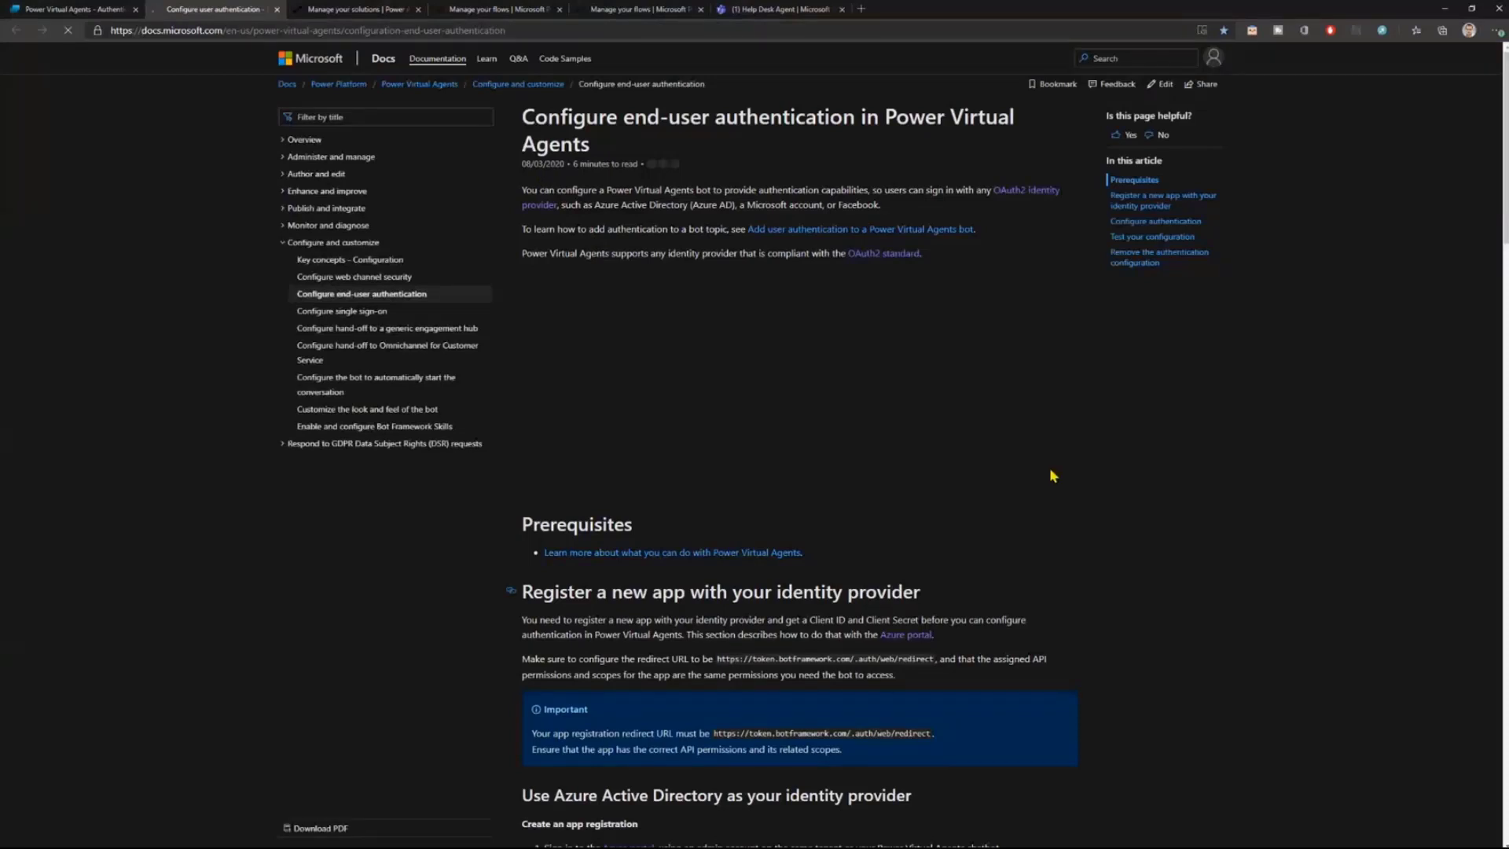
pyautogui.moveTo(1079, 628)
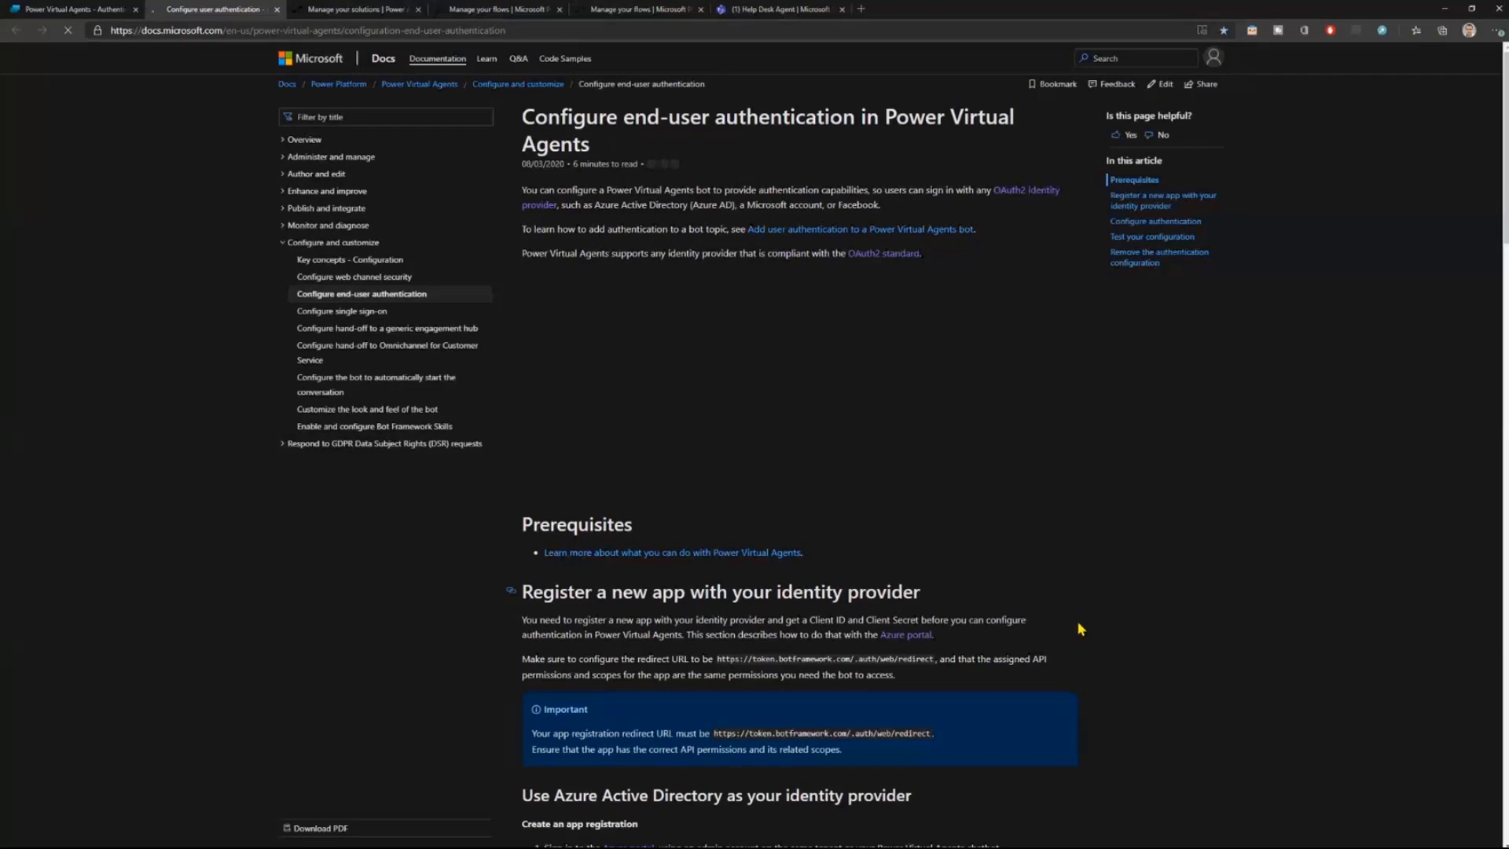
pyautogui.scroll(-3)
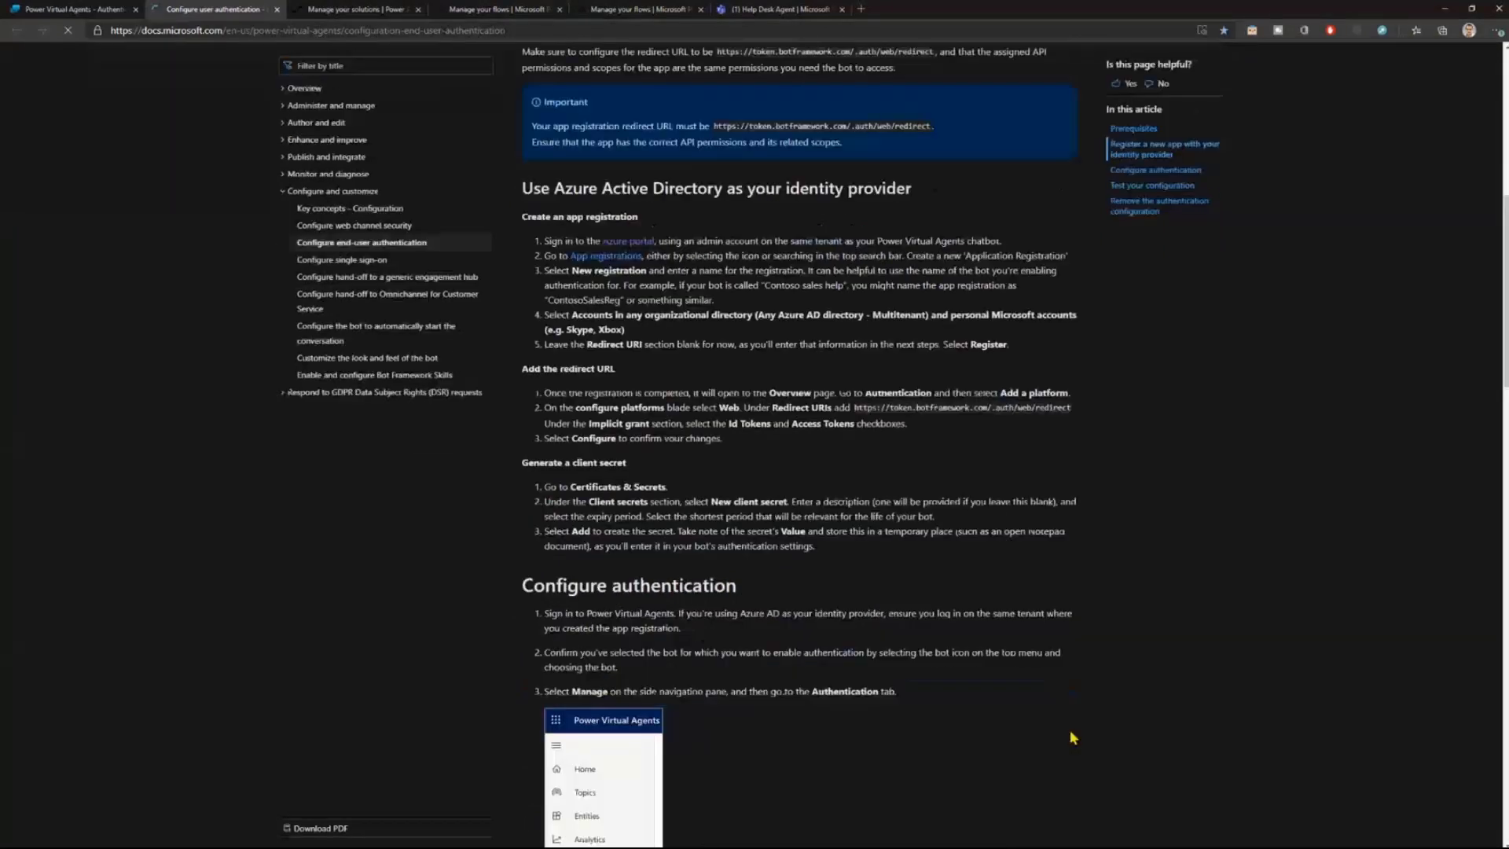
pyautogui.scroll(-3)
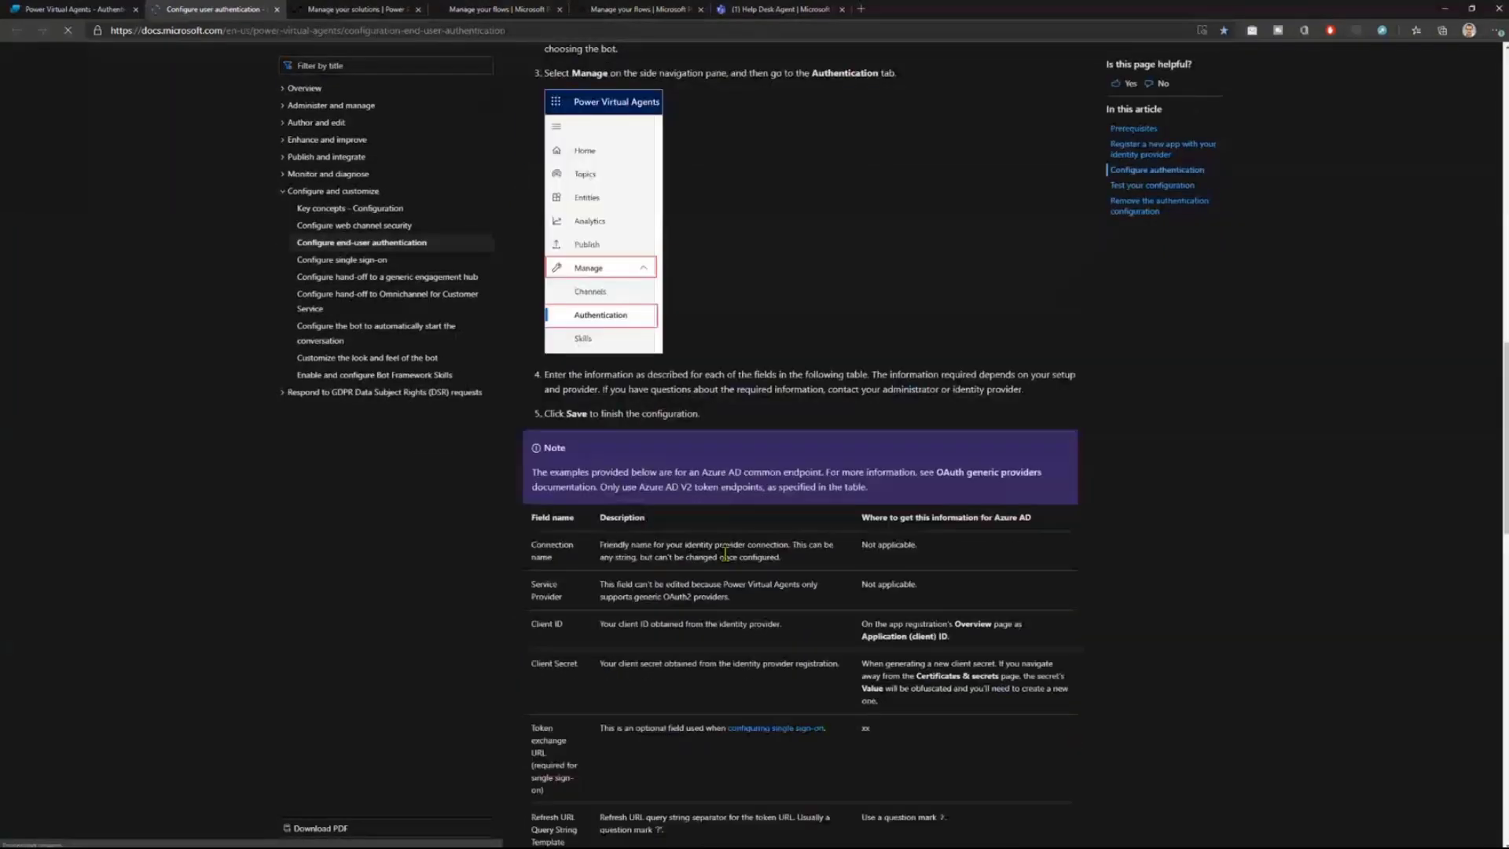
pyautogui.scroll(-3)
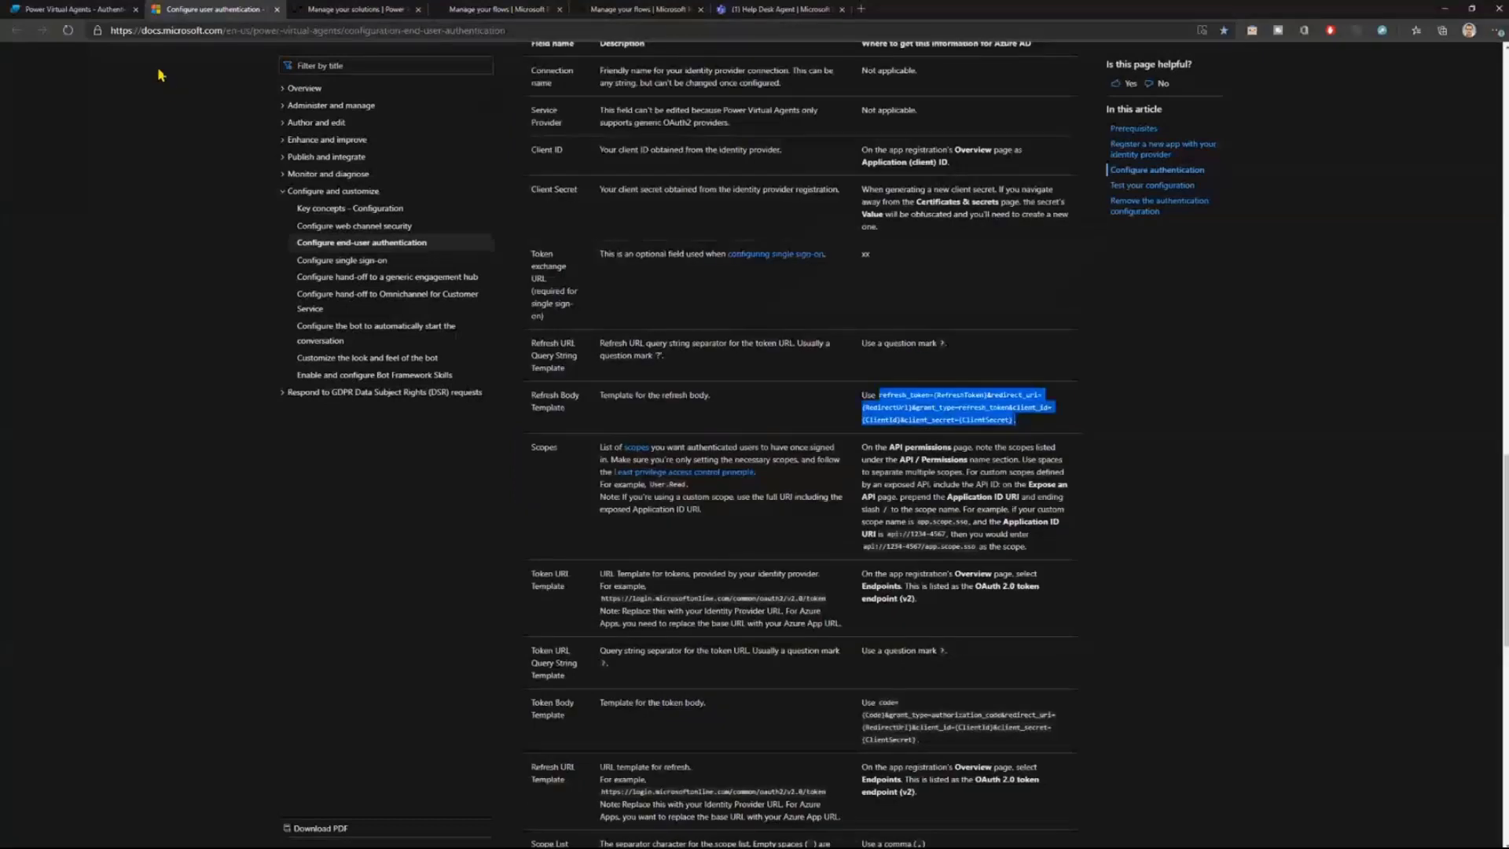
pyautogui.moveTo(279, 19)
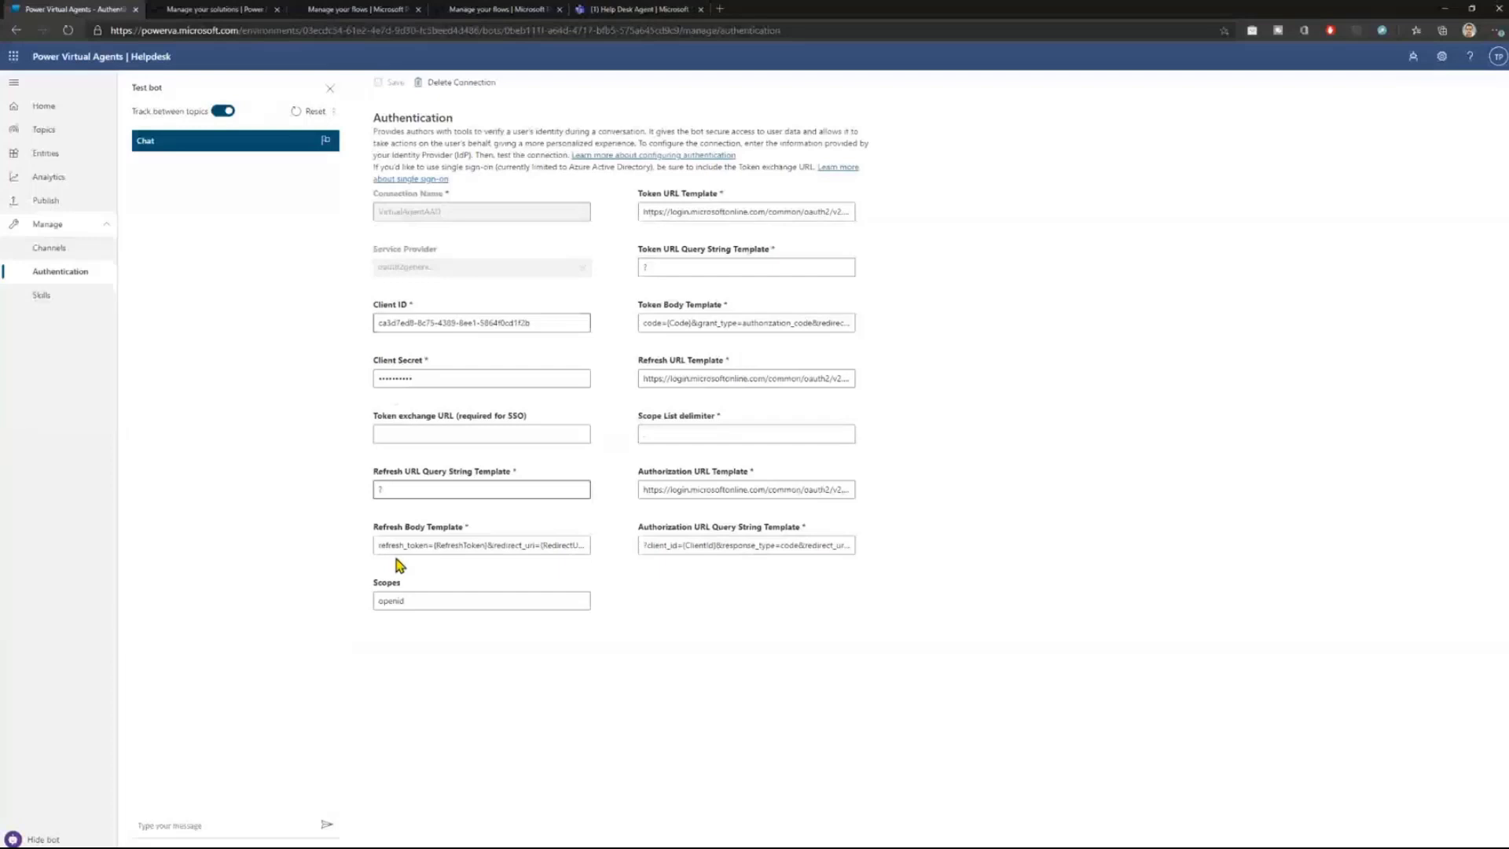
pyautogui.moveTo(544, 678)
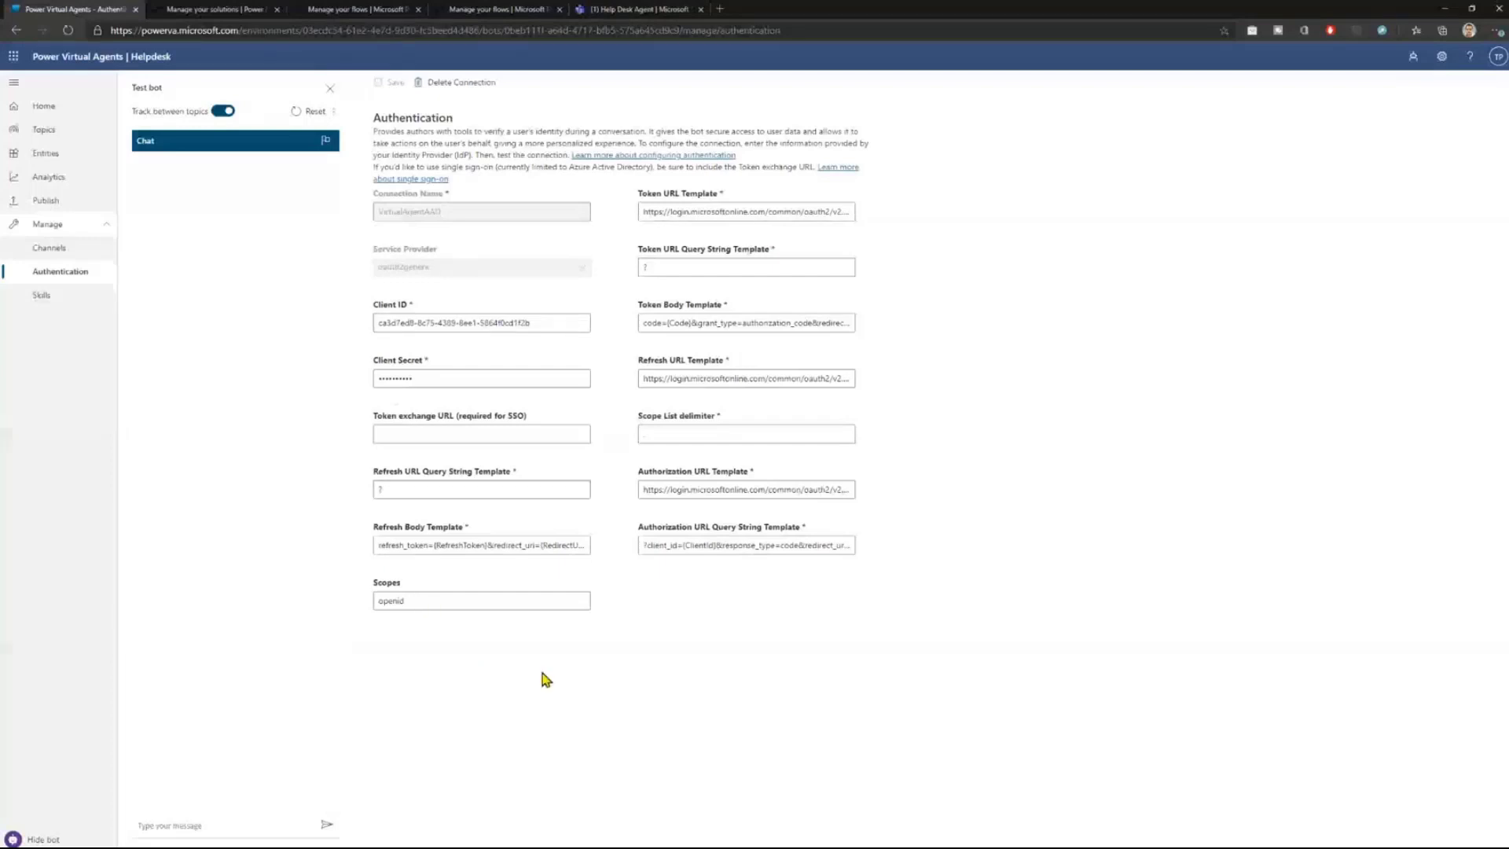
pyautogui.moveTo(96, 293)
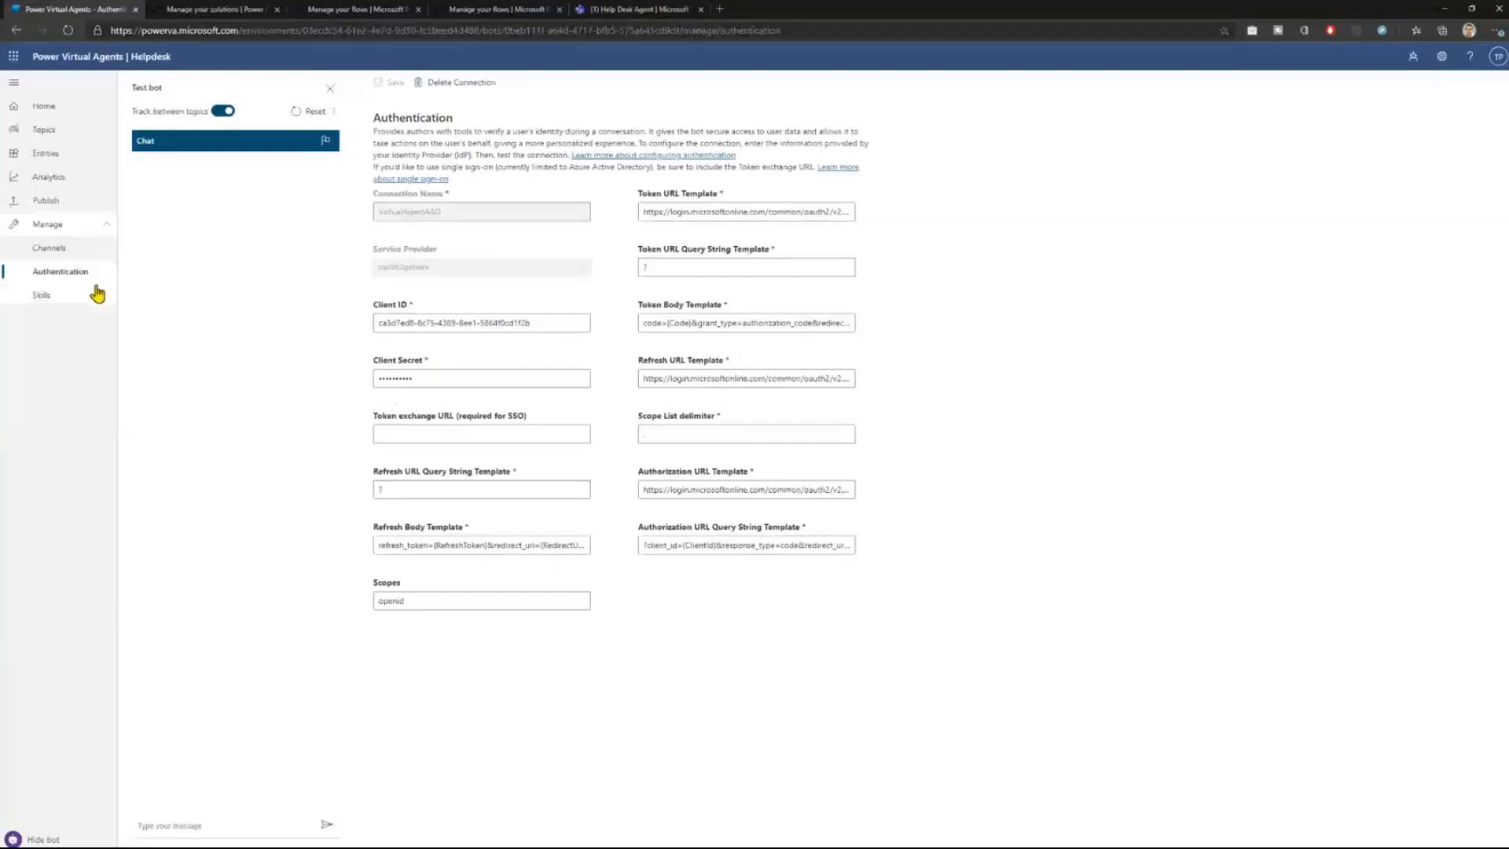
pyautogui.moveTo(43, 130)
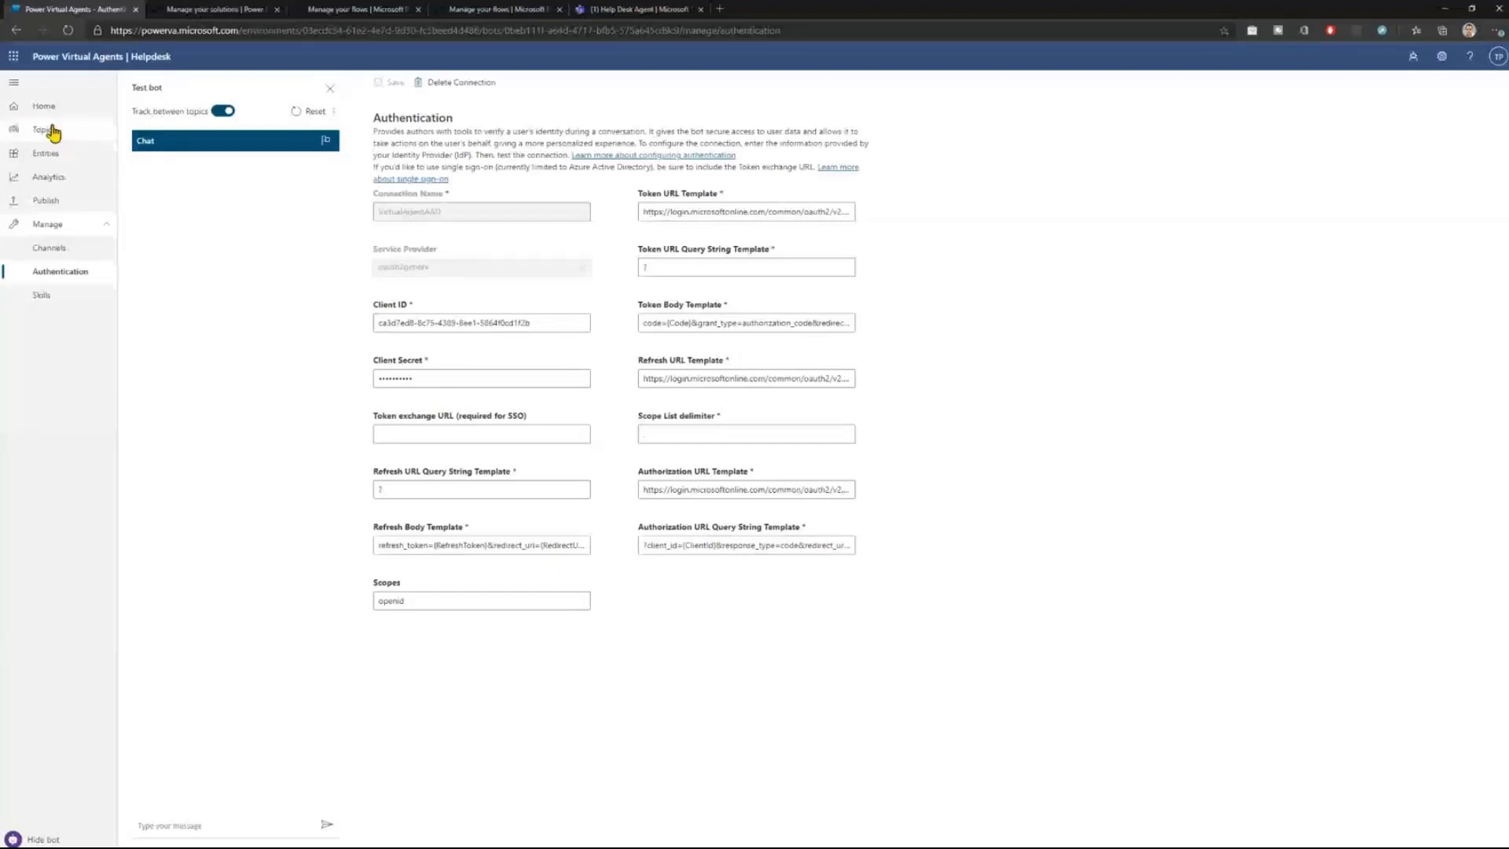
# Return to the Helpdesk bot's Topics list.
pyautogui.click(43, 129)
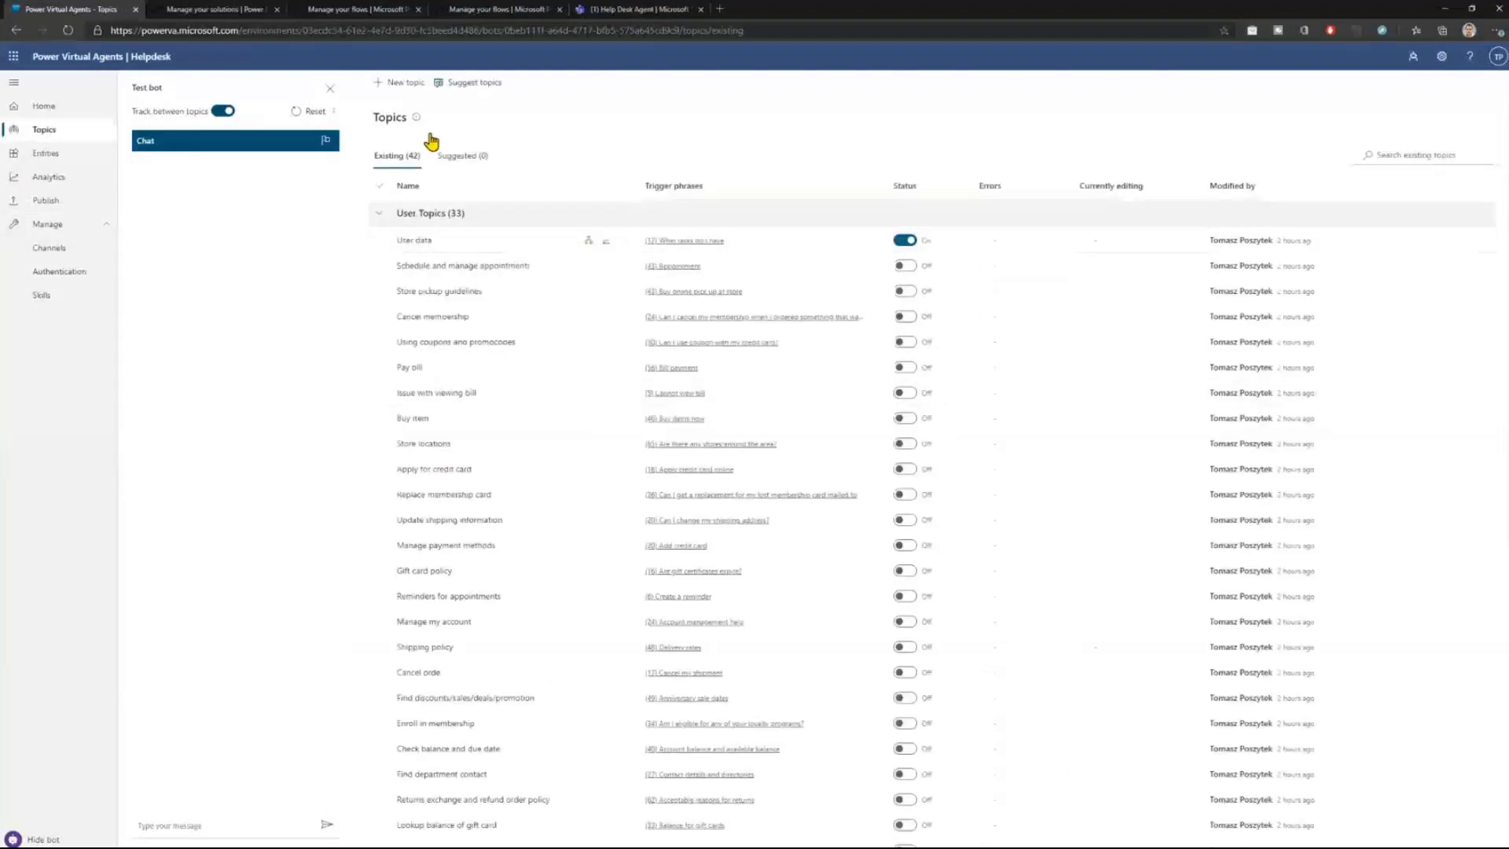
# Create a new topic named Test, save it and go to its authoring canvas to call an action.
pyautogui.click(403, 82)
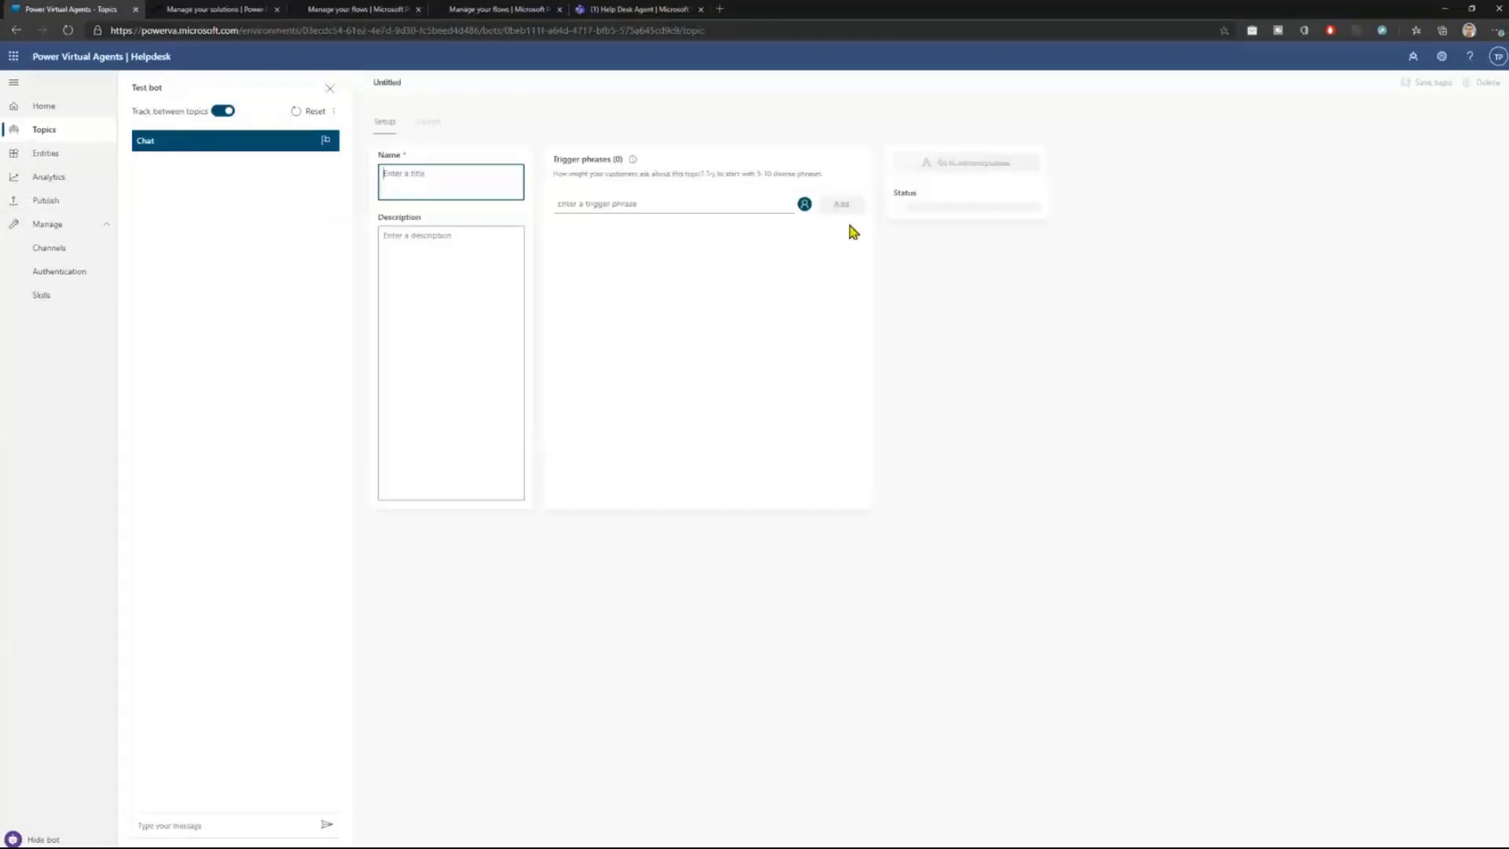
pyautogui.click(450, 181)
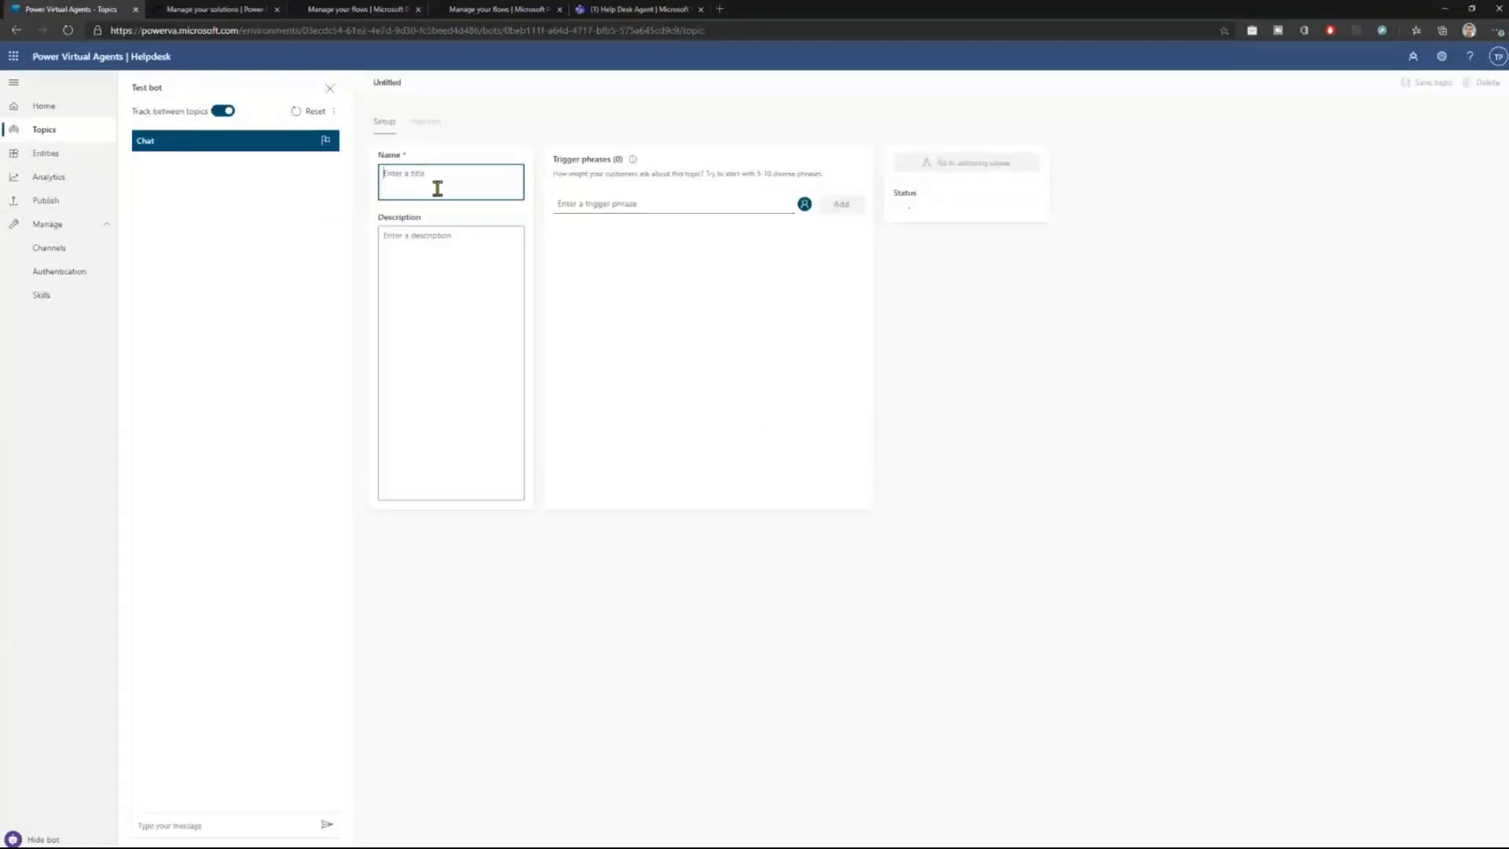
pyautogui.write('Test')
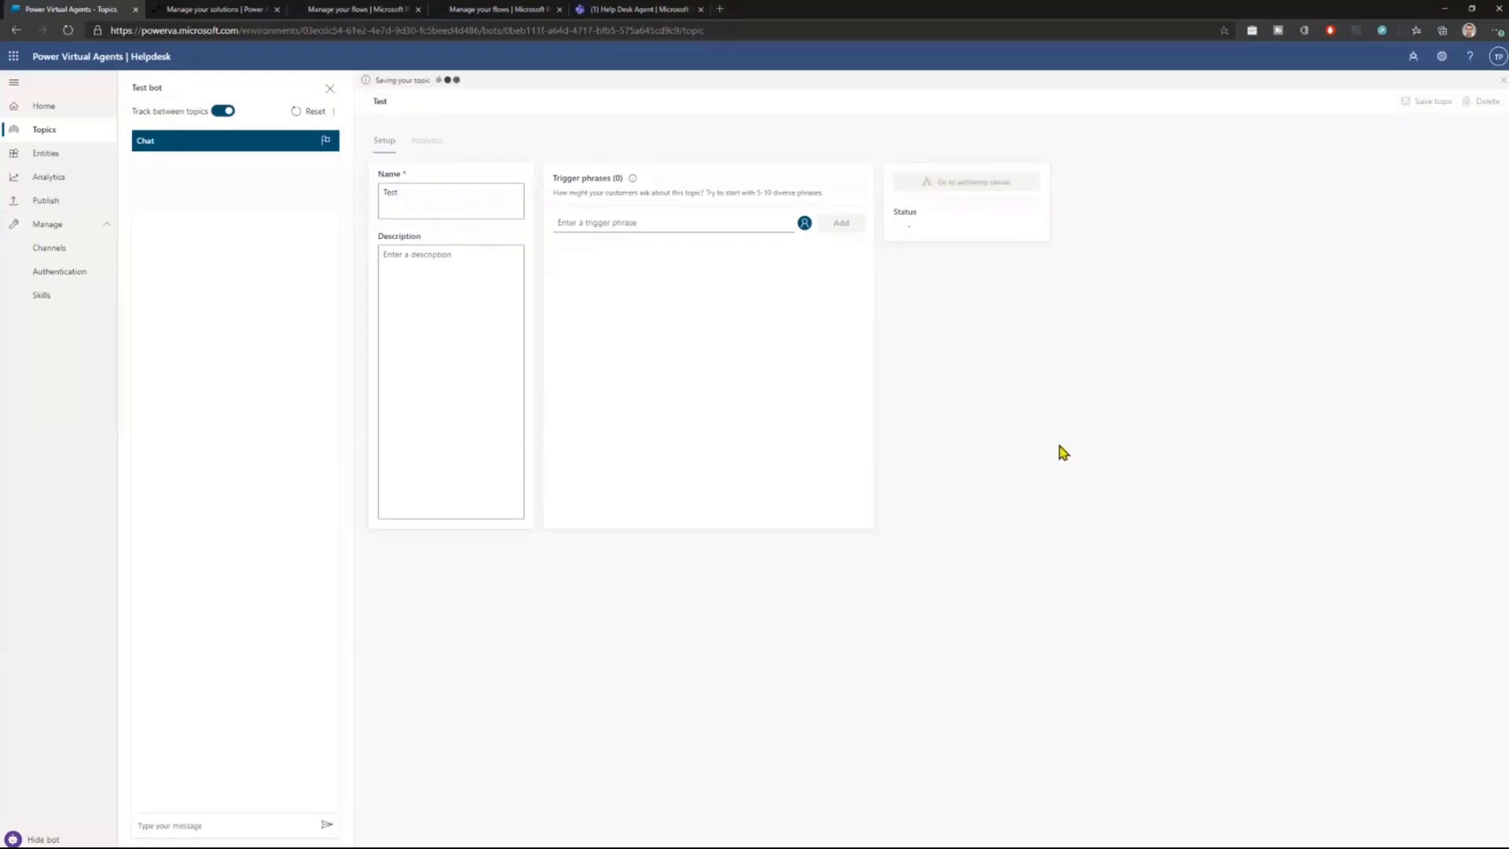
pyautogui.moveTo(570, 606)
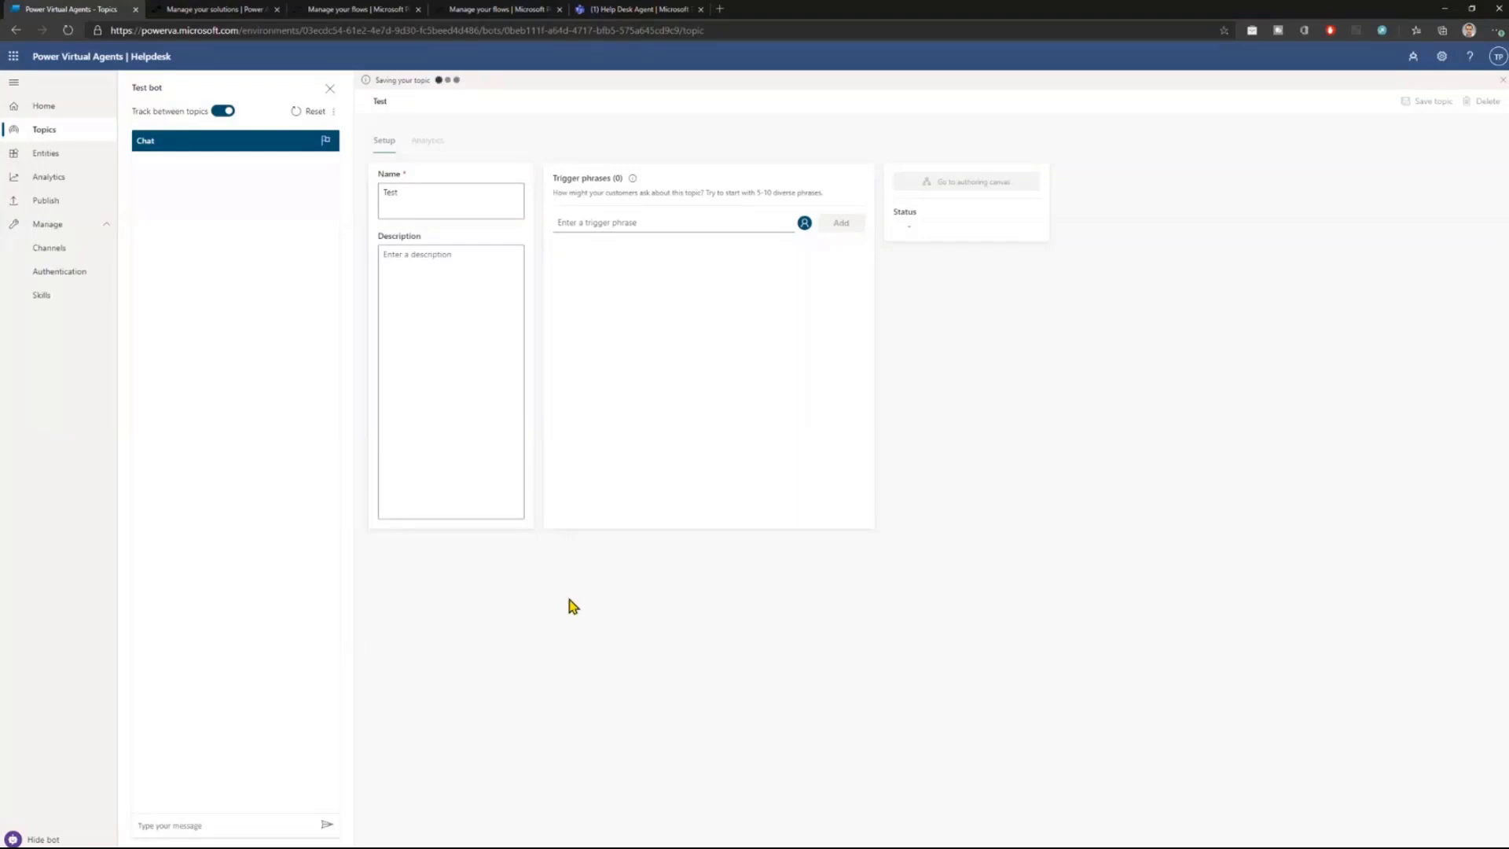
pyautogui.click(965, 181)
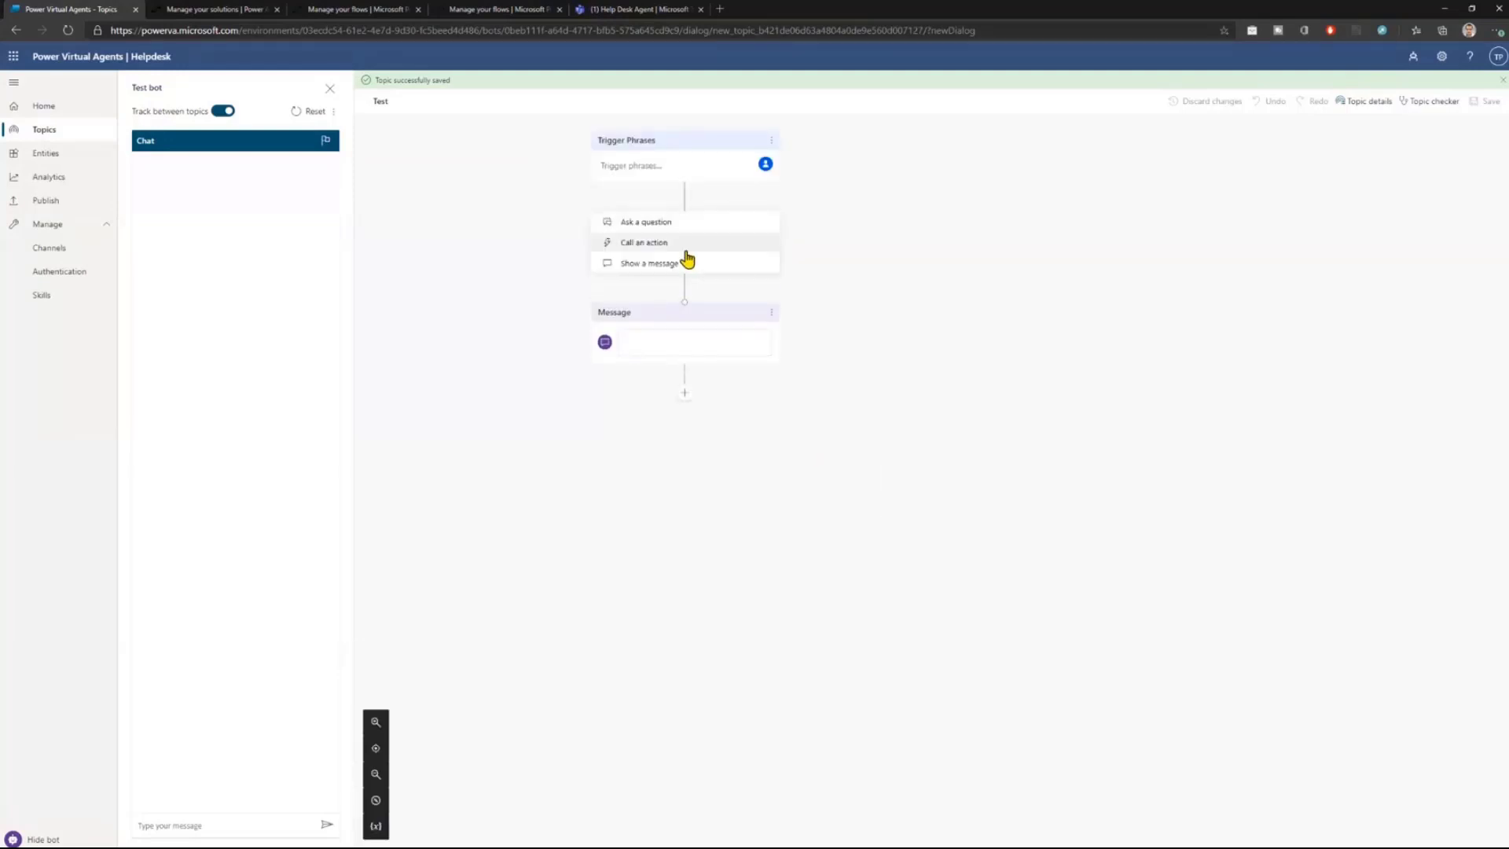
pyautogui.click(644, 241)
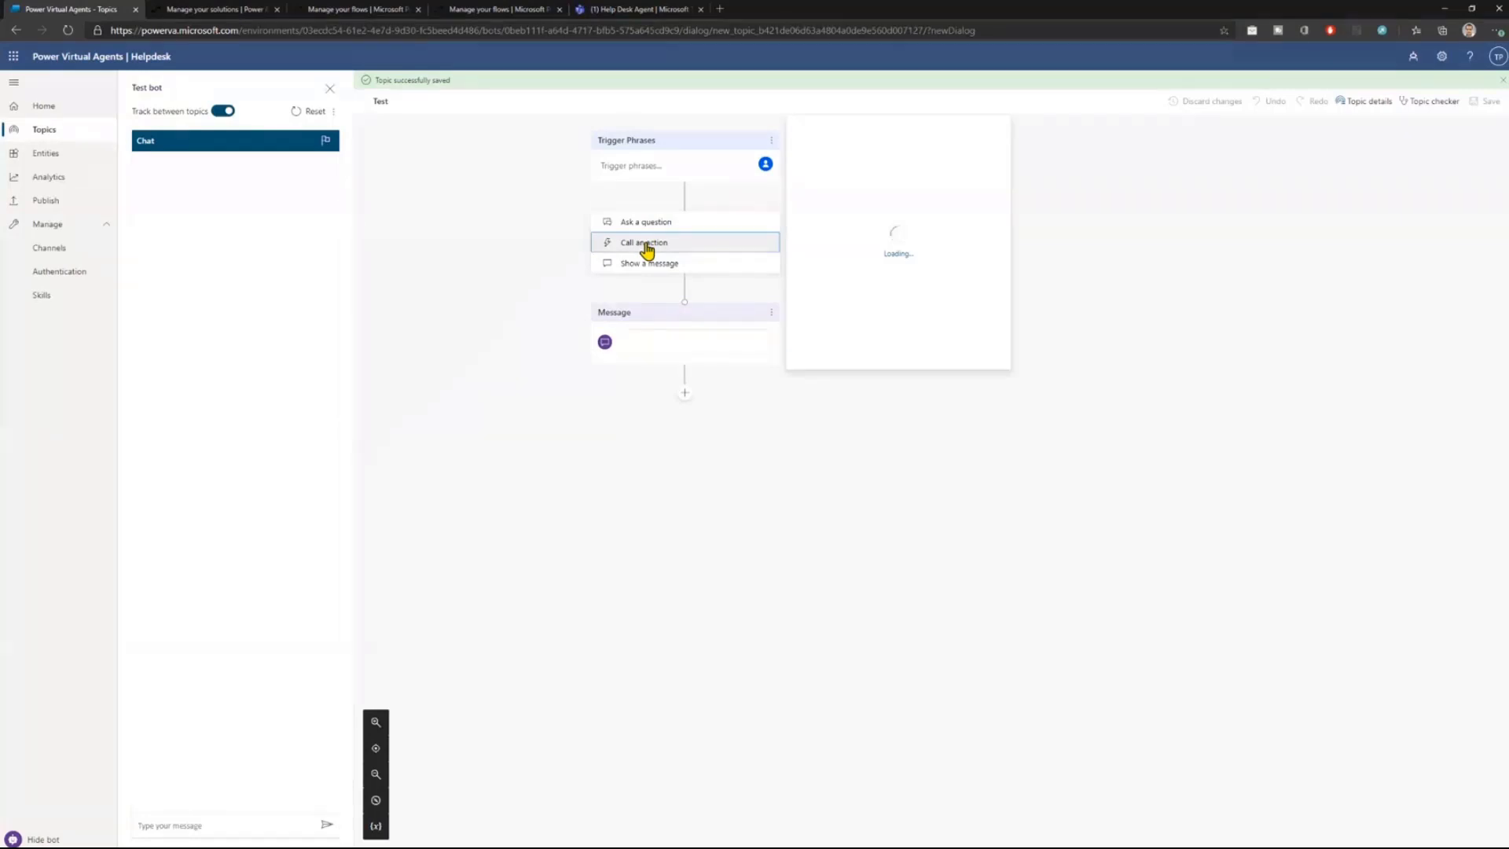
# Dismiss the flow list, add a step below the Message node and choose Call an action.
pyautogui.click(643, 241)
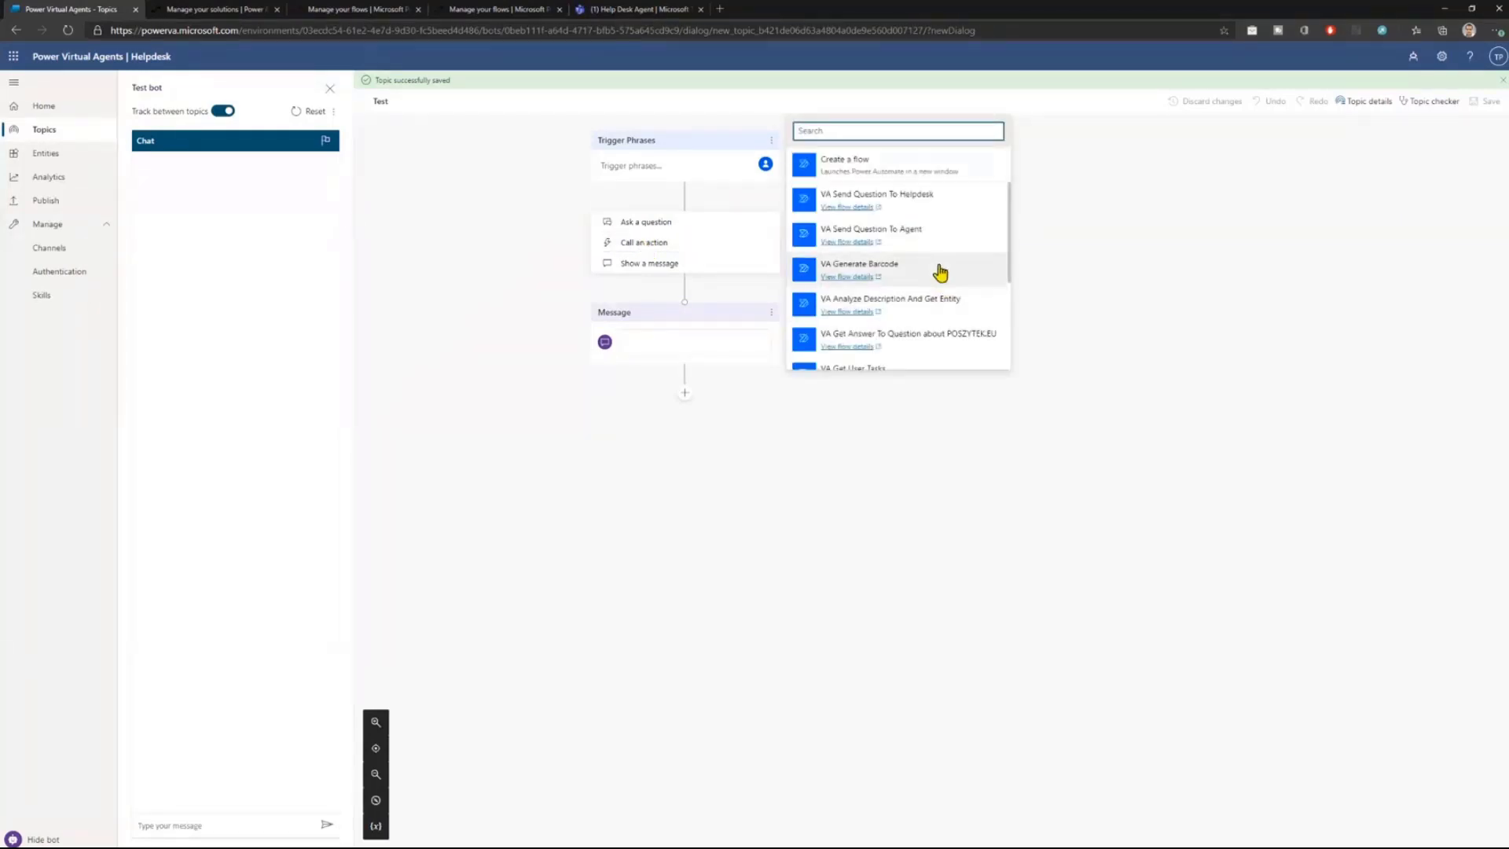
pyautogui.moveTo(905, 192)
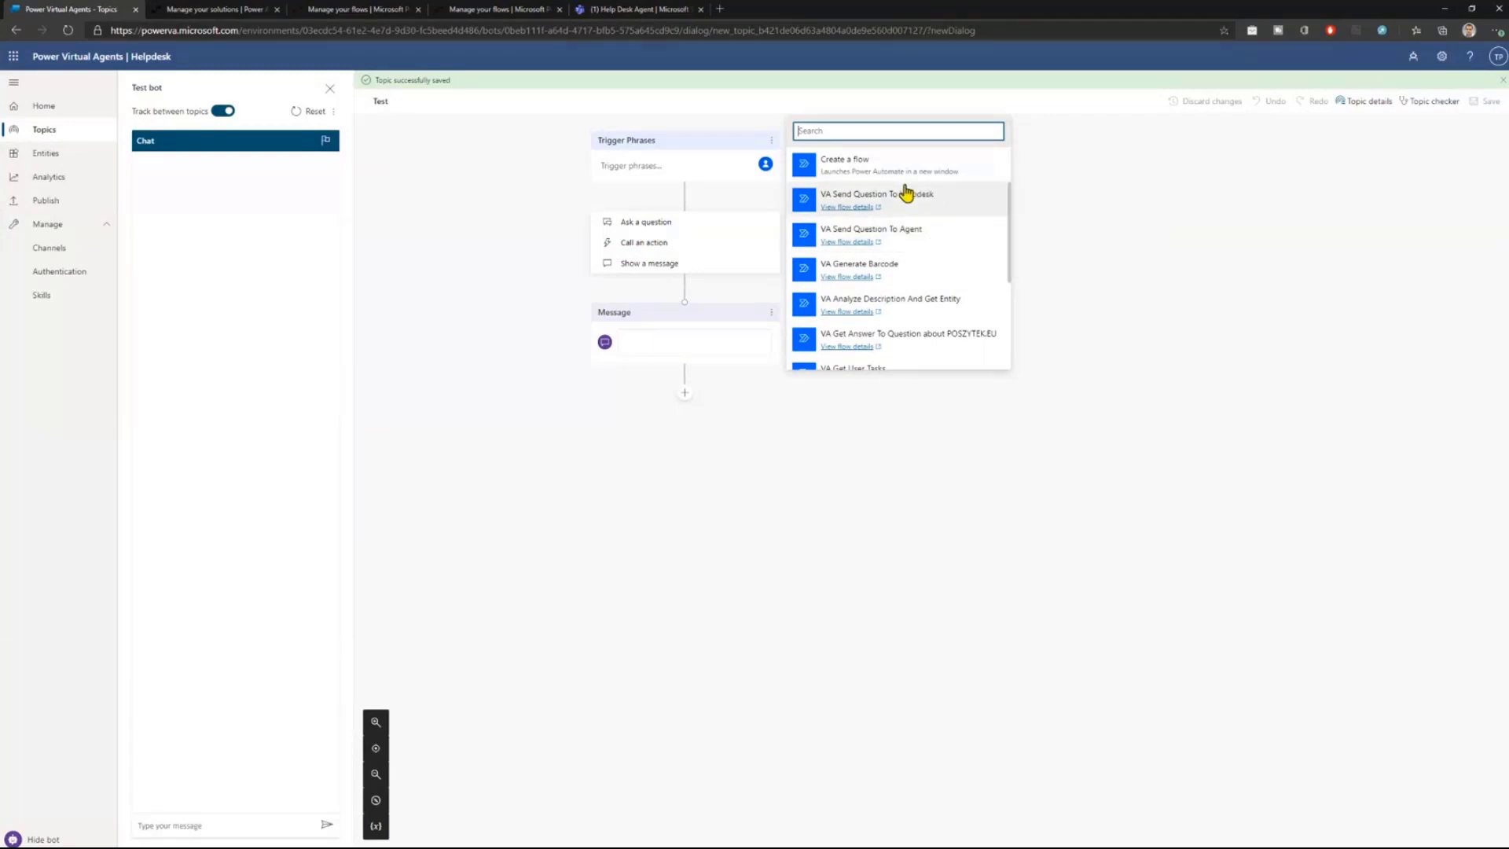
pyautogui.click(1157, 446)
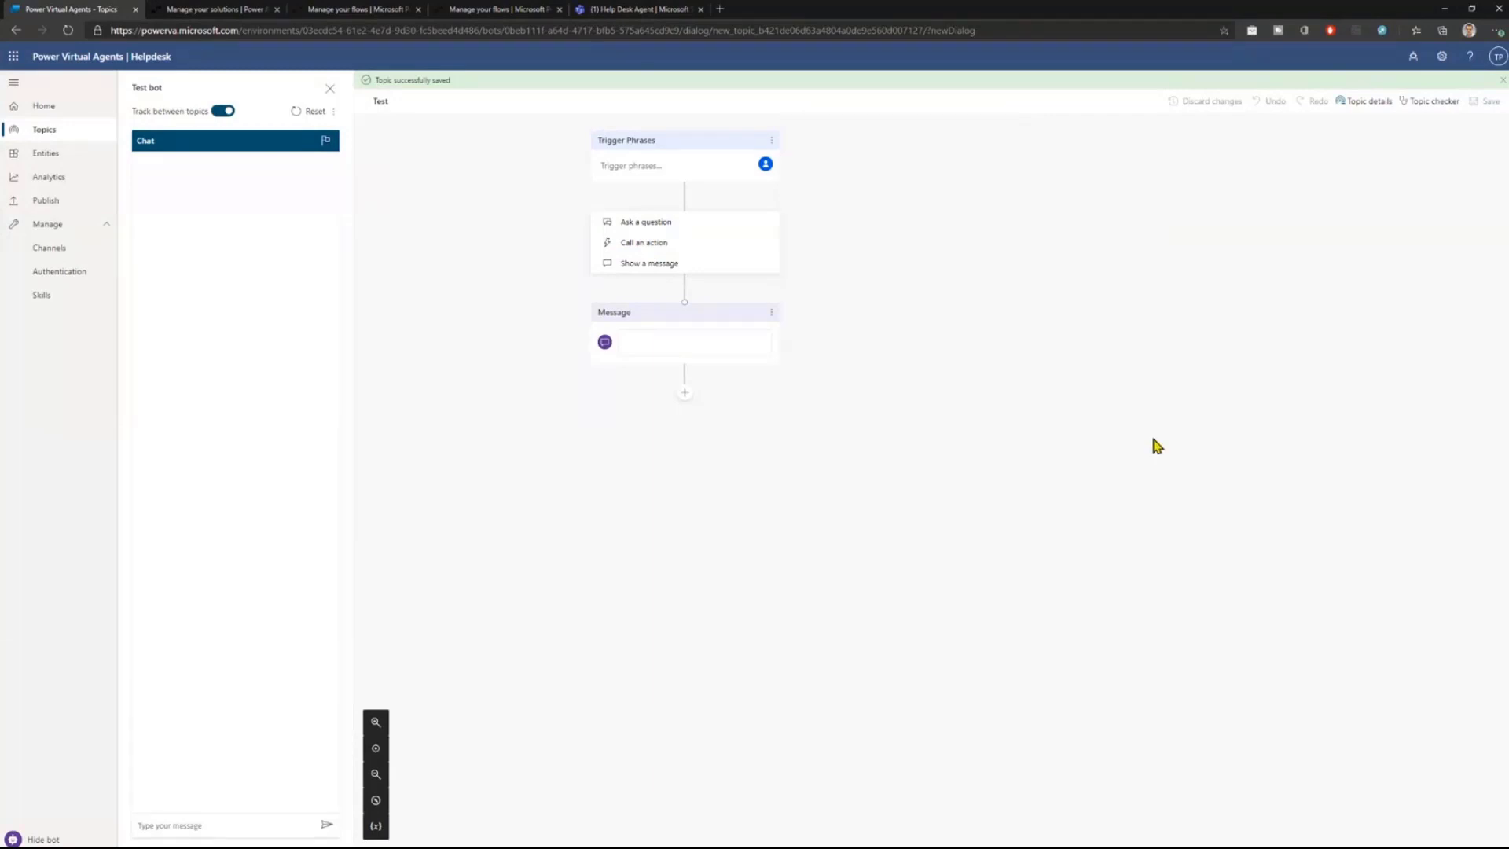
pyautogui.click(685, 391)
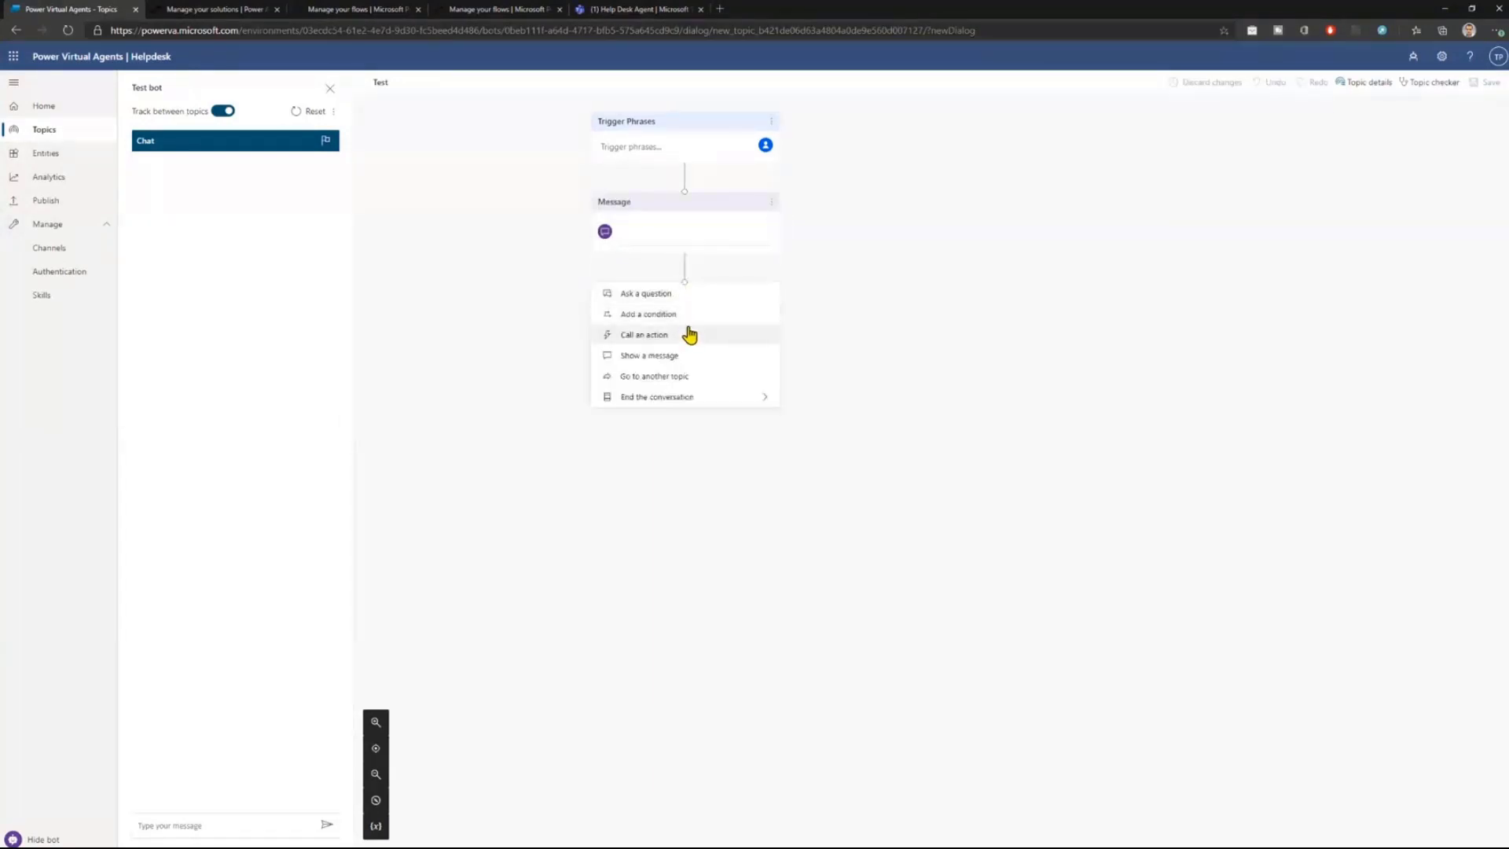
pyautogui.click(643, 334)
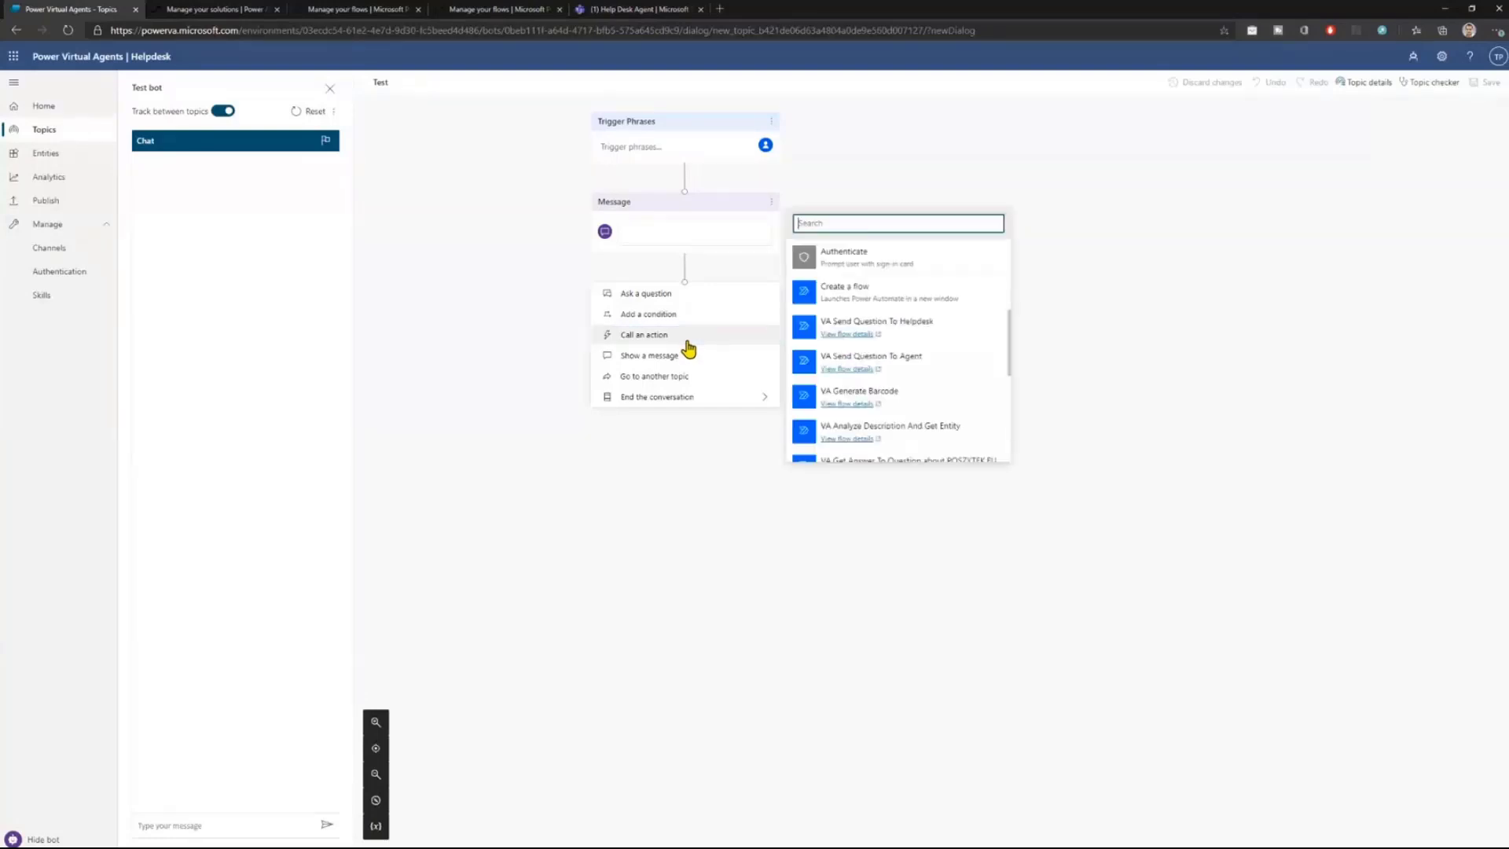
pyautogui.moveTo(853, 261)
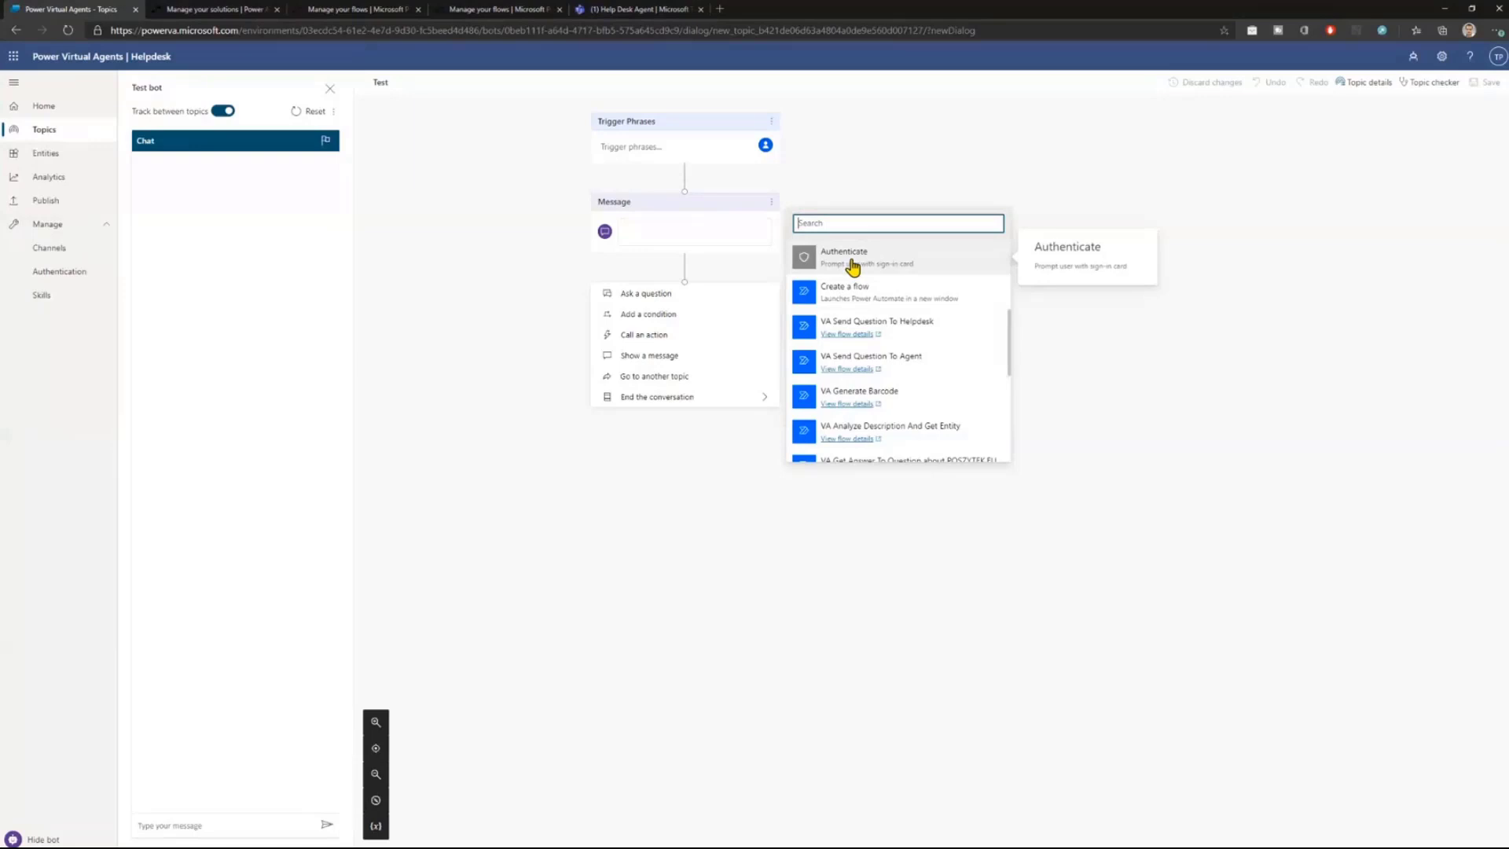
pyautogui.moveTo(875, 262)
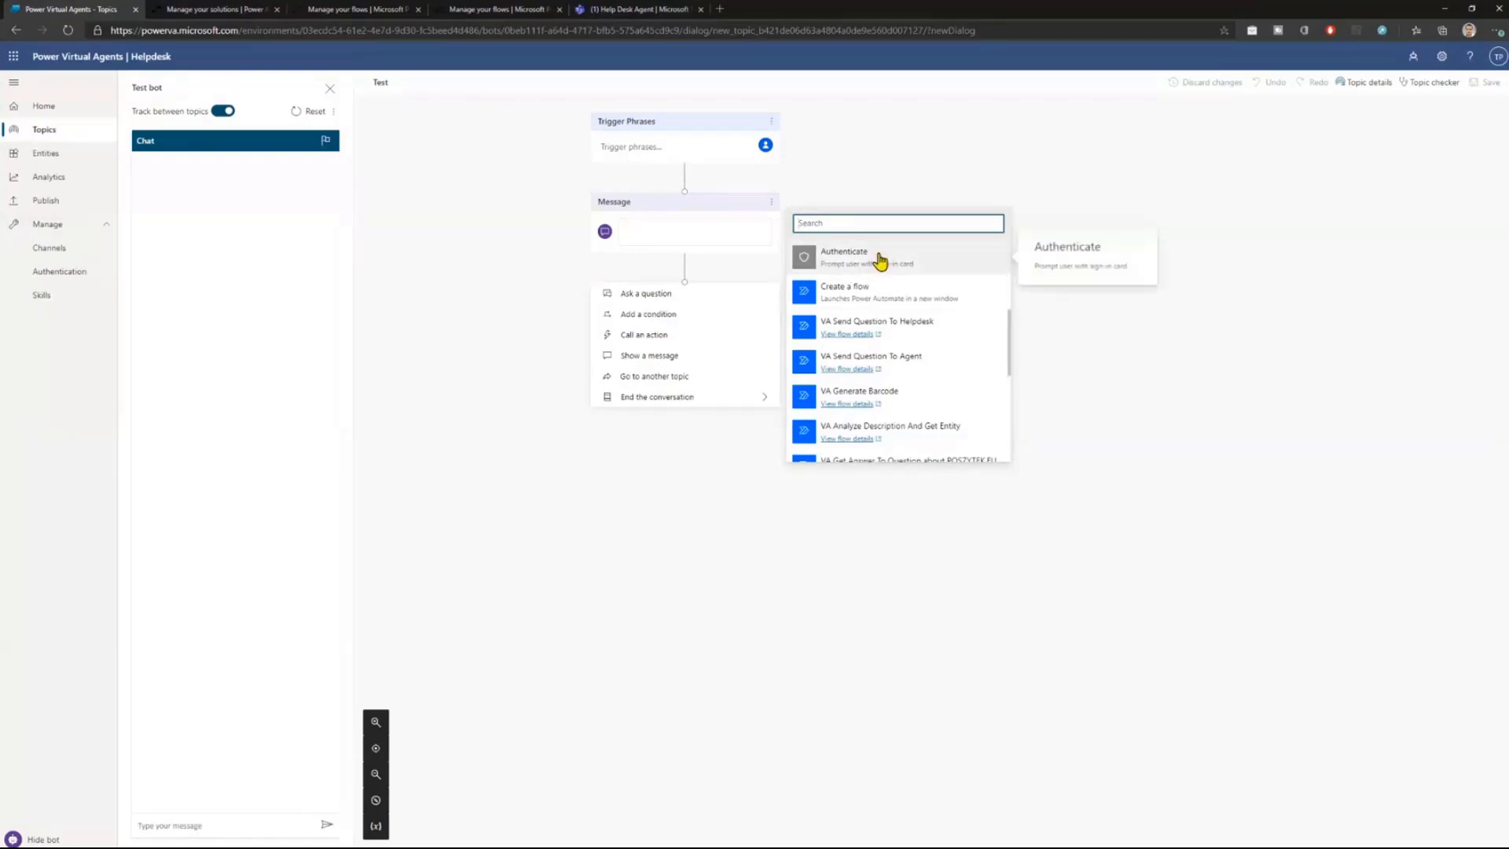
pyautogui.moveTo(845, 327)
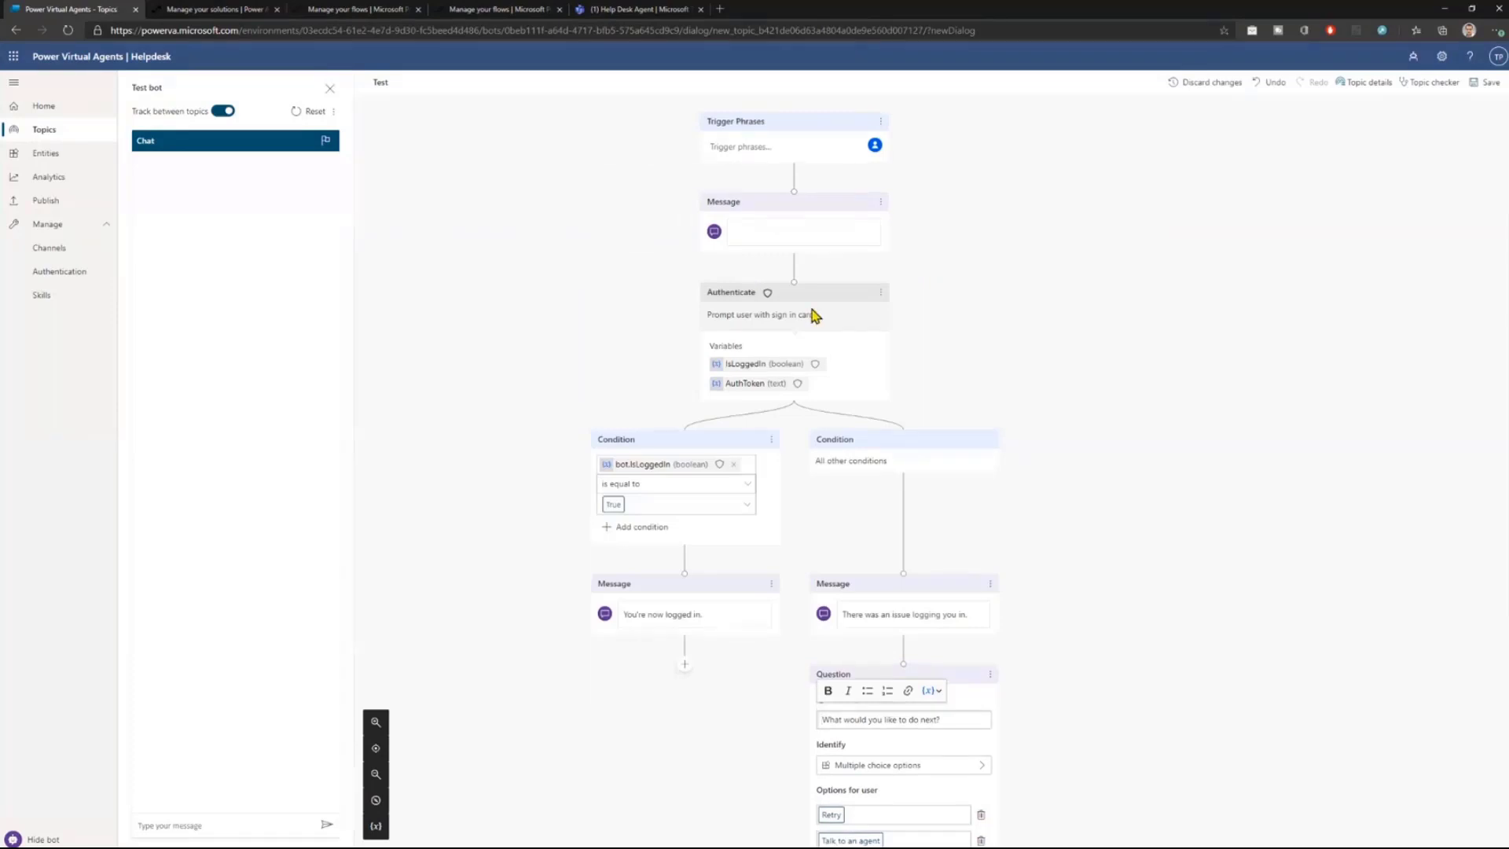
pyautogui.moveTo(929, 394)
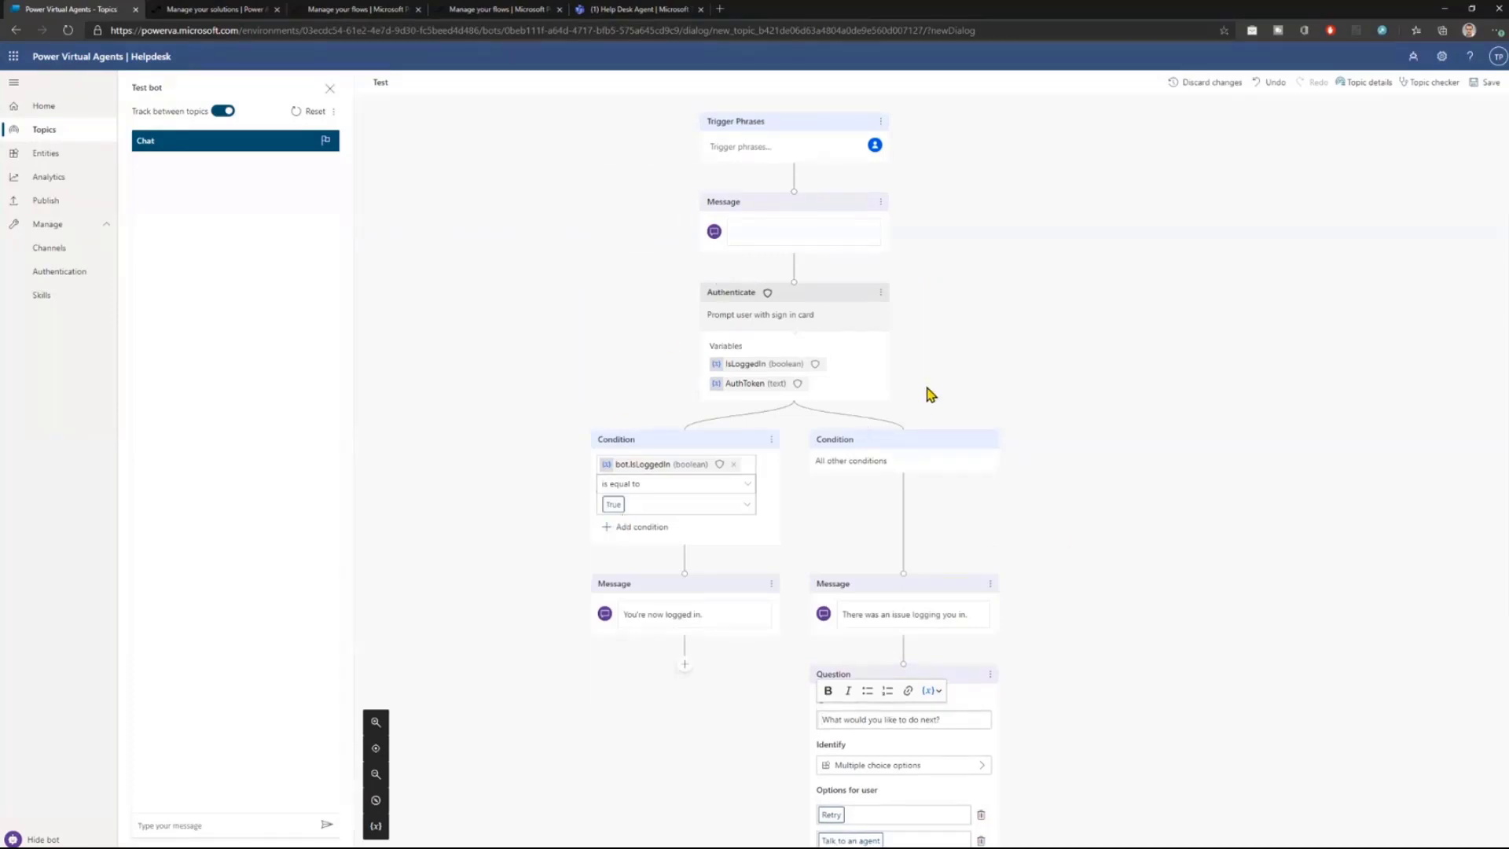
pyautogui.moveTo(972, 453)
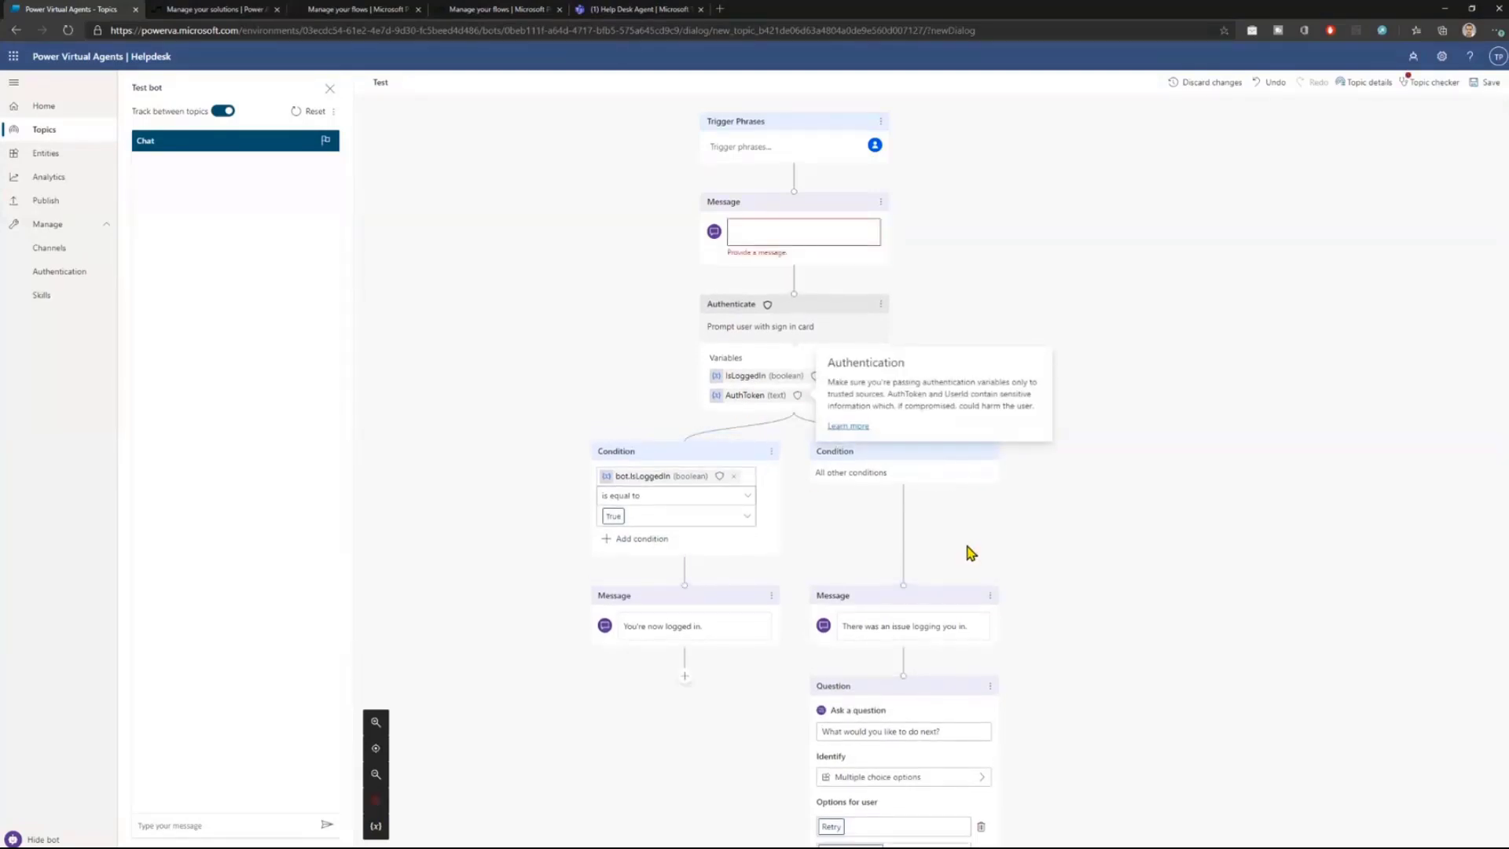
pyautogui.moveTo(712, 446)
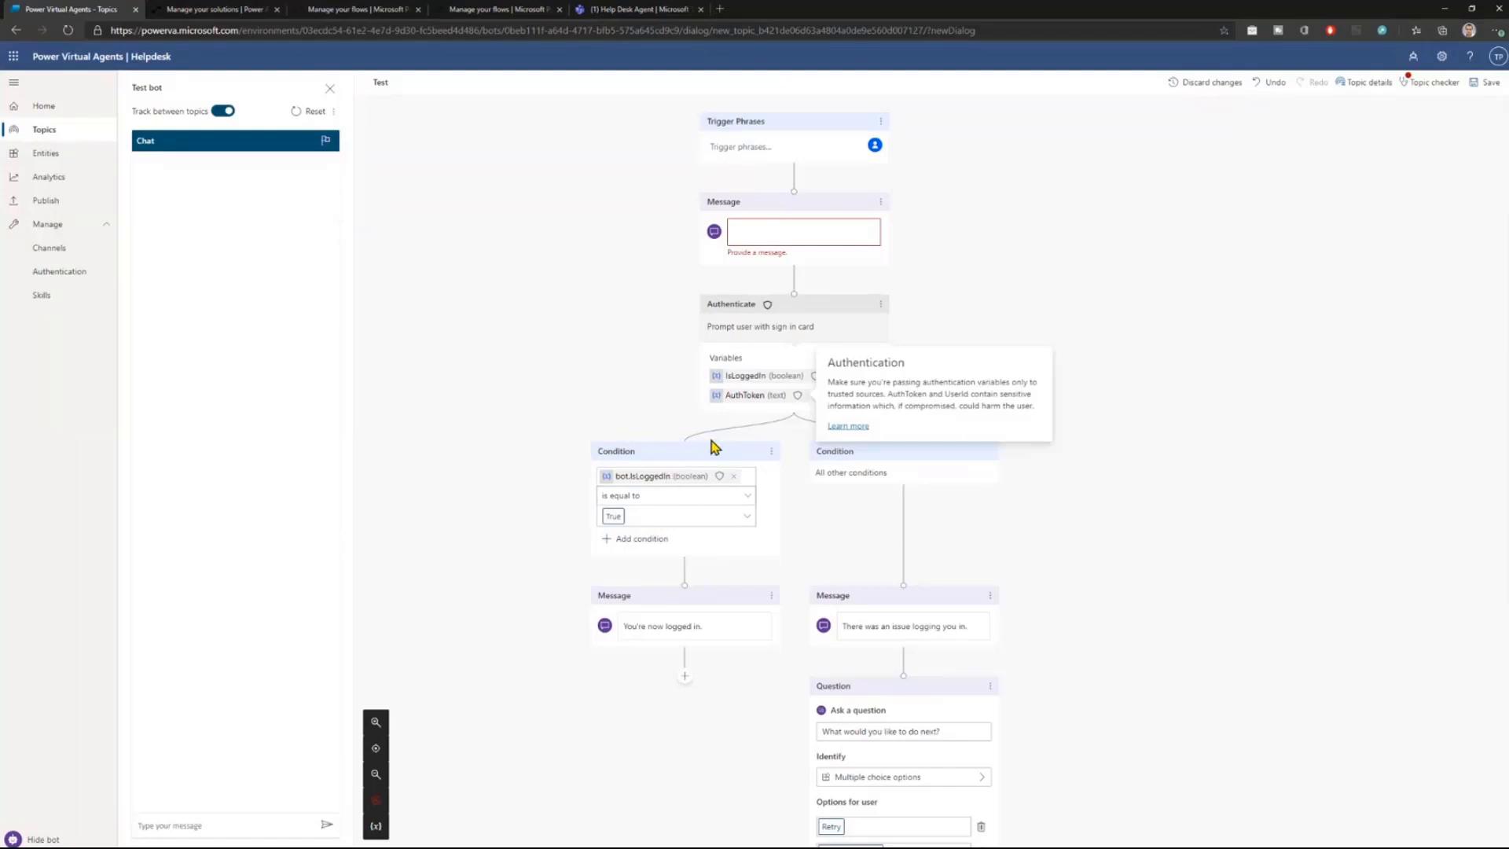
pyautogui.moveTo(750, 404)
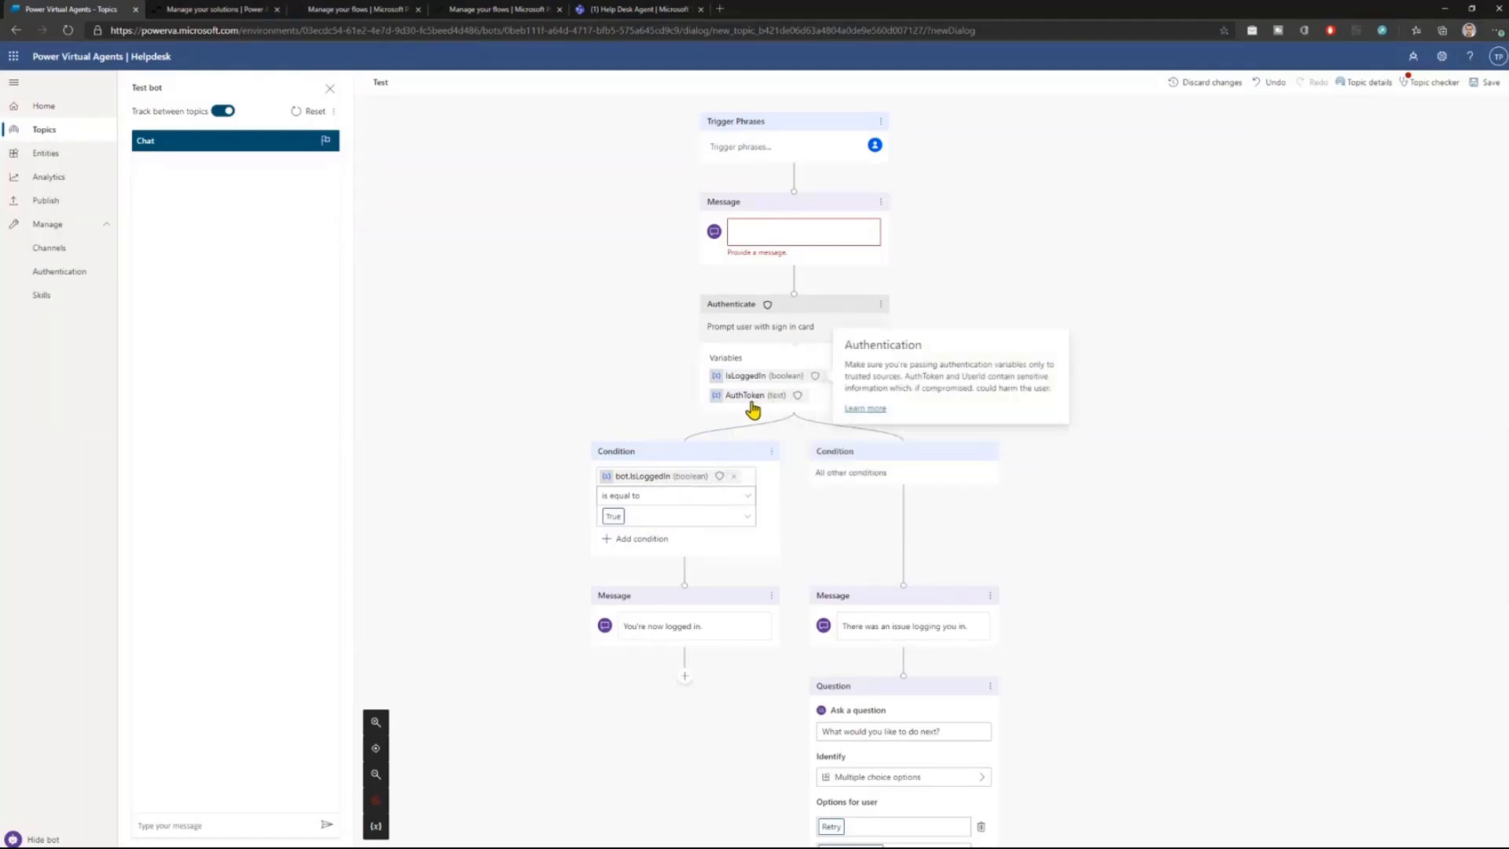
pyautogui.moveTo(414, 107)
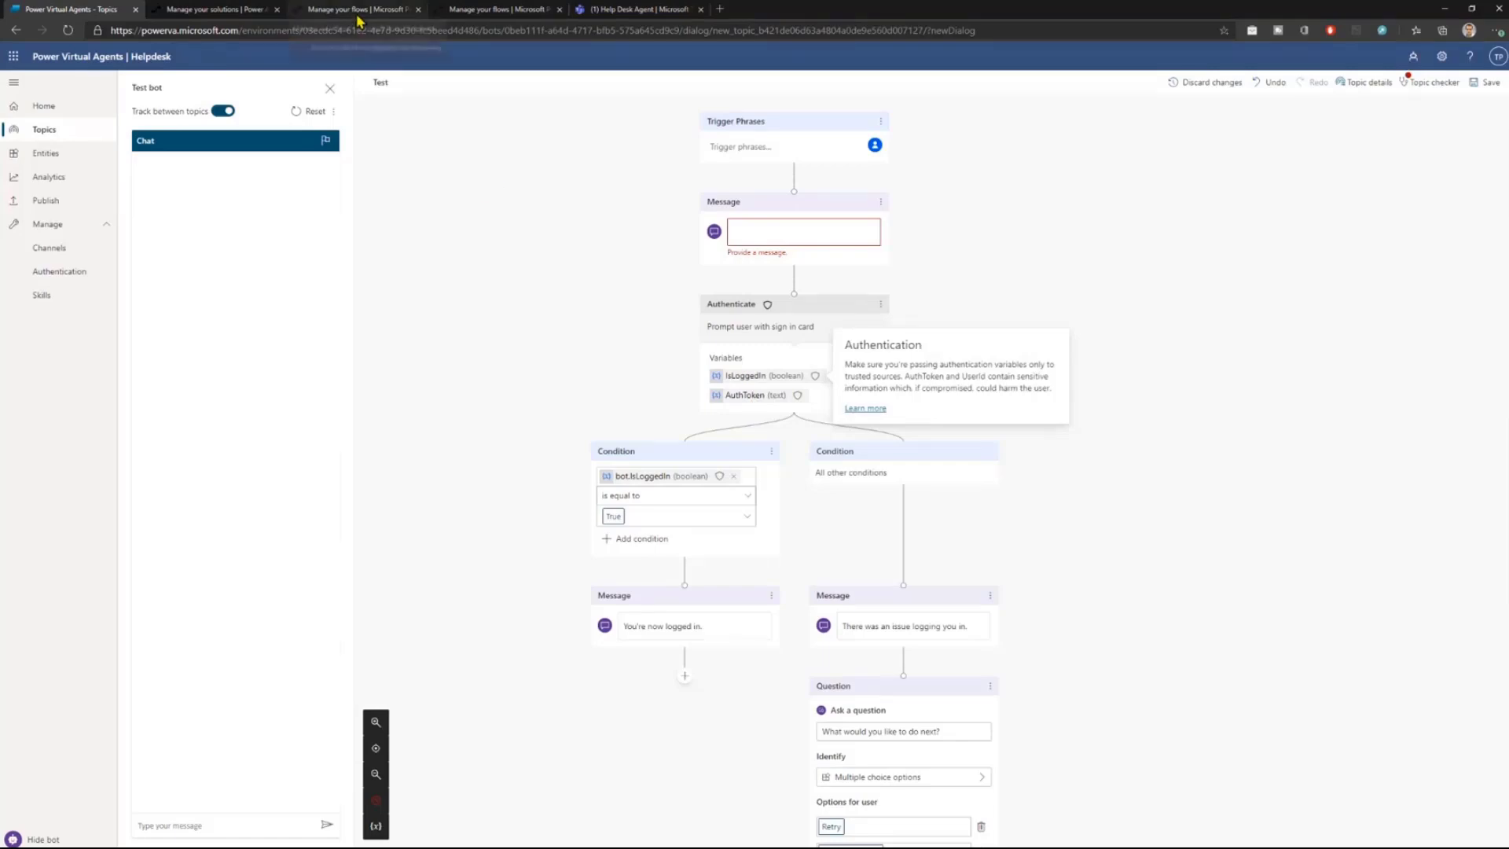
# Edit the VA Get User Info flow, revealing Get user profile's Raw Bearer Token authentication and the trigger's Token input.
pyautogui.click(361, 9)
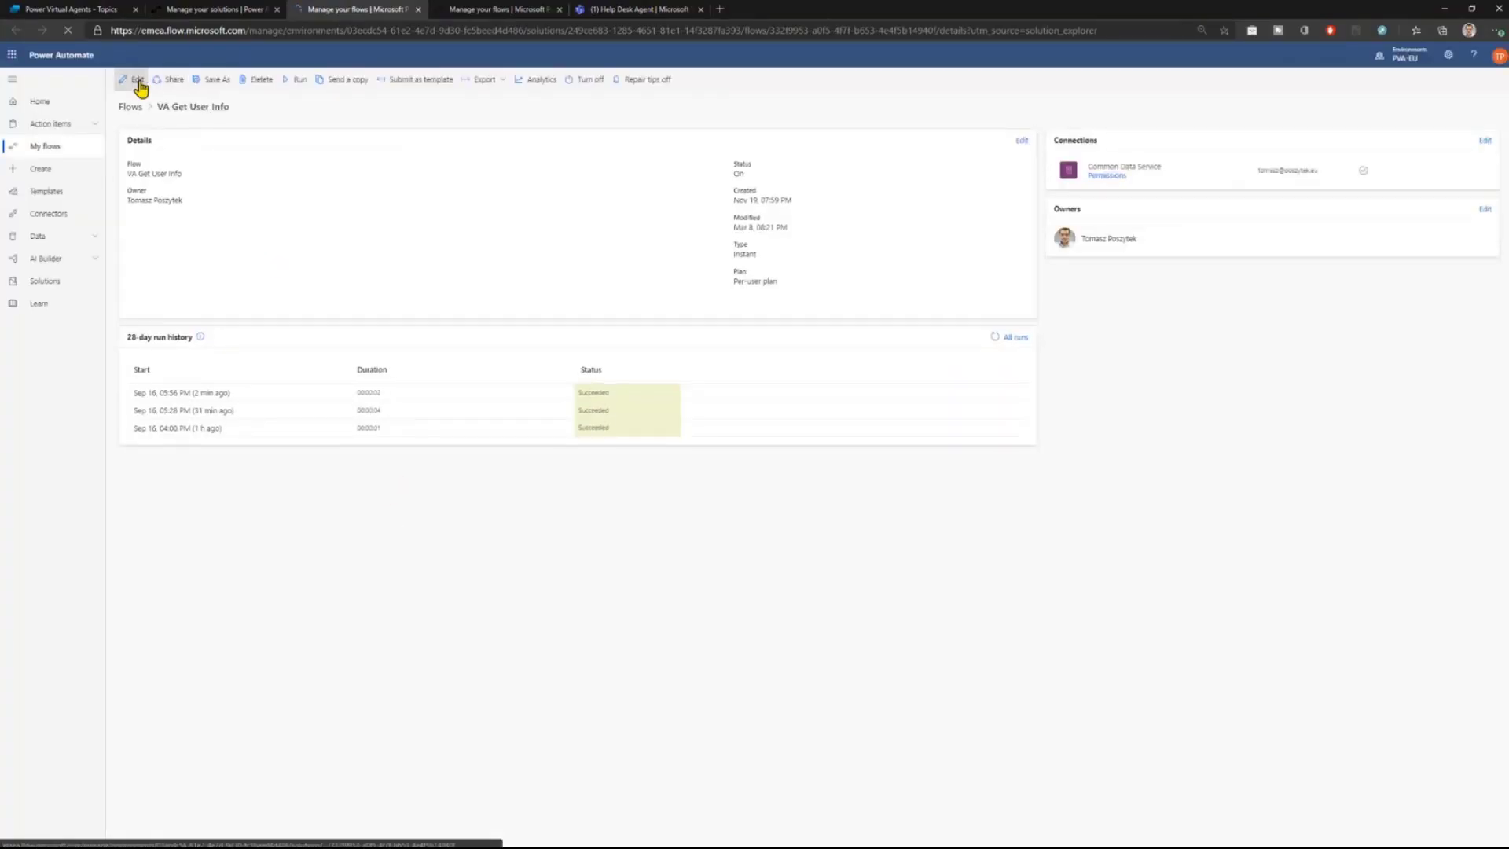
pyautogui.click(137, 79)
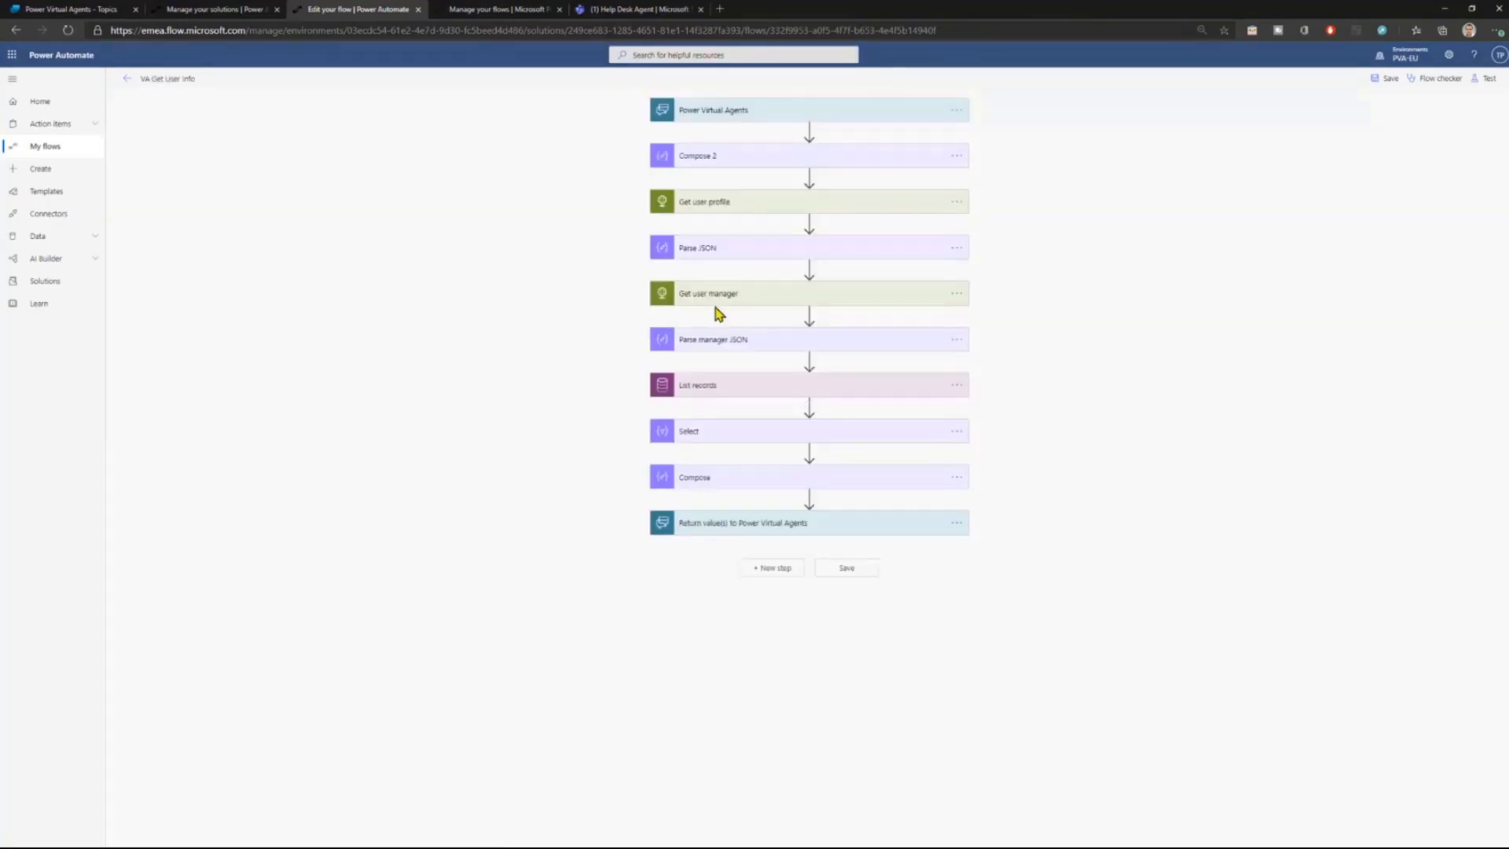
pyautogui.moveTo(746, 196)
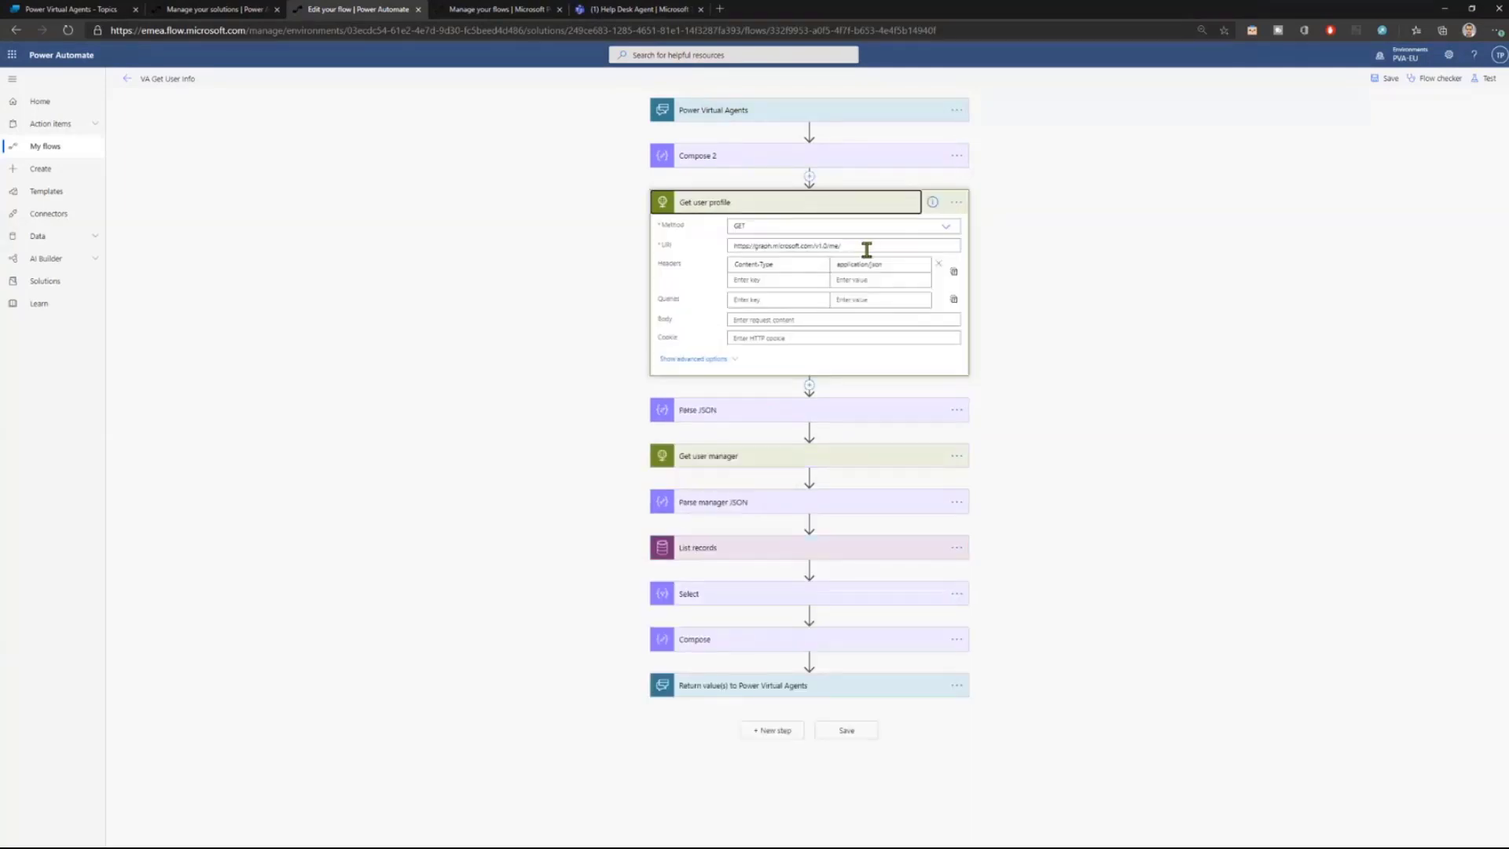
pyautogui.click(842, 245)
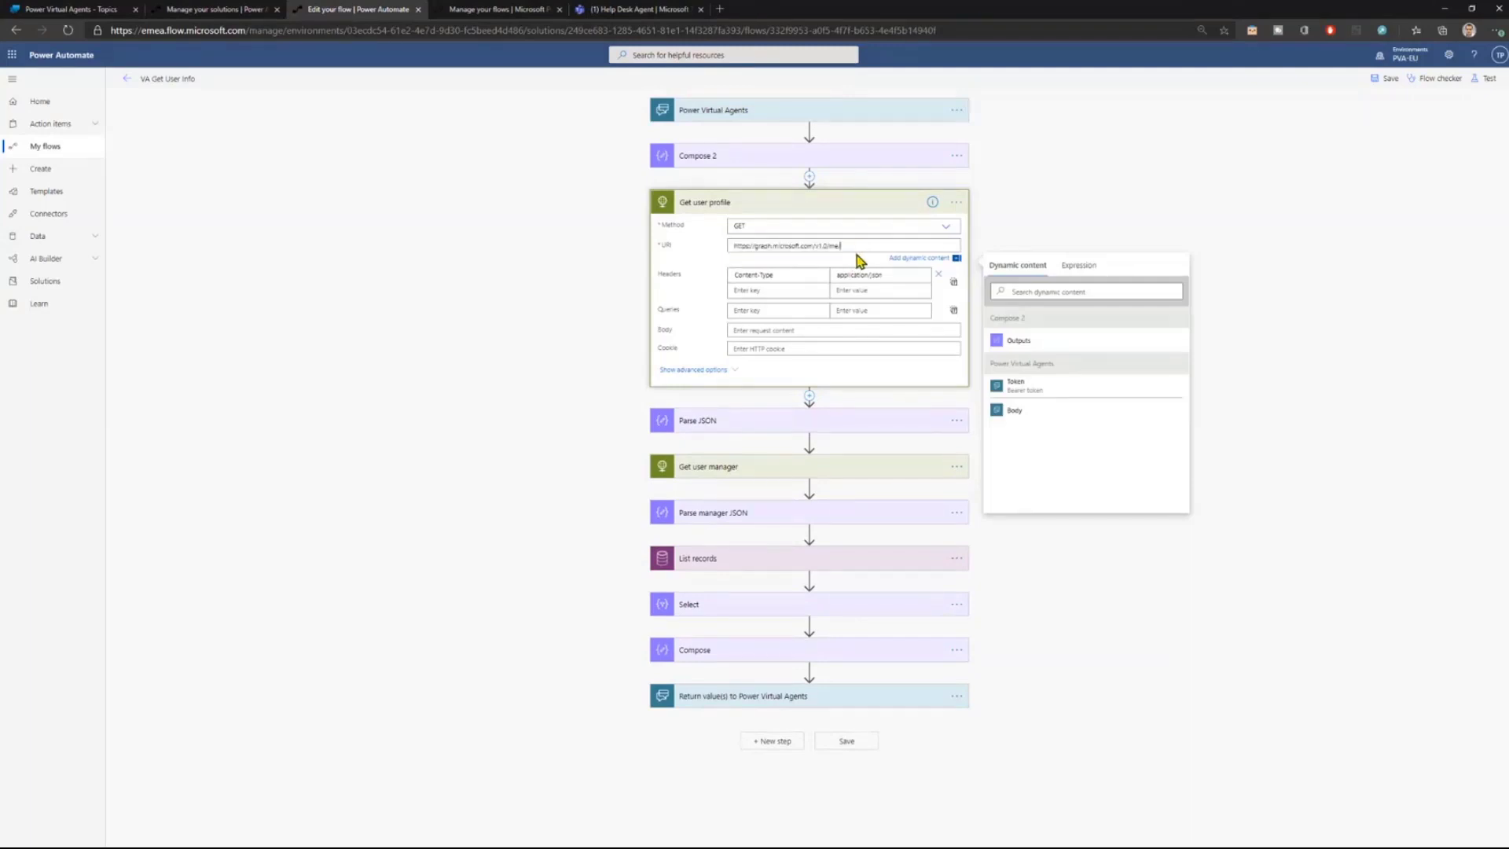
pyautogui.moveTo(830, 270)
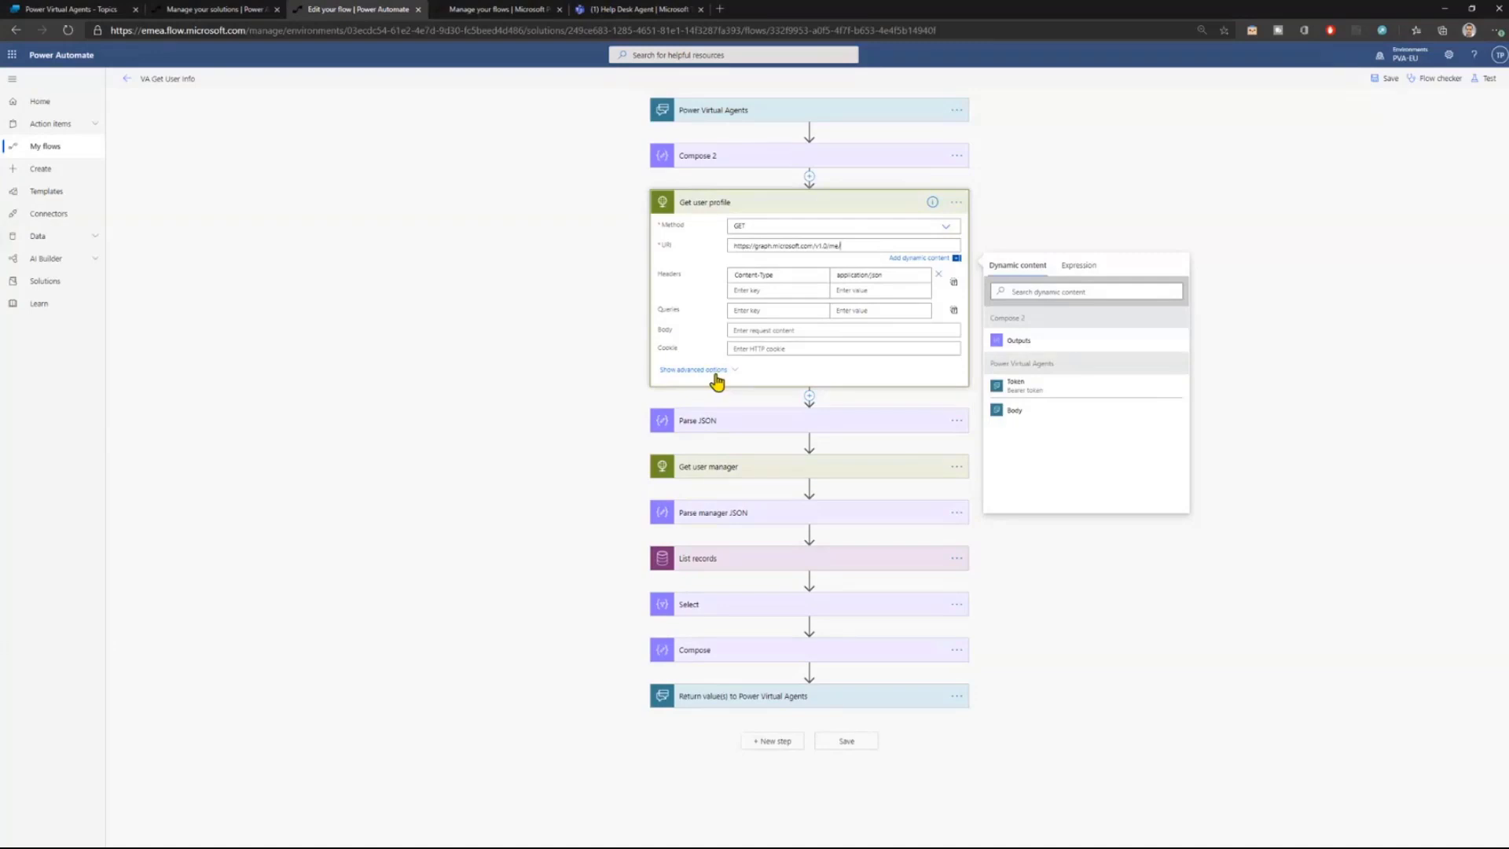
pyautogui.click(693, 370)
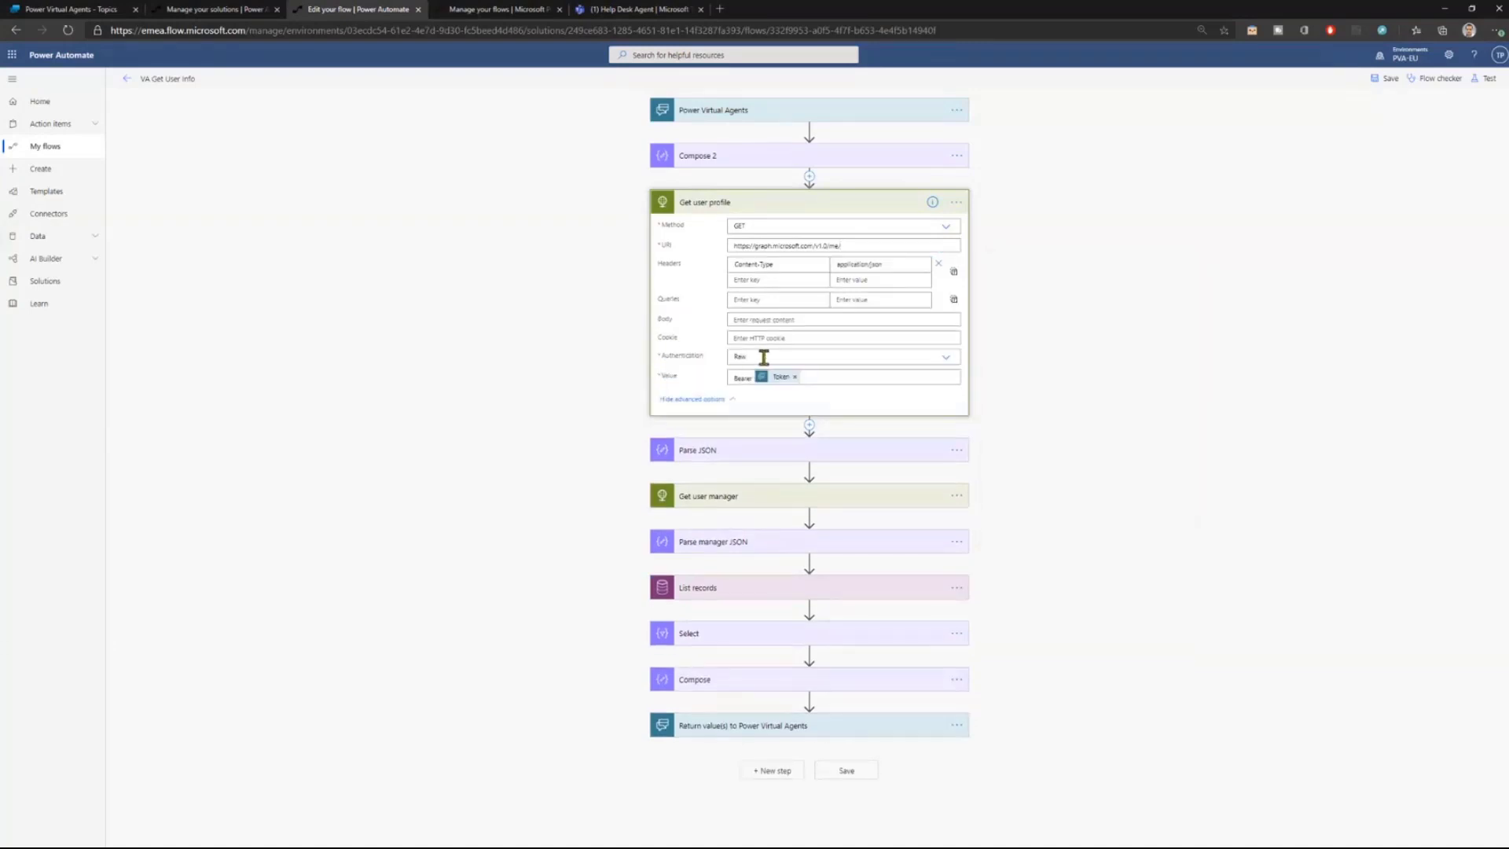
pyautogui.moveTo(737, 375)
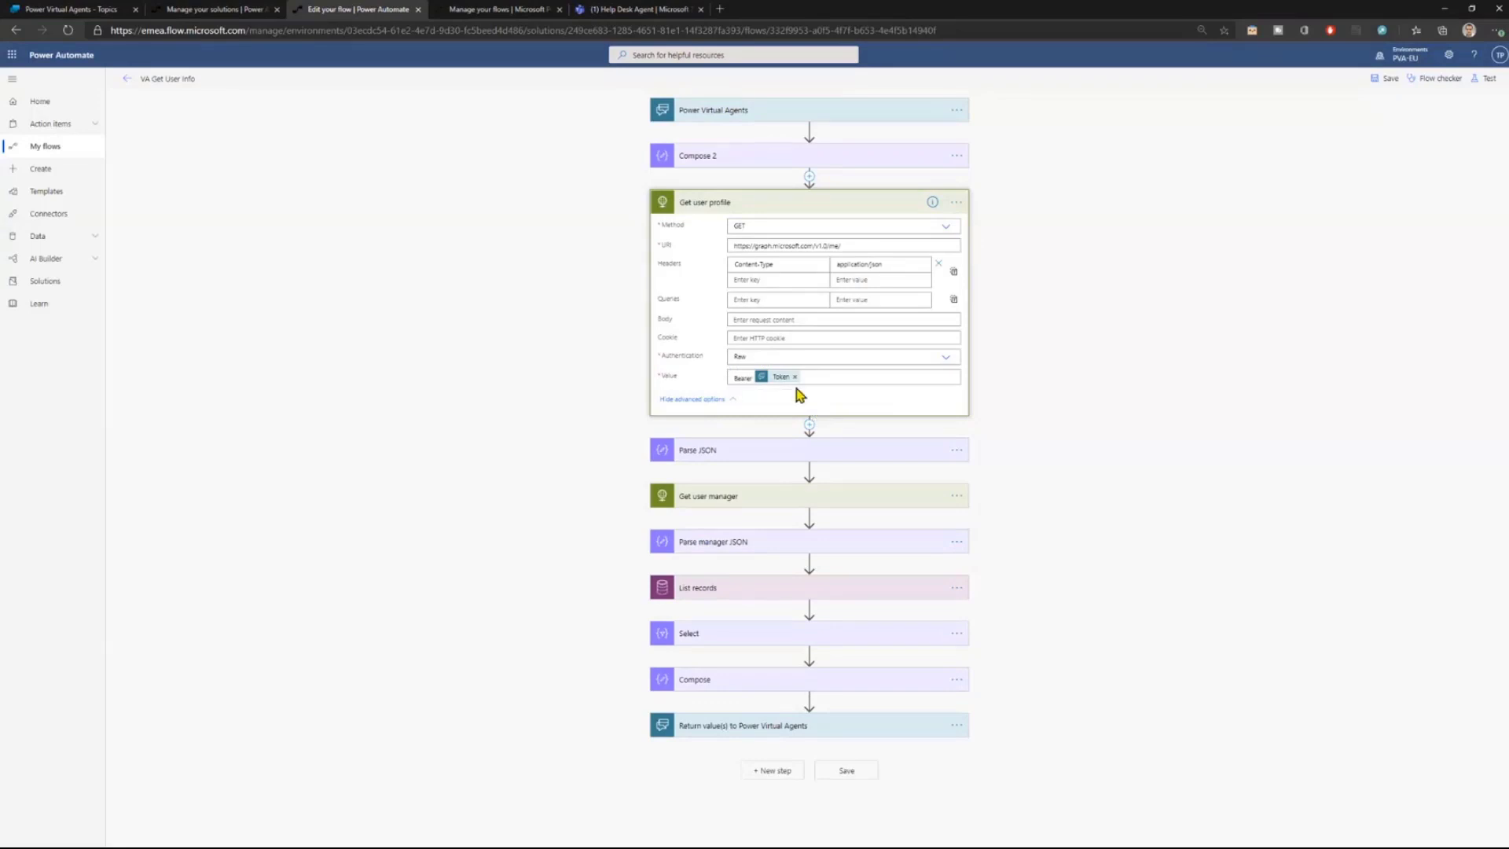
pyautogui.click(712, 110)
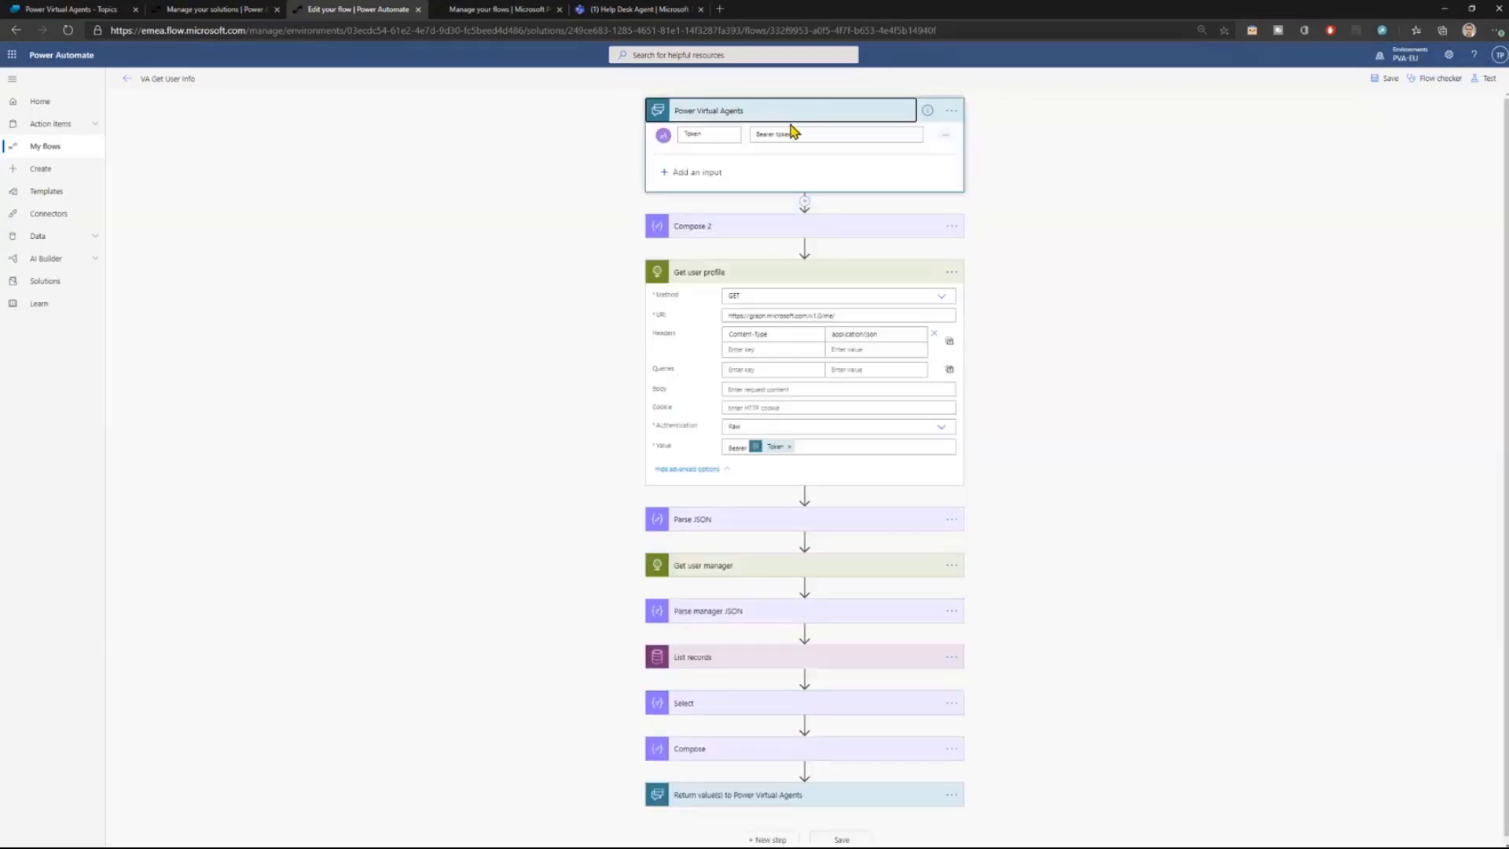
pyautogui.moveTo(894, 164)
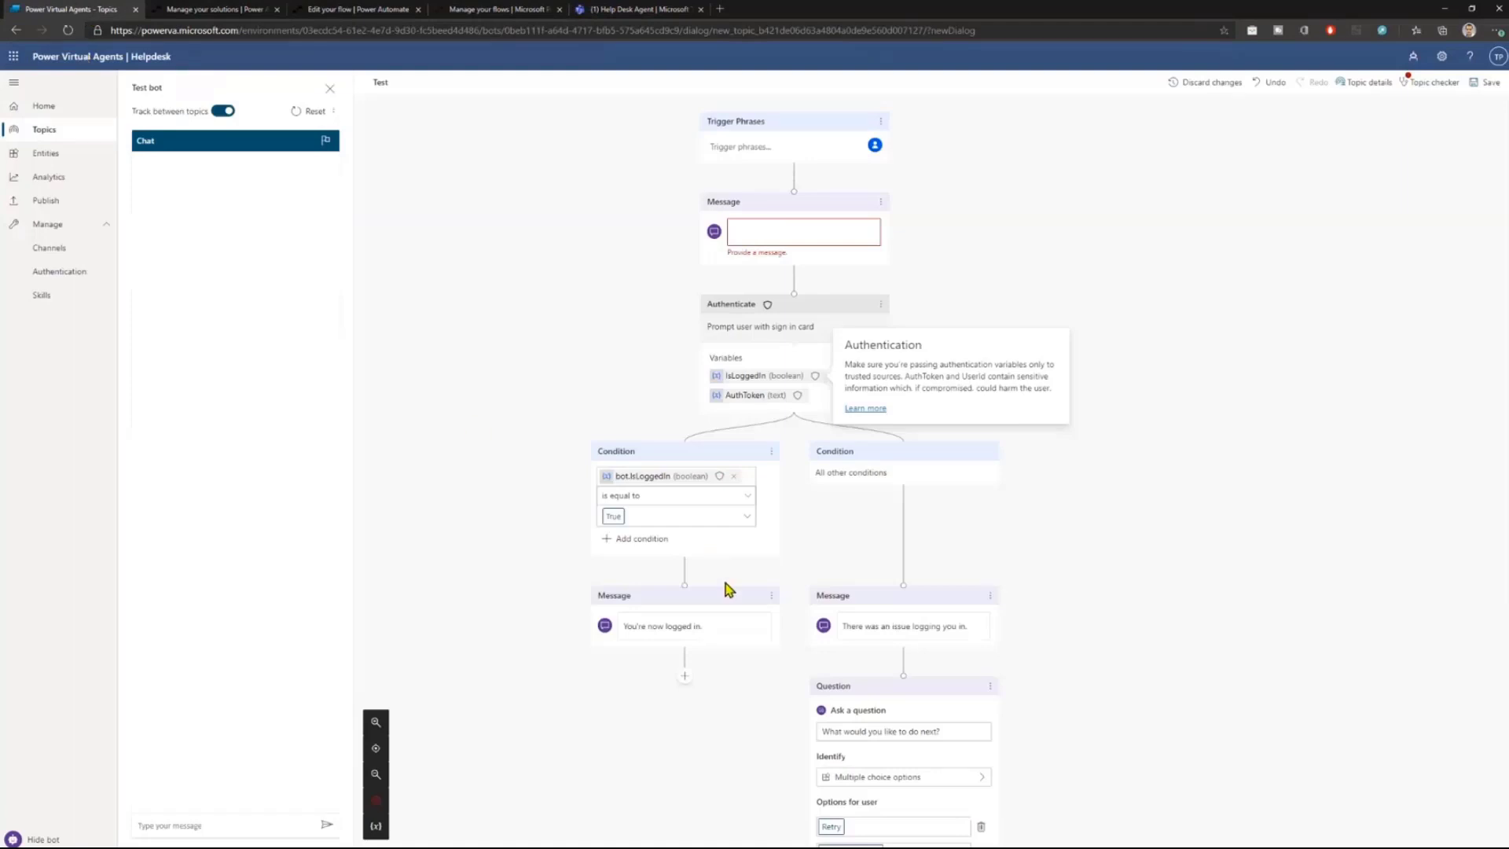
pyautogui.moveTo(689, 682)
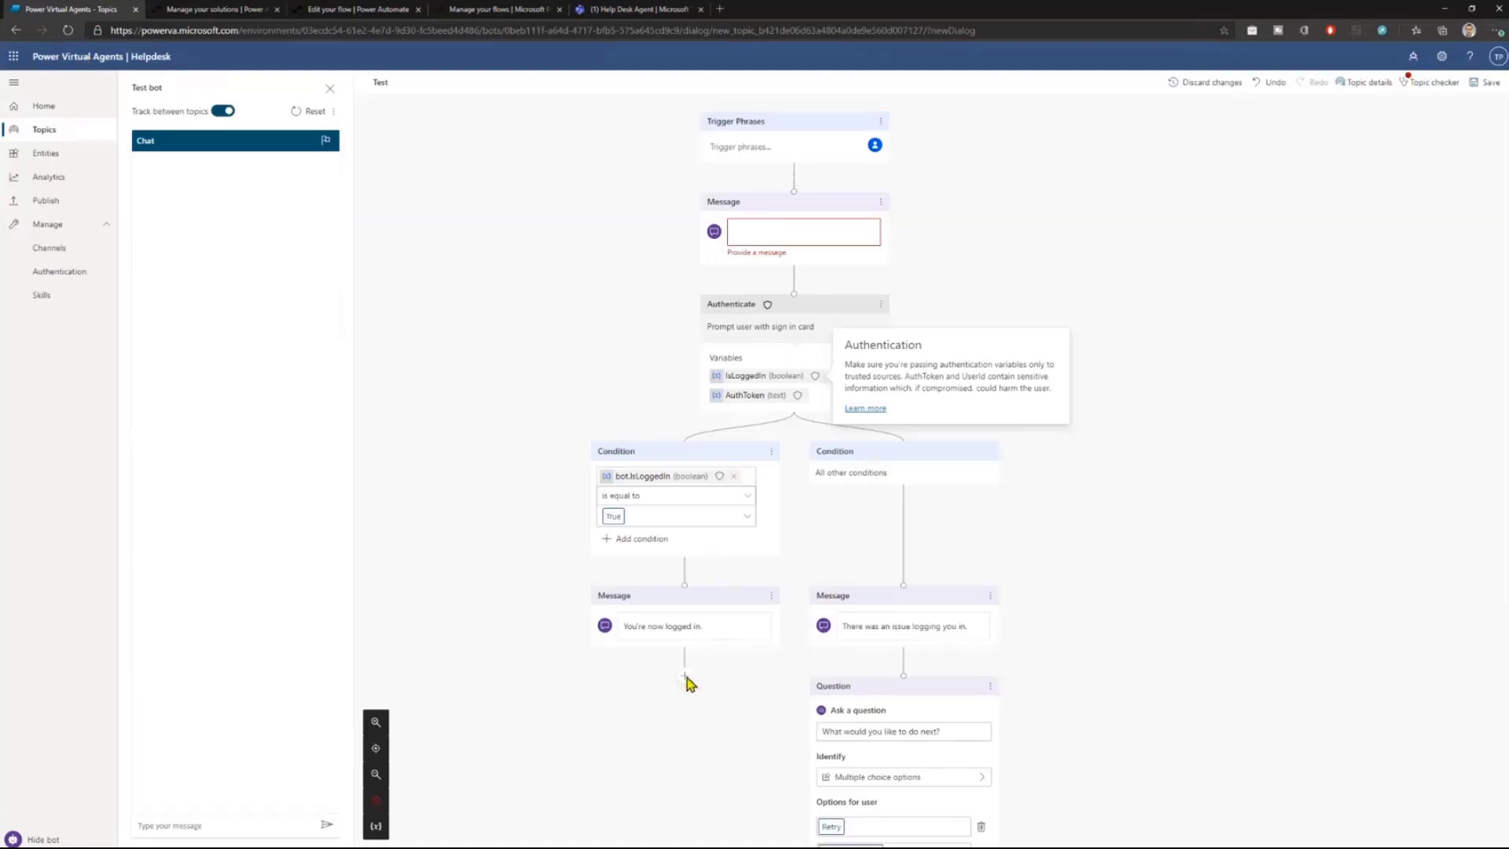
pyautogui.moveTo(687, 683)
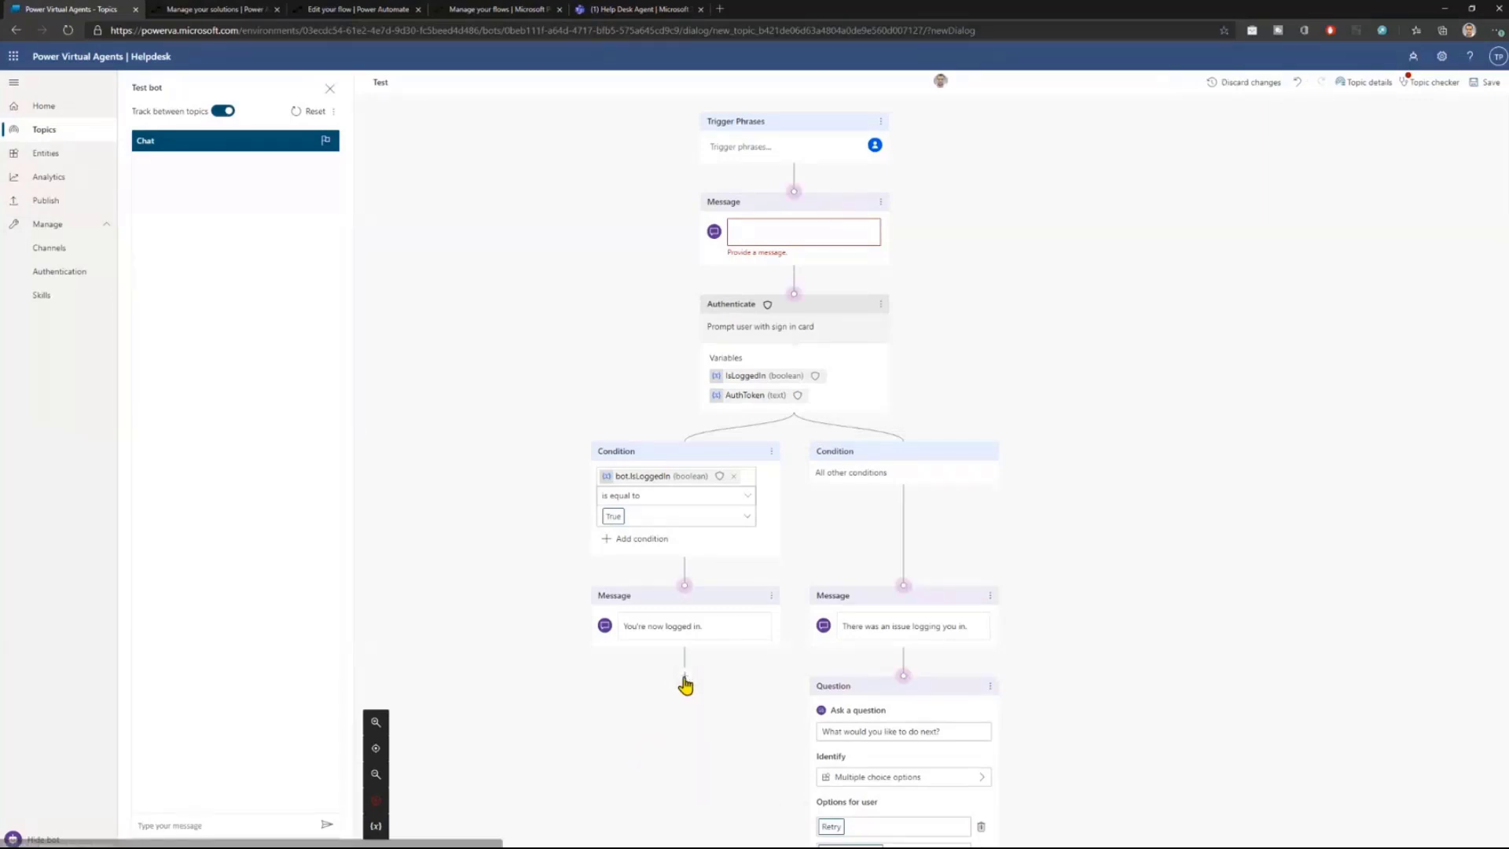
# Add a Call an action step running VA Get User Info after the 'You're now logged in' message.
pyautogui.click(685, 674)
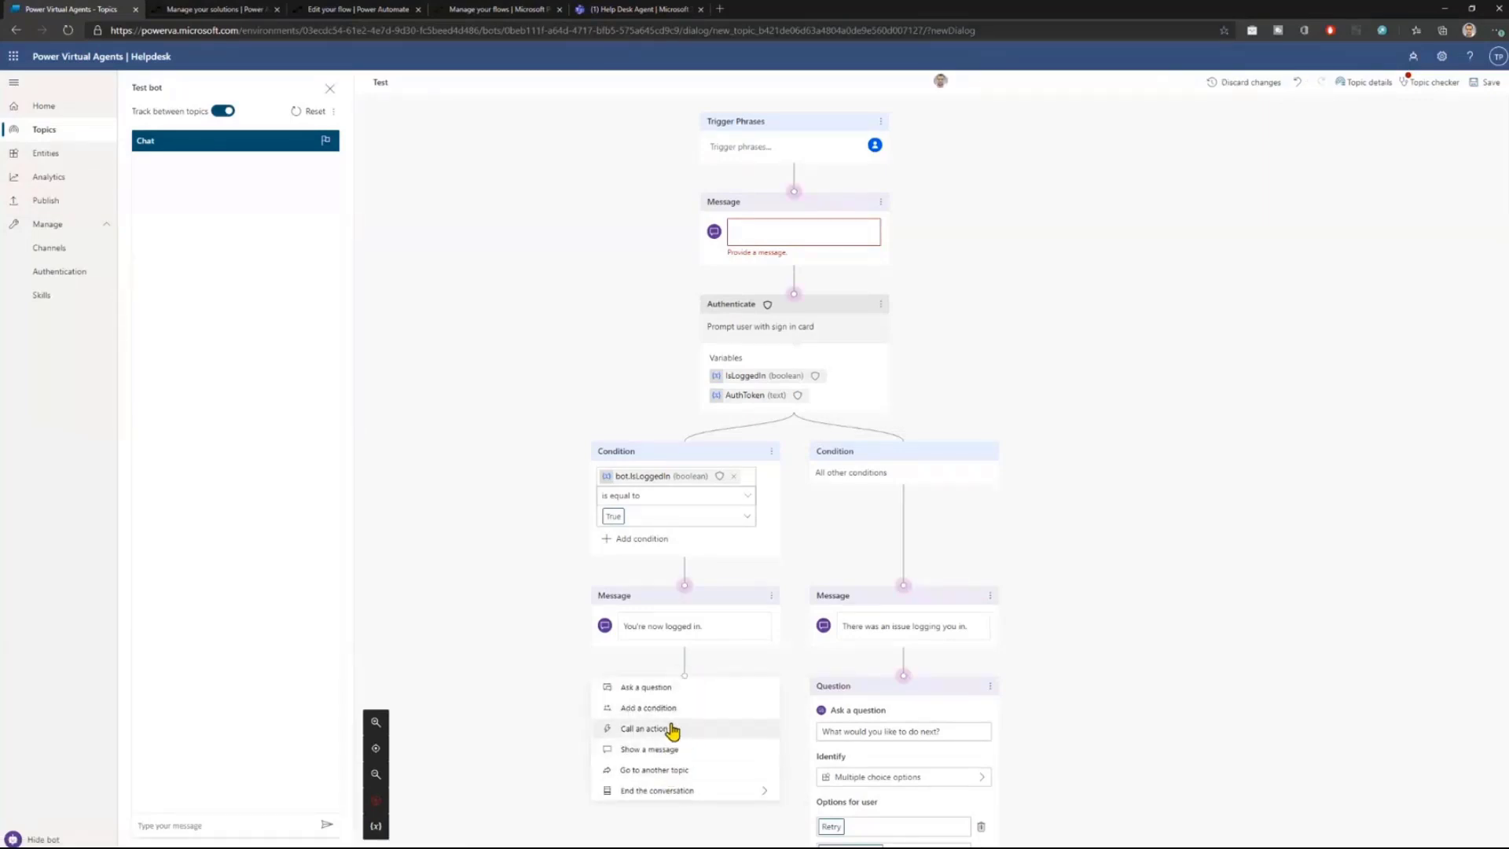
pyautogui.click(643, 729)
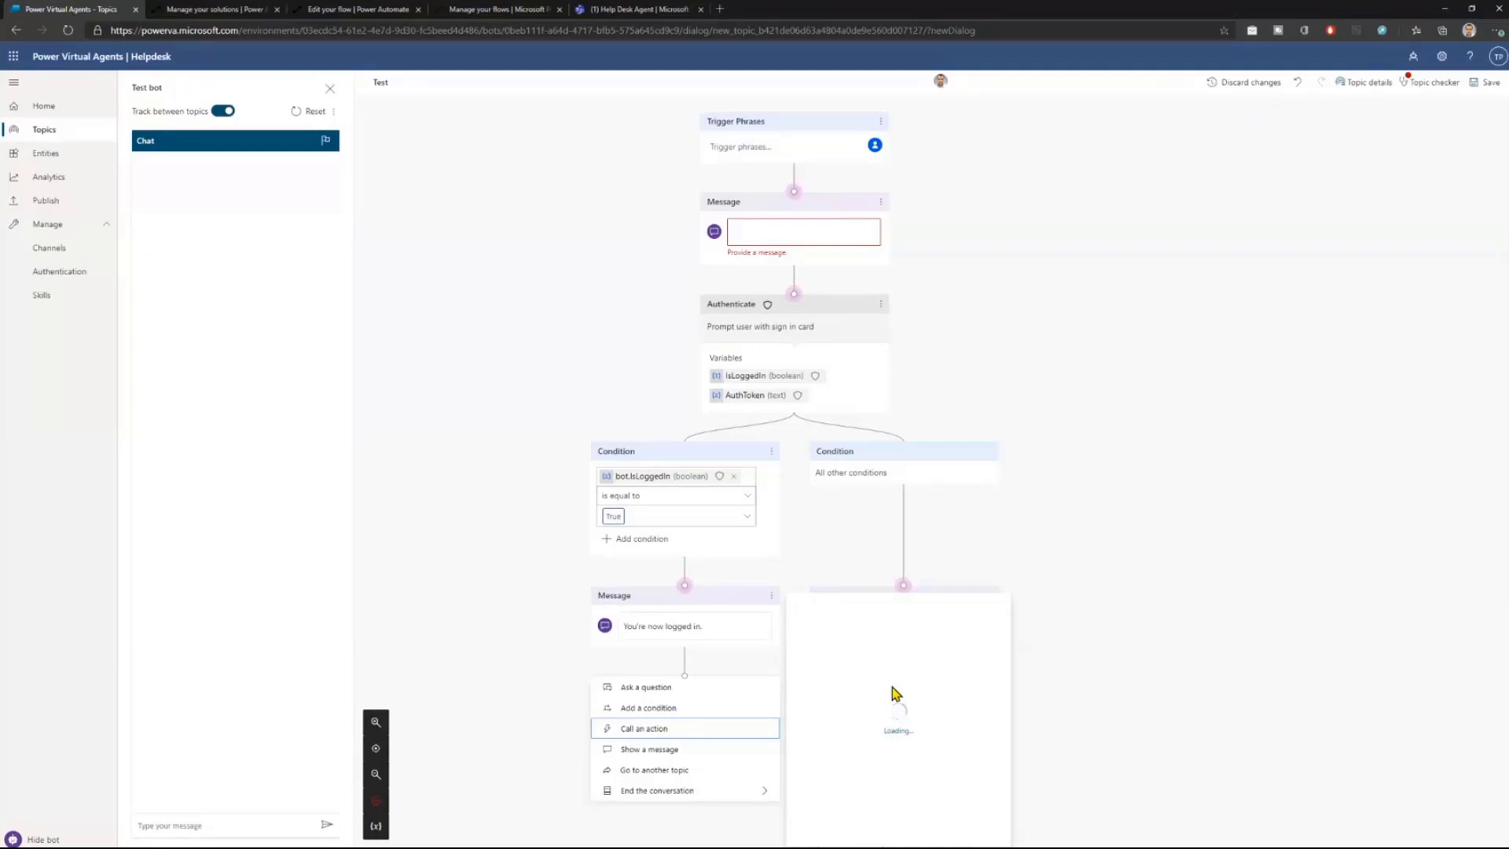
pyautogui.click(643, 728)
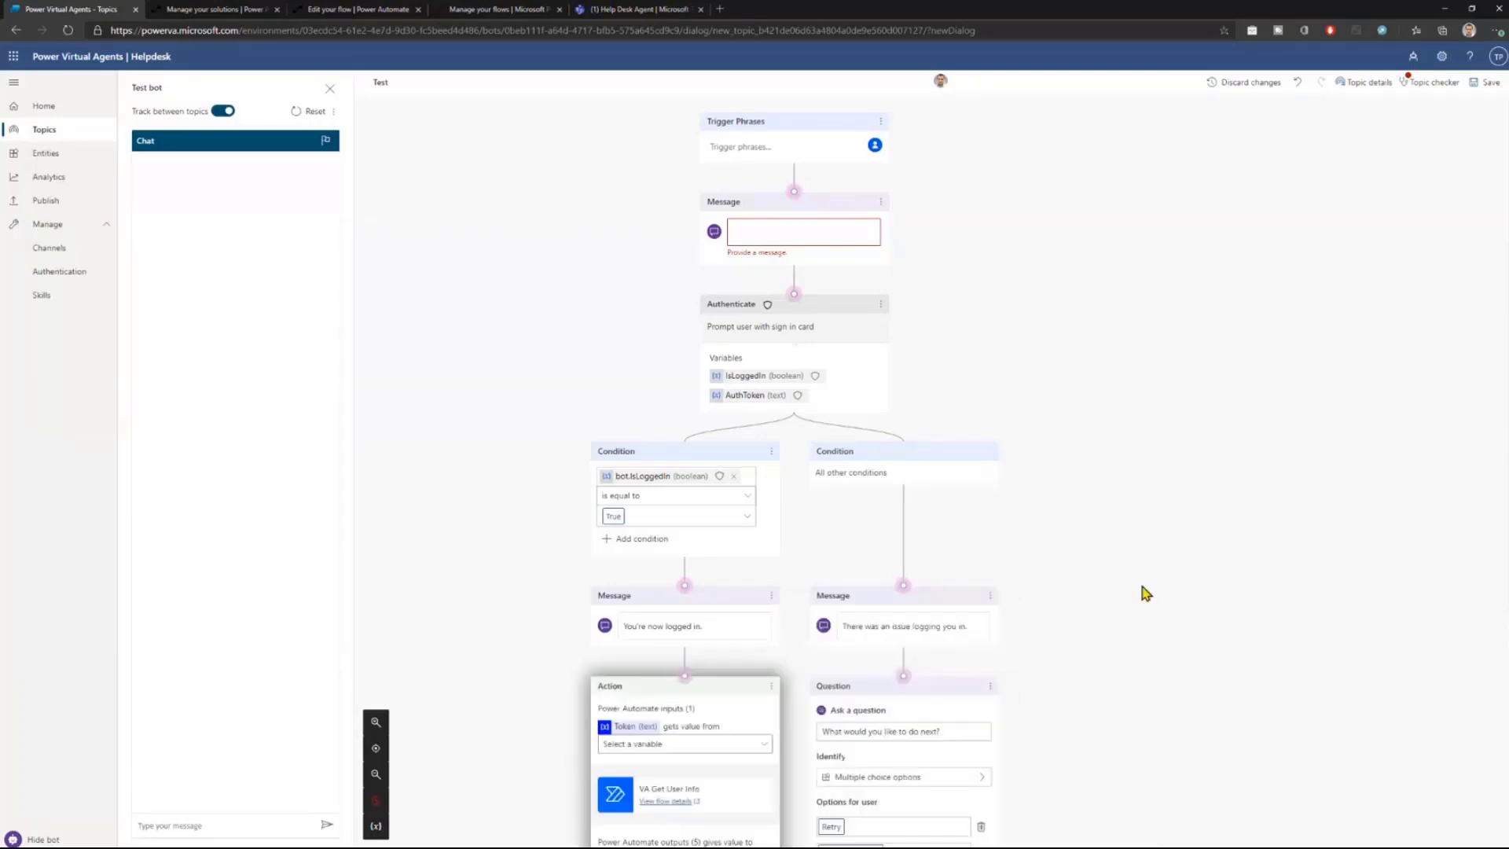
pyautogui.scroll(-3)
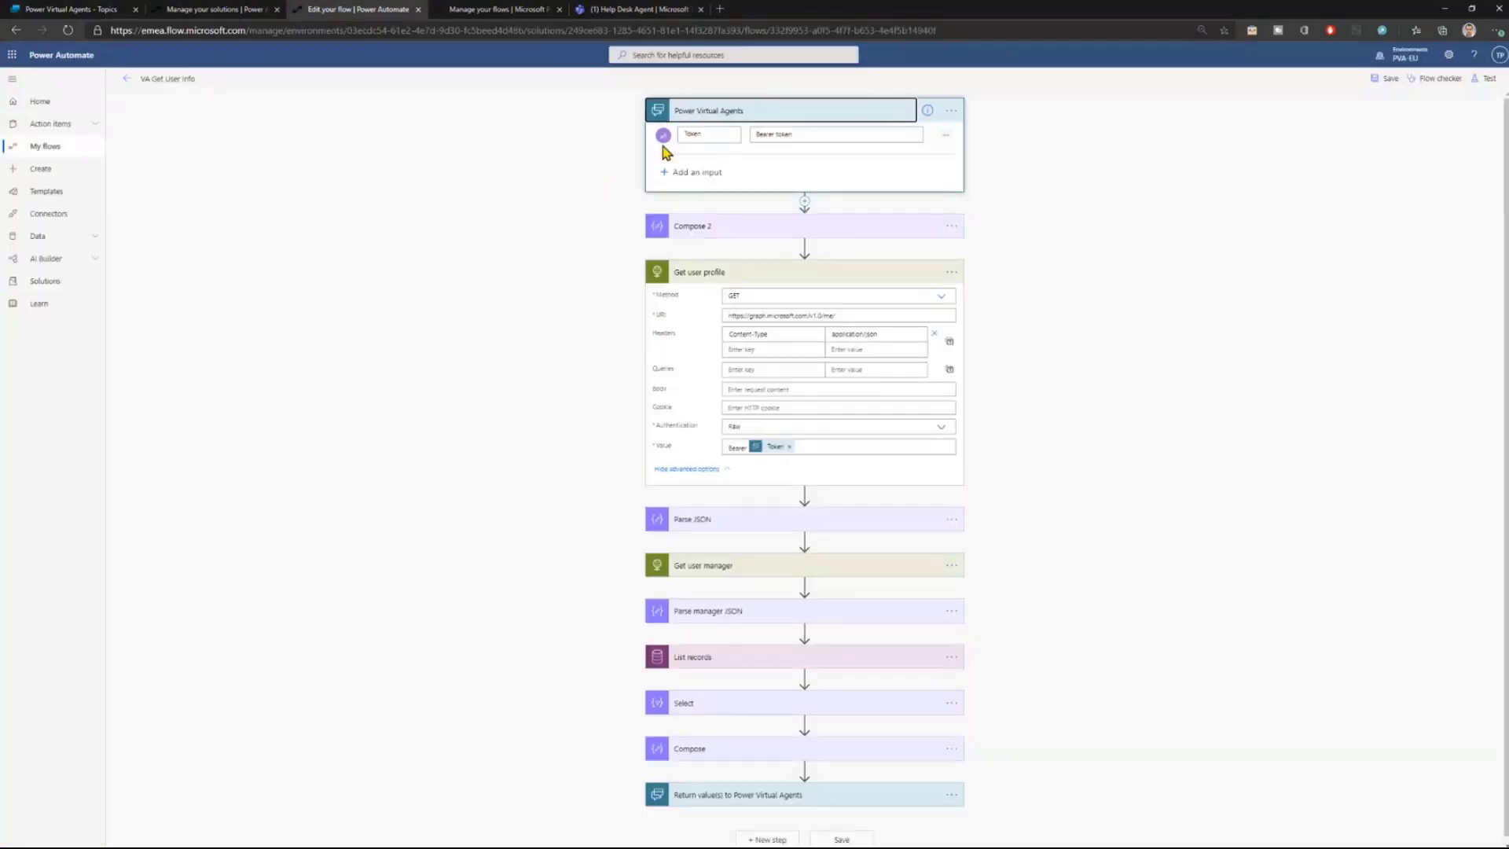
pyautogui.moveTo(947, 151)
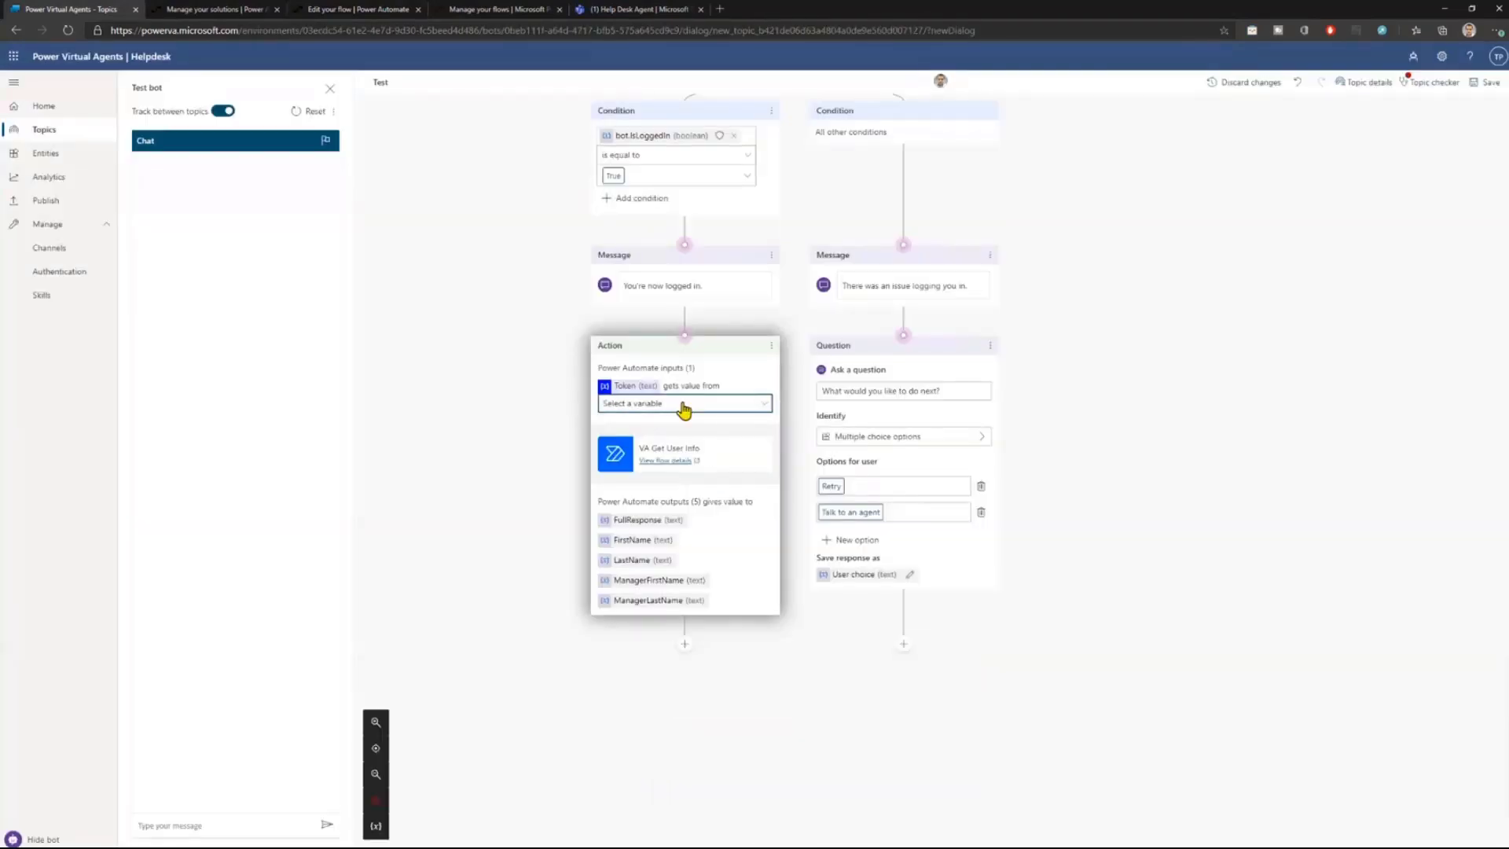
# Assign bot.AuthToken to the Token input, replacing the briefly chosen bot.glConversationLang.
pyautogui.click(683, 403)
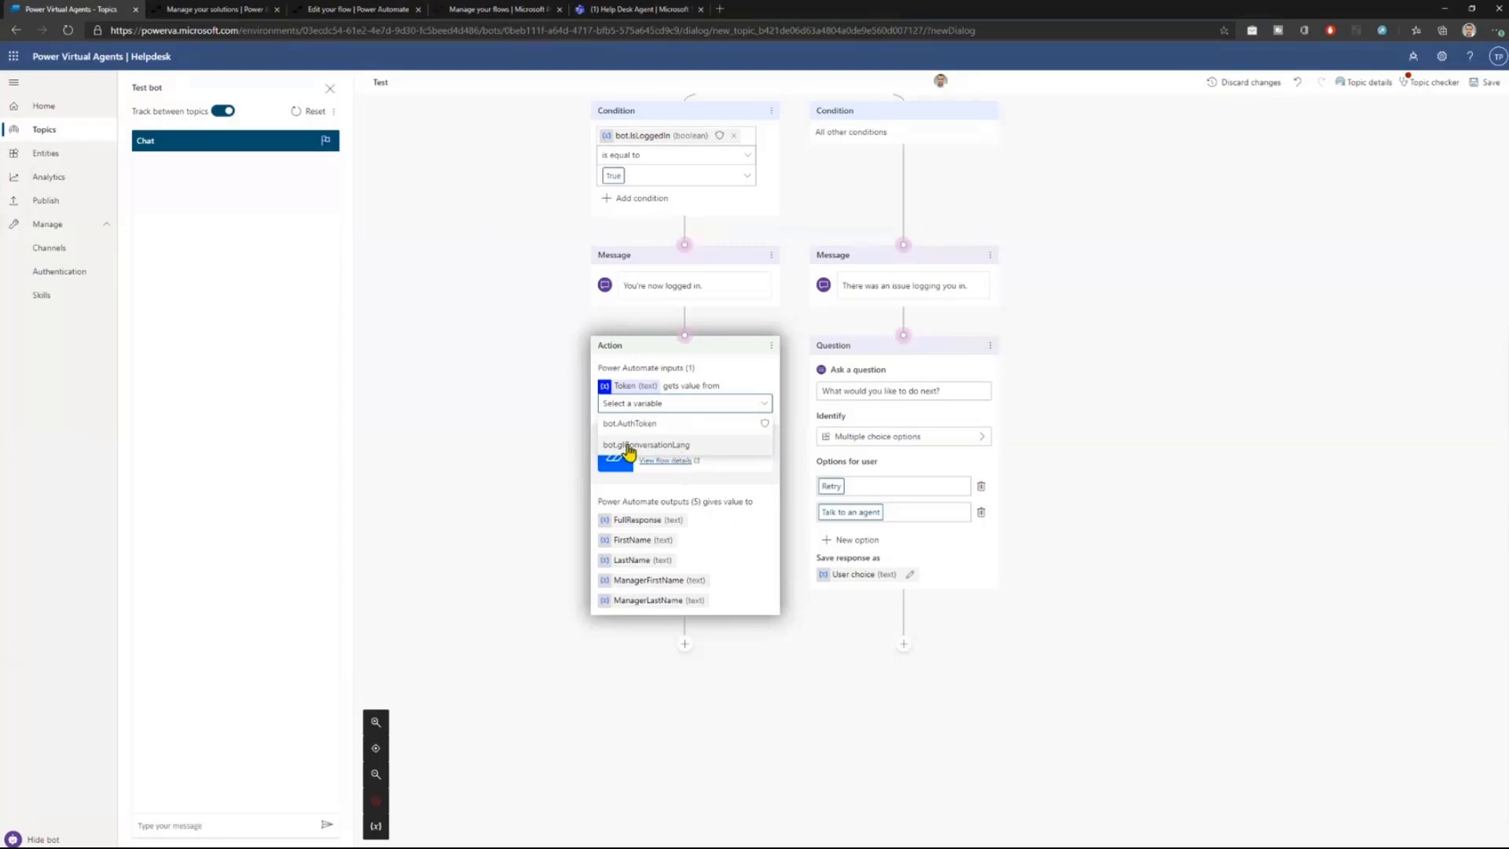
pyautogui.click(646, 444)
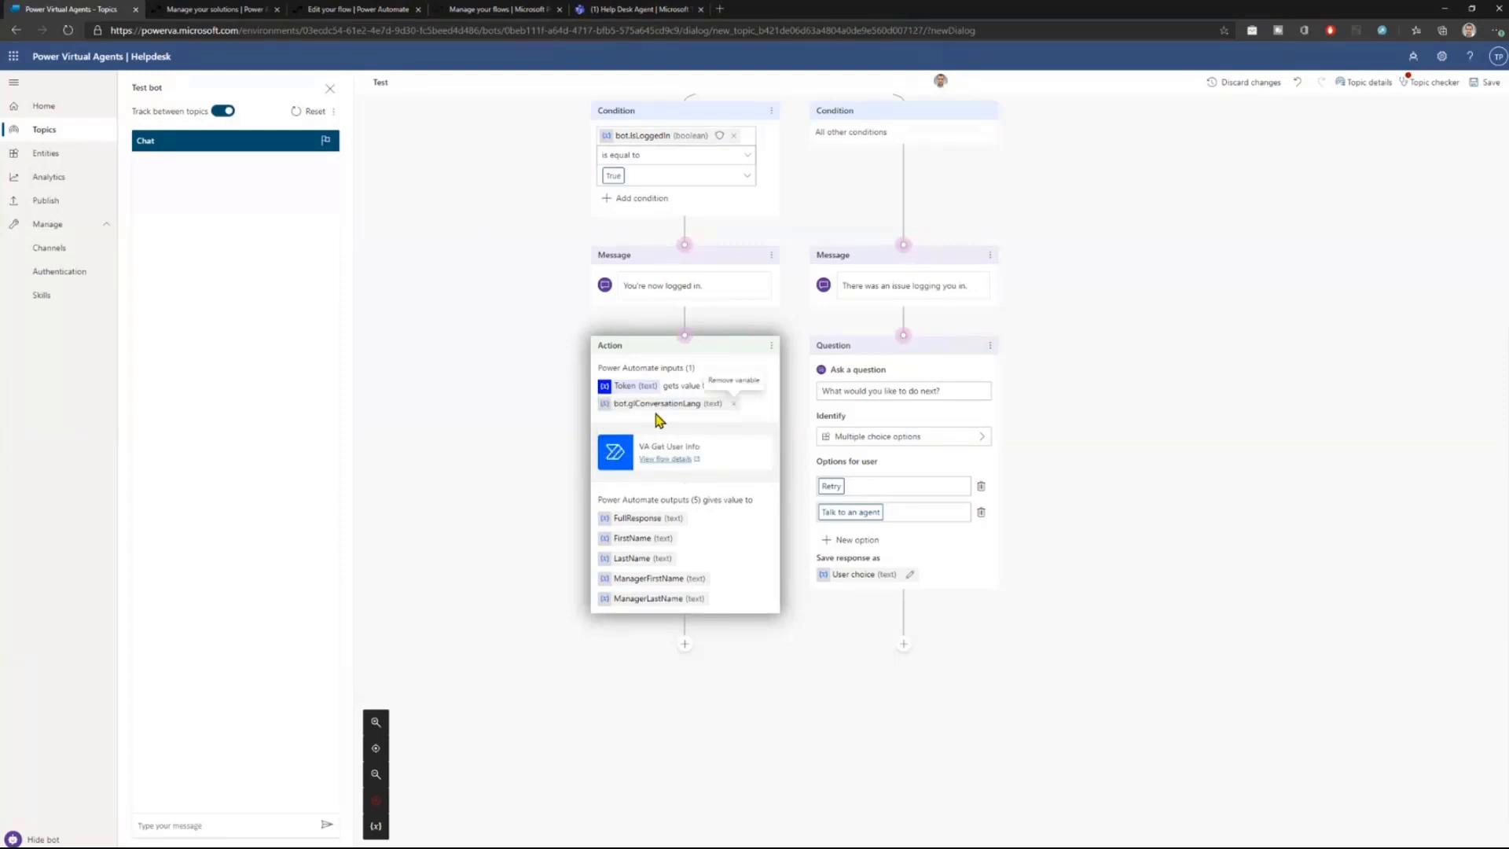
pyautogui.moveTo(667, 428)
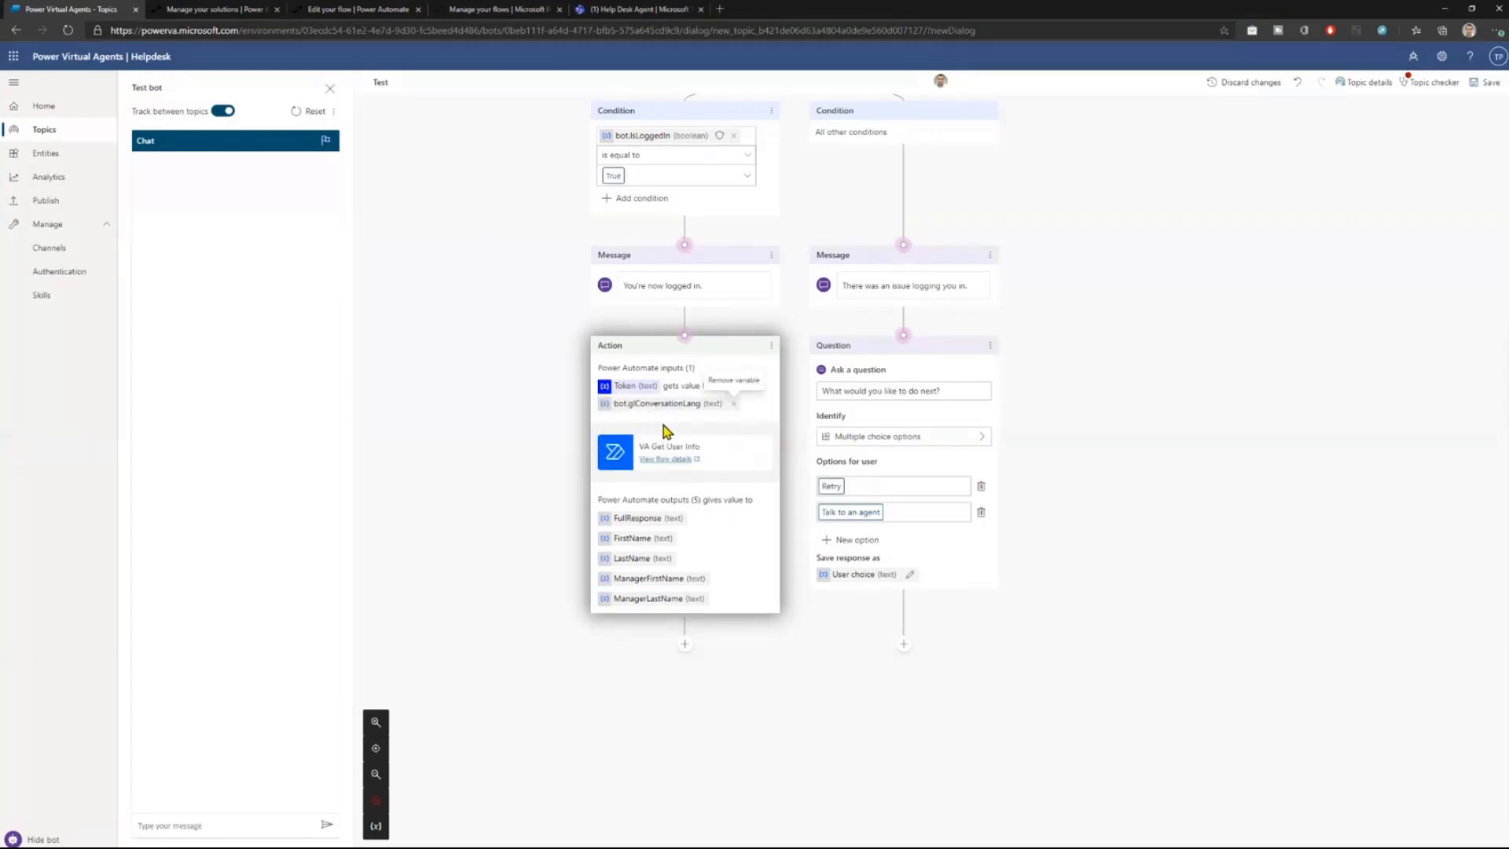
pyautogui.moveTo(664, 425)
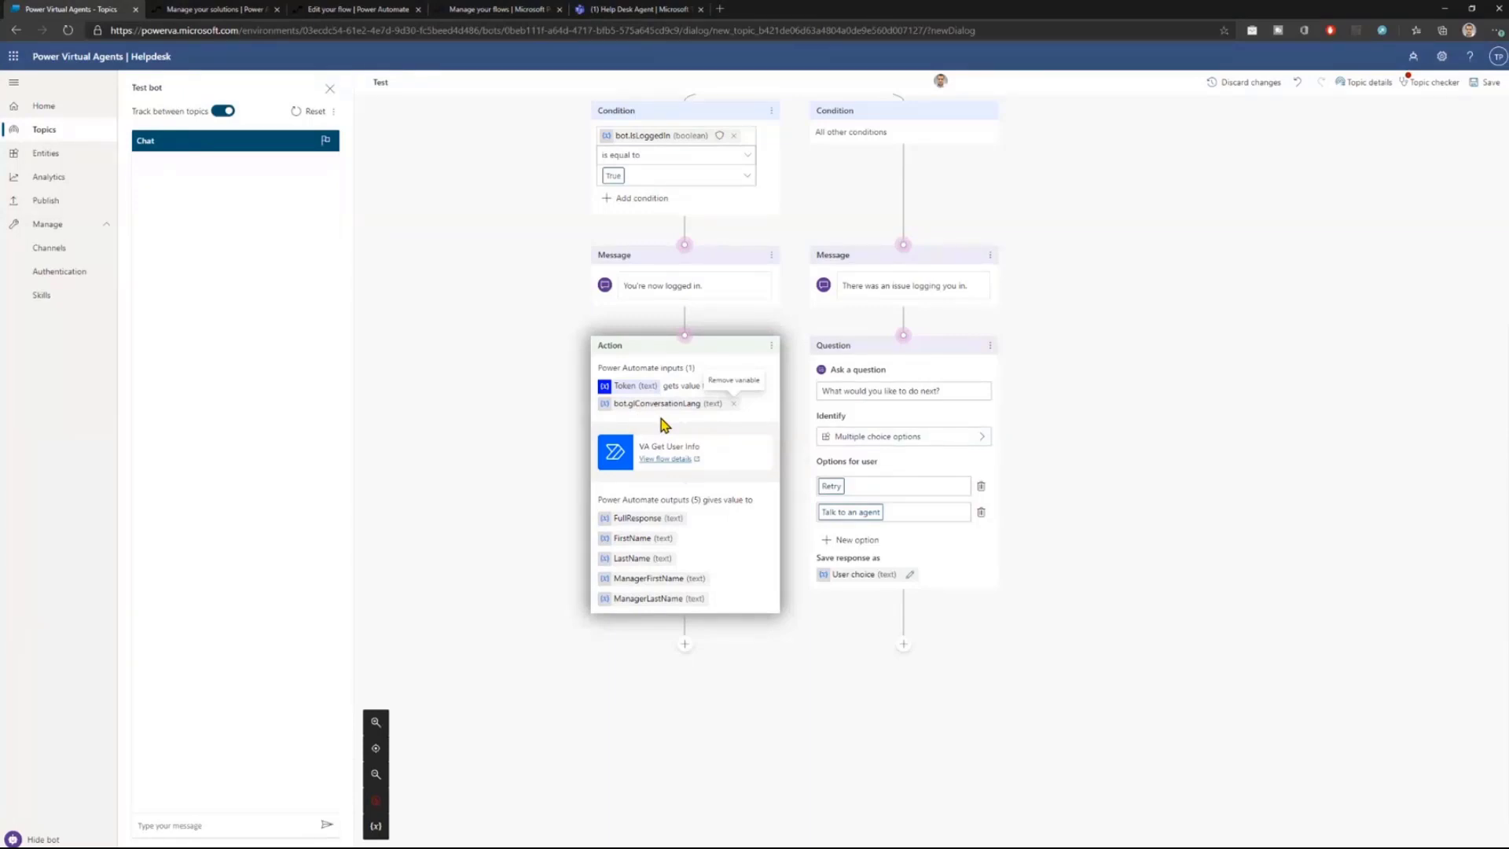
pyautogui.moveTo(454, 425)
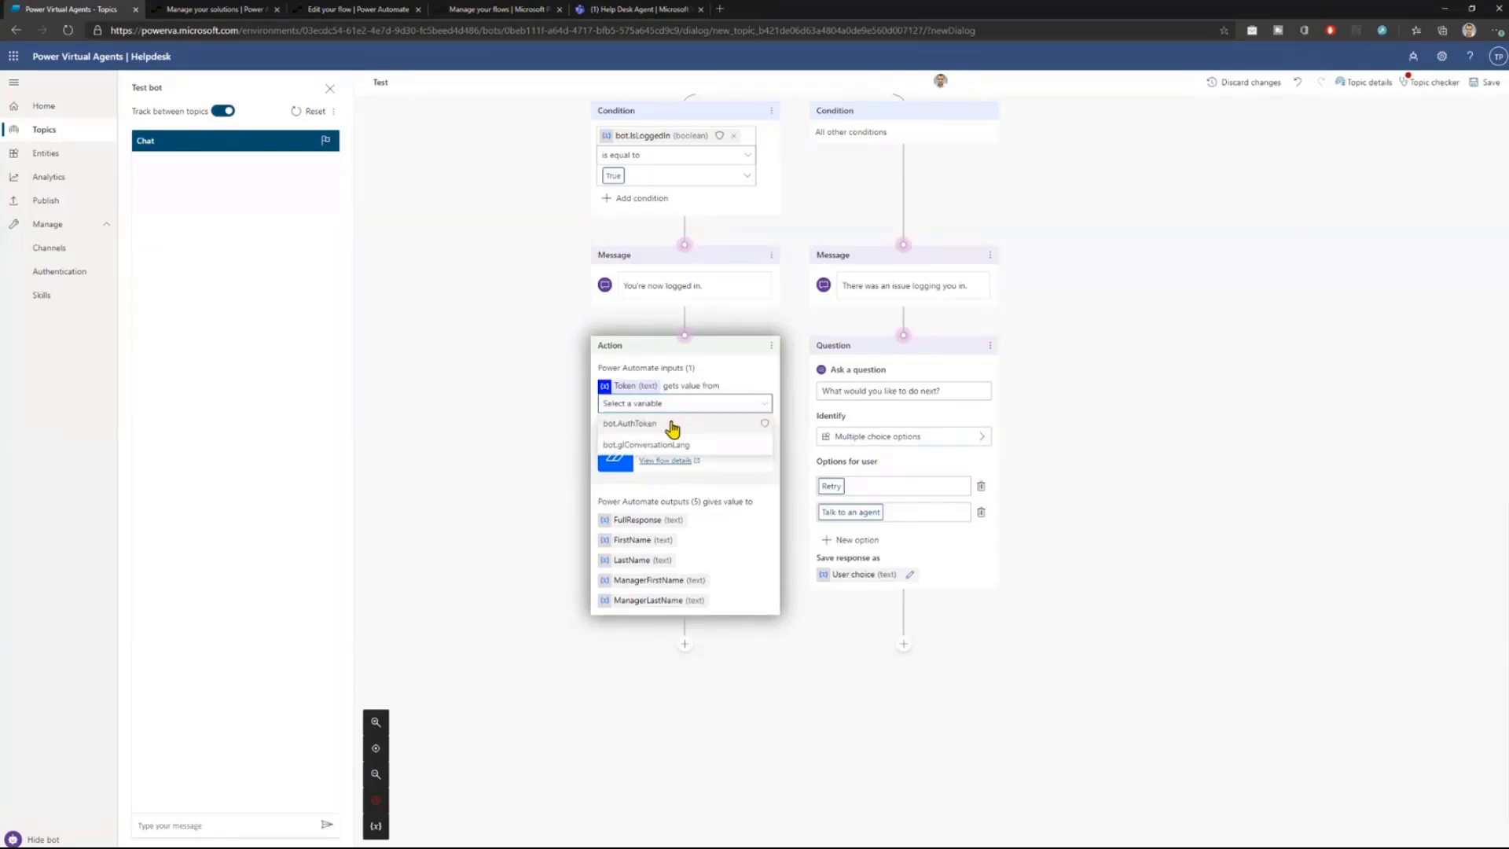
pyautogui.click(630, 423)
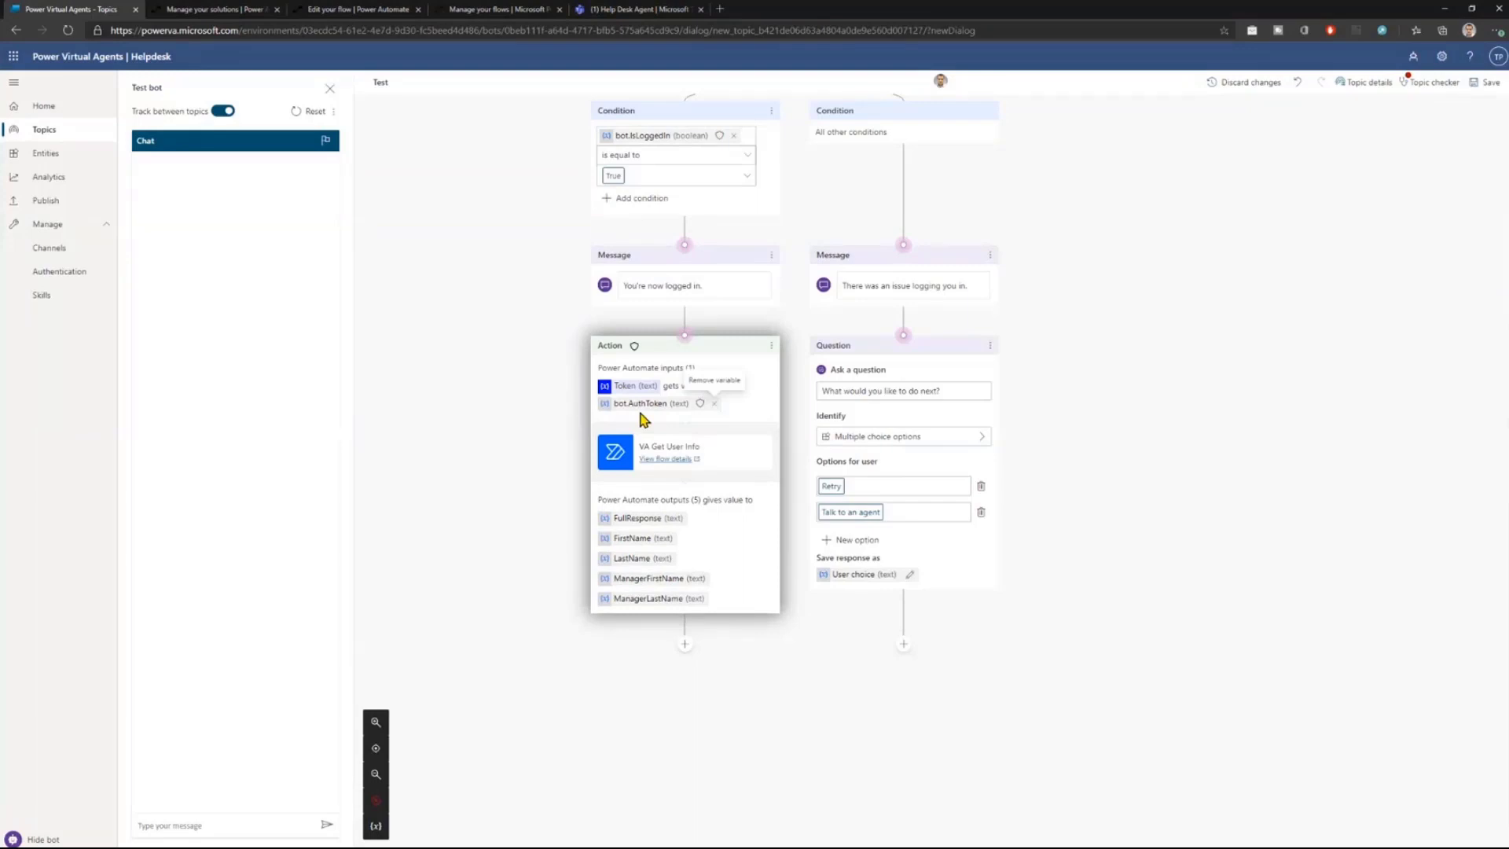
pyautogui.moveTo(463, 463)
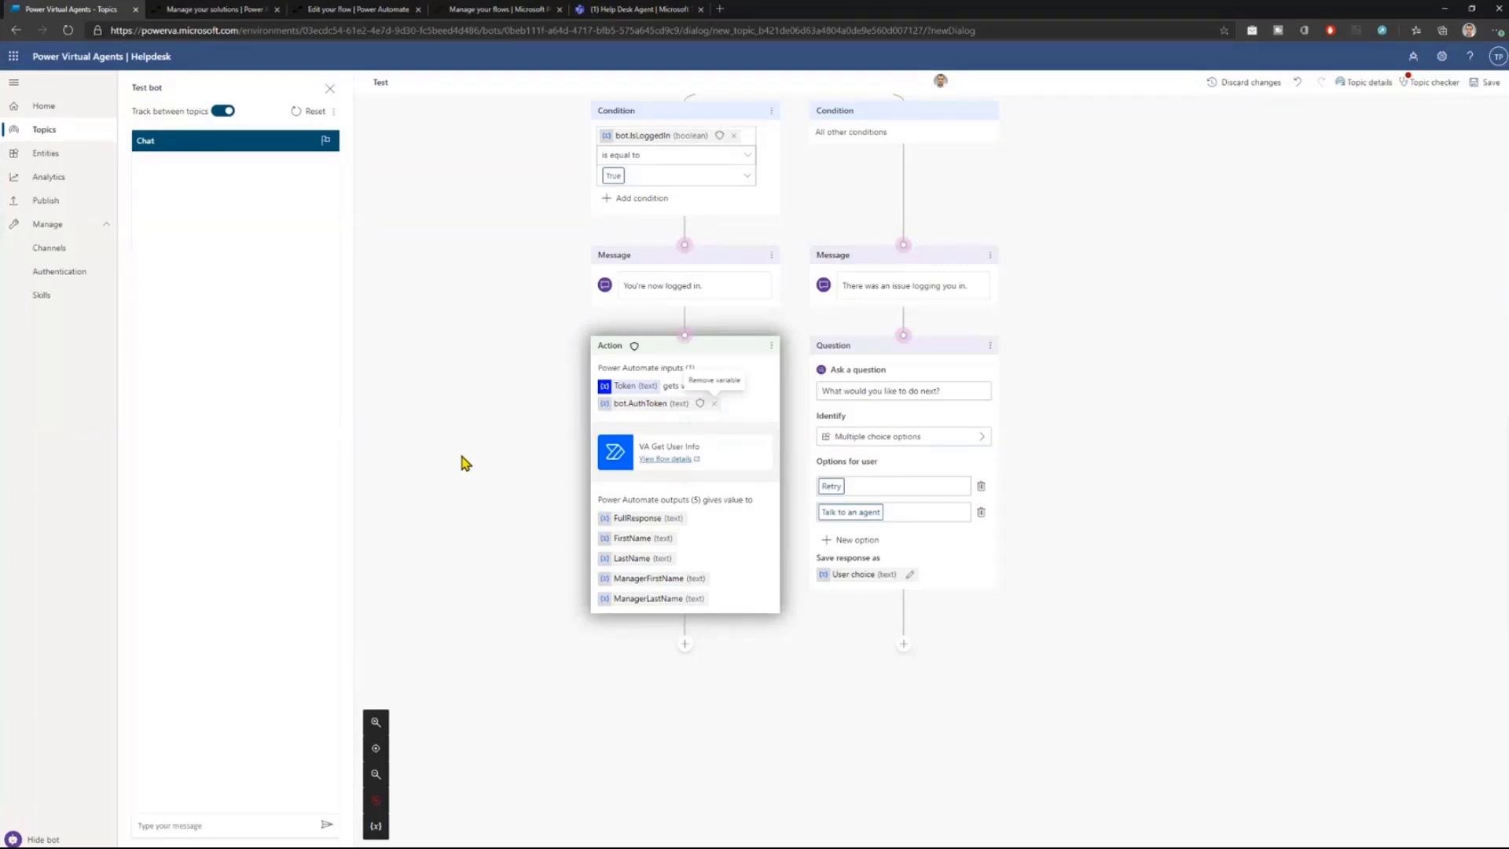
pyautogui.moveTo(471, 459)
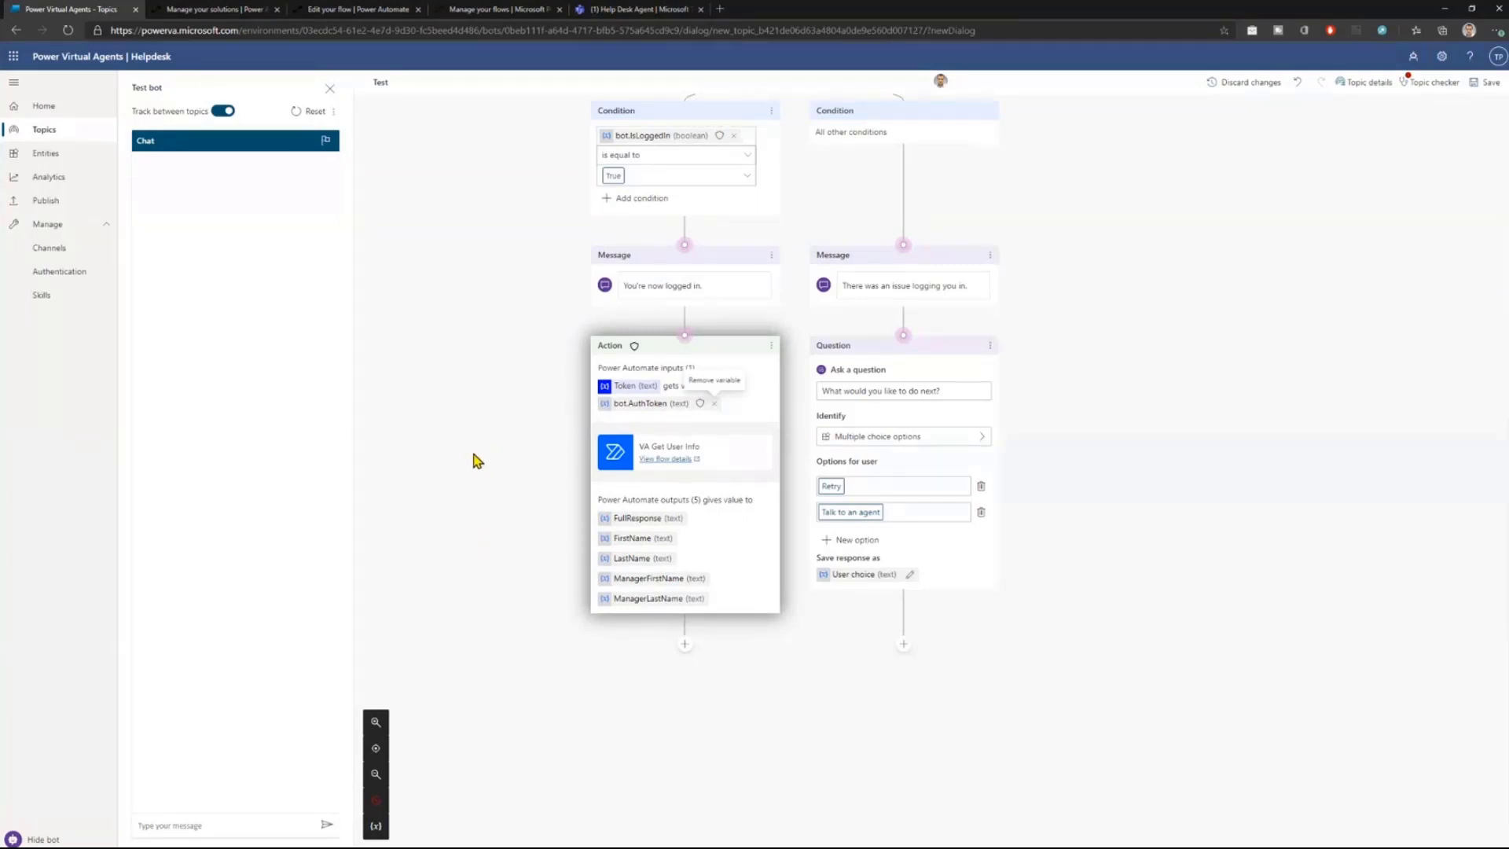
# Remove the authentication step with its condition branches and the unreachable question step.
pyautogui.scroll(3)
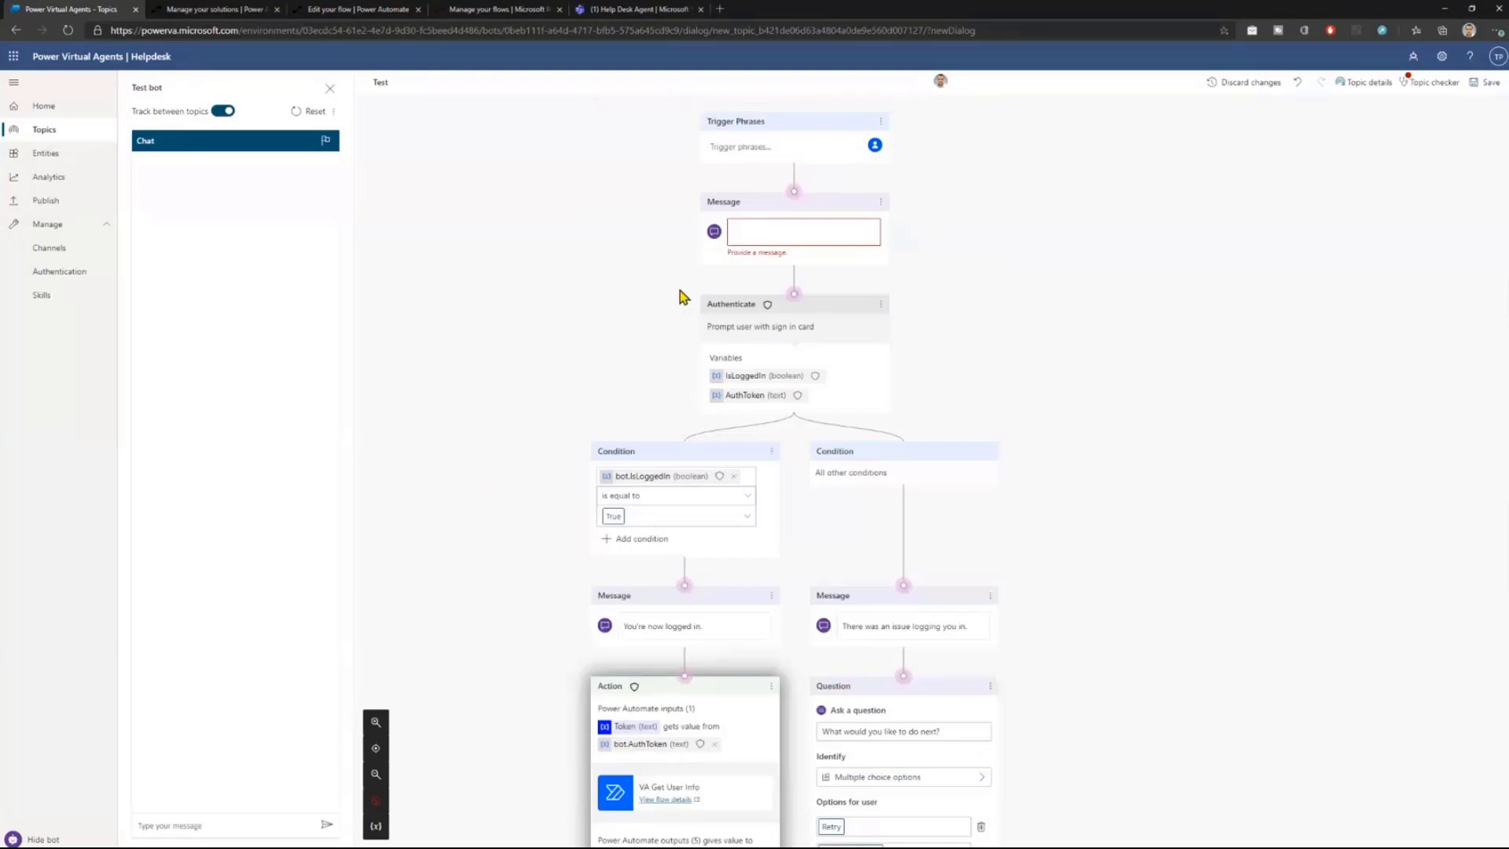
pyautogui.moveTo(875, 322)
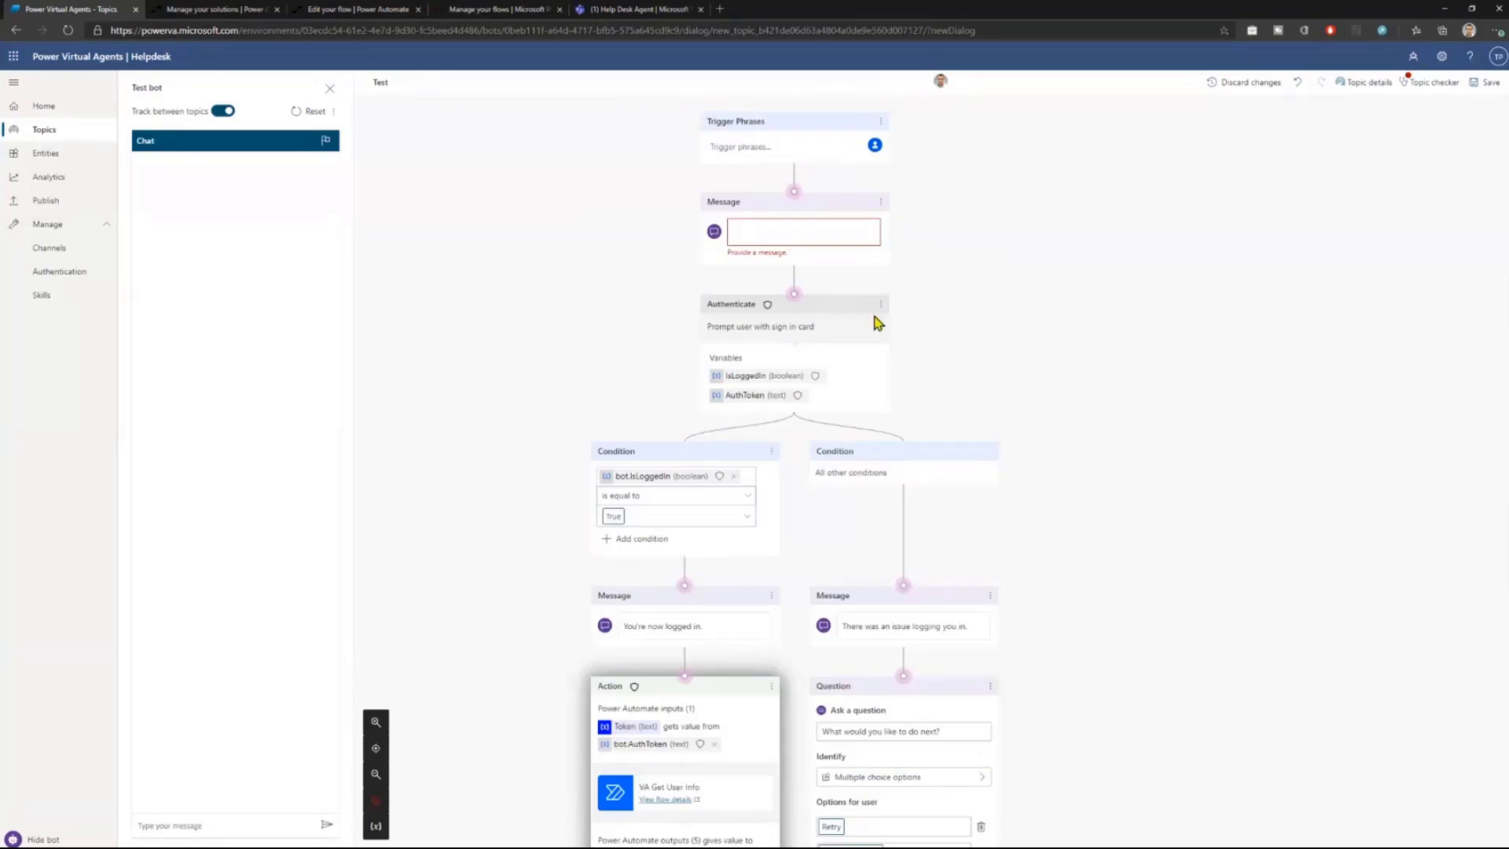
pyautogui.moveTo(582, 414)
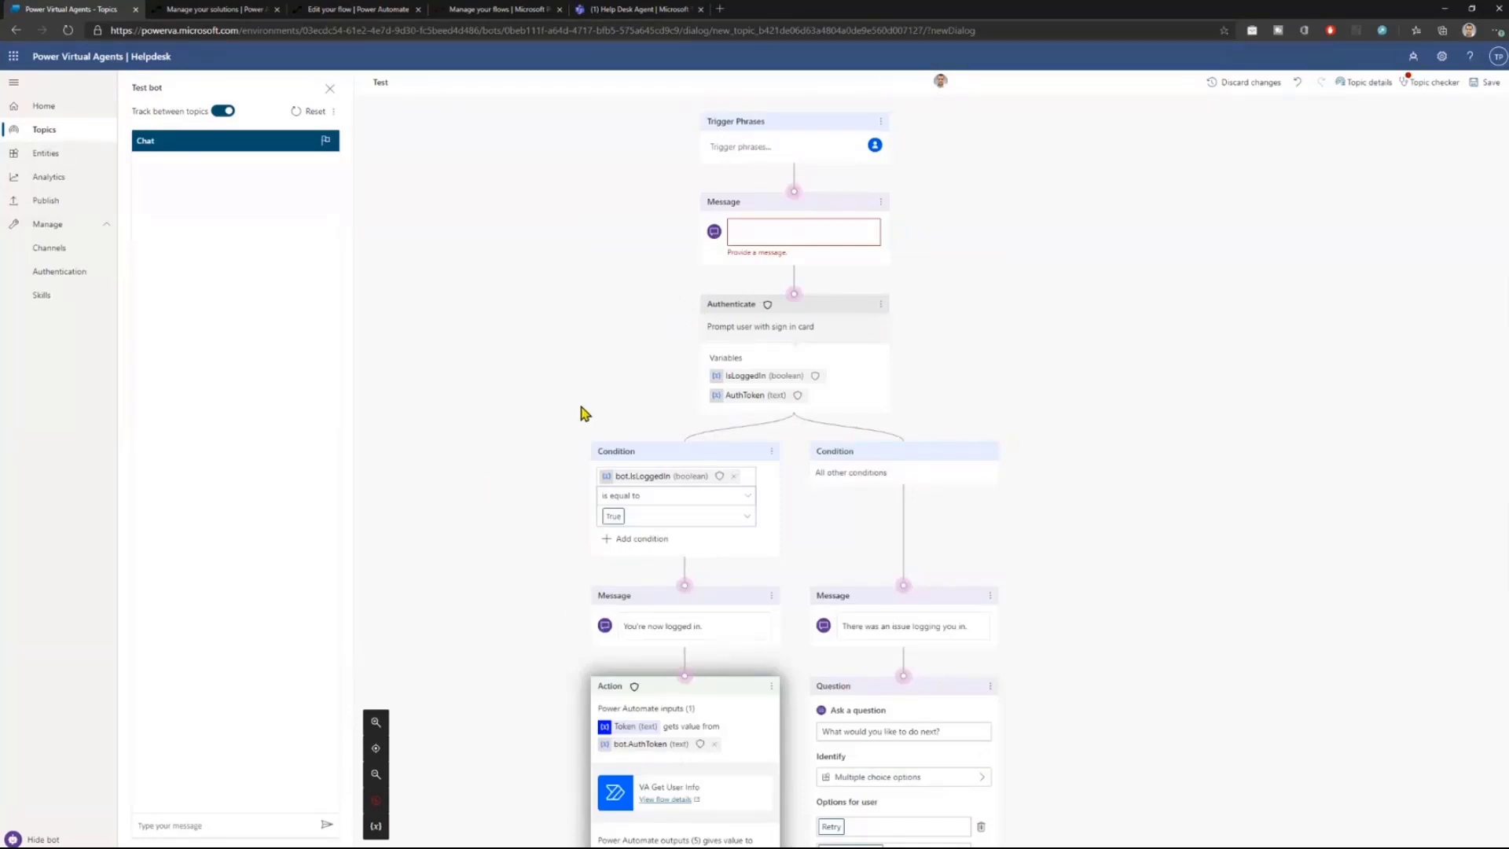
pyautogui.click(879, 304)
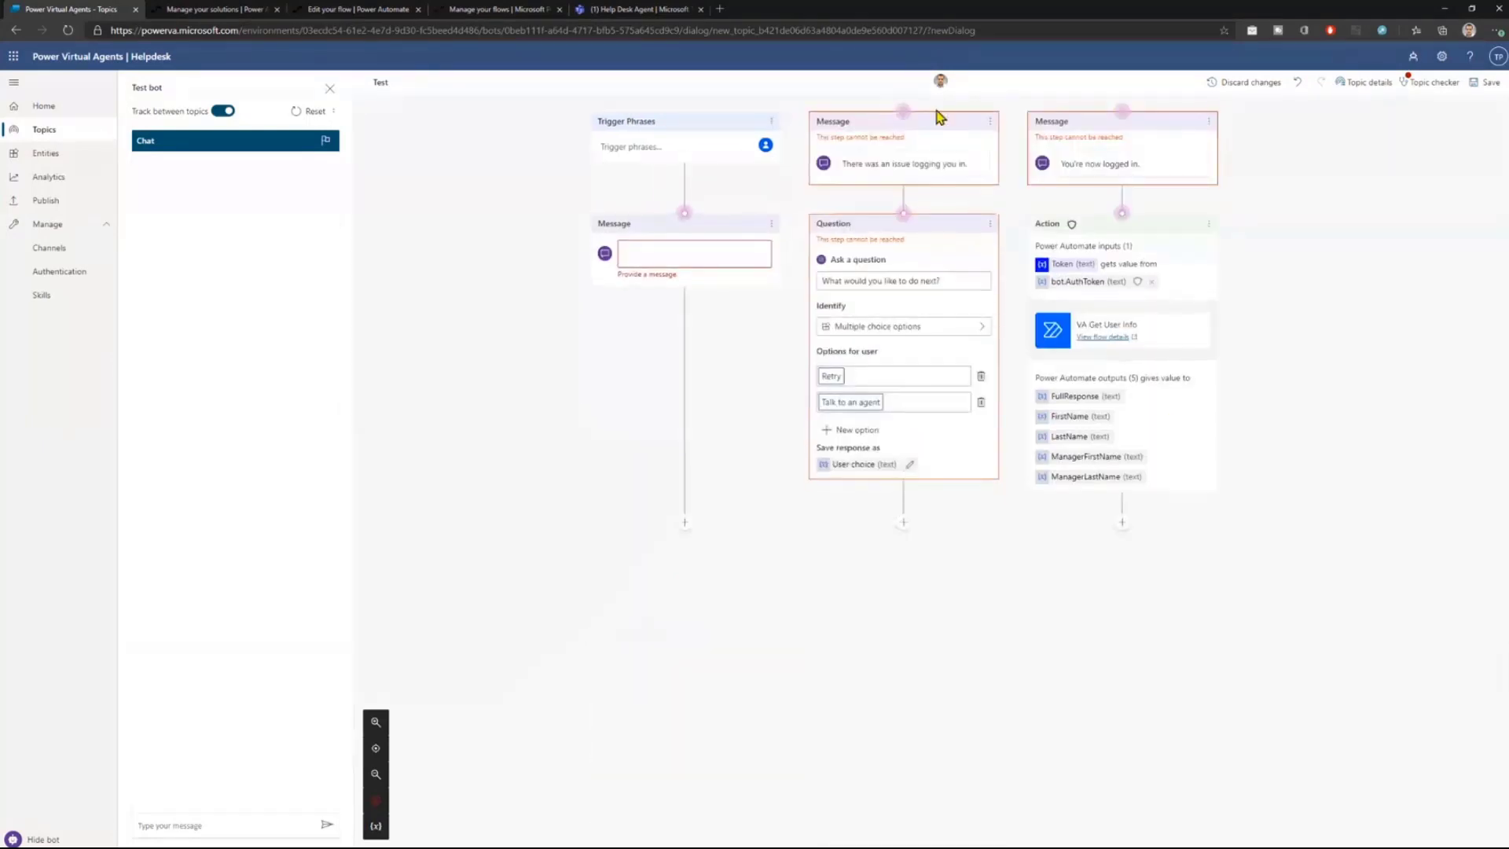
pyautogui.moveTo(811, 542)
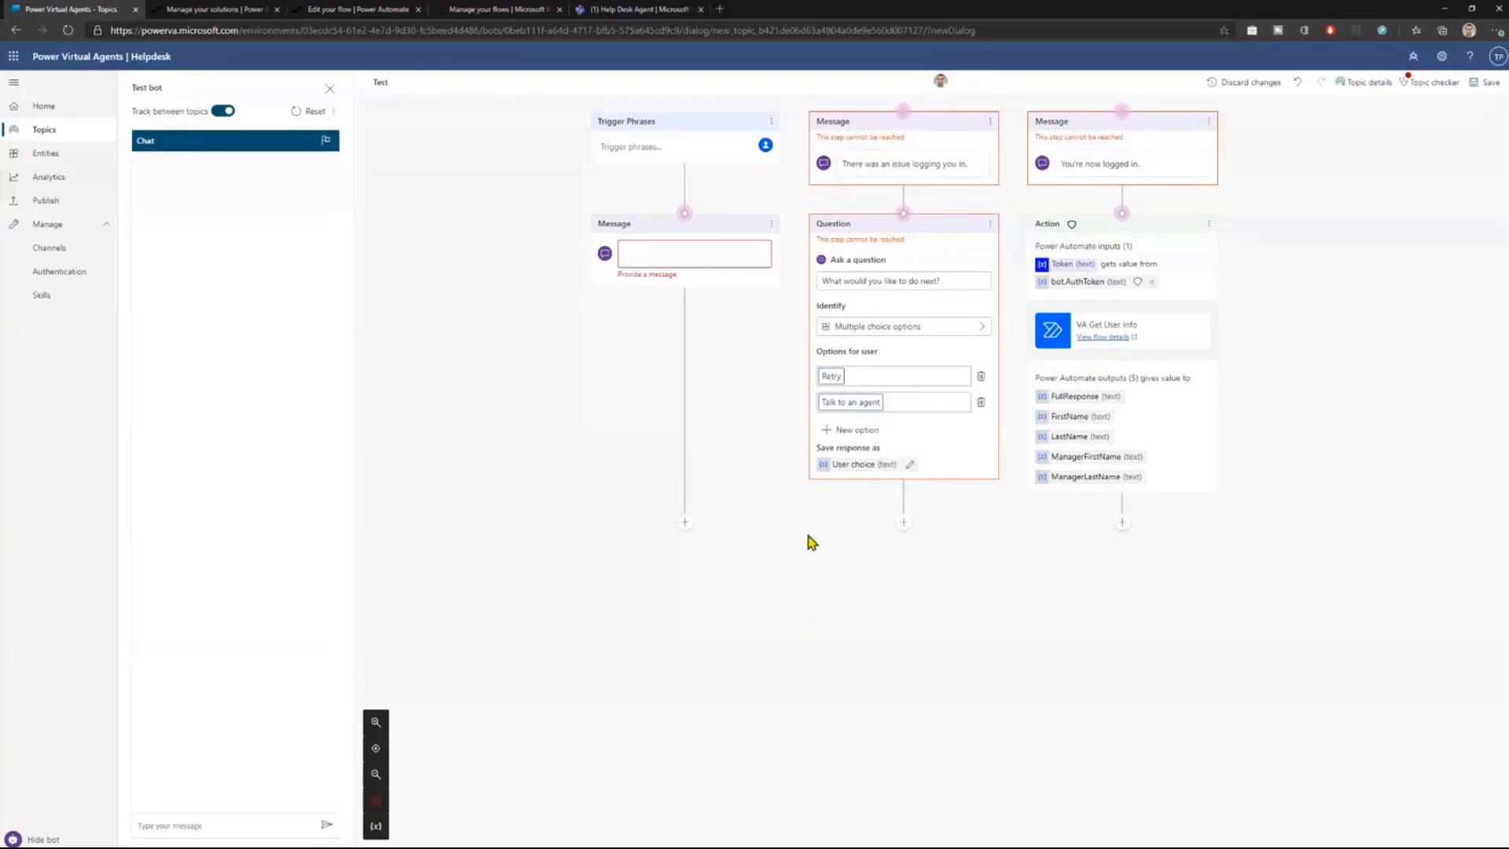
pyautogui.click(684, 522)
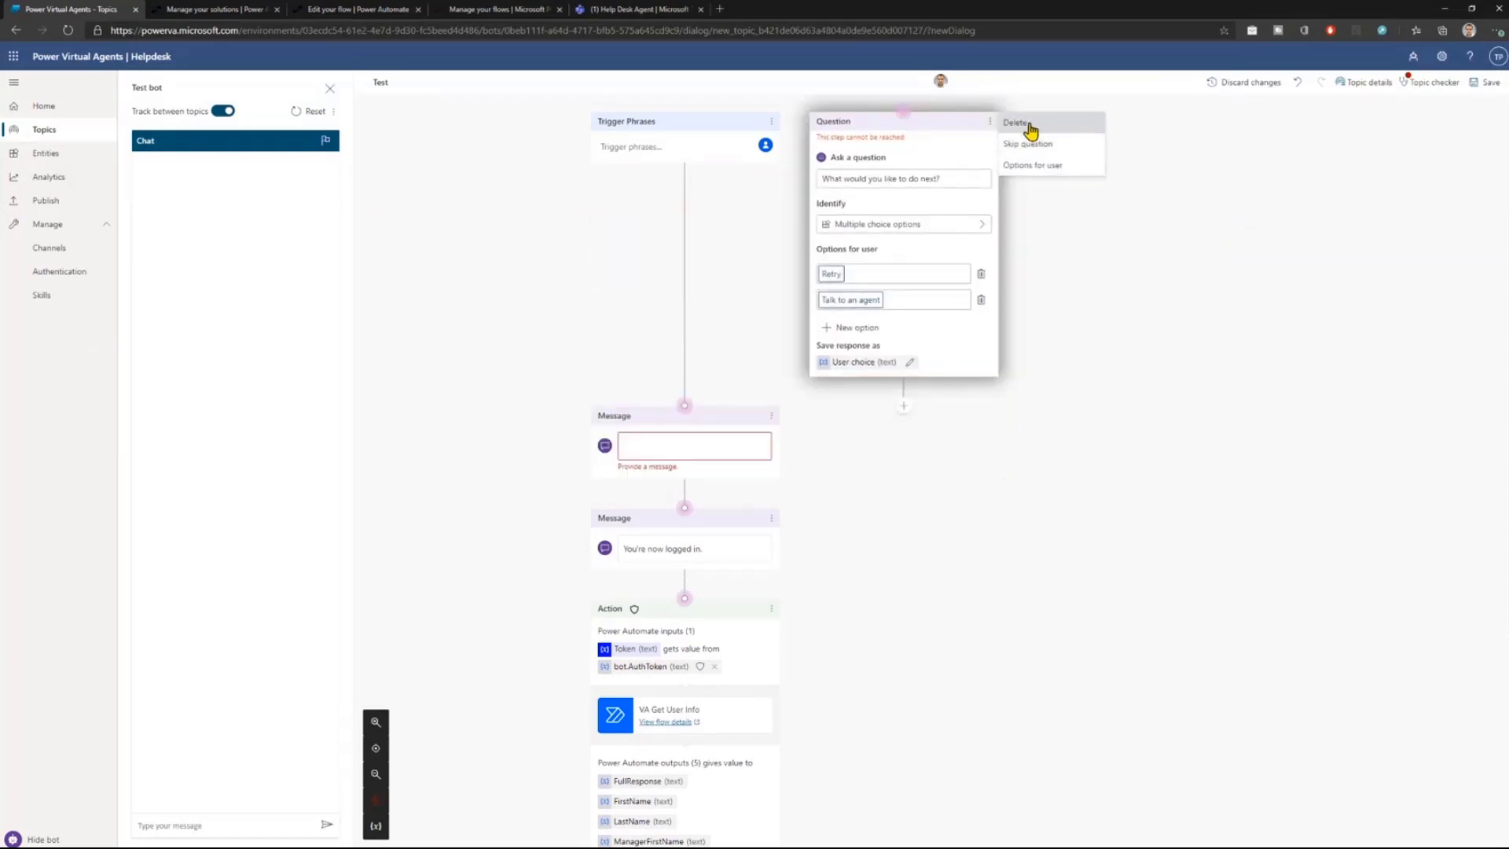
pyautogui.click(1016, 124)
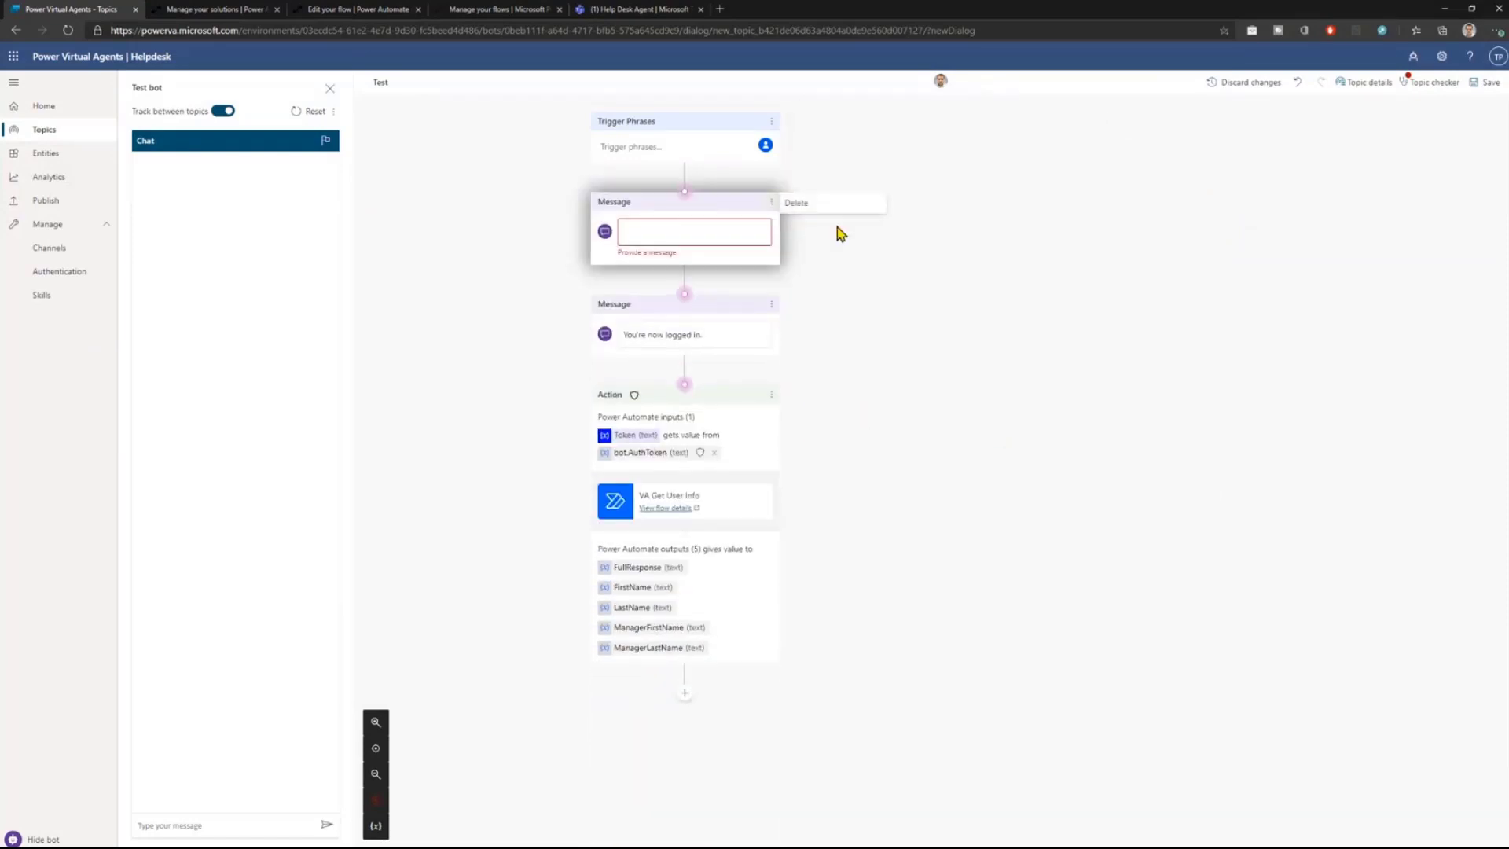
# Delete the empty message step so the topic runs from trigger phrases to VA Get User Info.
pyautogui.click(796, 202)
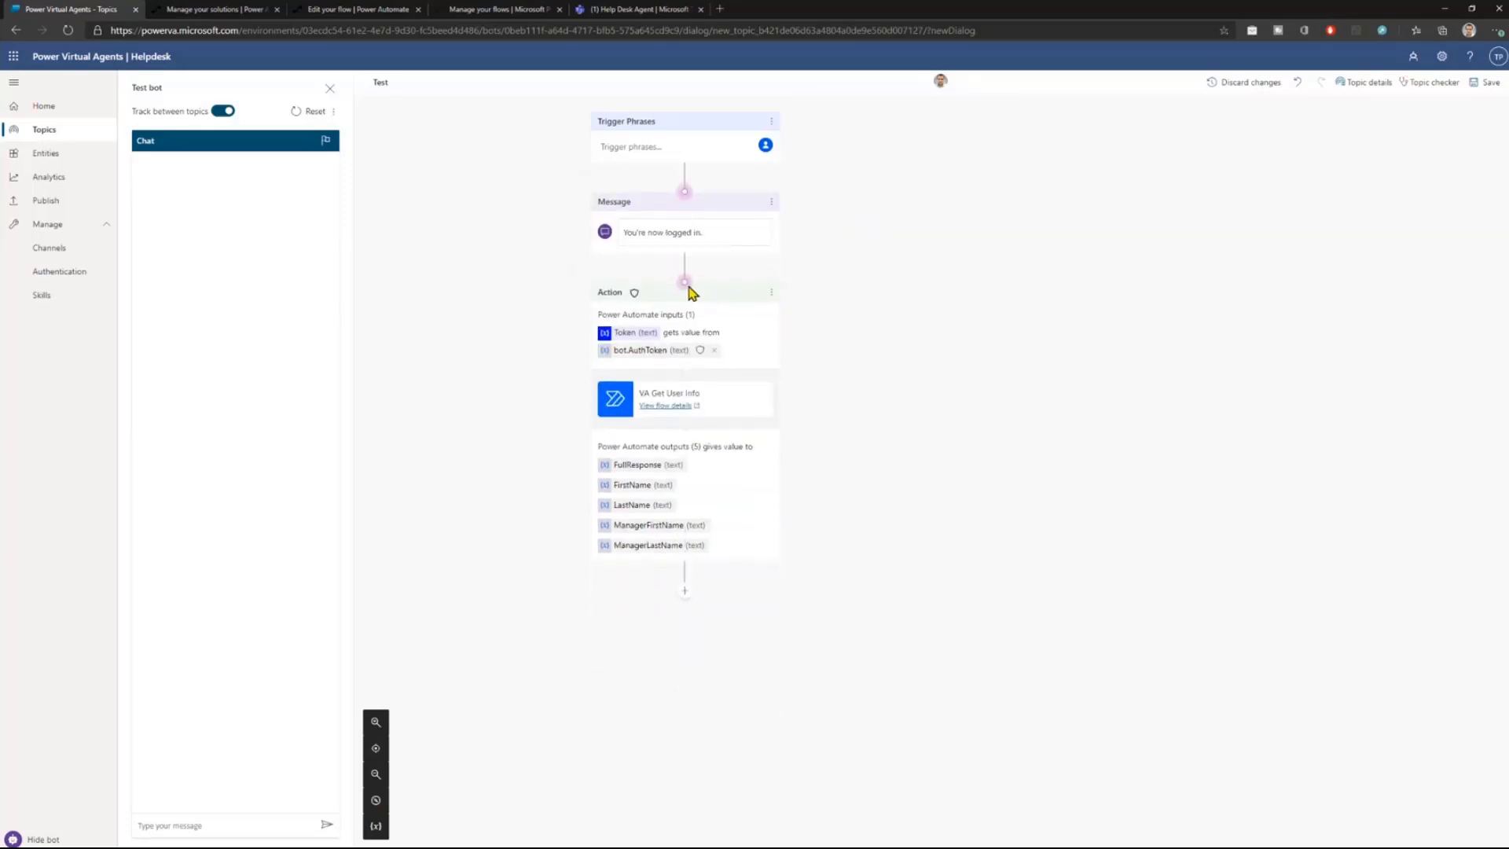
pyautogui.click(662, 232)
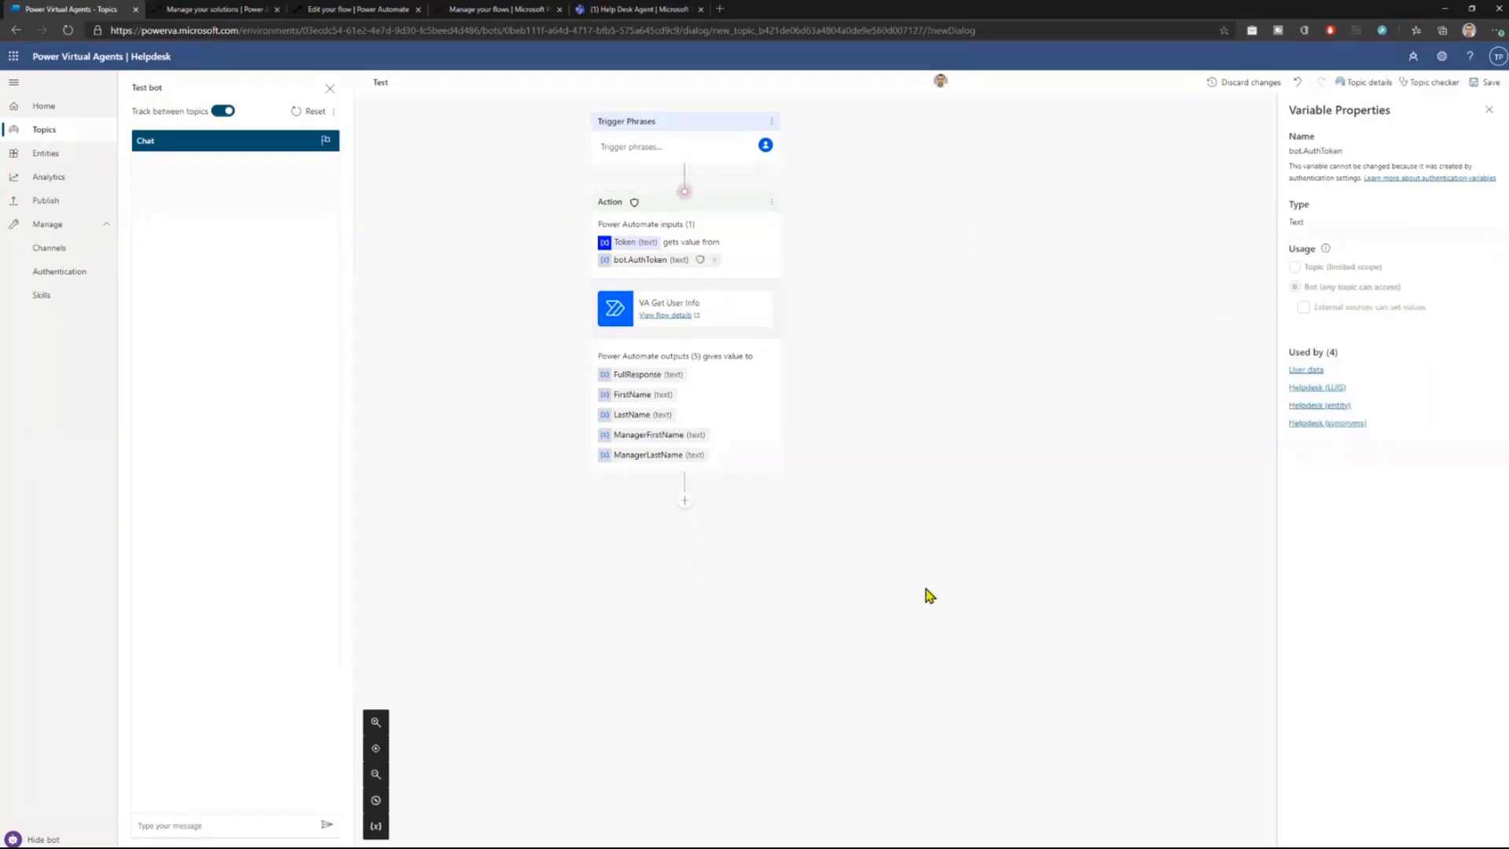
pyautogui.click(673, 146)
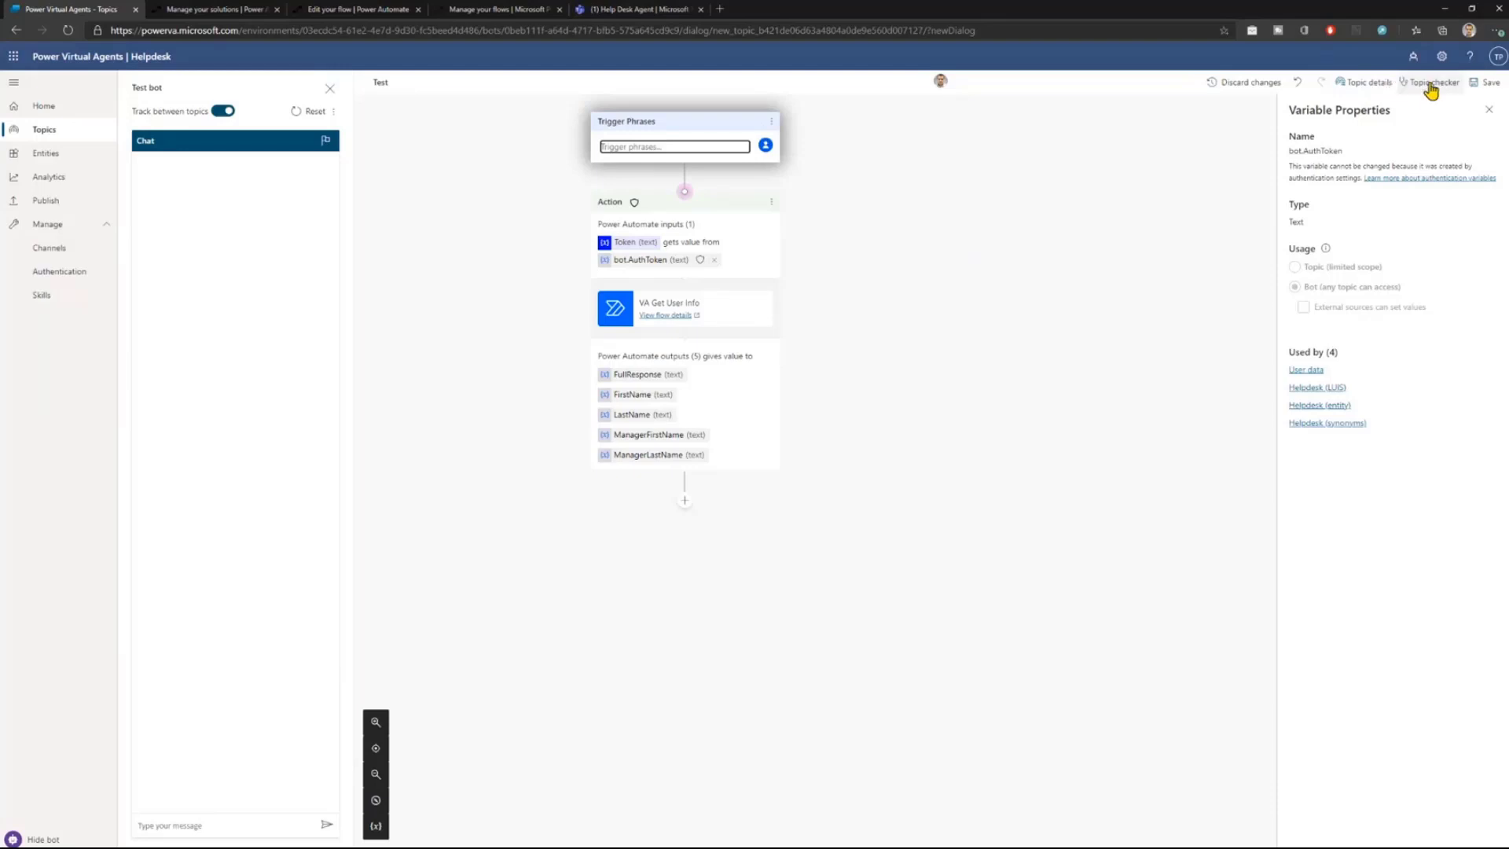
# Save the Test topic with trigger phrase 'Test' and send 'Test' in the test bot chat.
pyautogui.click(1488, 82)
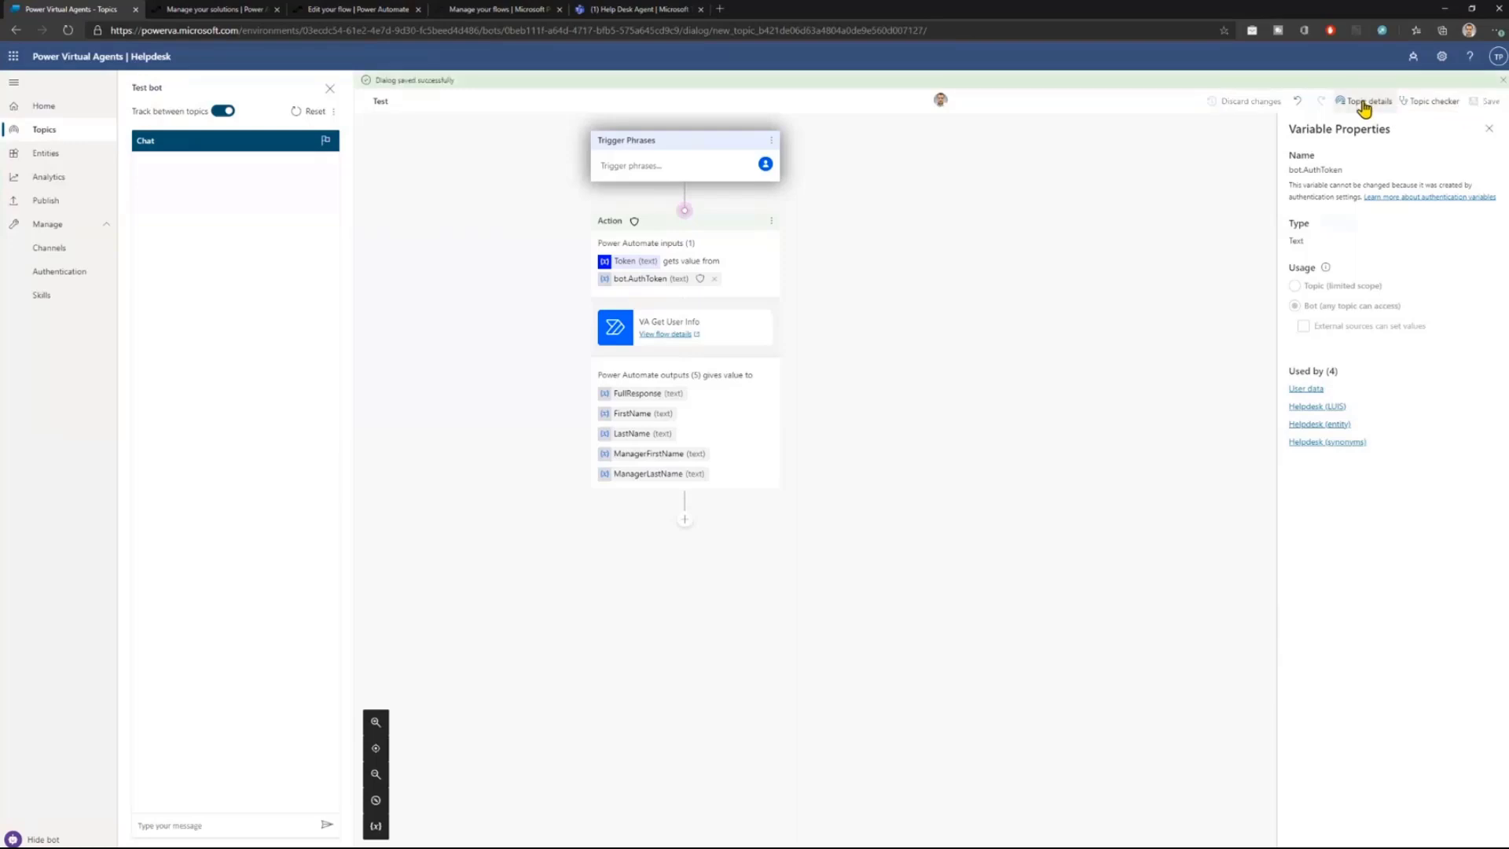
pyautogui.click(1366, 99)
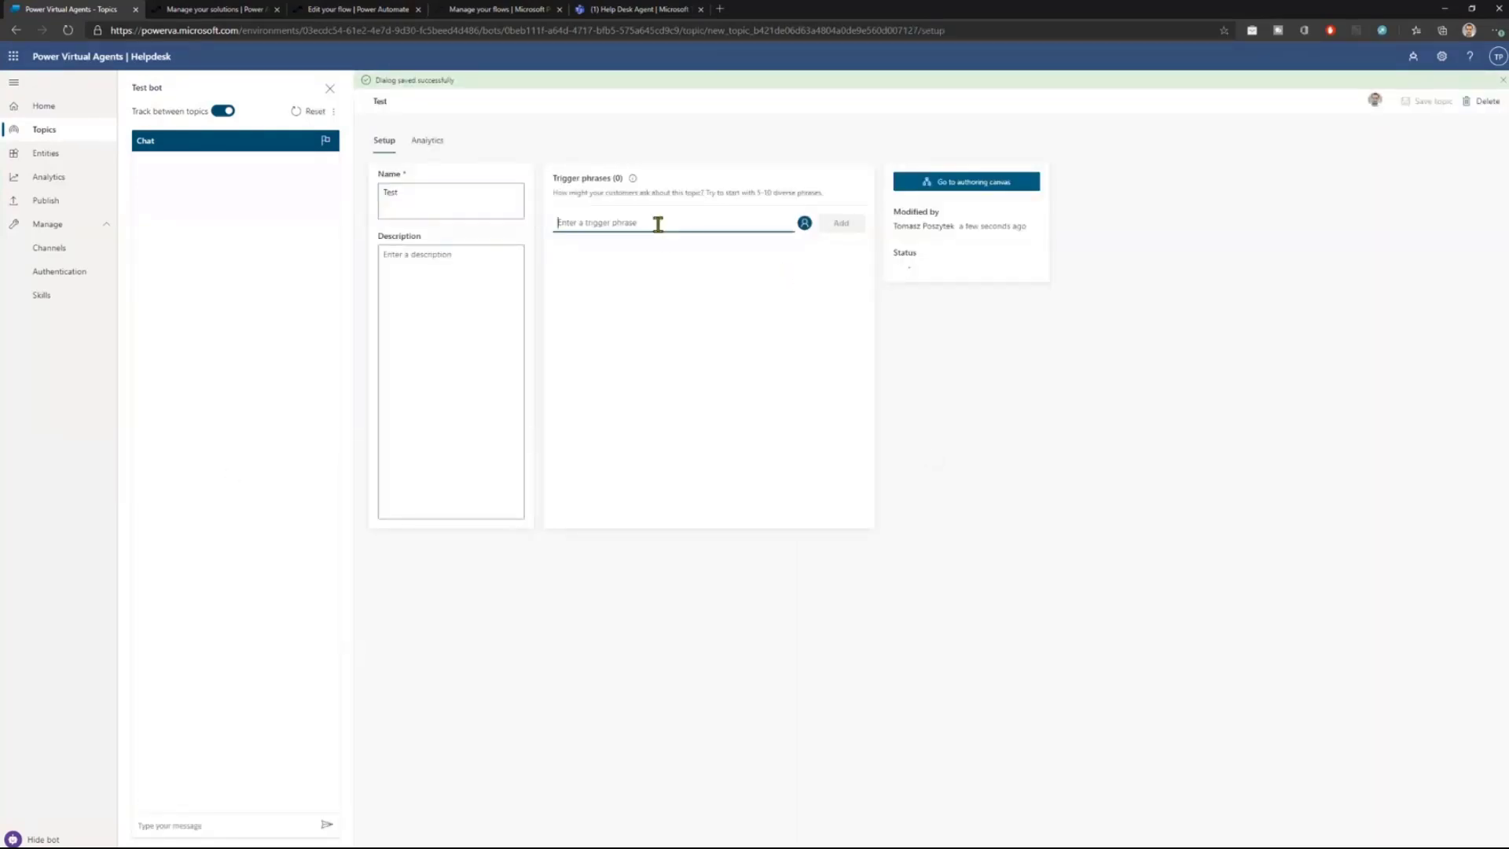
pyautogui.click(839, 224)
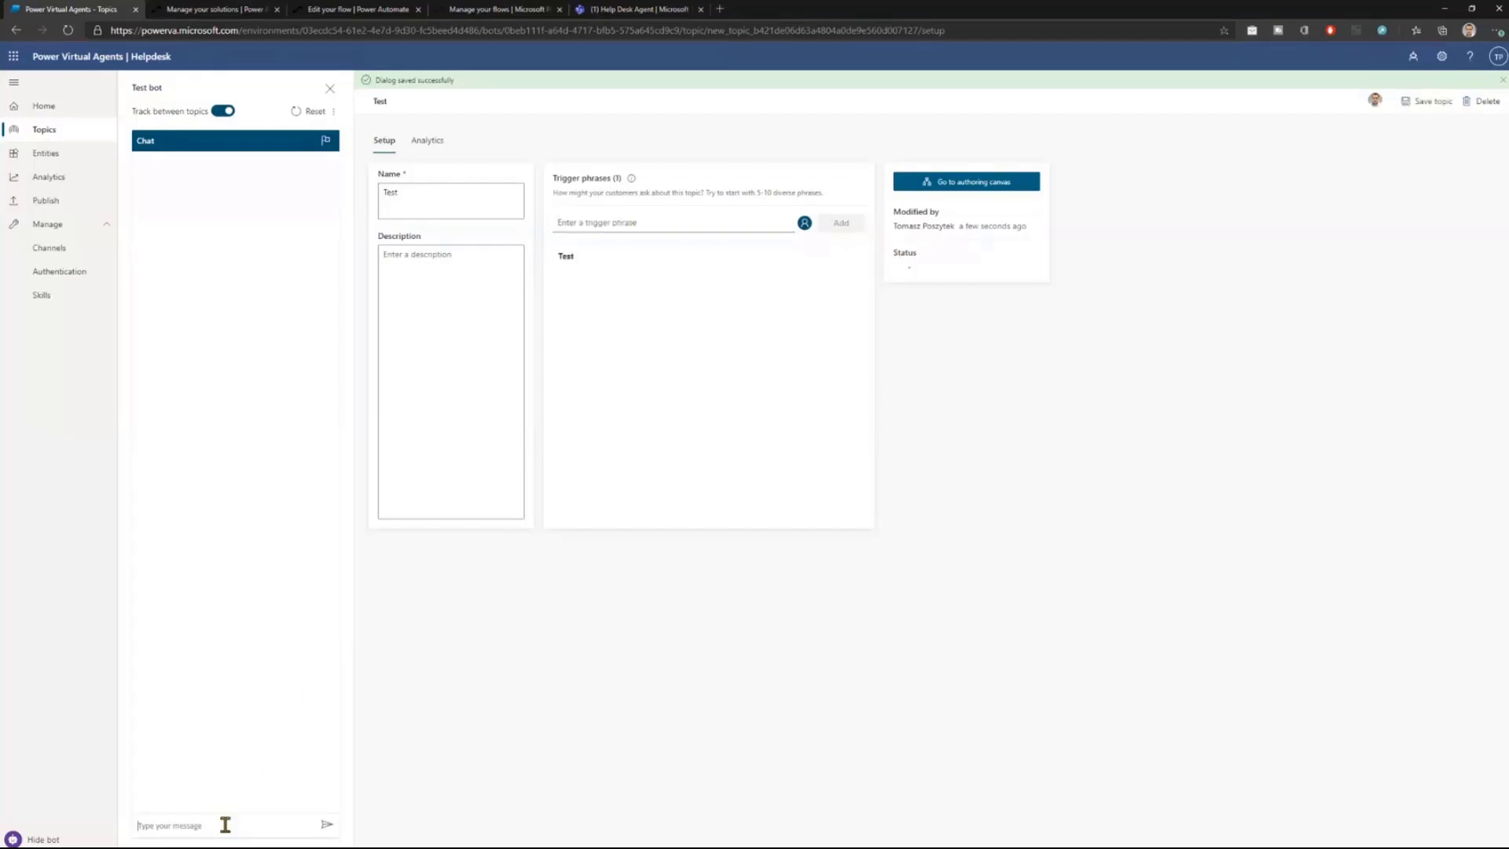
pyautogui.write('Test')
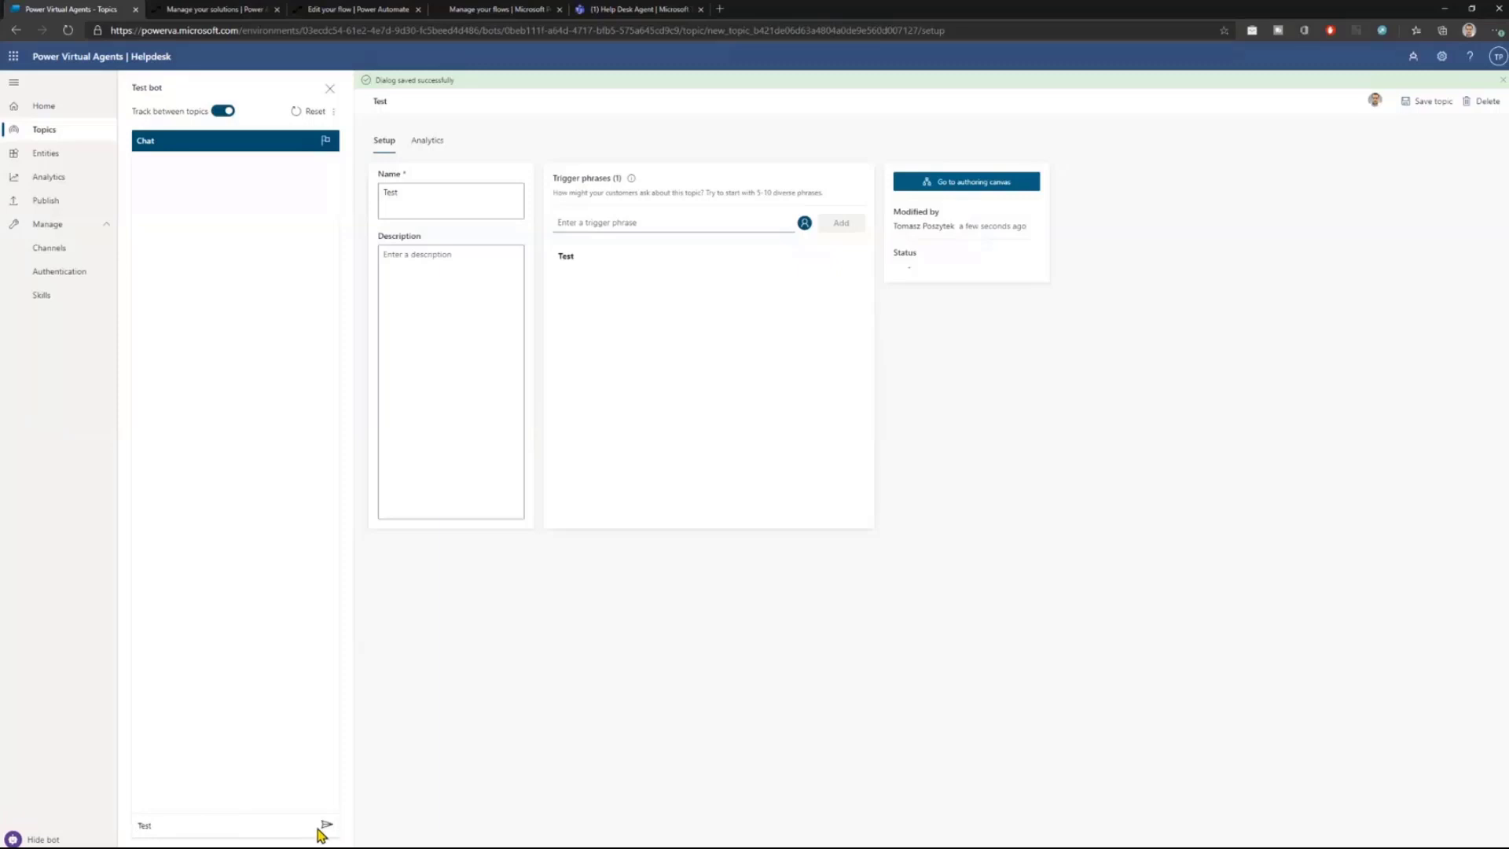
pyautogui.click(325, 824)
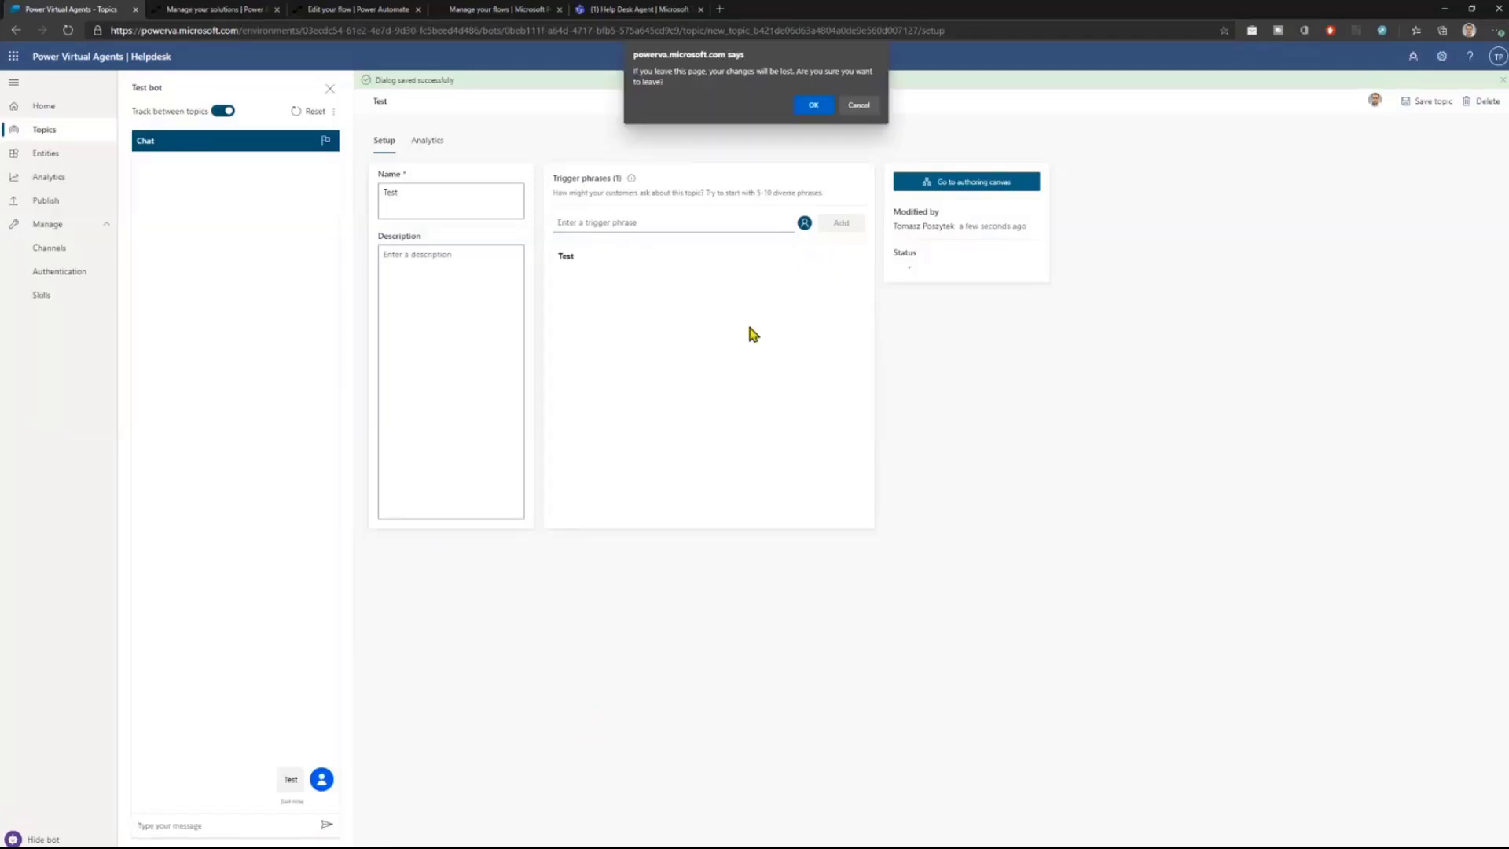
# Confirm leaving, send 'Test' to the Fallback topic and choose 'No, pass me over to human agent'.
pyautogui.click(811, 105)
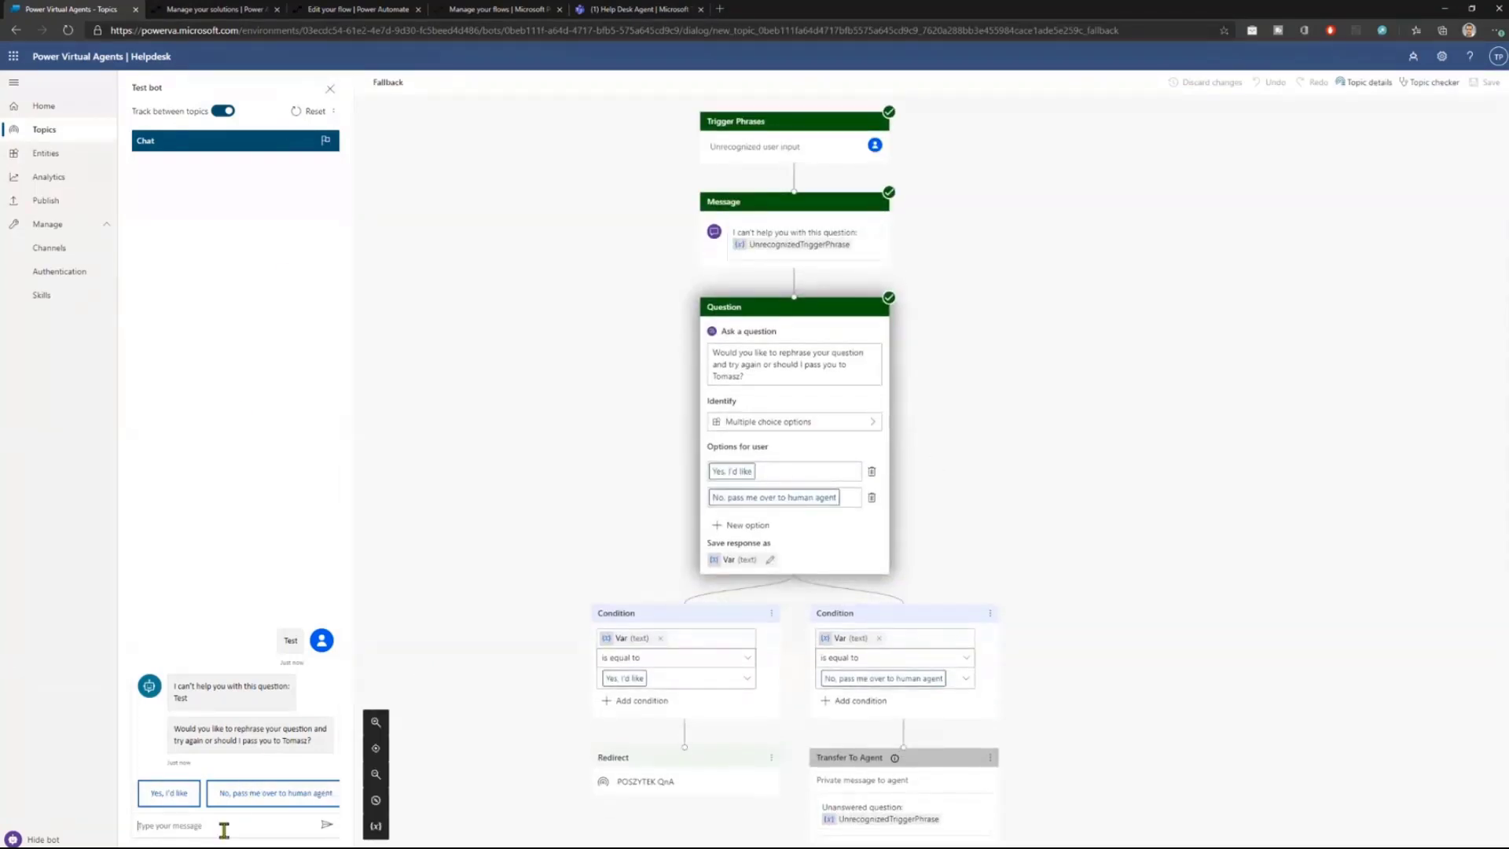
pyautogui.write('Test')
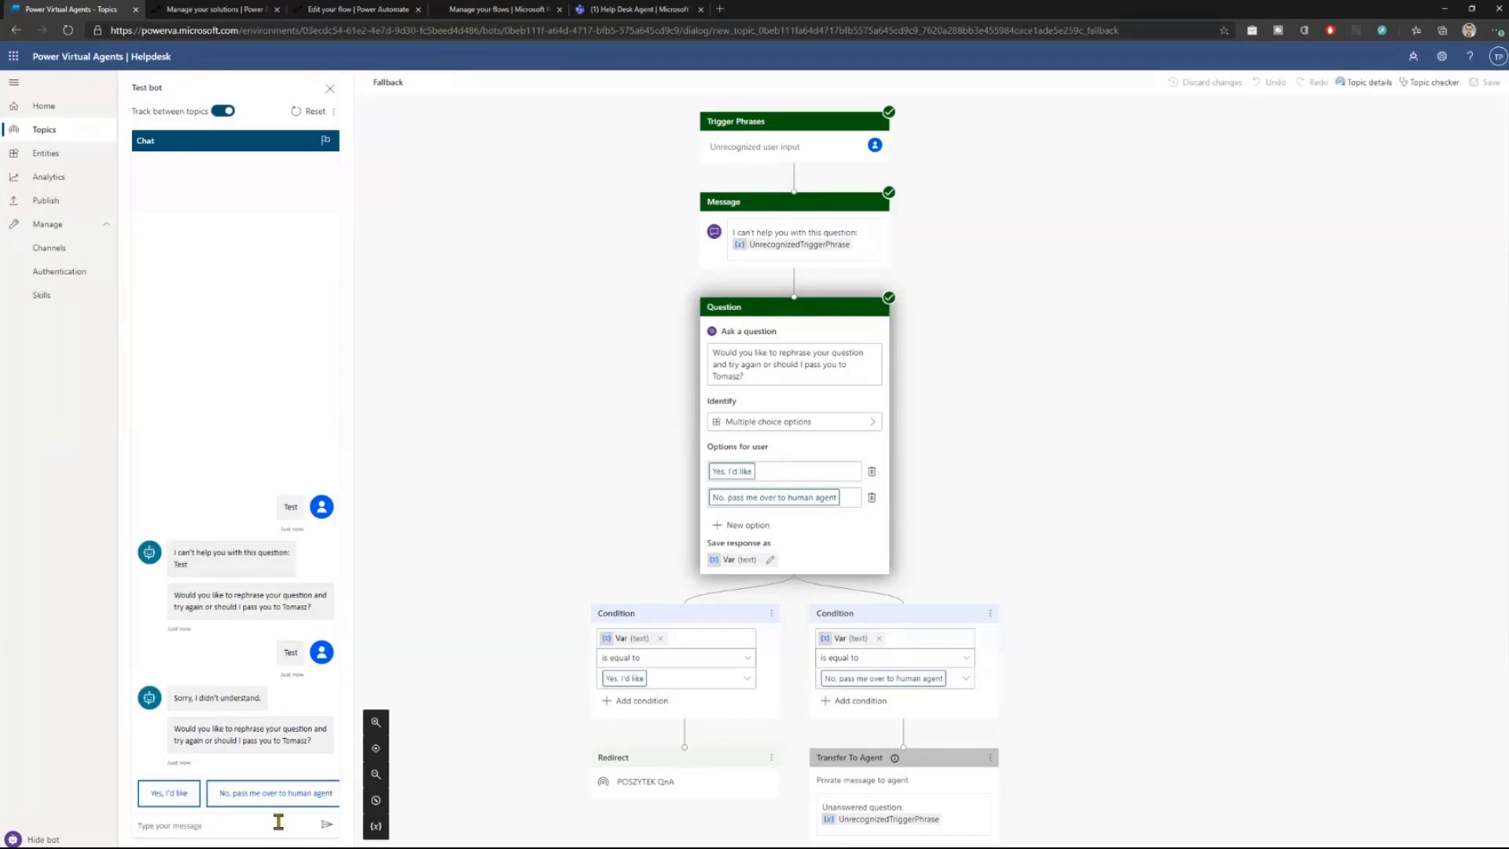
pyautogui.click(273, 792)
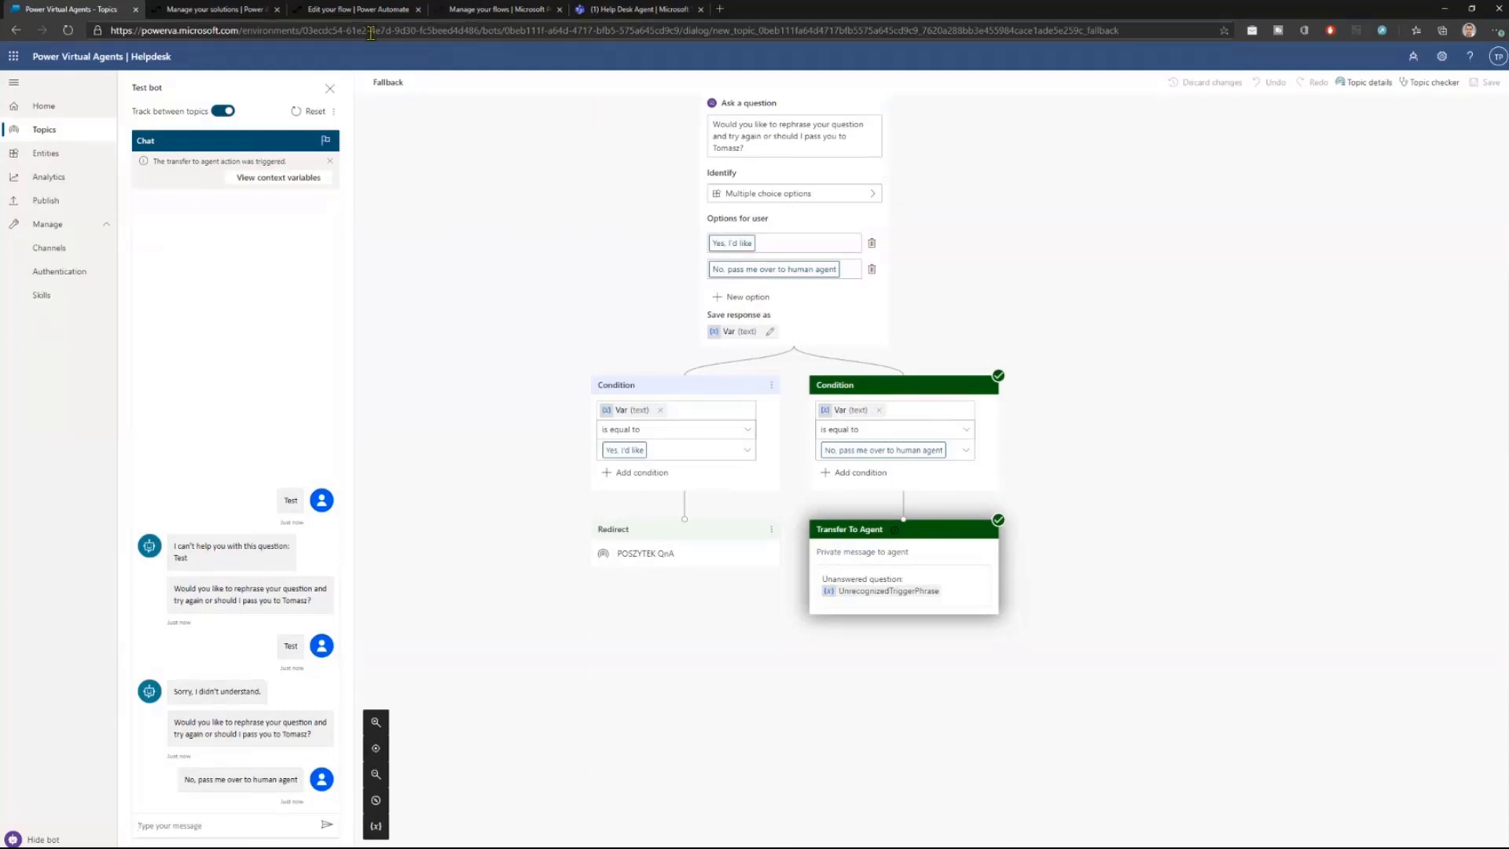
pyautogui.click(59, 271)
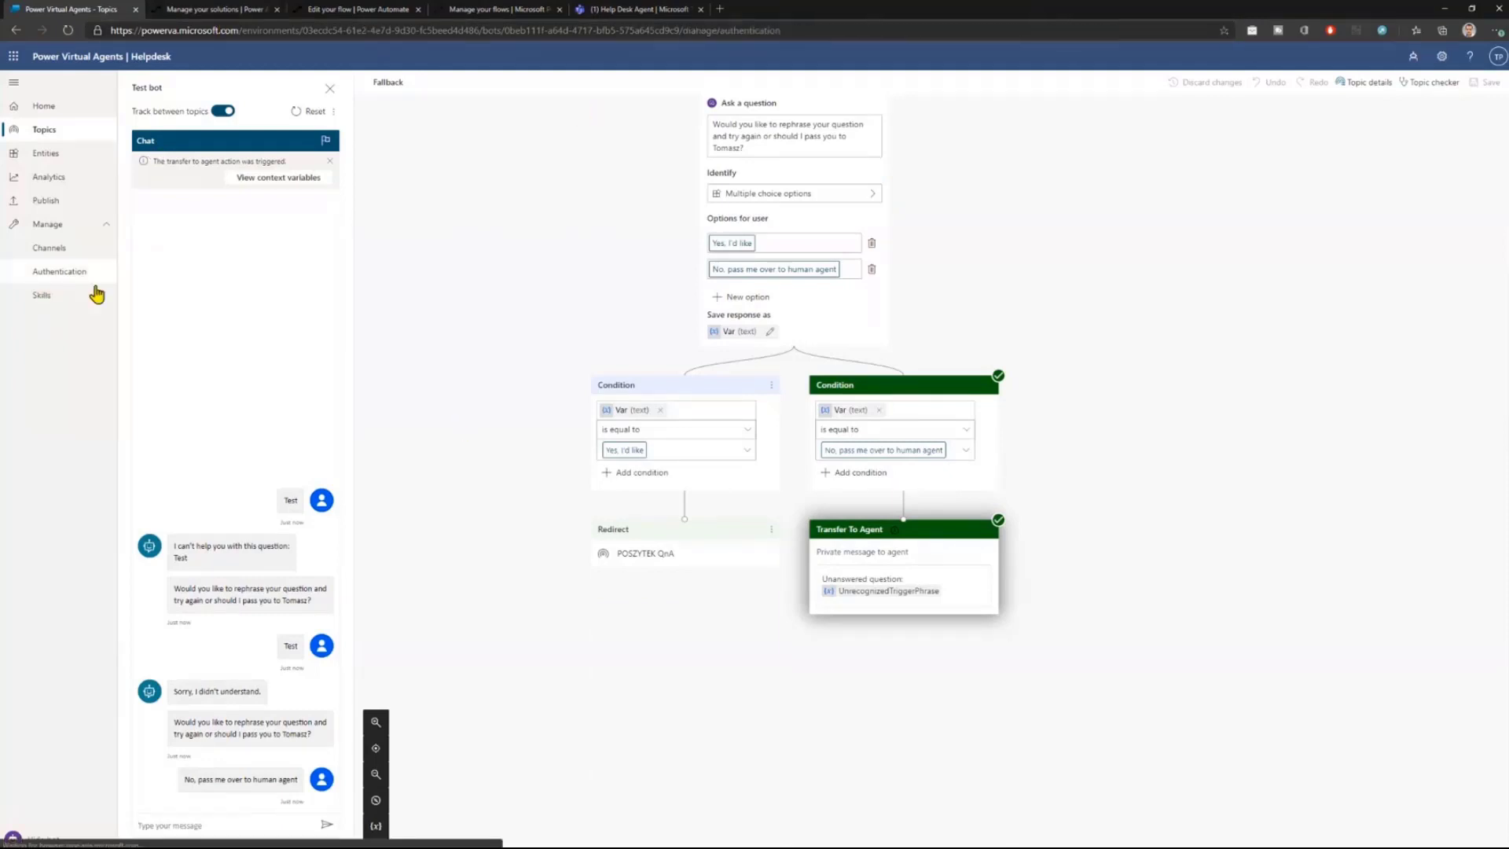
# Show the bot's Authentication settings with the VirtualAgentAAD connection, client ID and openid scope.
pyautogui.click(59, 271)
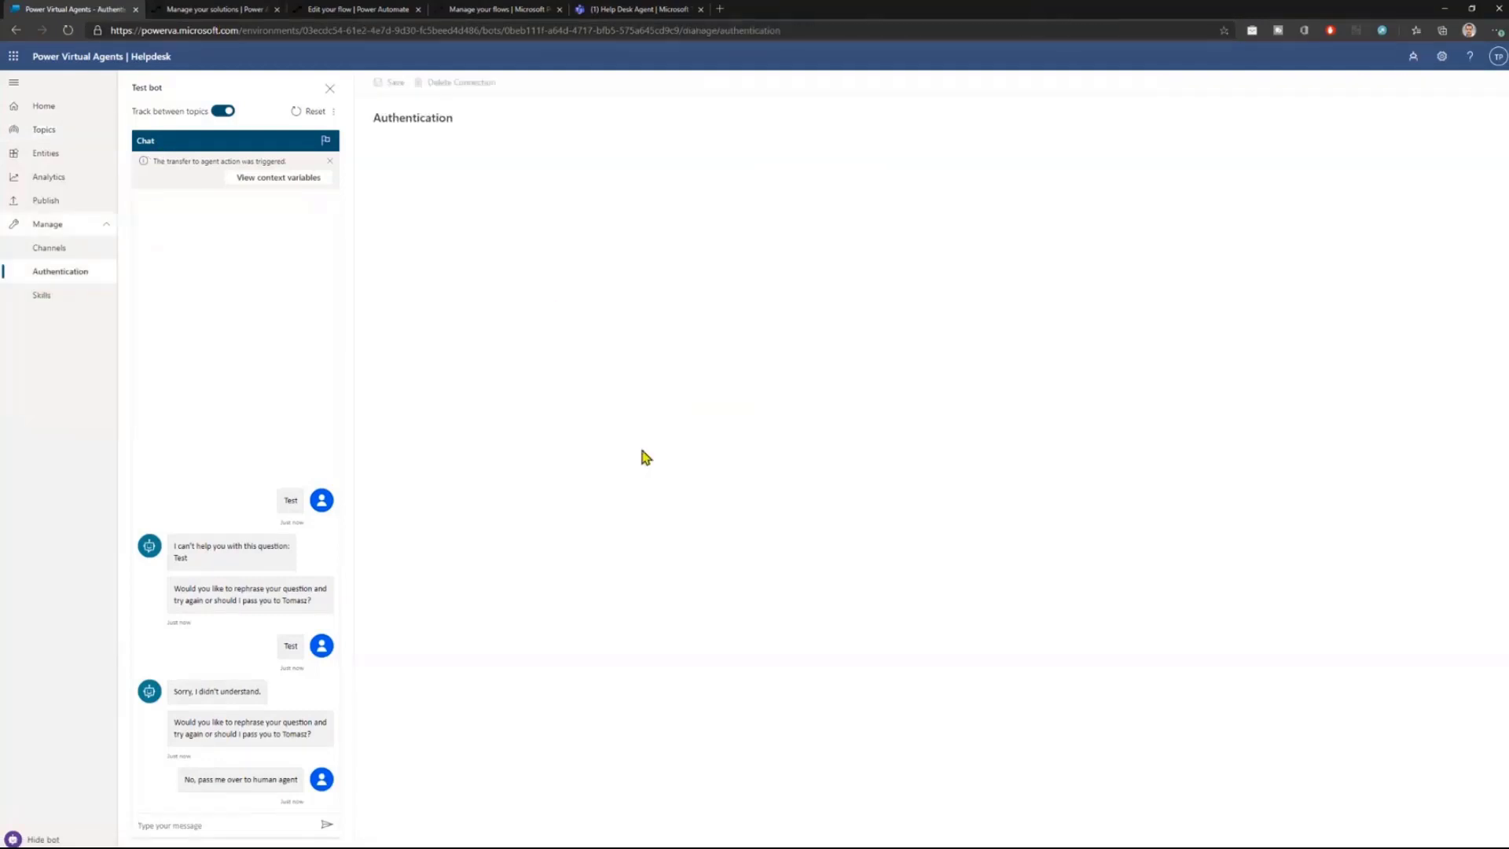
pyautogui.moveTo(85, 288)
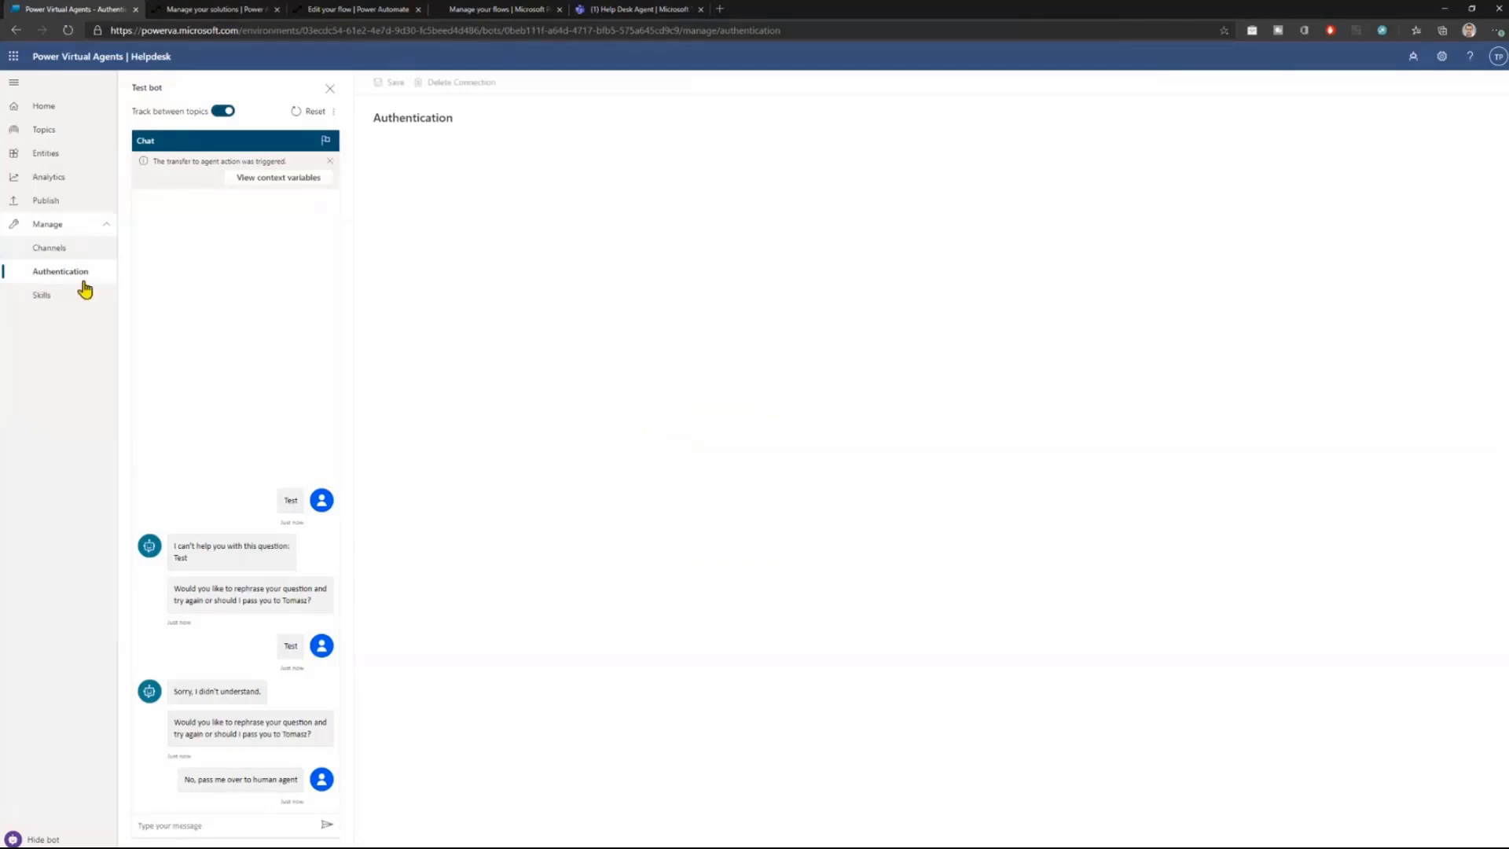
pyautogui.click(59, 273)
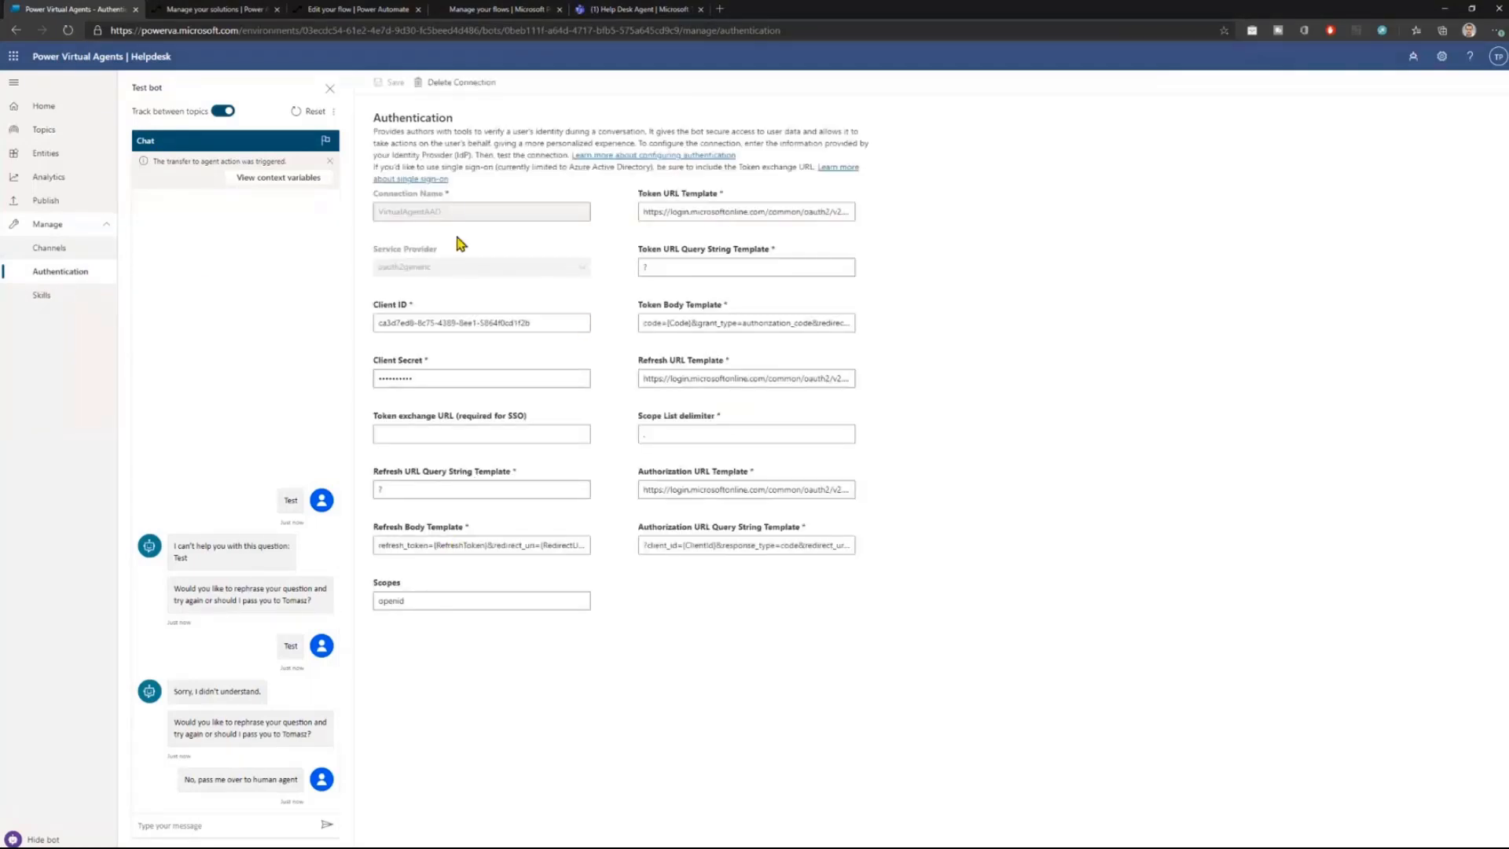
pyautogui.moveTo(717, 688)
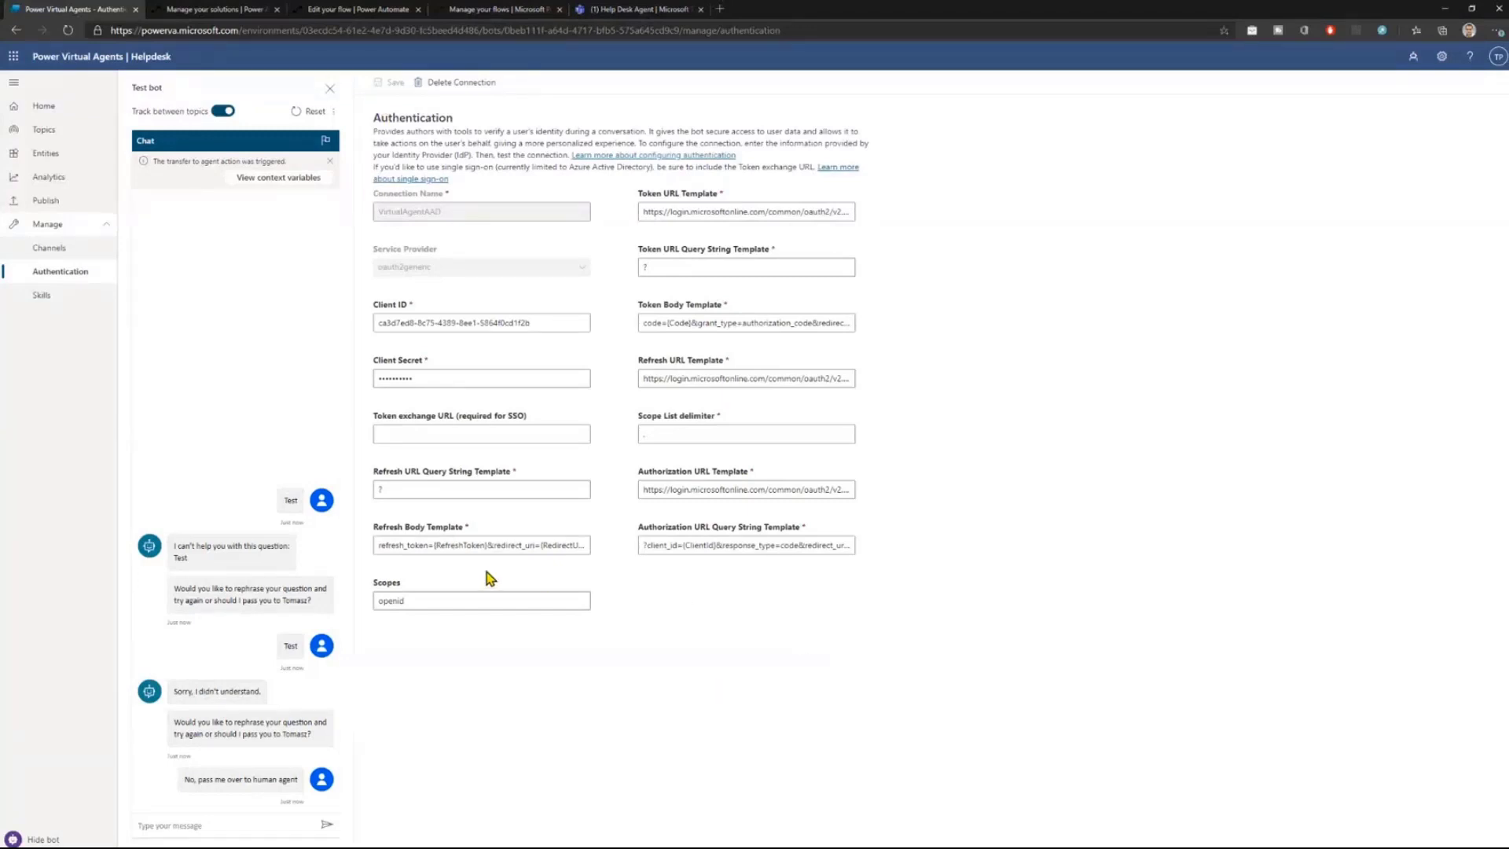
pyautogui.moveTo(652, 573)
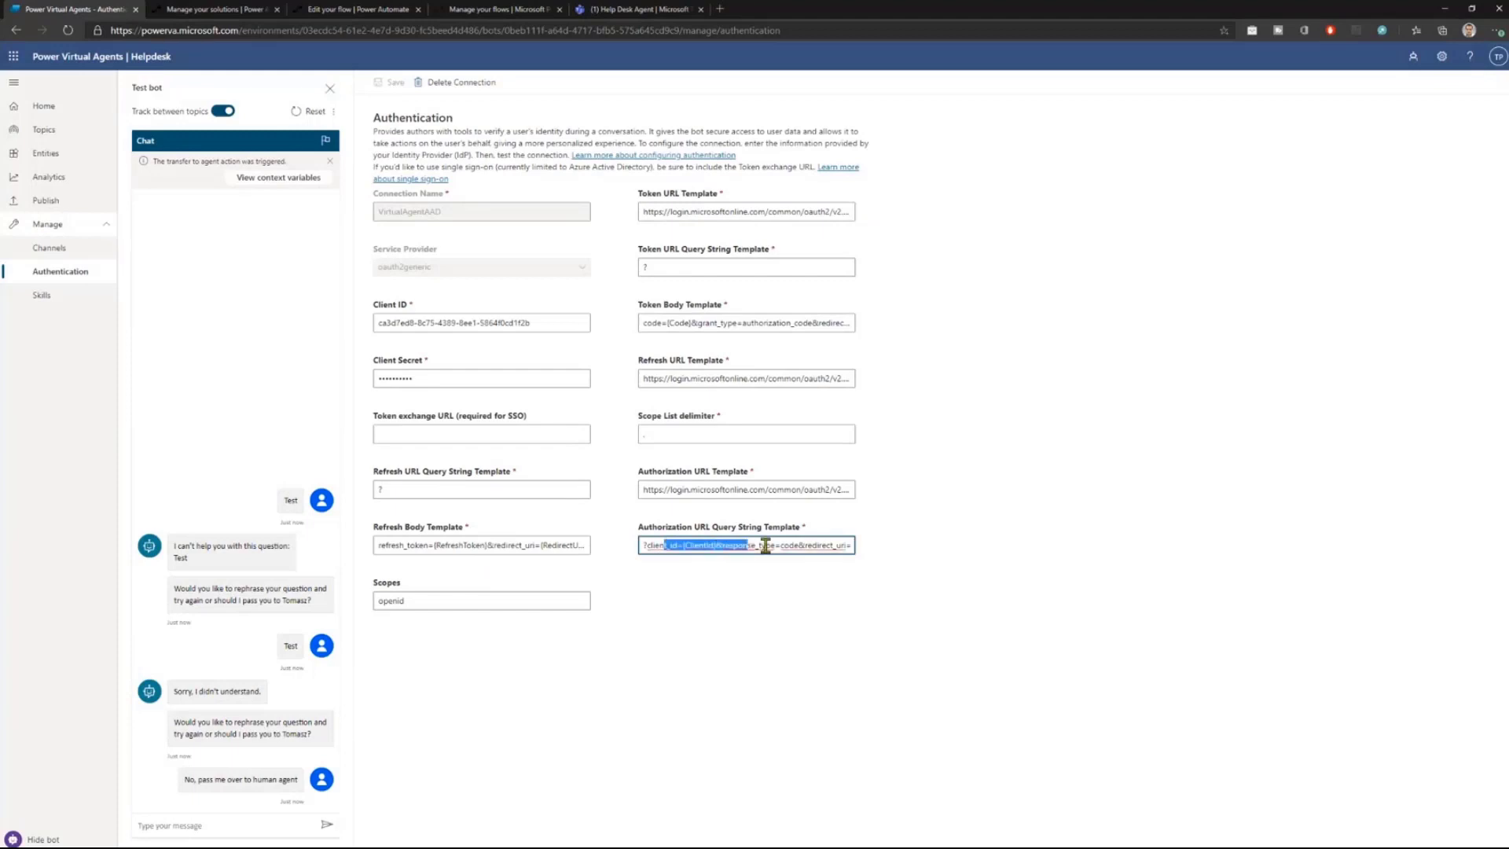
pyautogui.moveTo(703, 509)
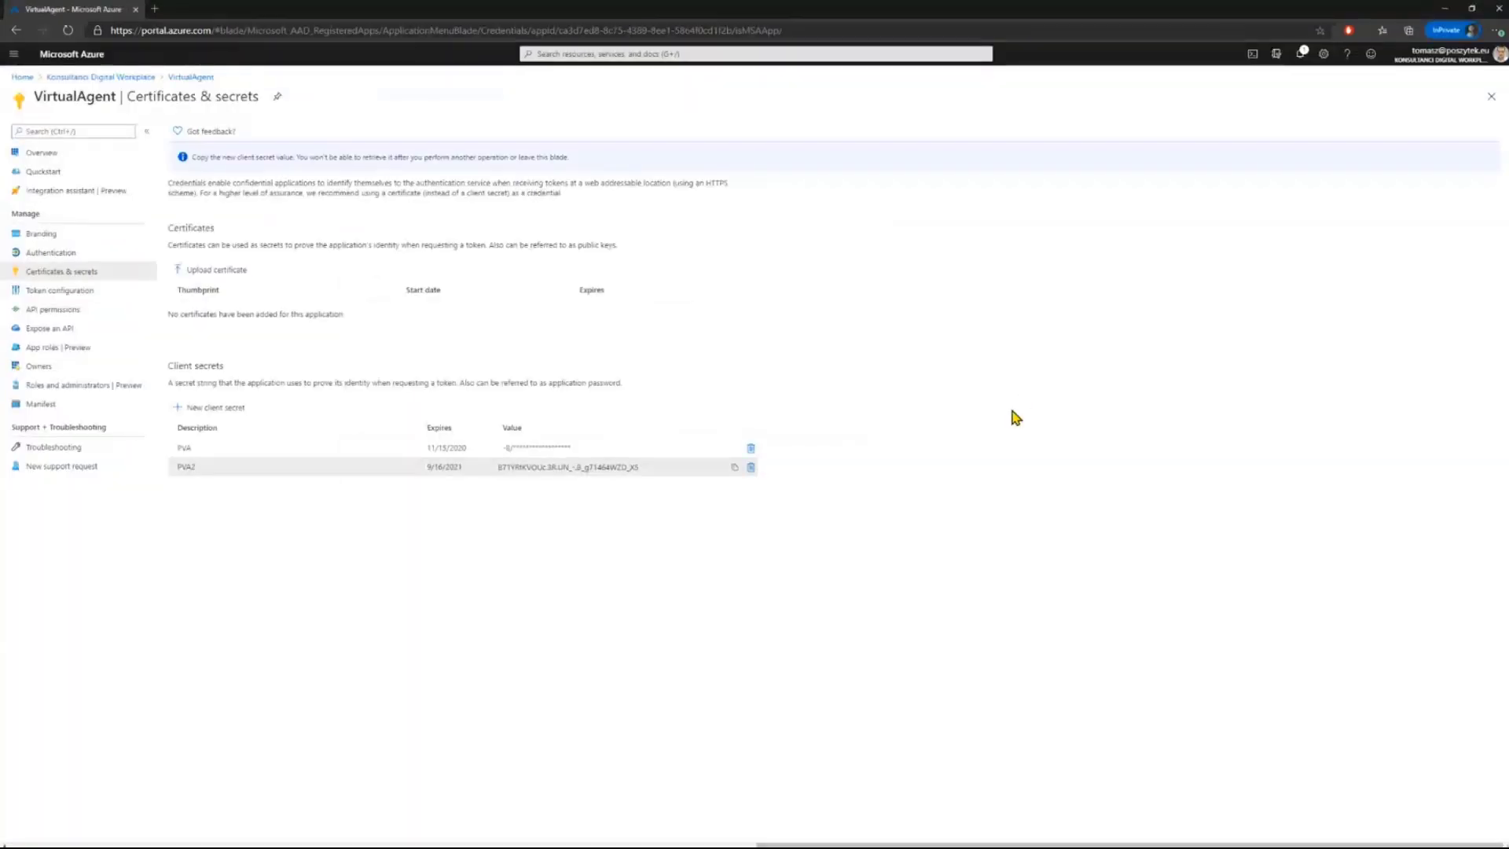
# Review the VirtualAgent app's API permissions (openid, User.Read, User.Read.All), client secrets and overview.
pyautogui.click(53, 308)
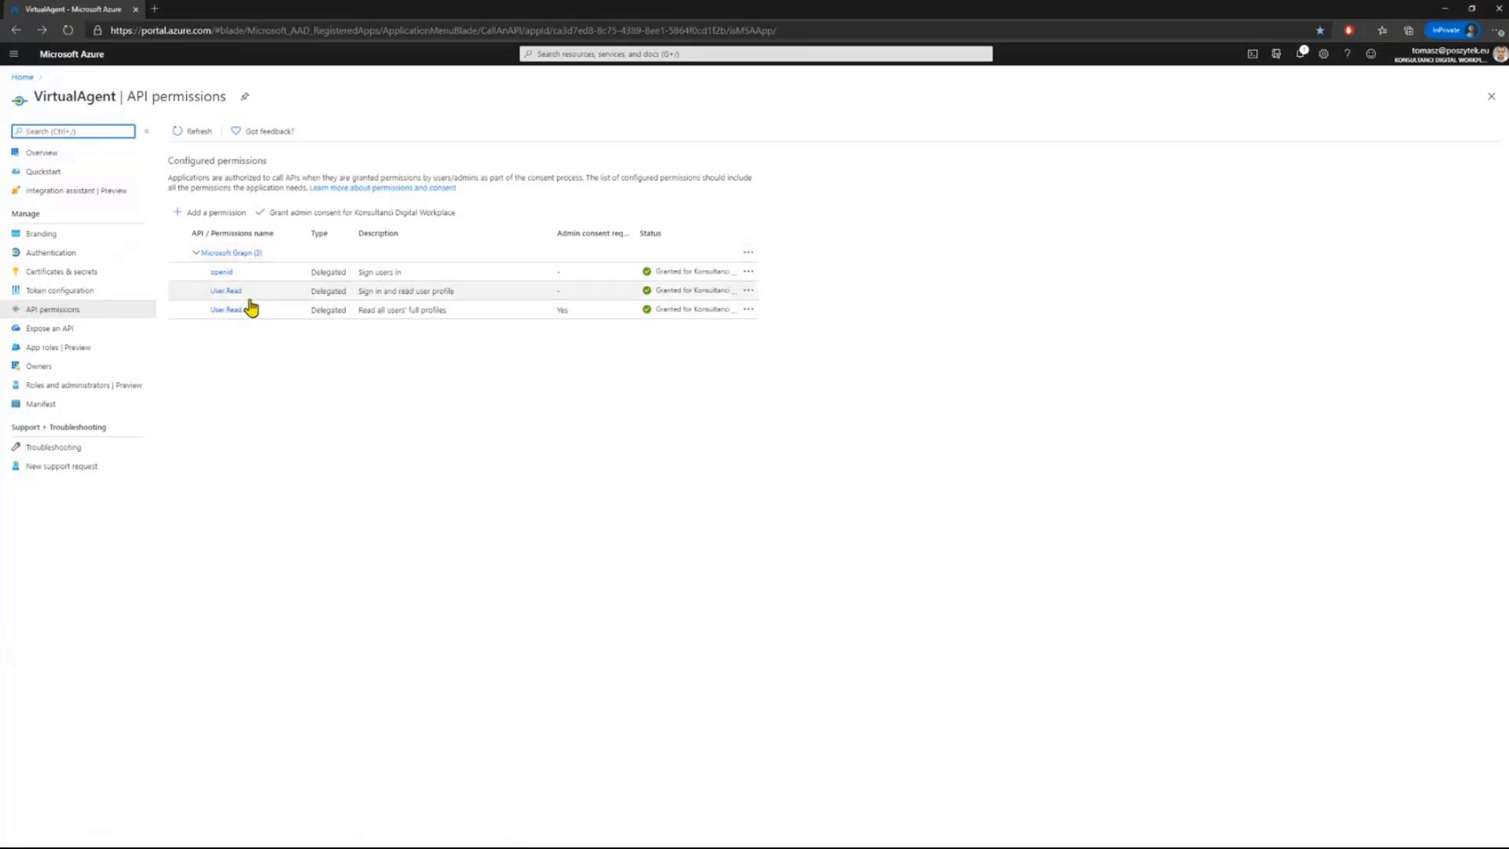
pyautogui.moveTo(244, 283)
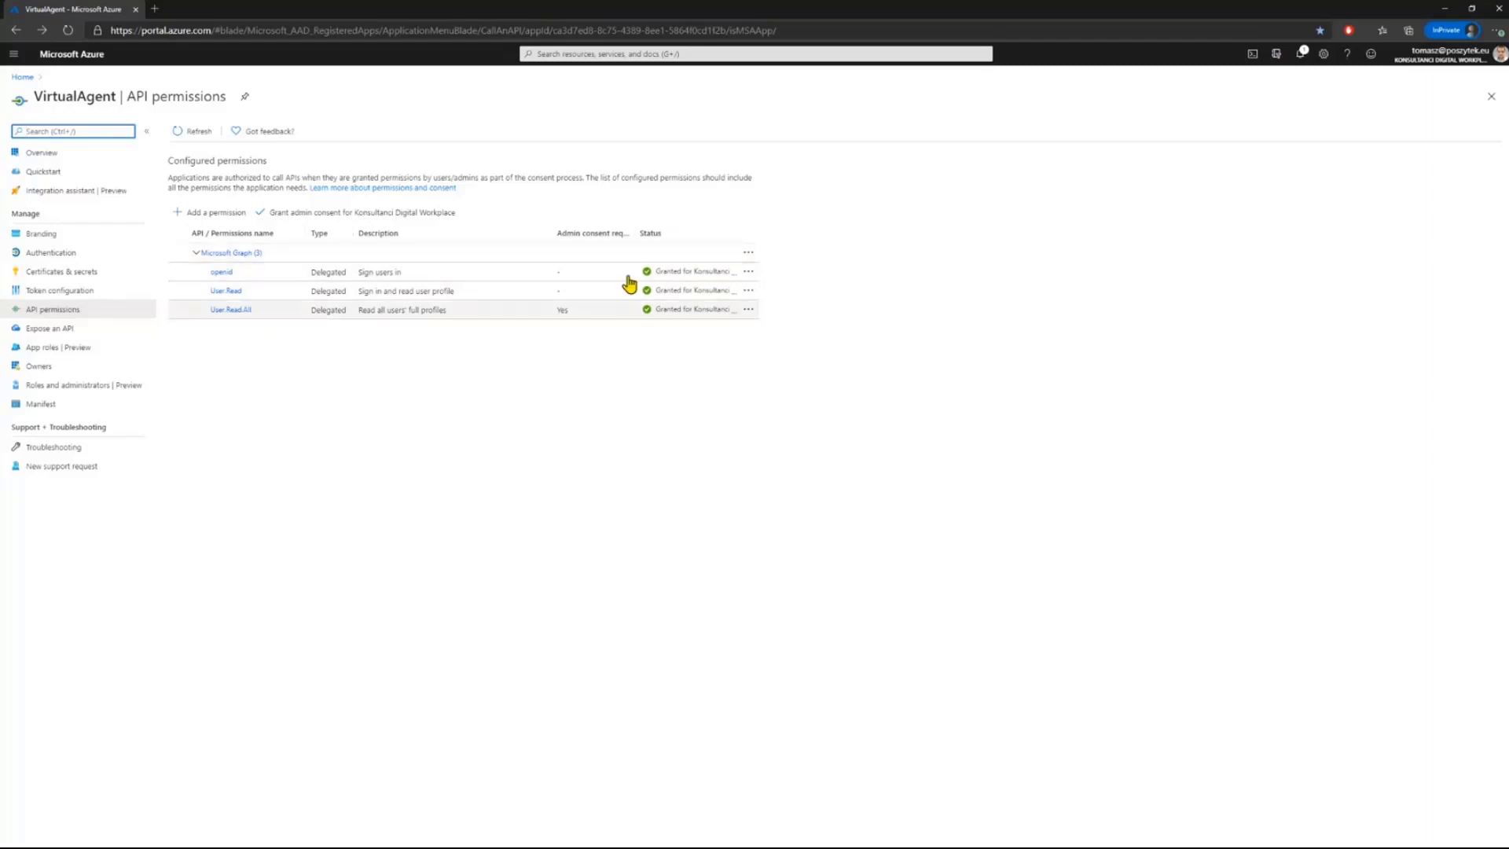
pyautogui.moveTo(616, 360)
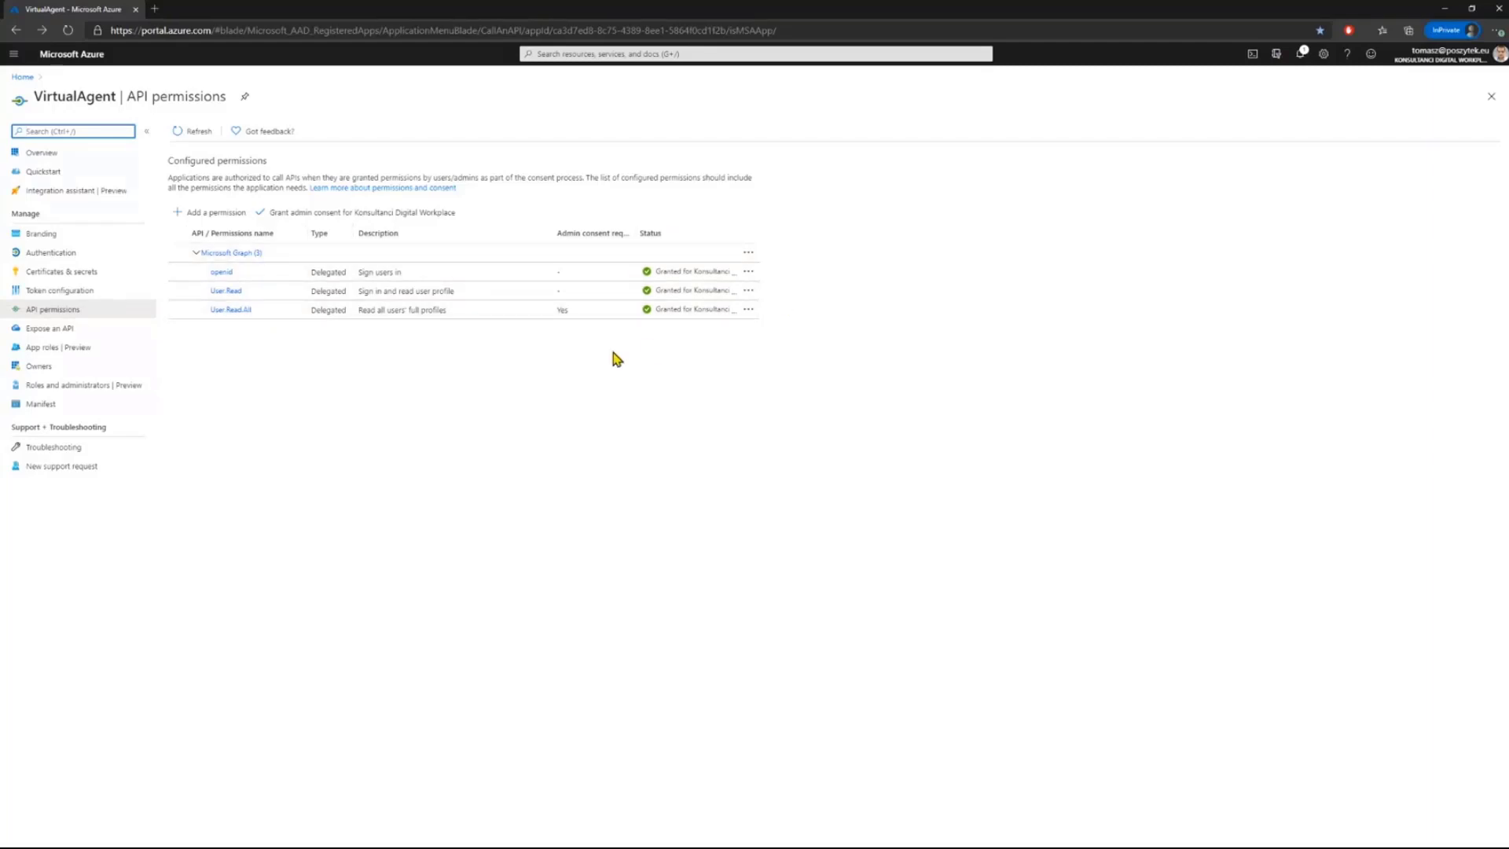
pyautogui.moveTo(60, 320)
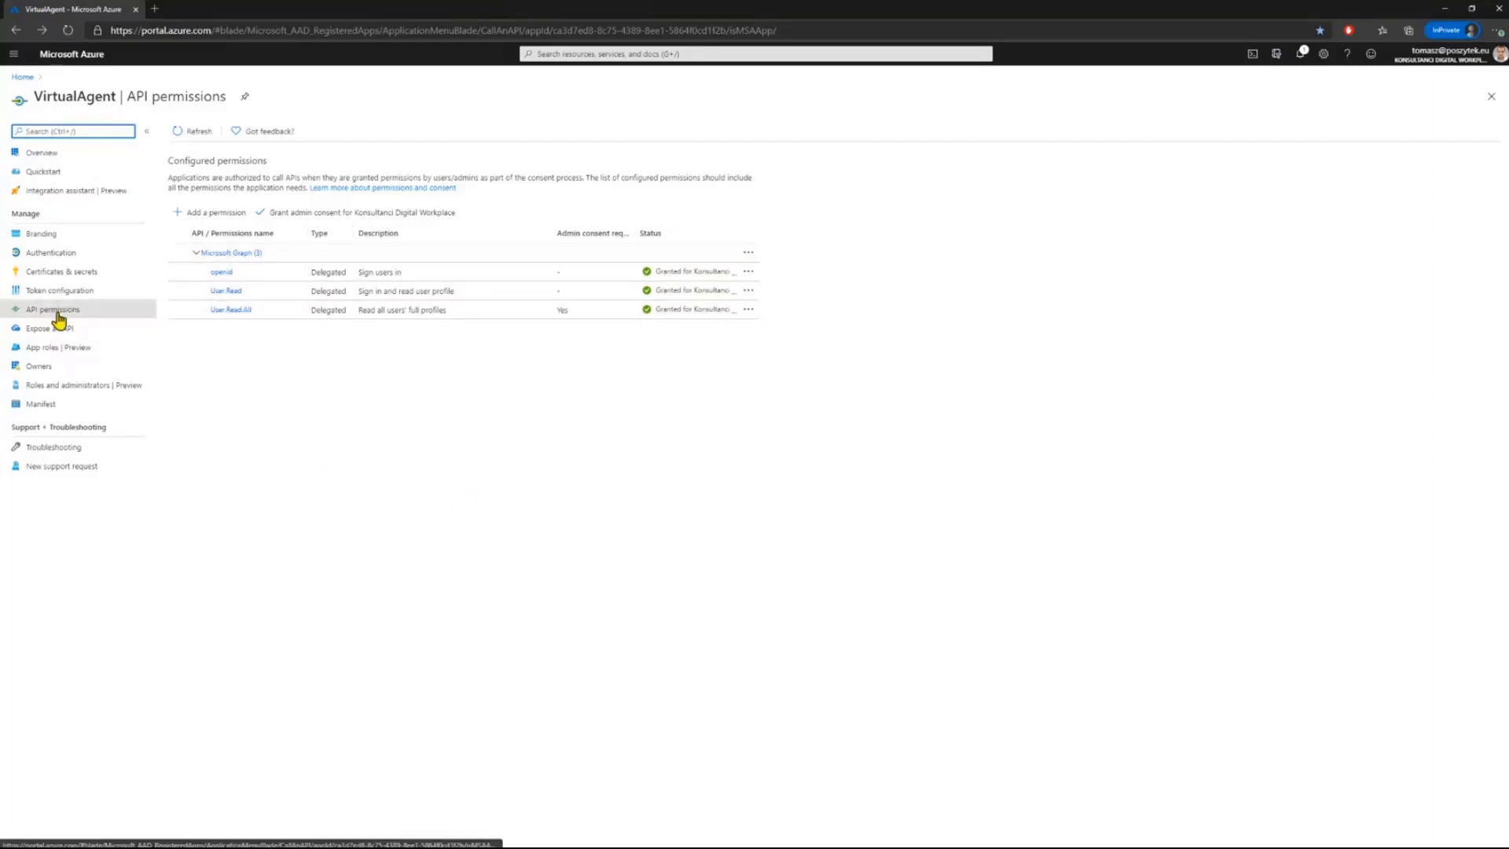
pyautogui.moveTo(279, 335)
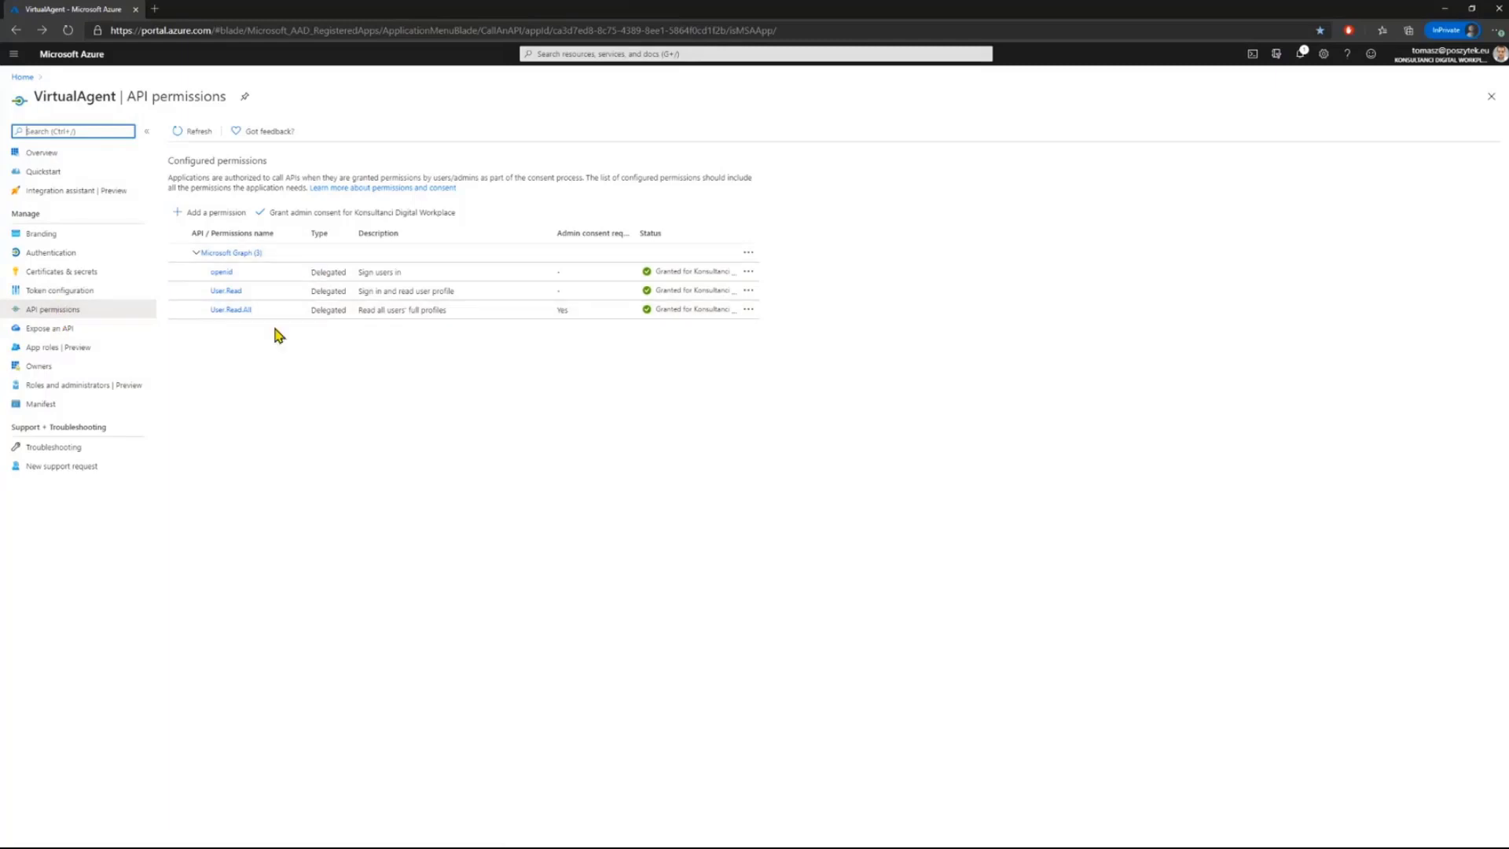
pyautogui.click(61, 270)
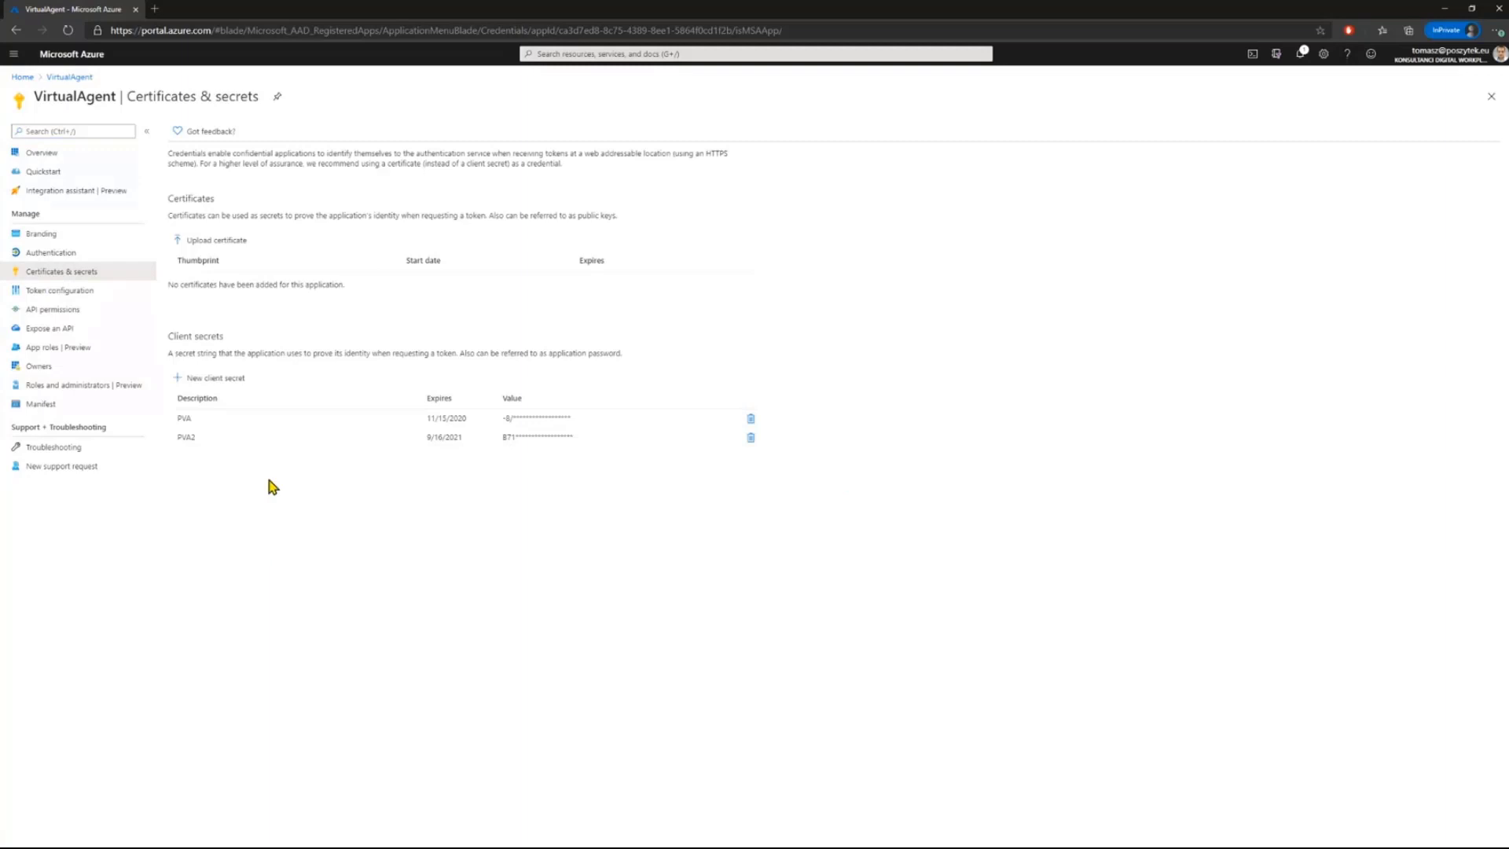
pyautogui.moveTo(344, 192)
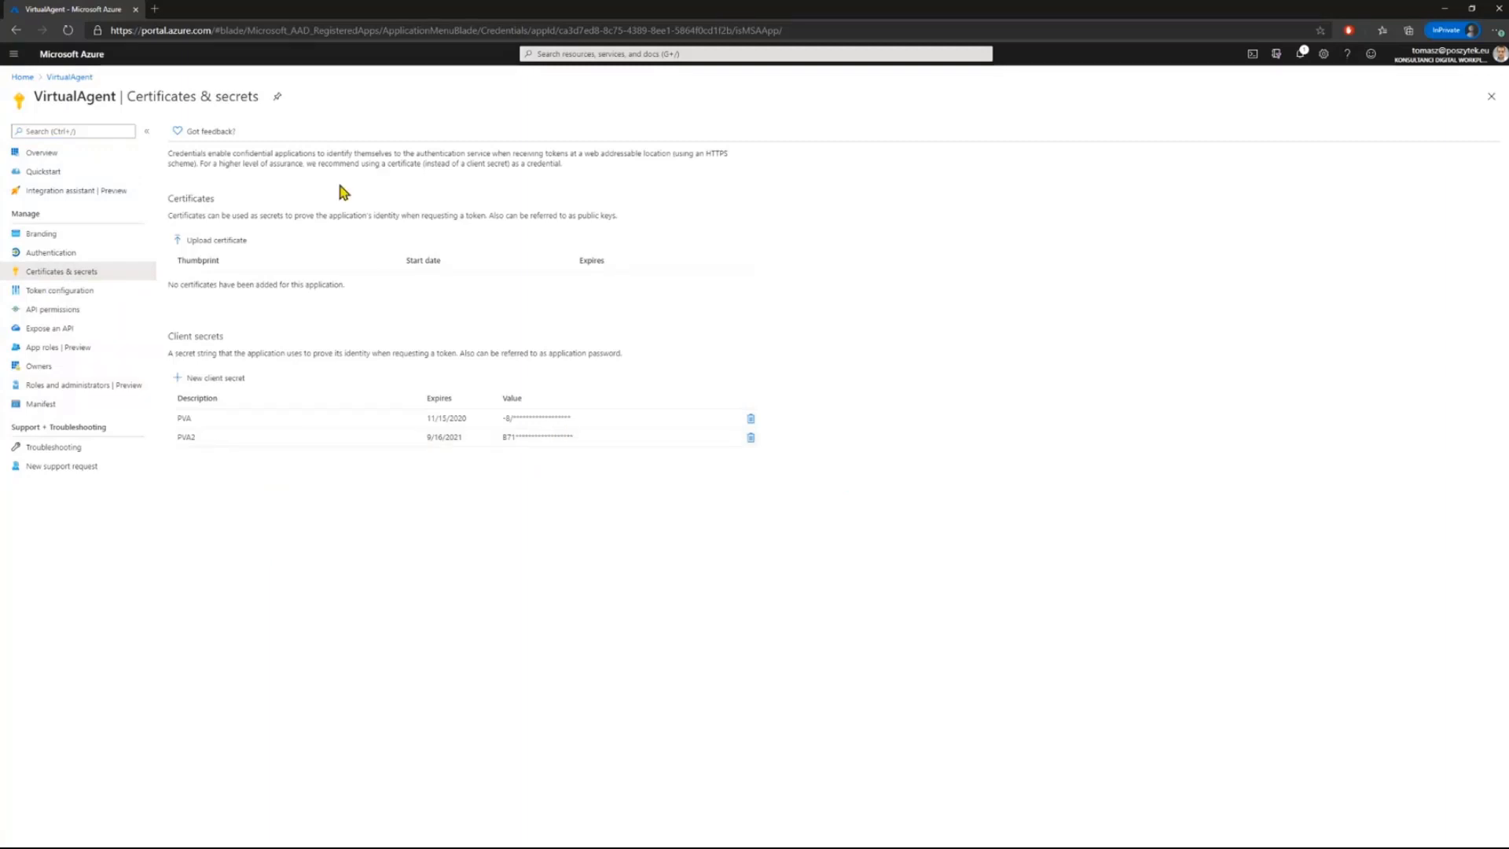
pyautogui.moveTo(788, 299)
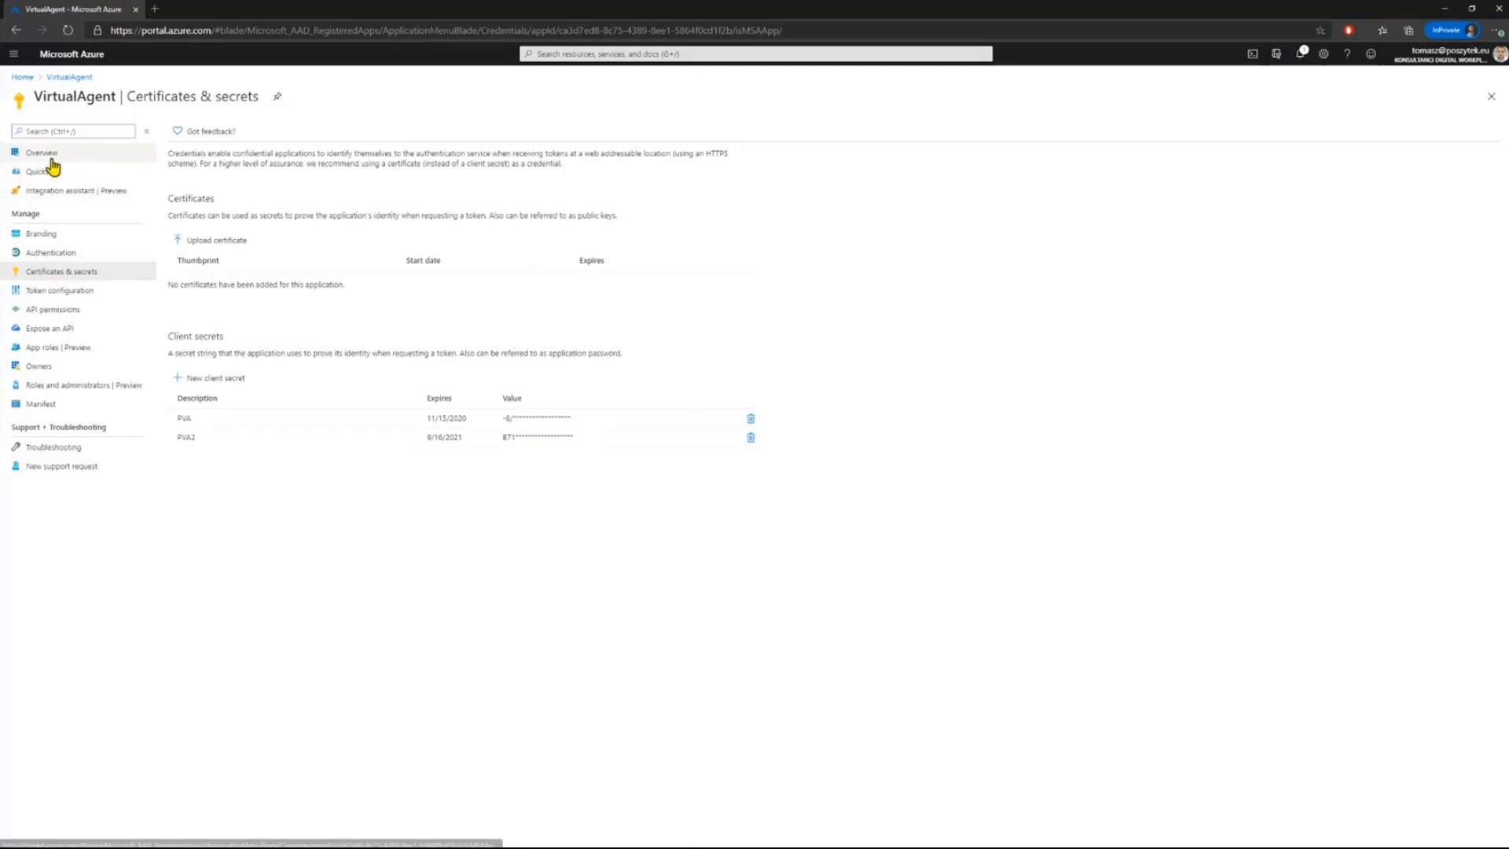
pyautogui.click(42, 152)
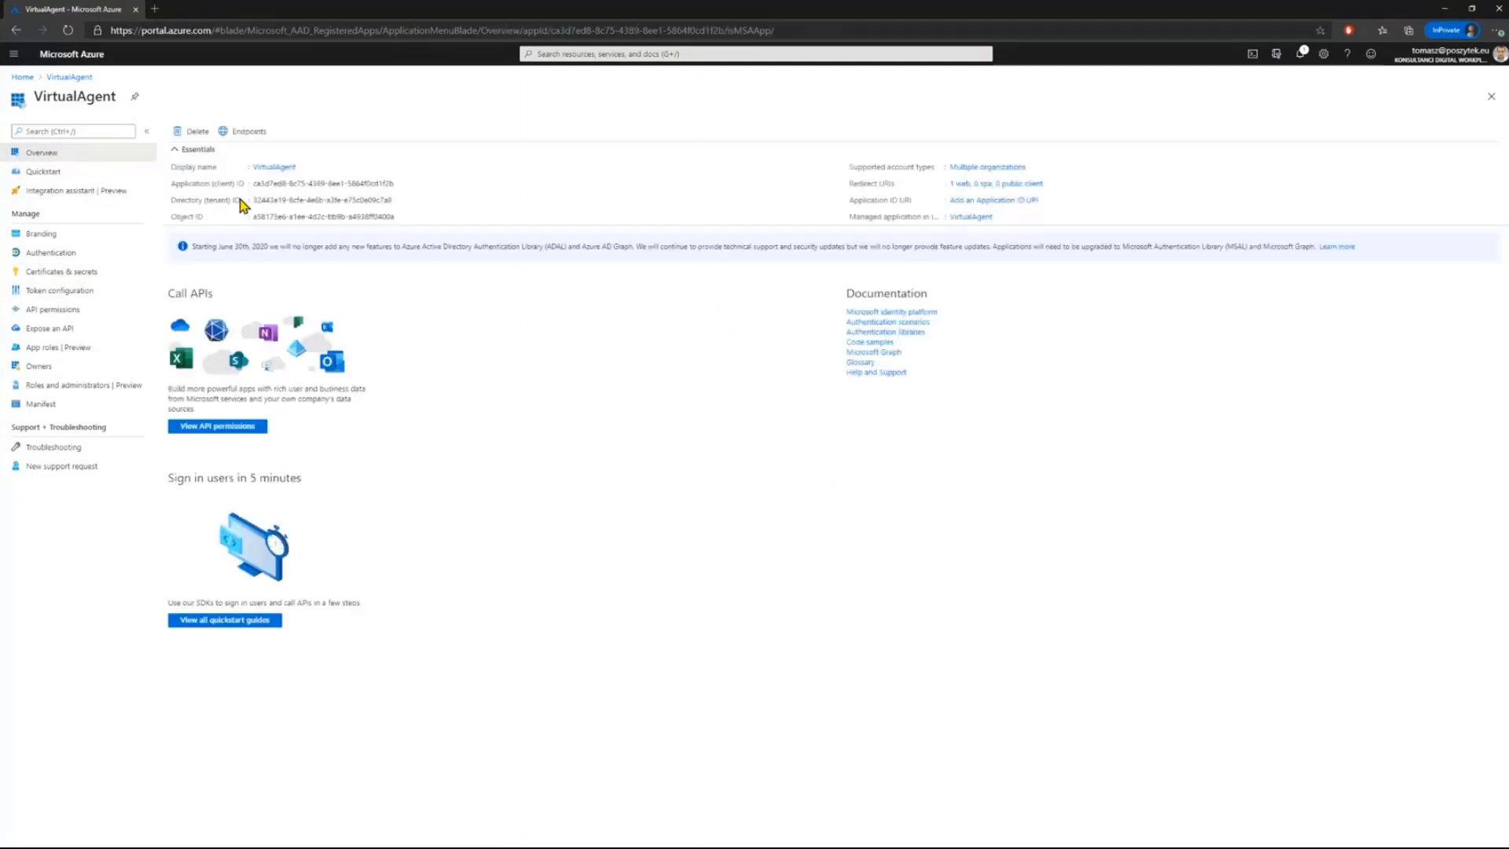
pyautogui.moveTo(318, 184)
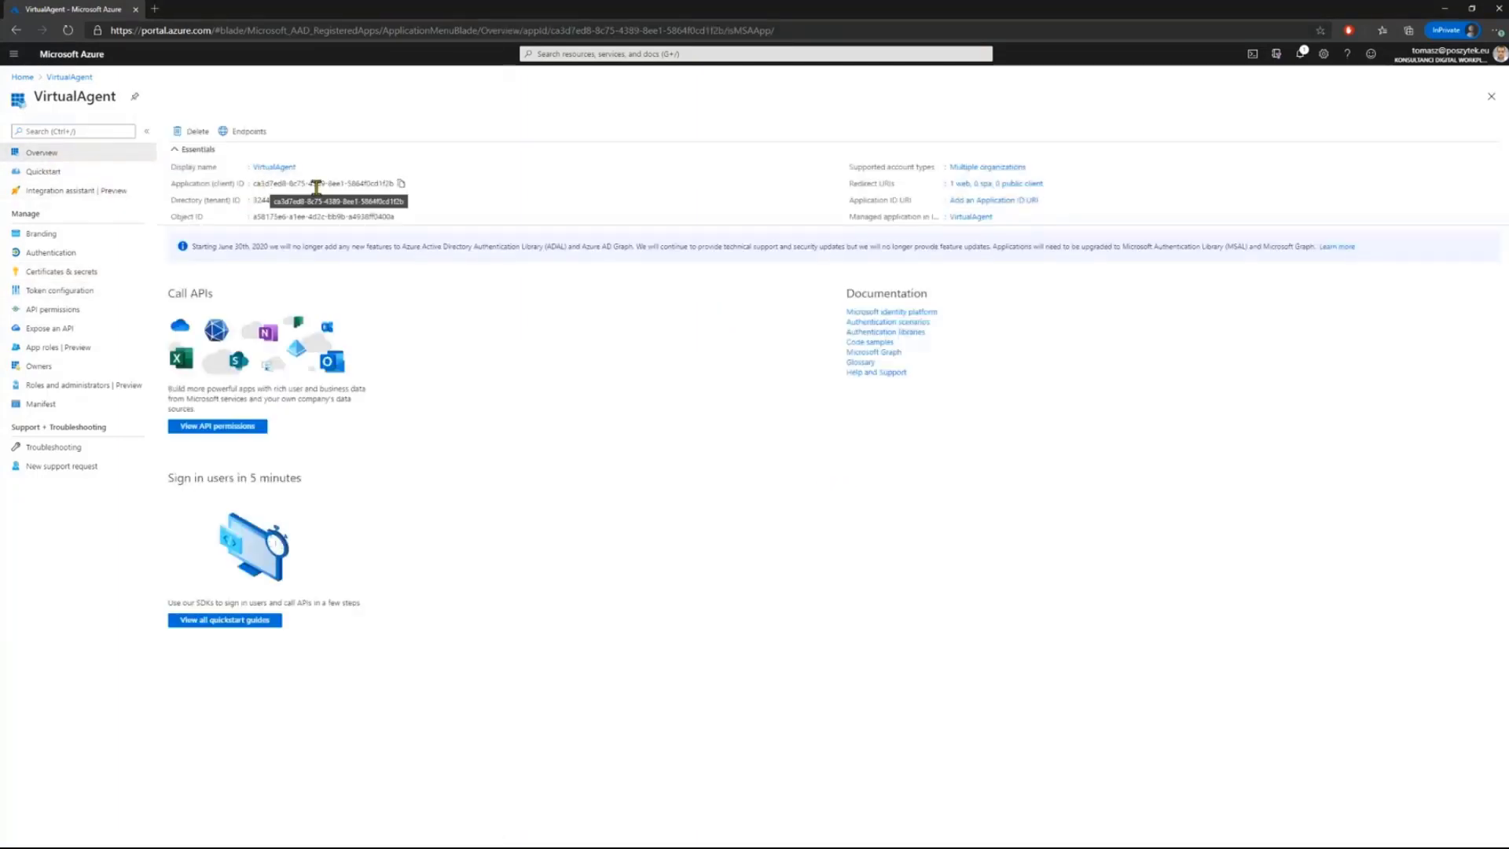
pyautogui.moveTo(58, 291)
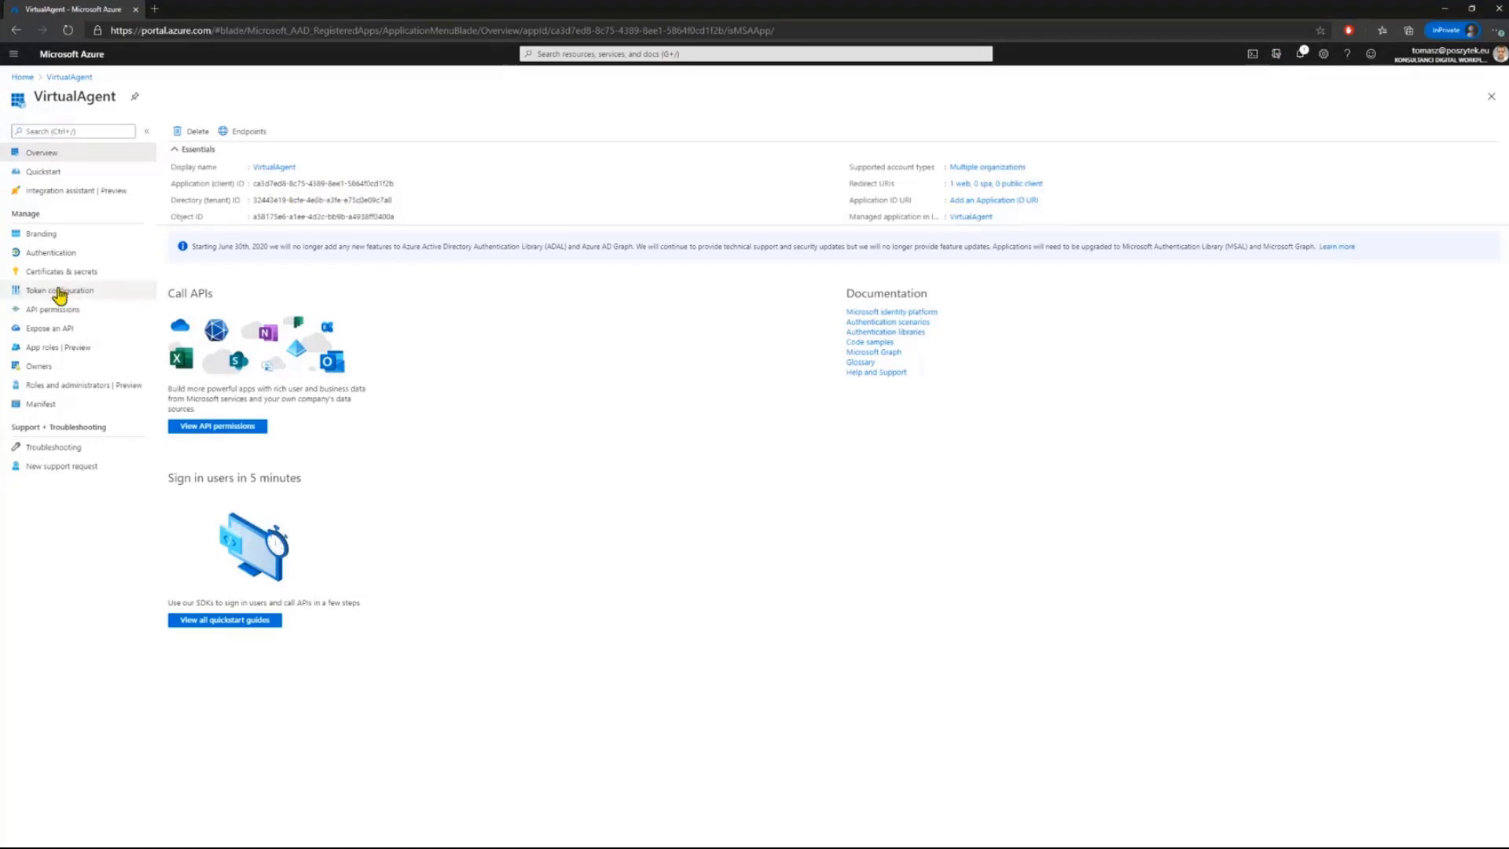
pyautogui.click(53, 309)
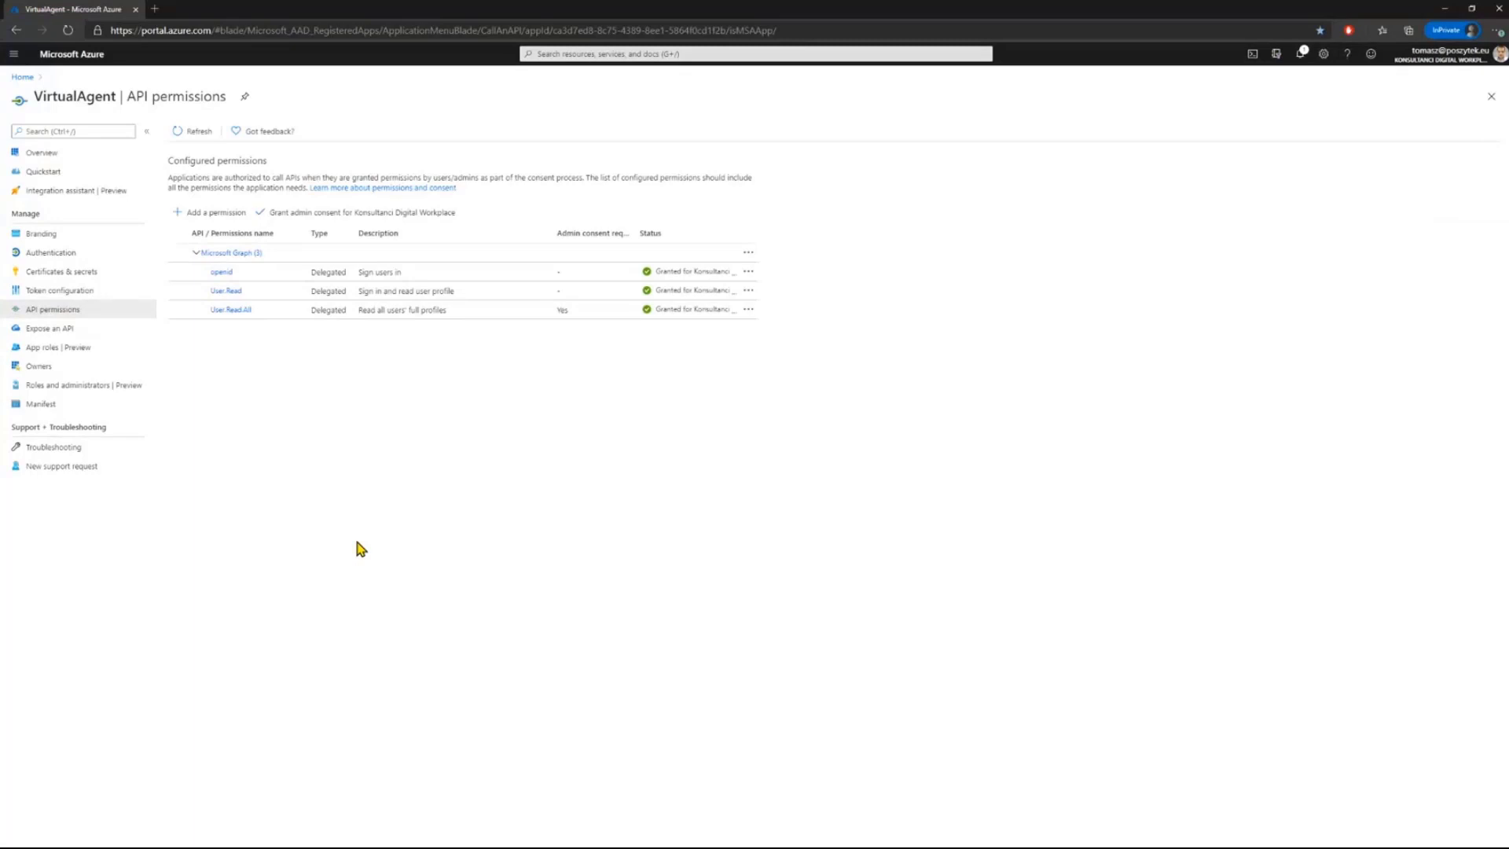
pyautogui.moveTo(445, 489)
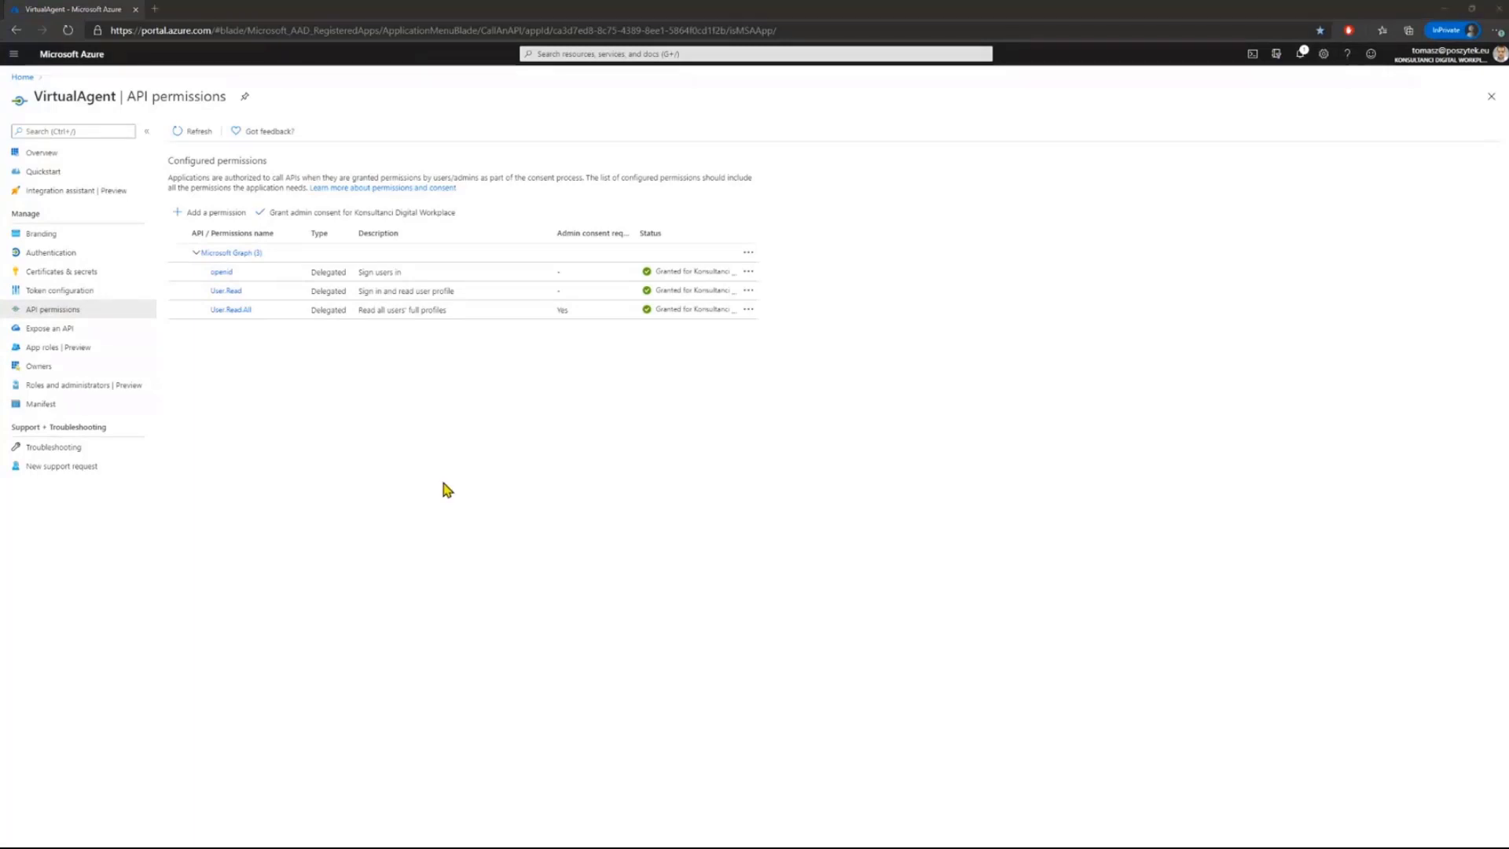
# Return to Power Virtual Agents where the 'Test' message again gets the fallback reply.
pyautogui.click(77, 9)
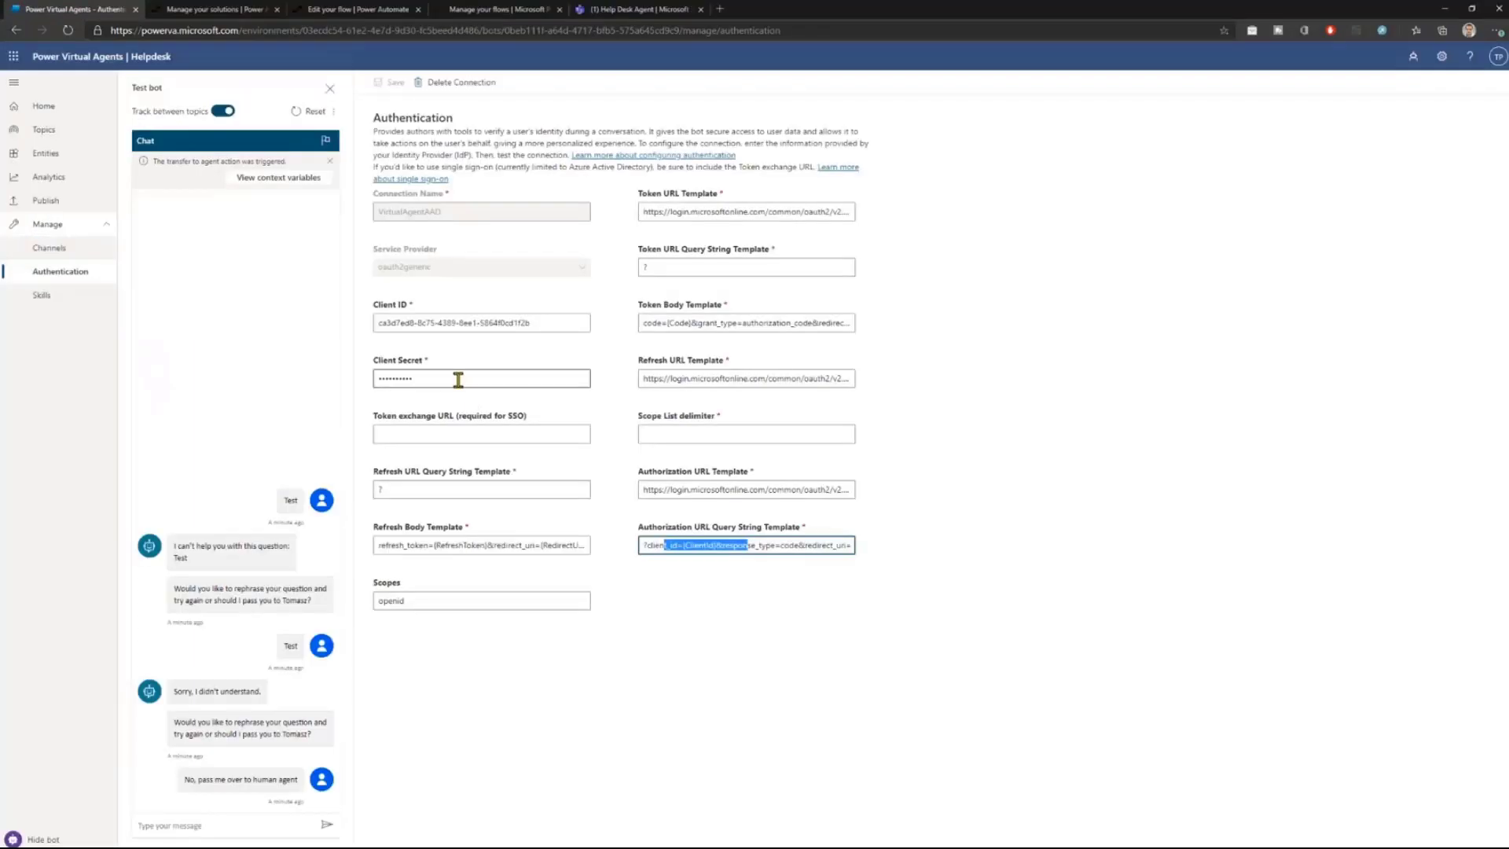
pyautogui.moveTo(537, 339)
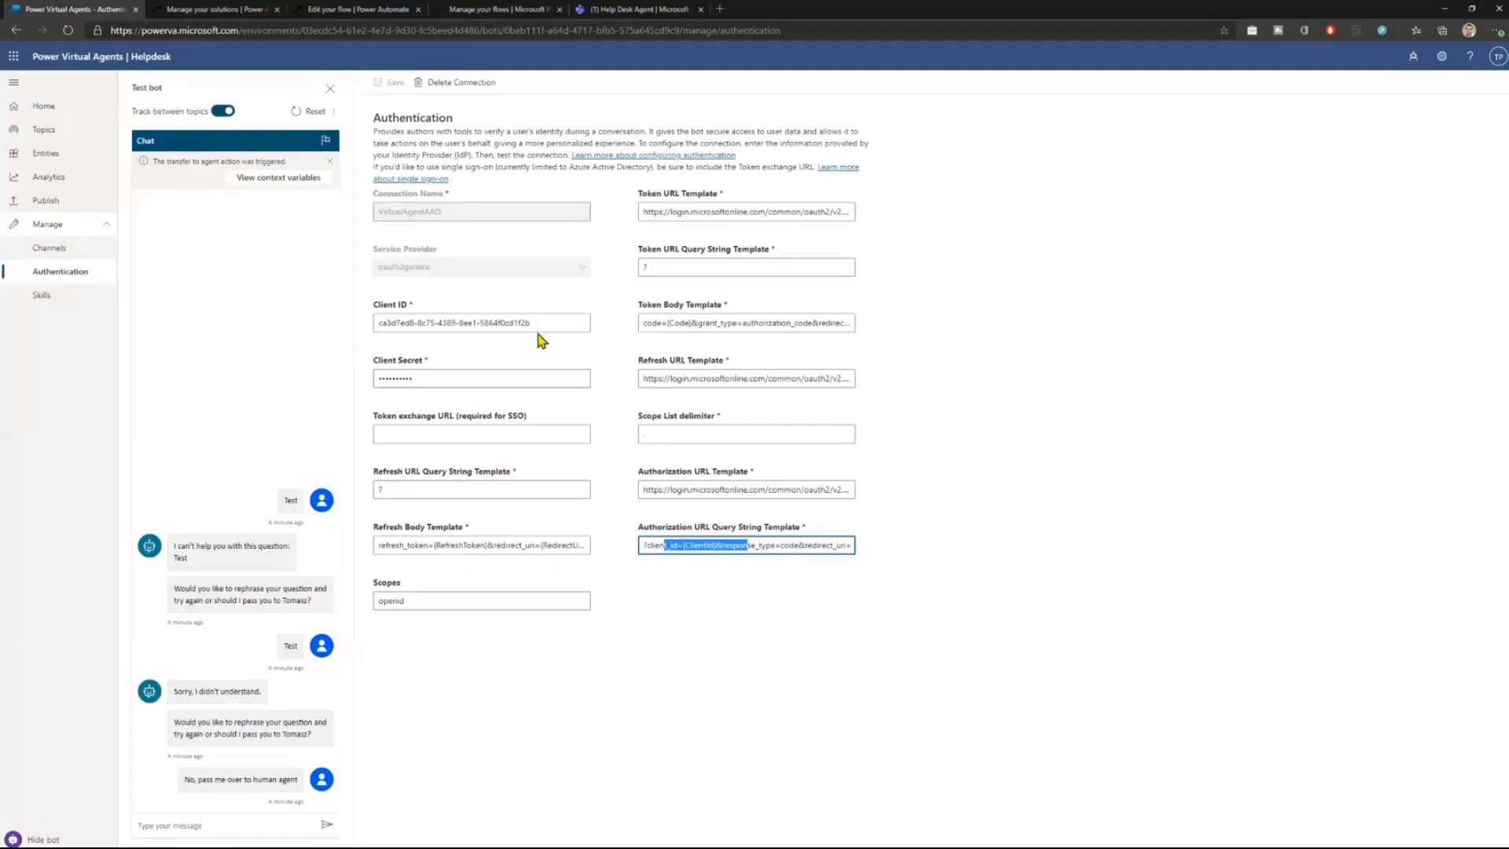
pyautogui.moveTo(620, 404)
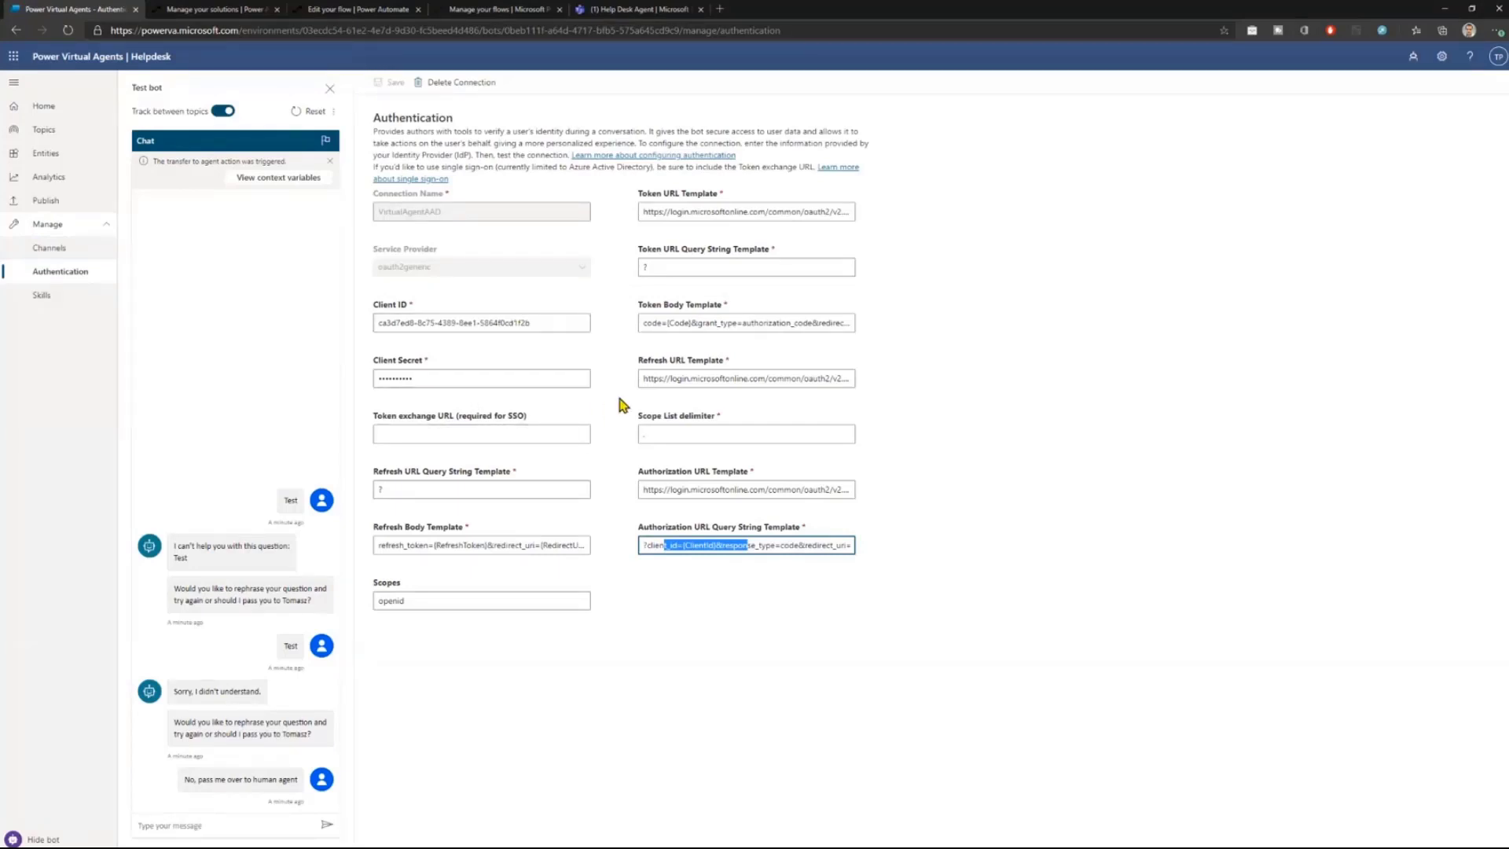
pyautogui.moveTo(688, 655)
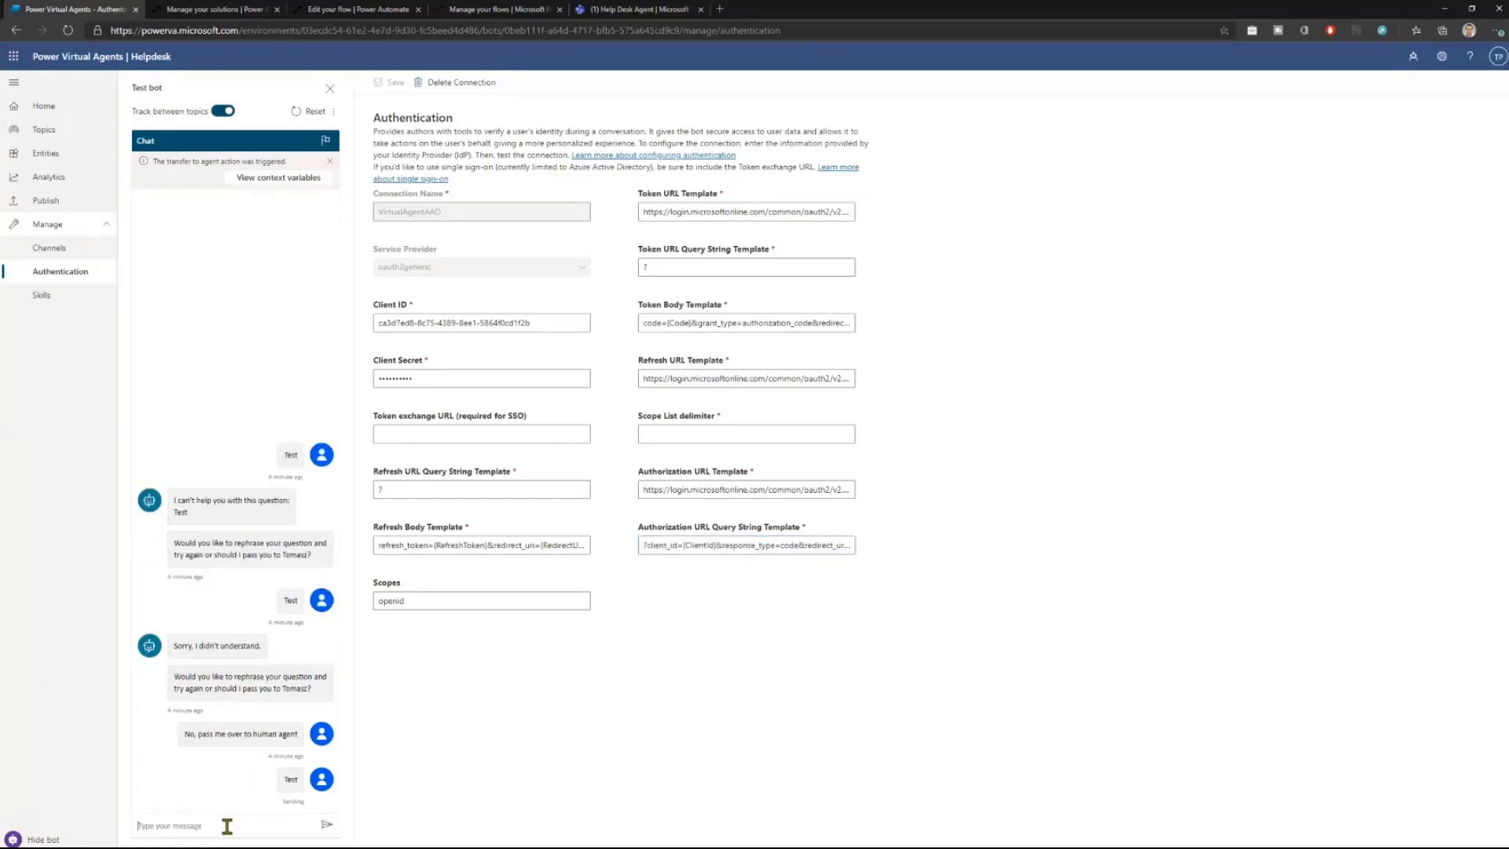
pyautogui.click(43, 129)
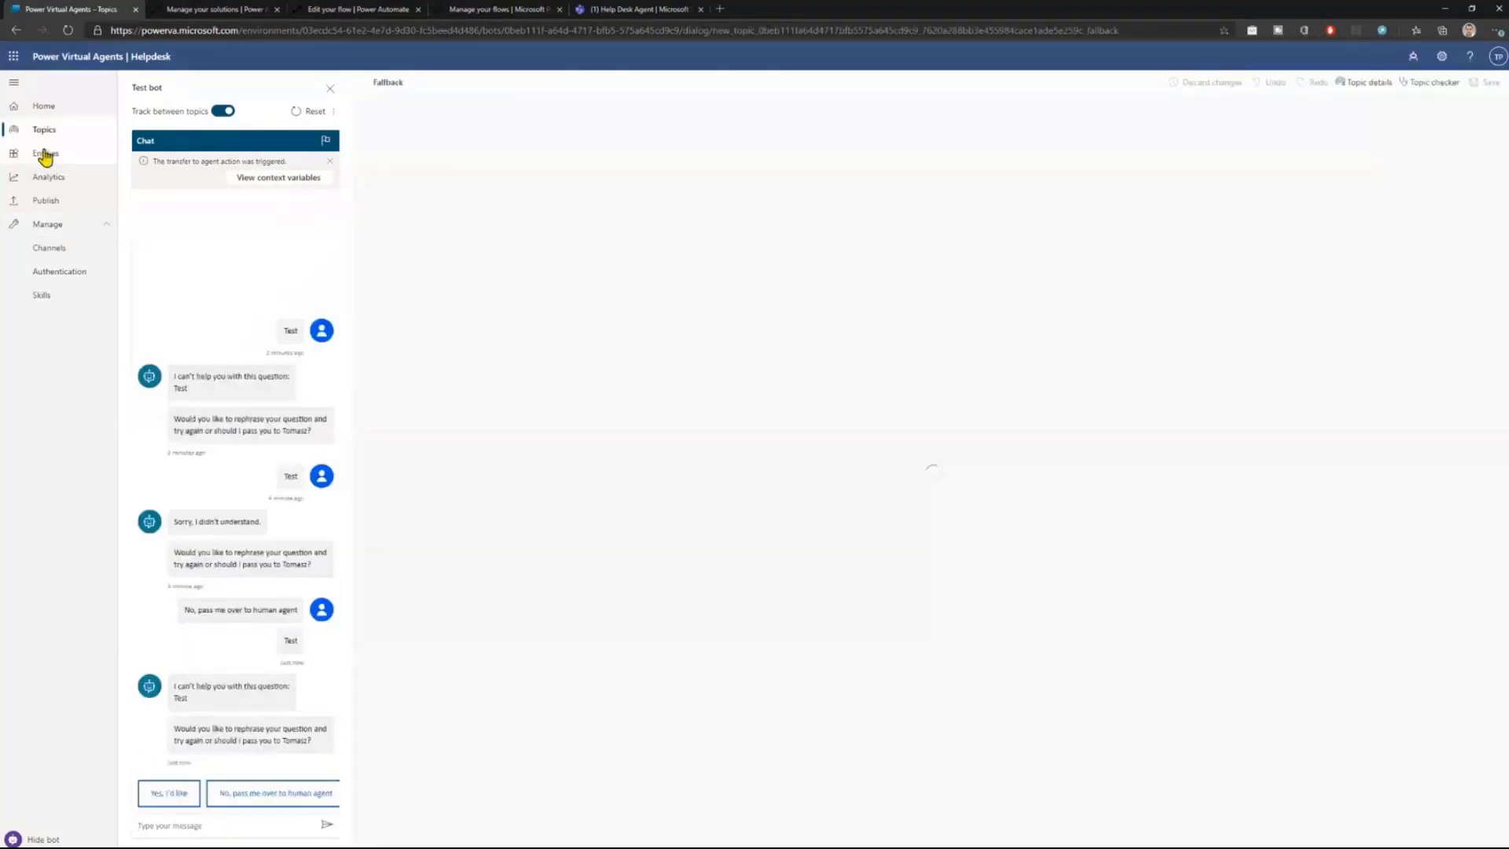
# Navigate via Entities and Topics to the Test topic's setup page.
pyautogui.click(46, 153)
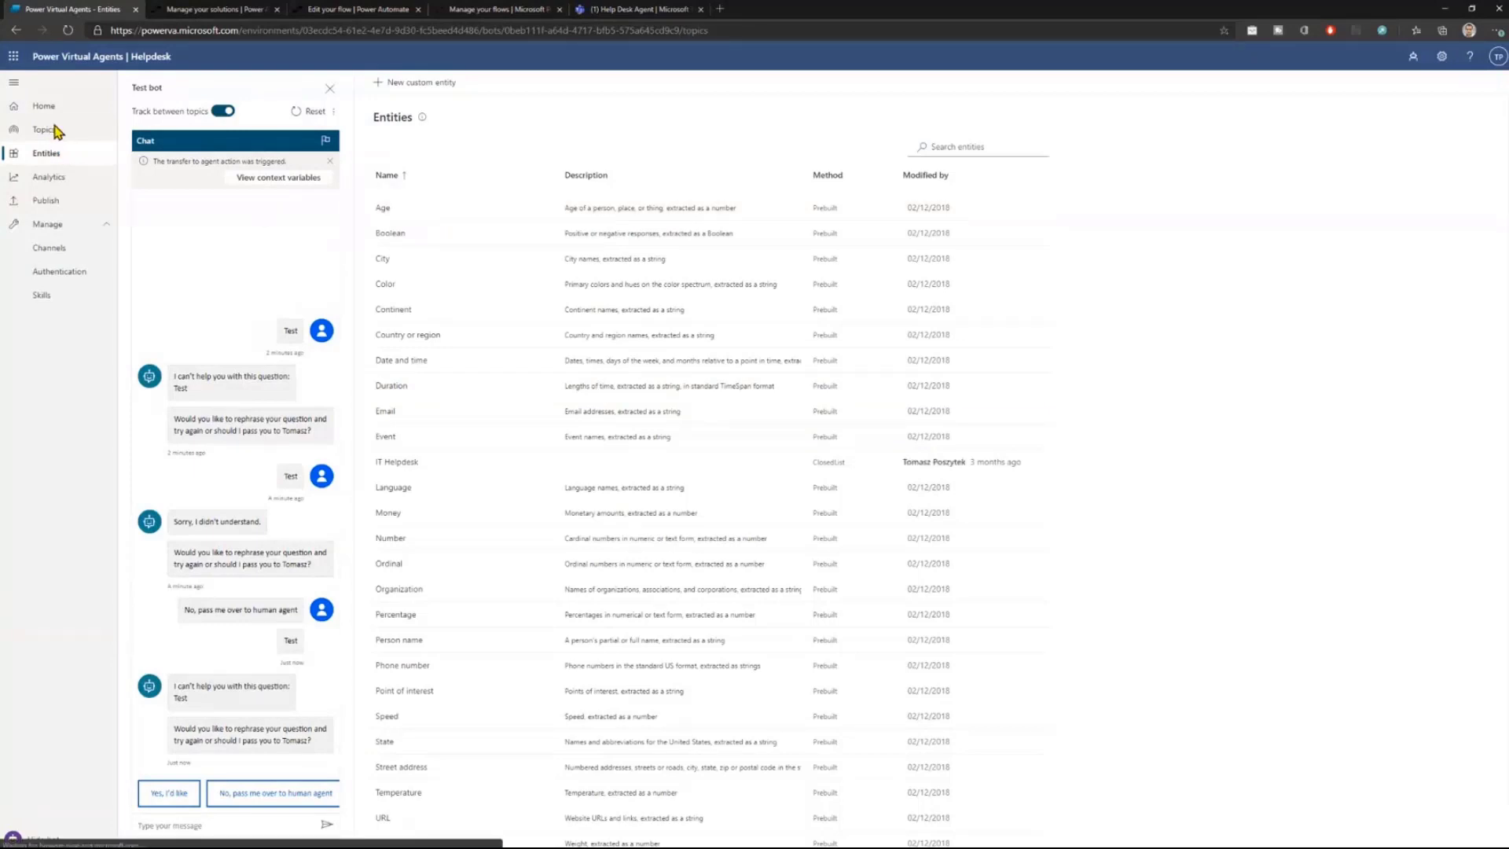
pyautogui.click(44, 129)
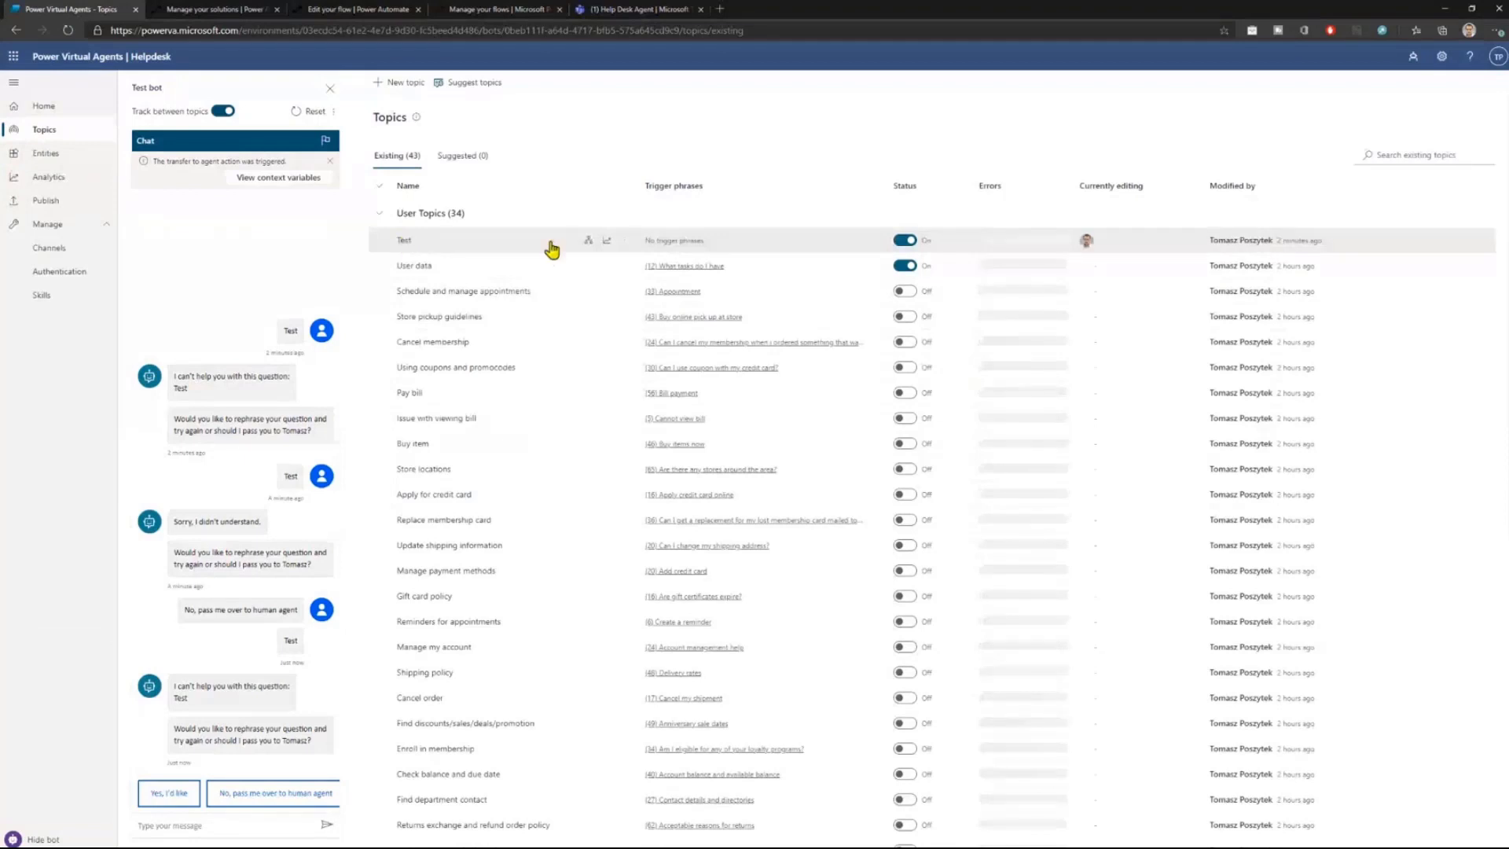
pyautogui.click(404, 239)
pyautogui.write('Tes')
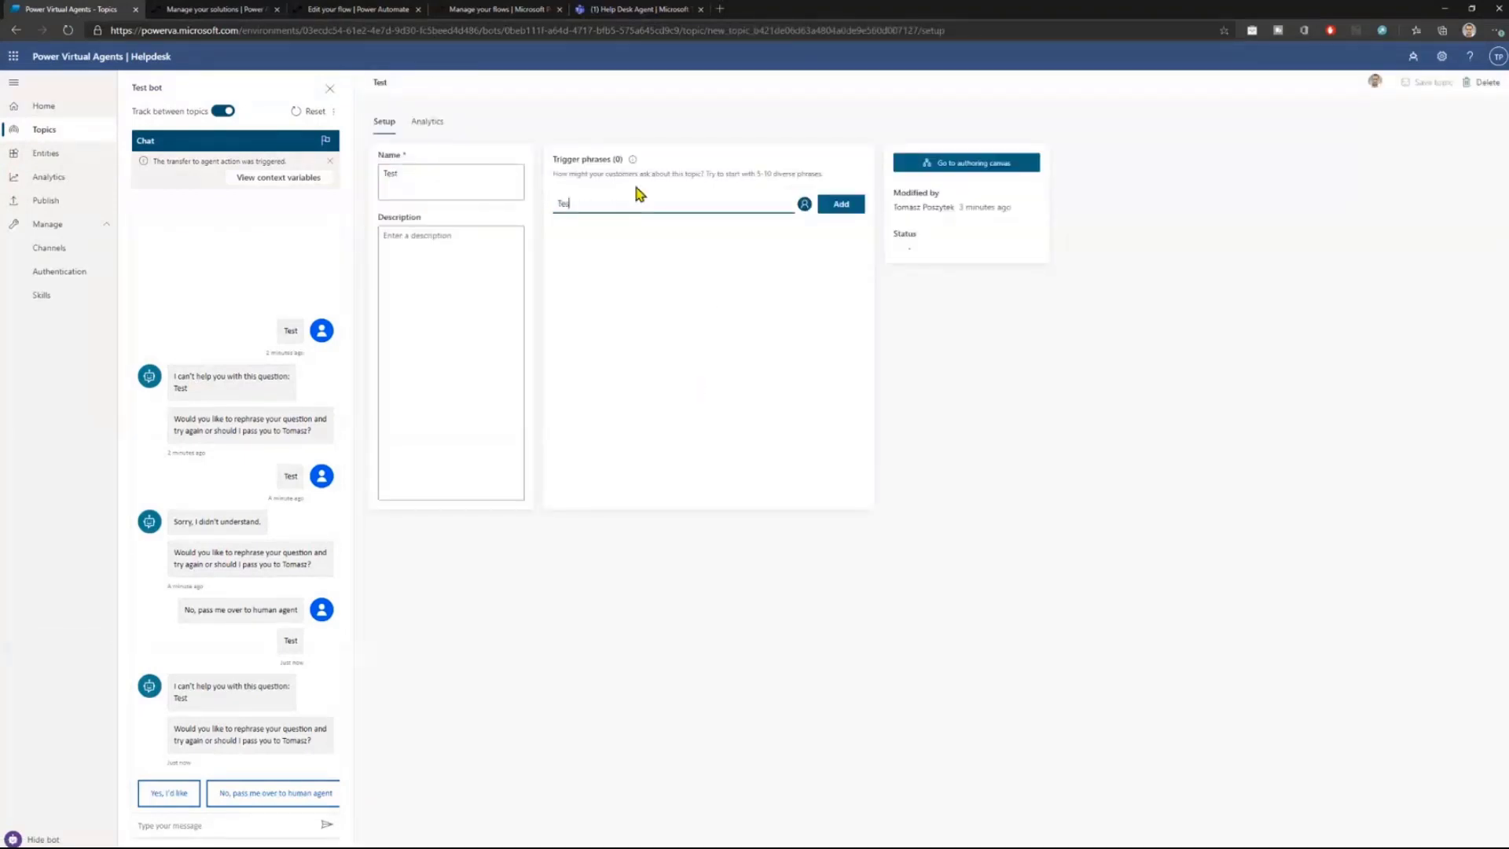
# Add 'Trigger test' as a second trigger phrase alongside 'Test topic' and save the topic.
pyautogui.click(839, 203)
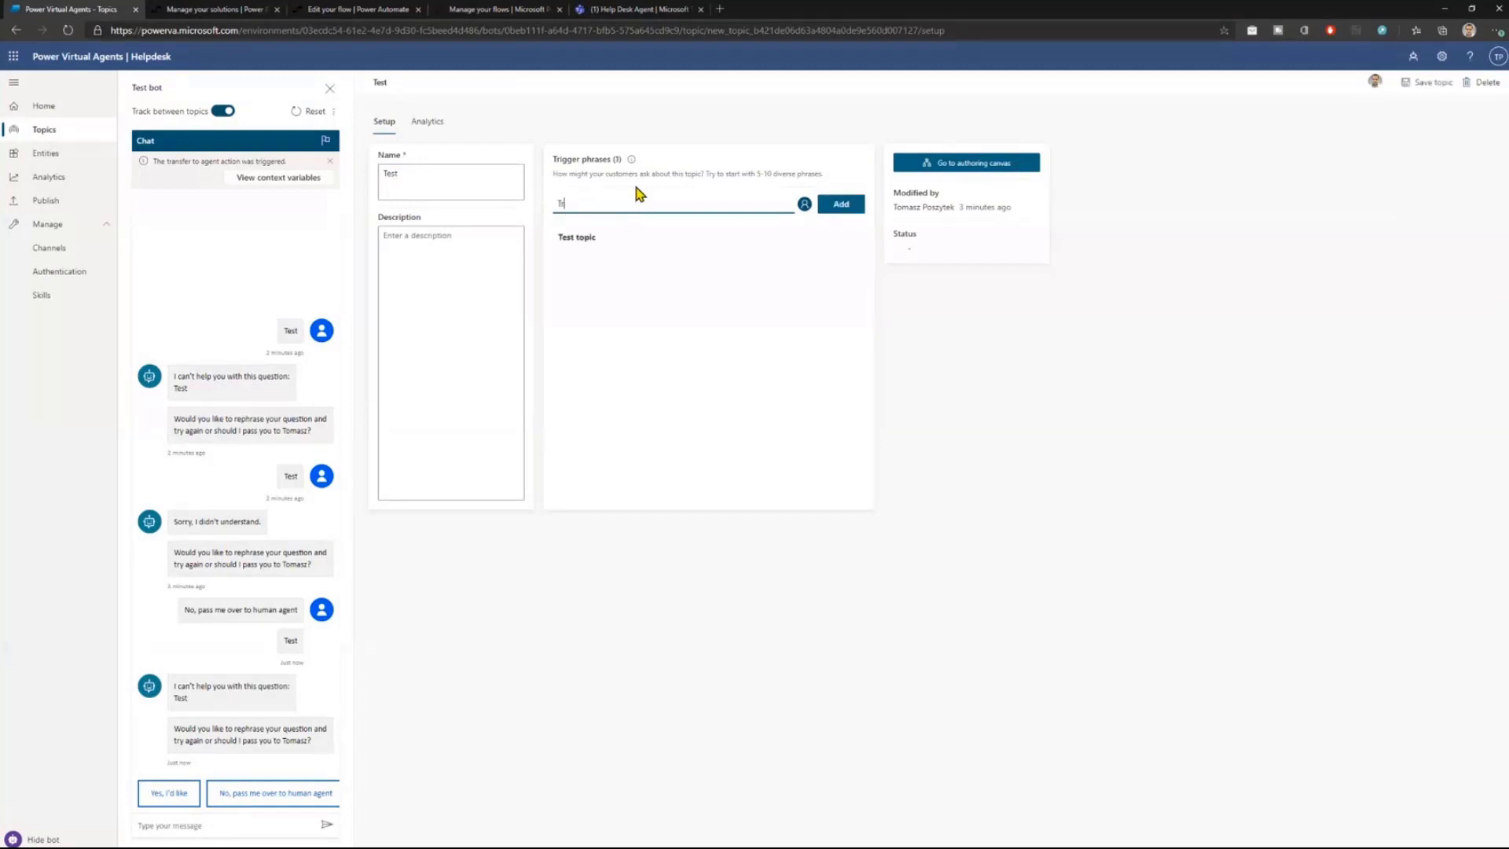
pyautogui.write('Trigger test')
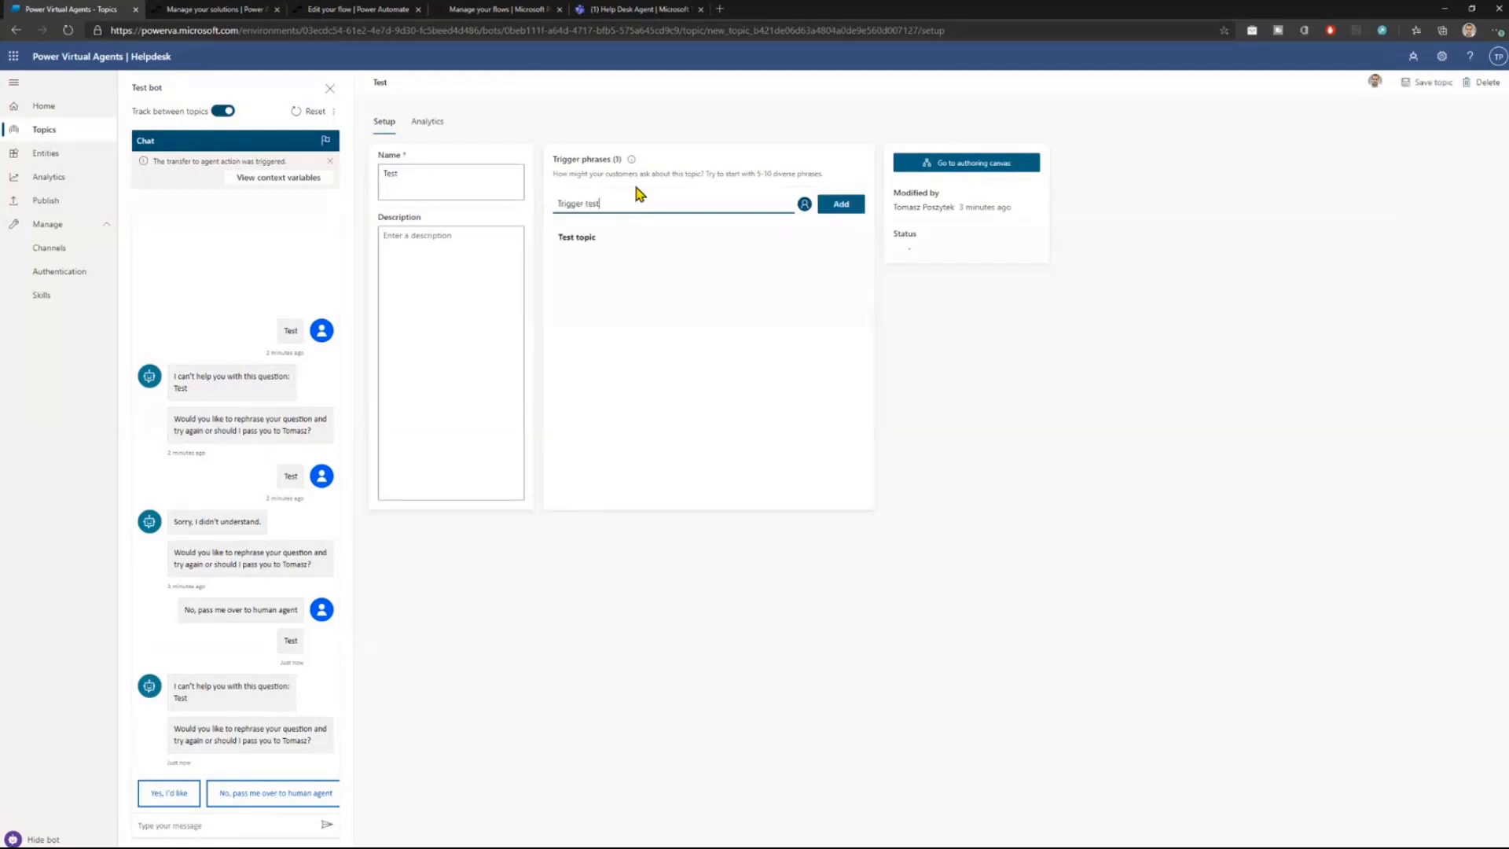
pyautogui.click(839, 204)
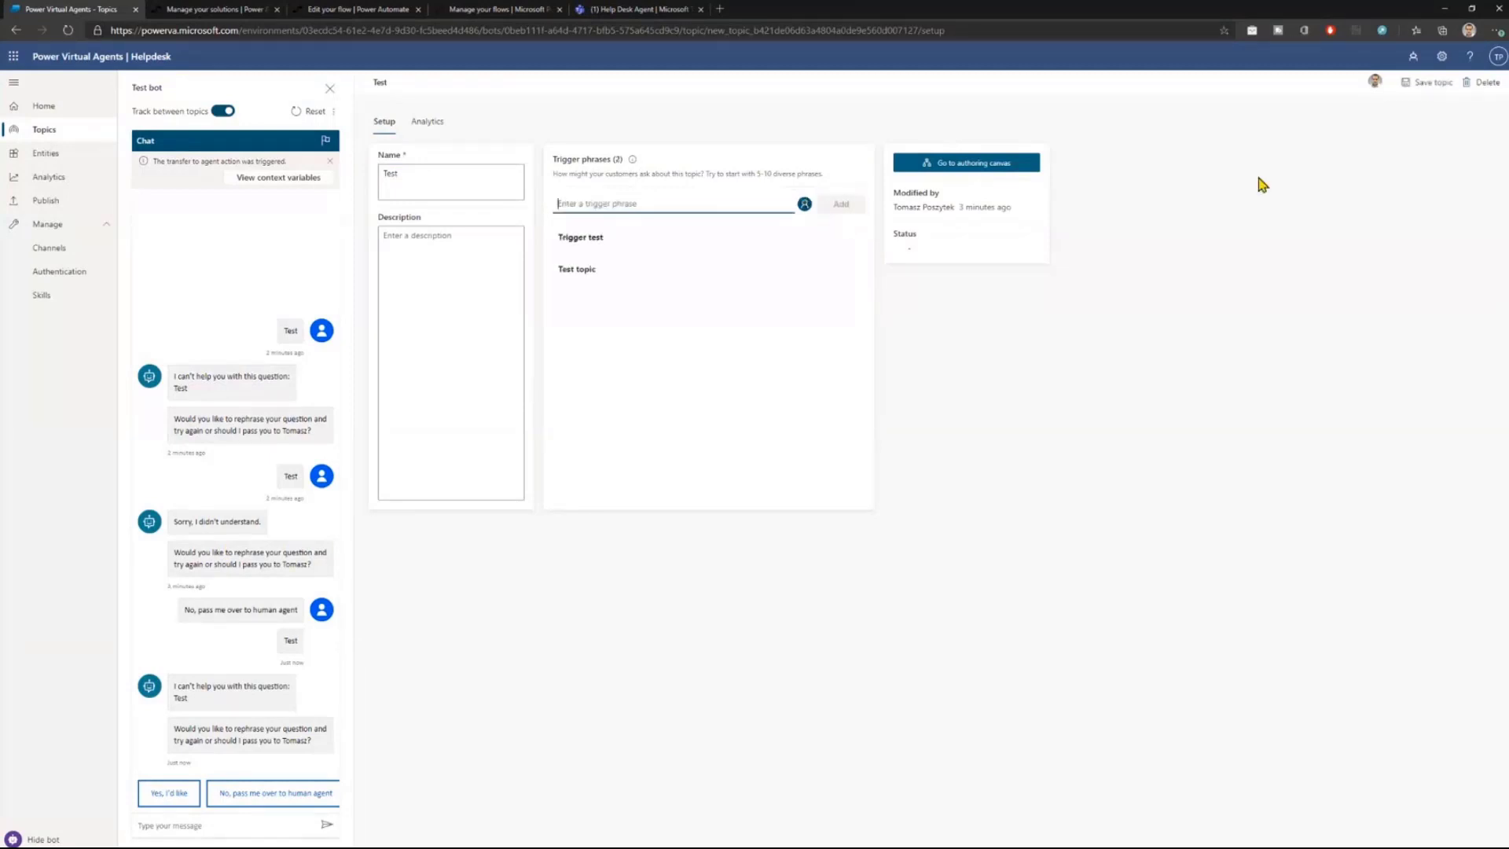
pyautogui.click(1431, 82)
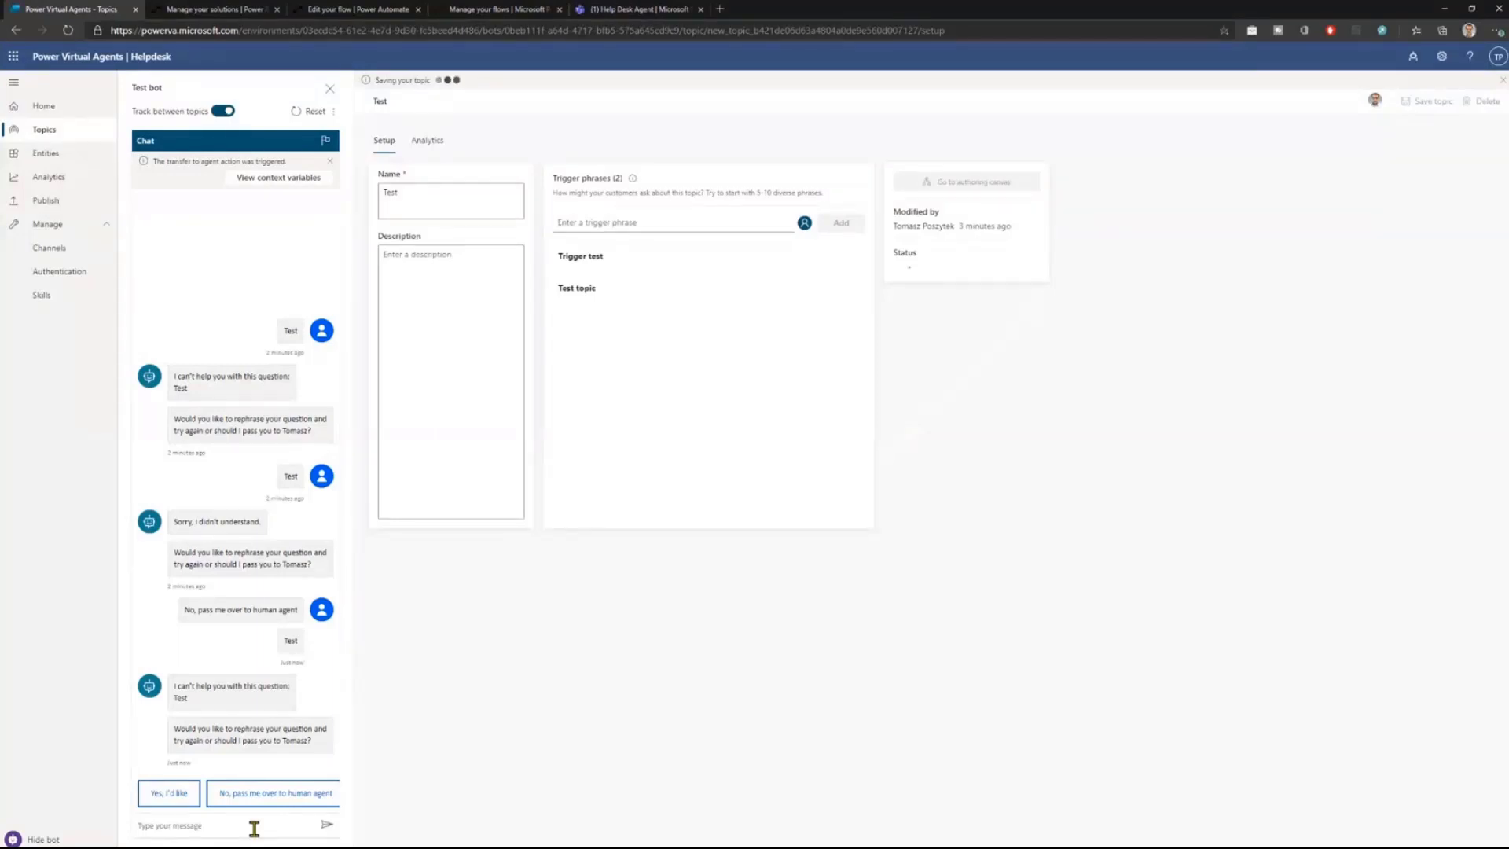
# Send 'trigger test' to the test bot and sign in from its login prompt.
pyautogui.click(1431, 101)
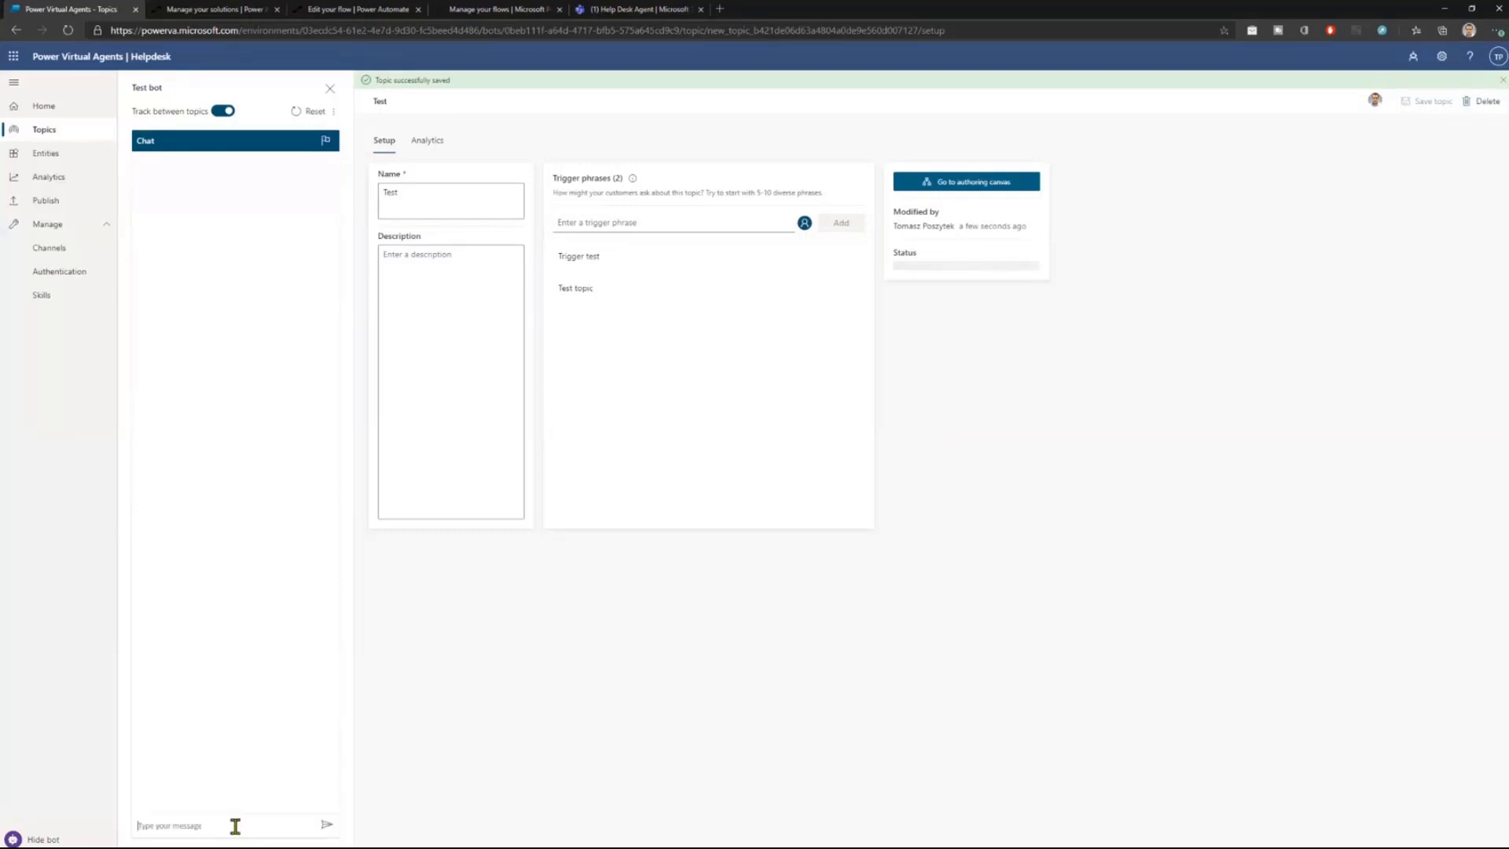
pyautogui.write('te')
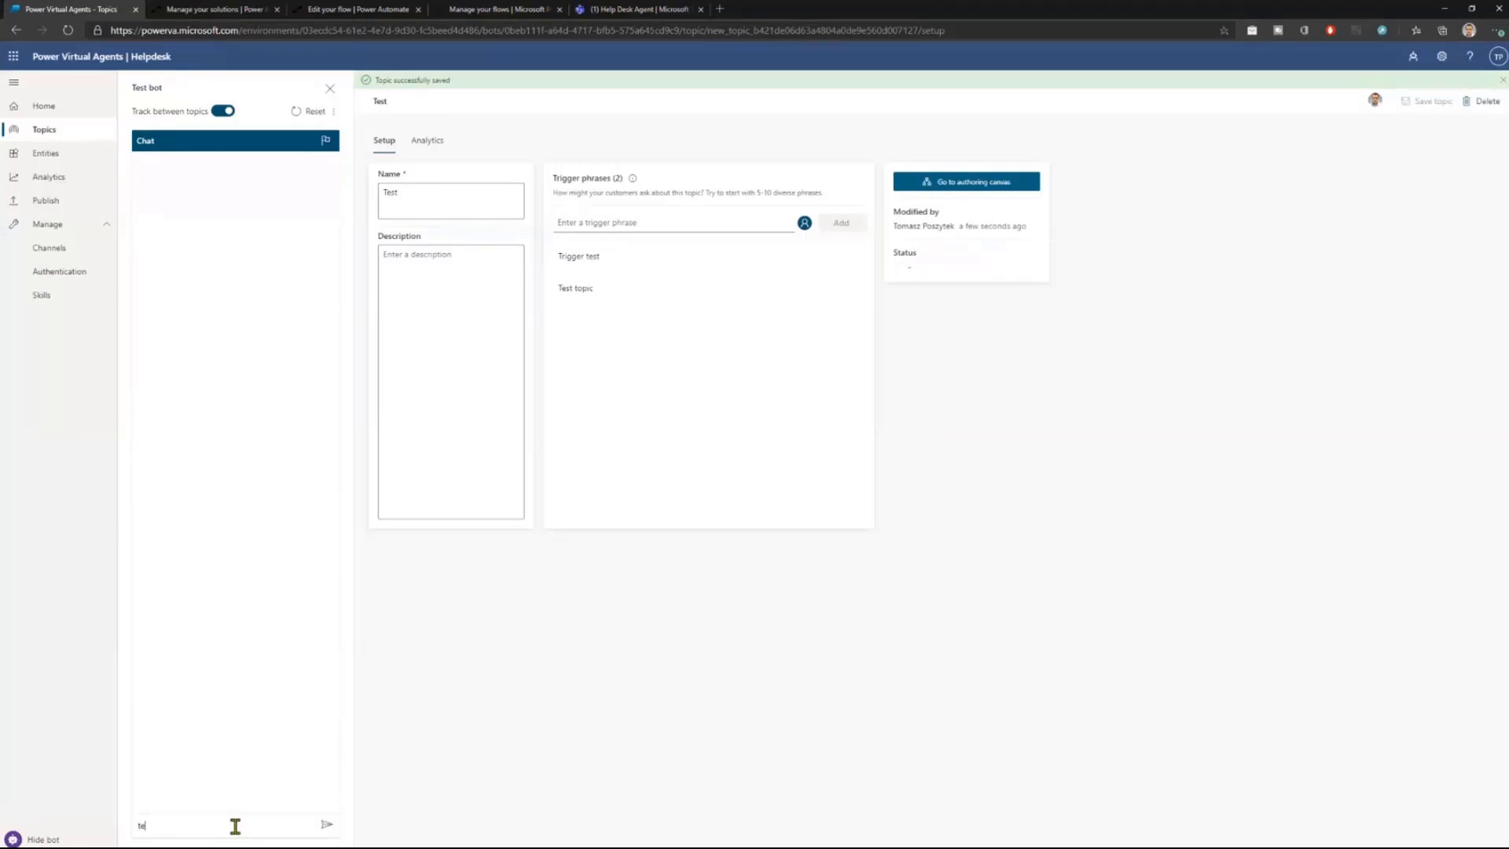
pyautogui.write('trigger te')
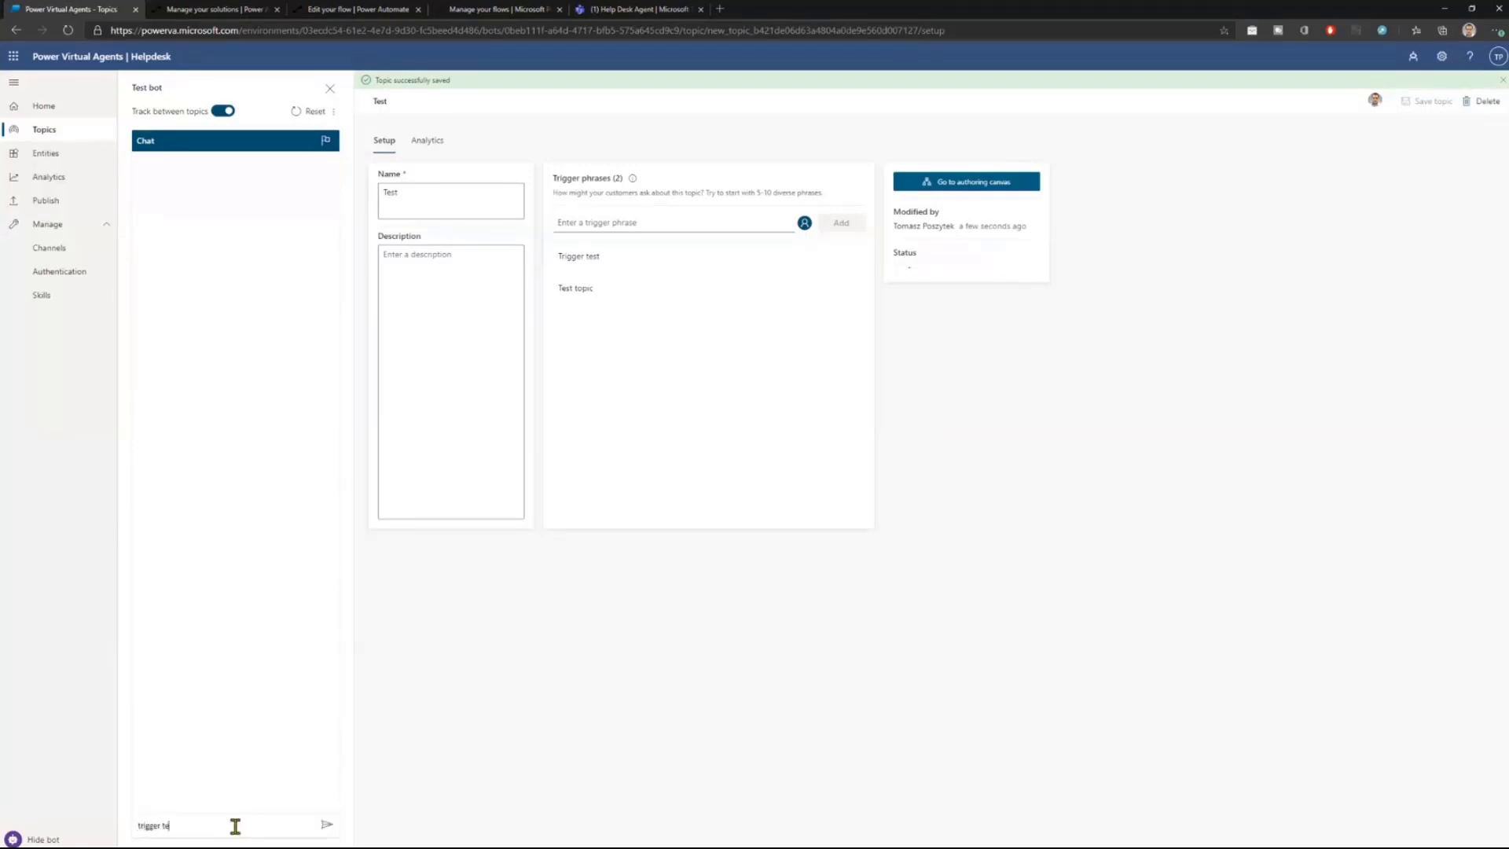
pyautogui.click(326, 825)
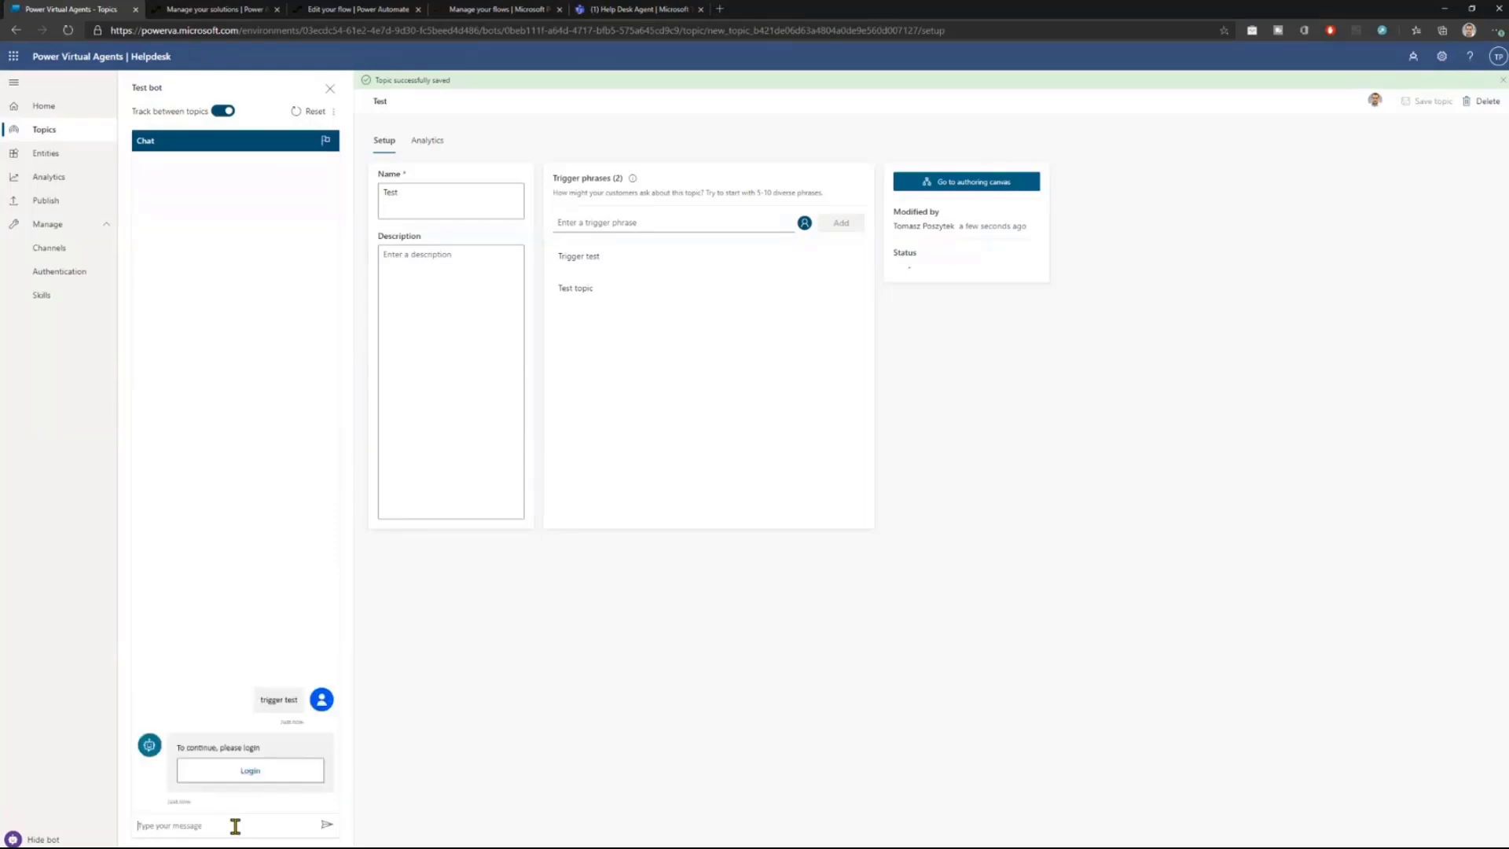
pyautogui.moveTo(278, 482)
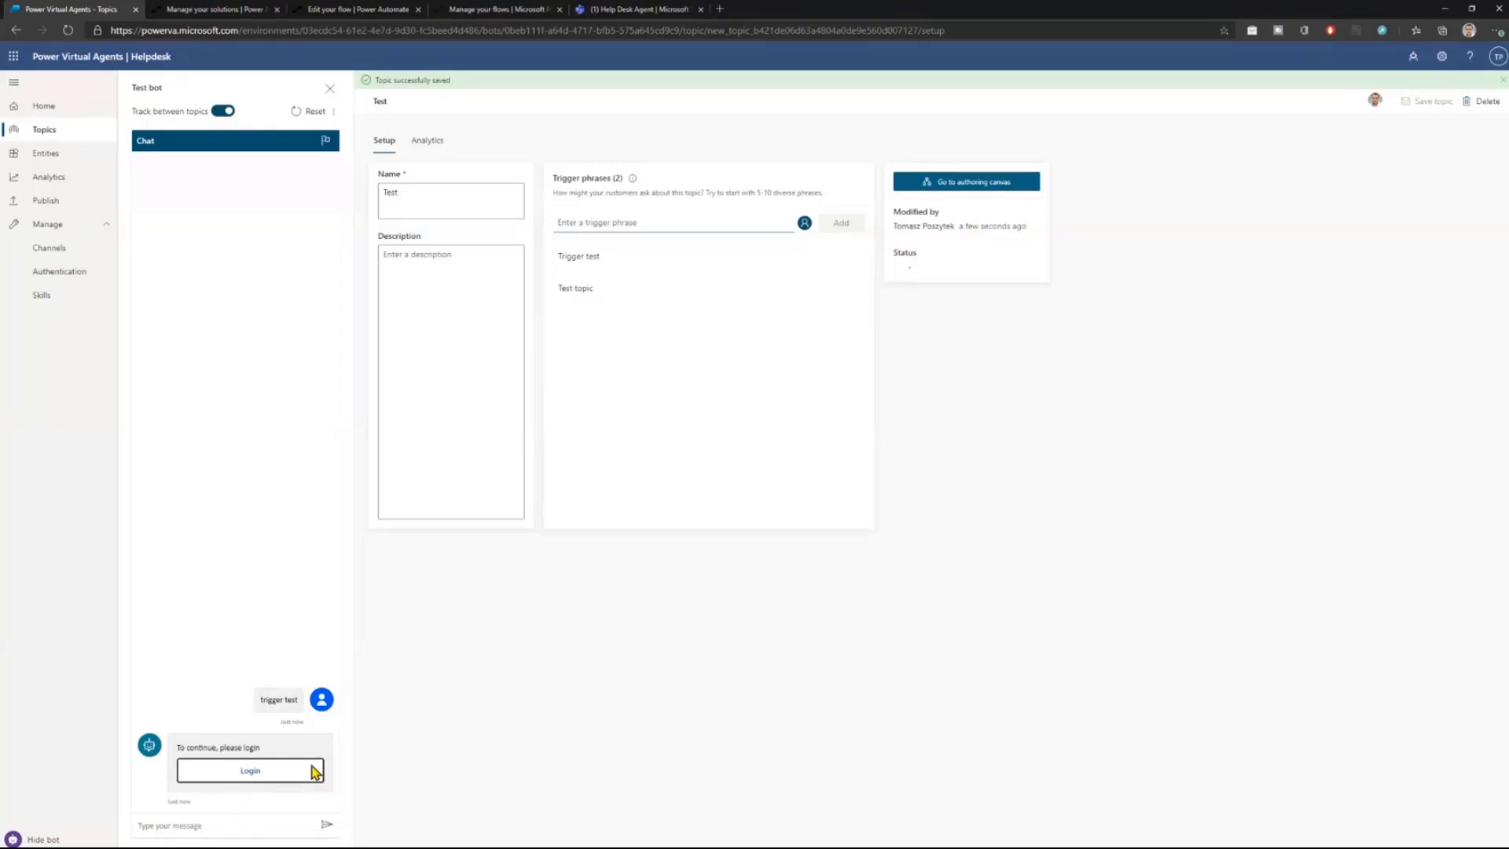
pyautogui.click(249, 770)
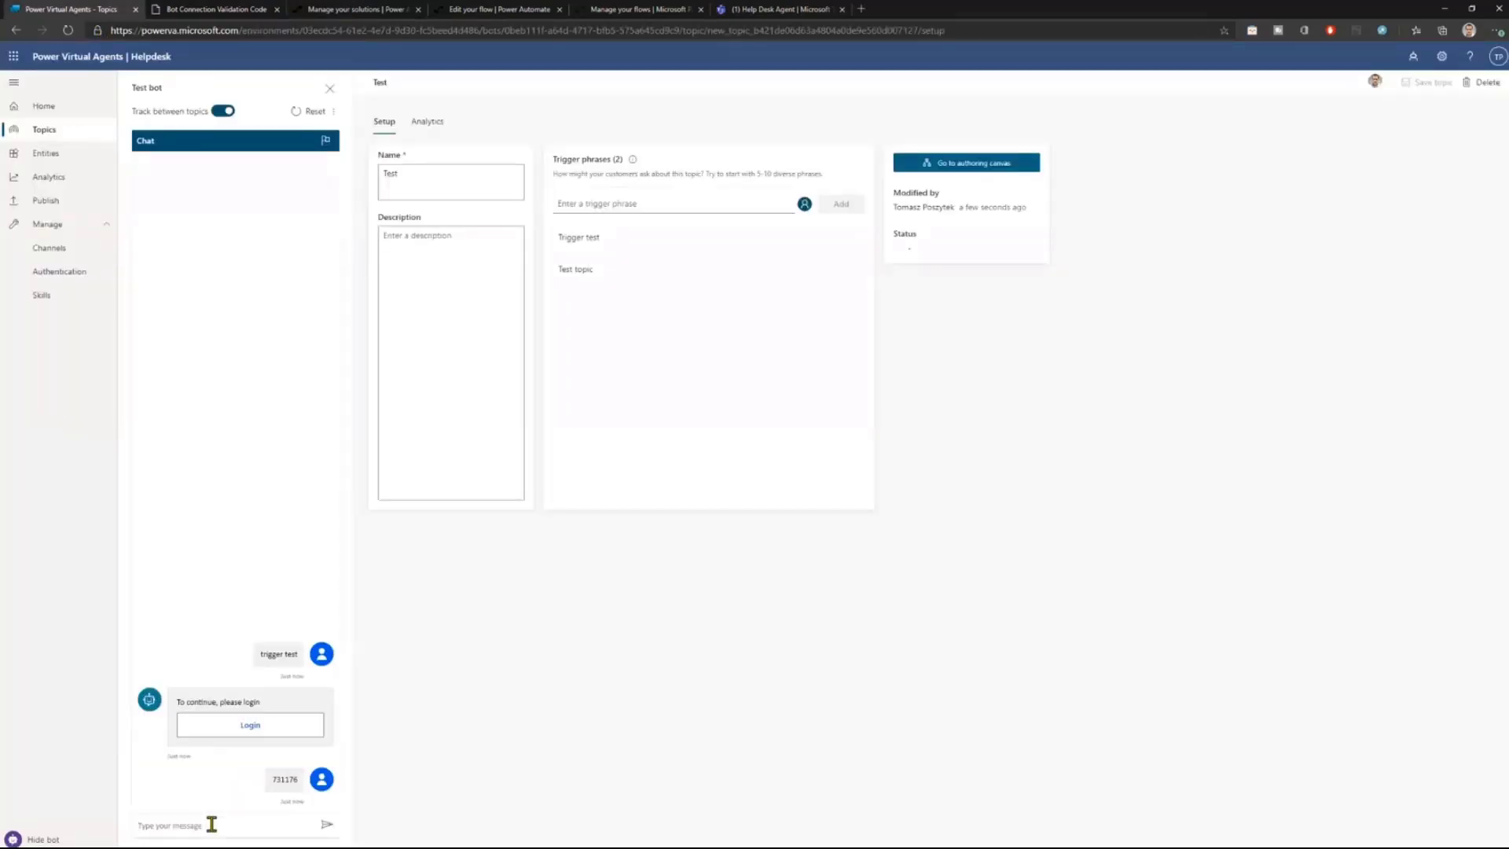
pyautogui.moveTo(273, 704)
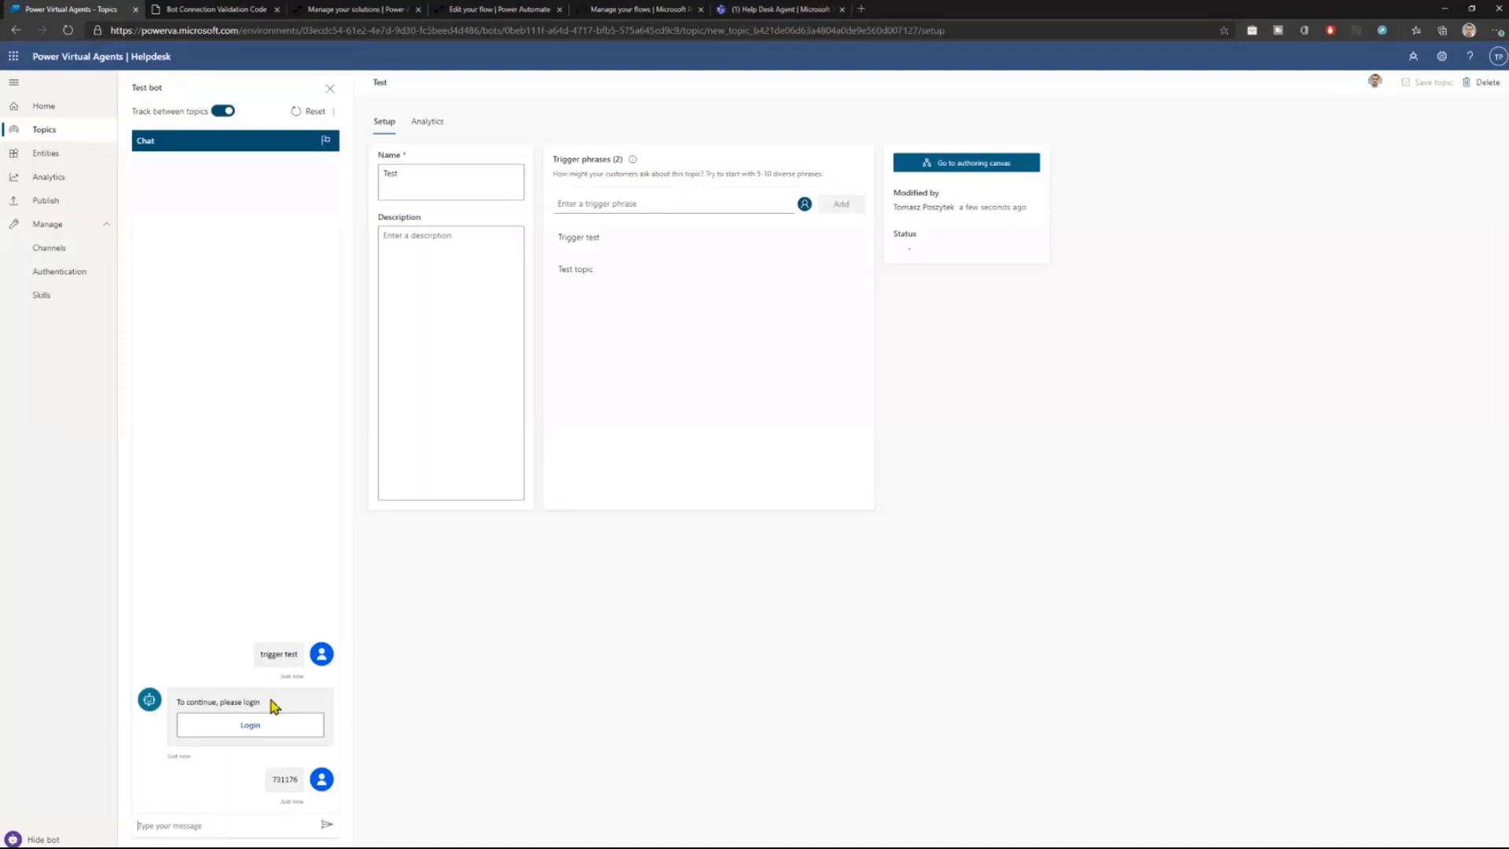
pyautogui.moveTo(367, 789)
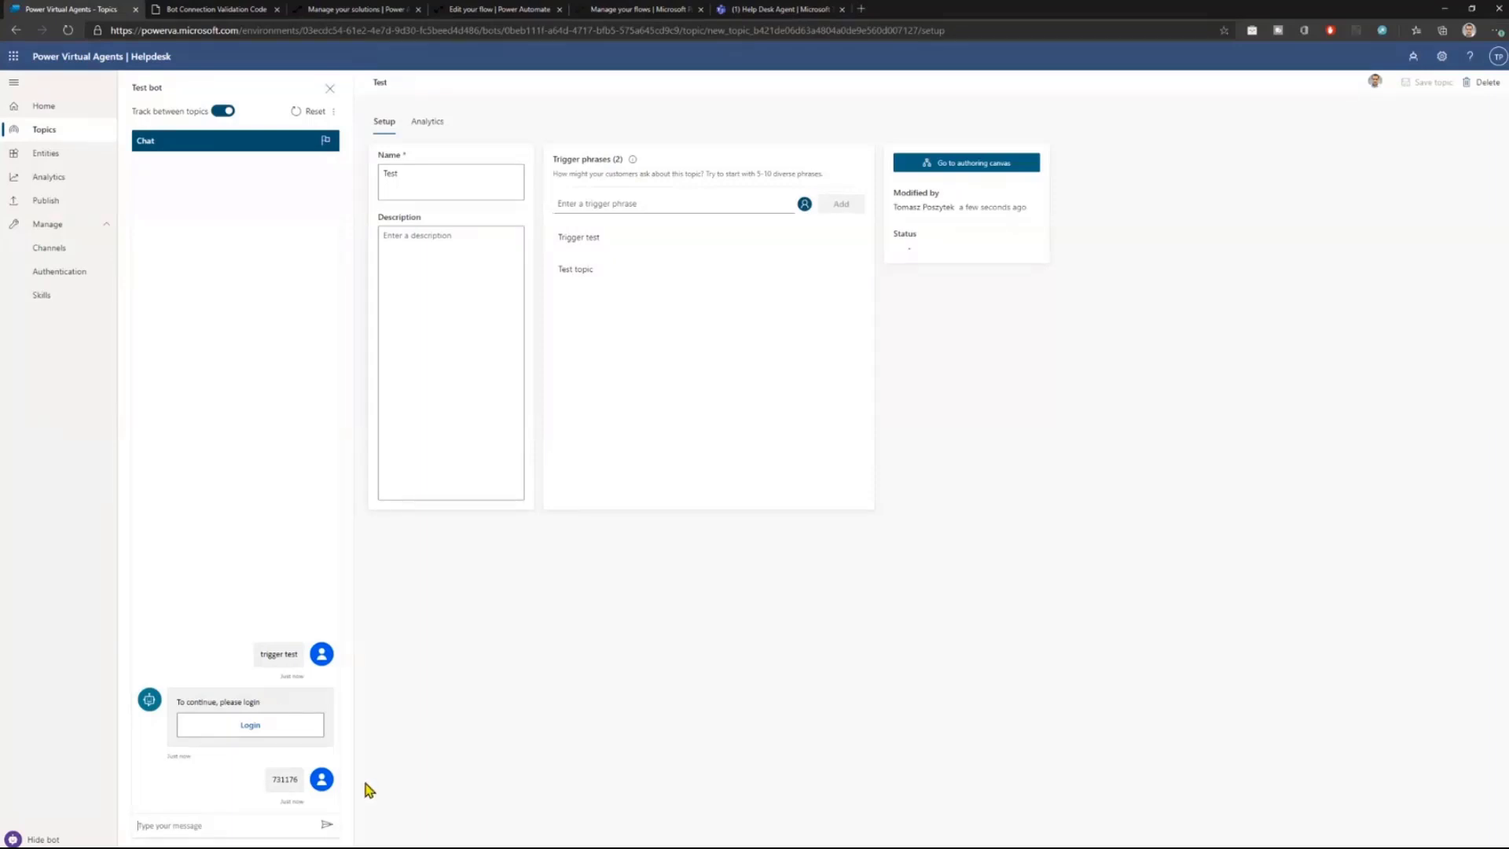
pyautogui.moveTo(218, 798)
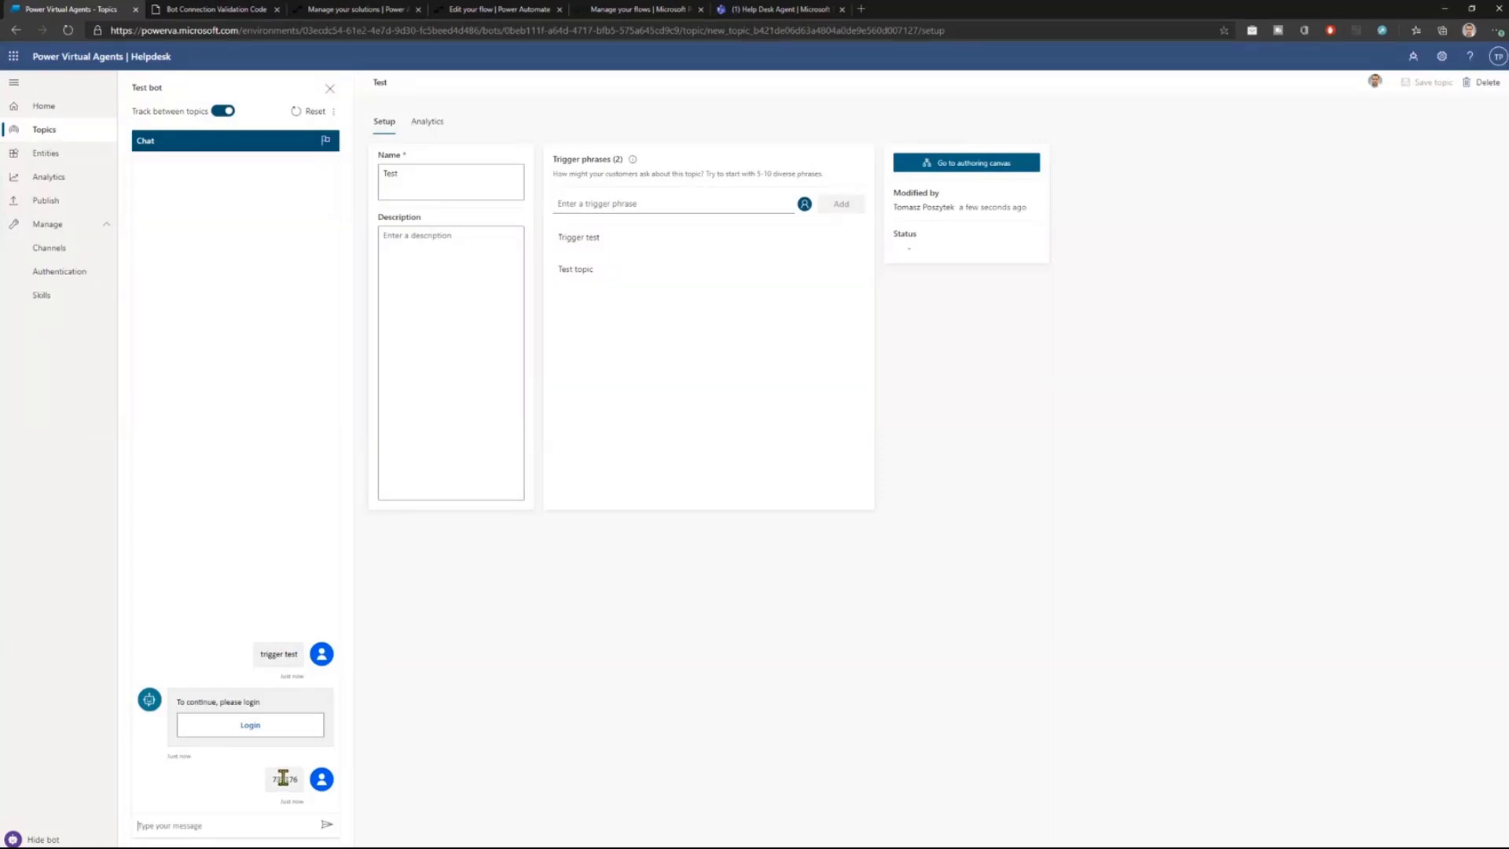
pyautogui.moveTo(214, 806)
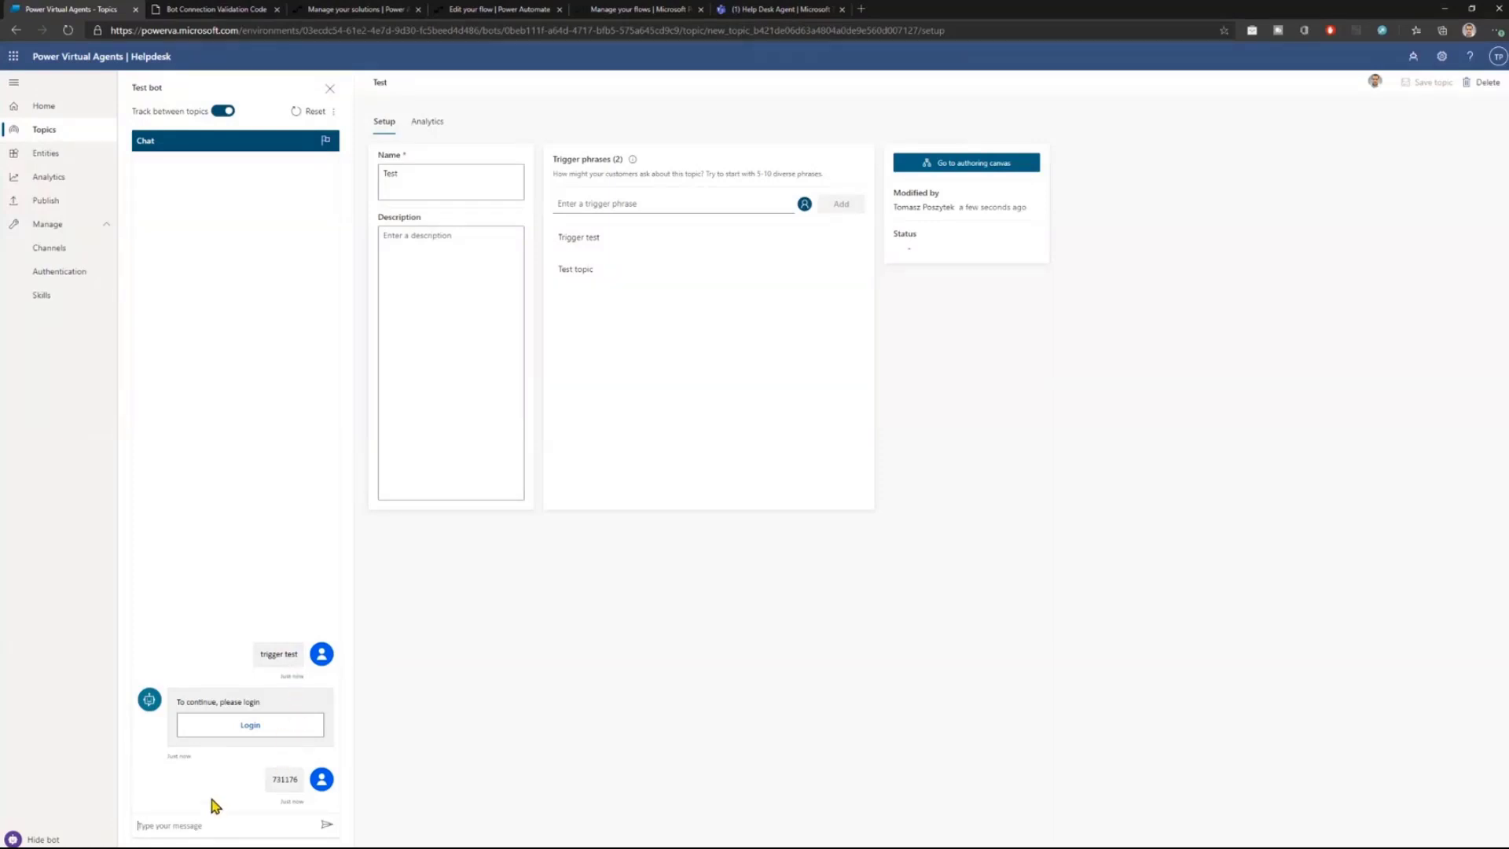
pyautogui.moveTo(284, 655)
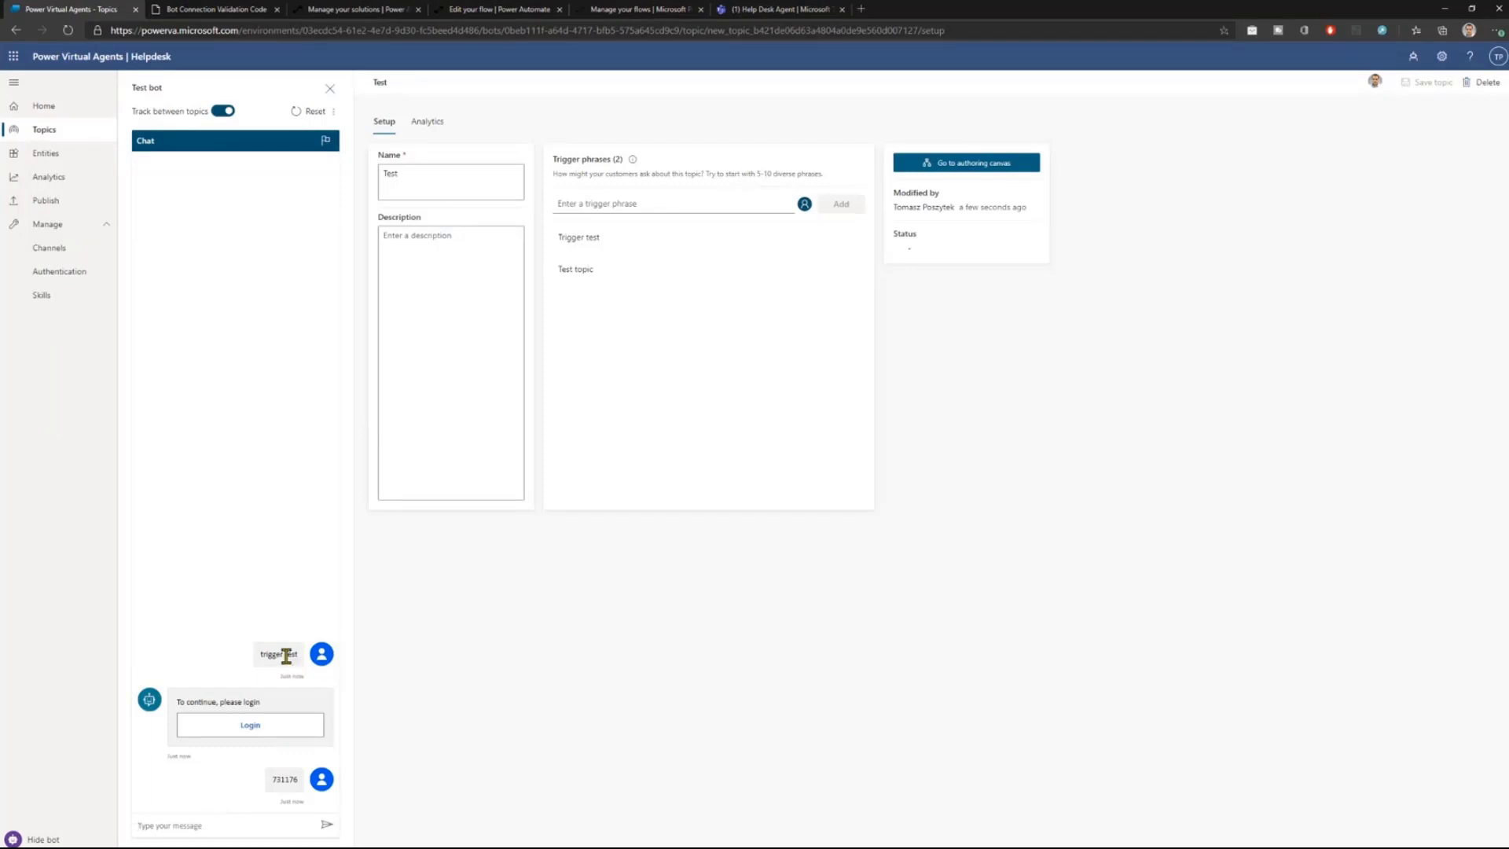
pyautogui.moveTo(532, 715)
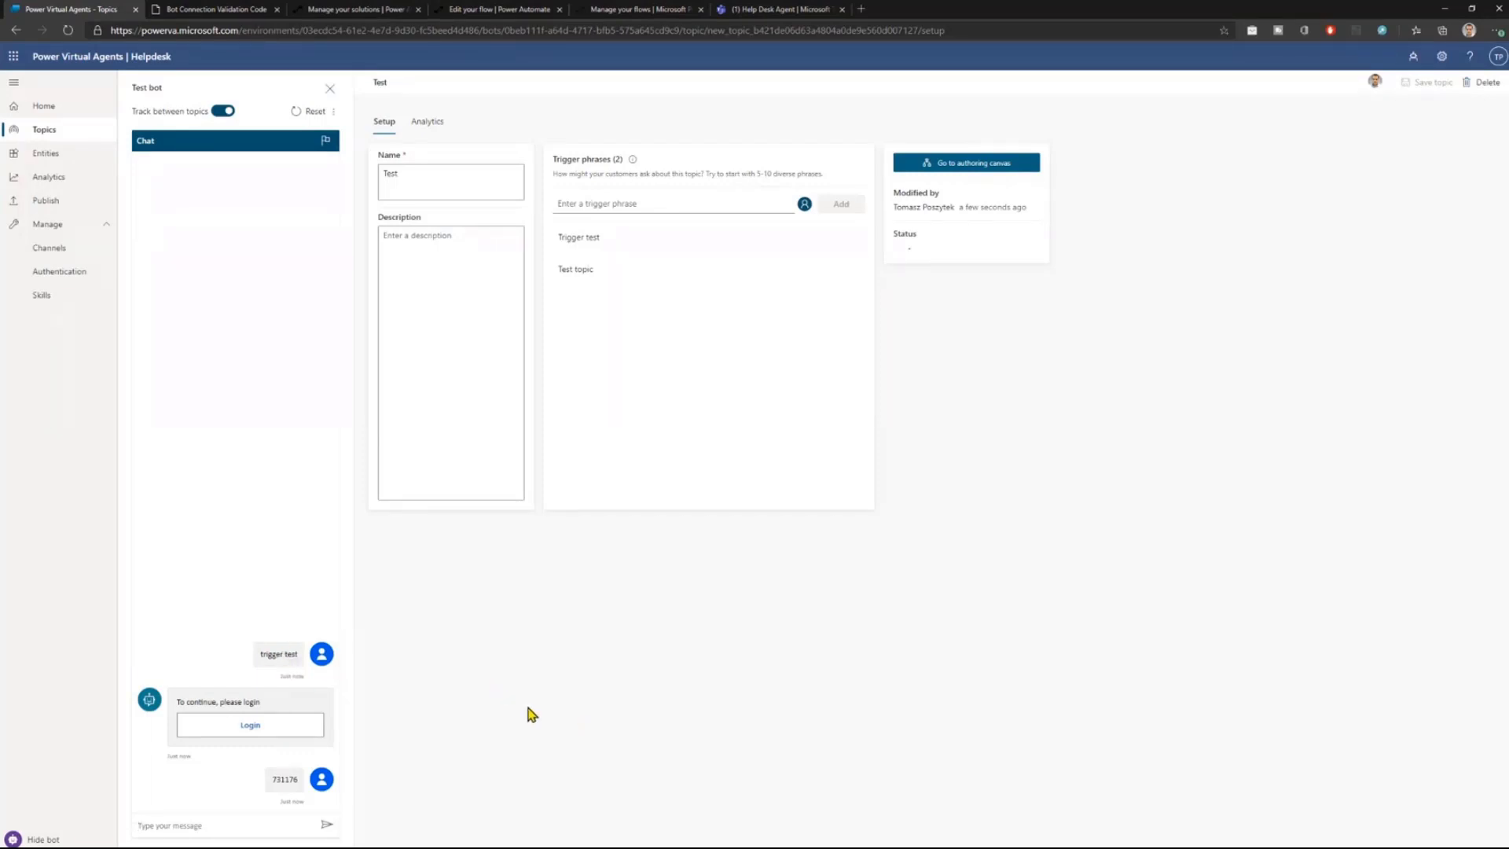
pyautogui.moveTo(969, 175)
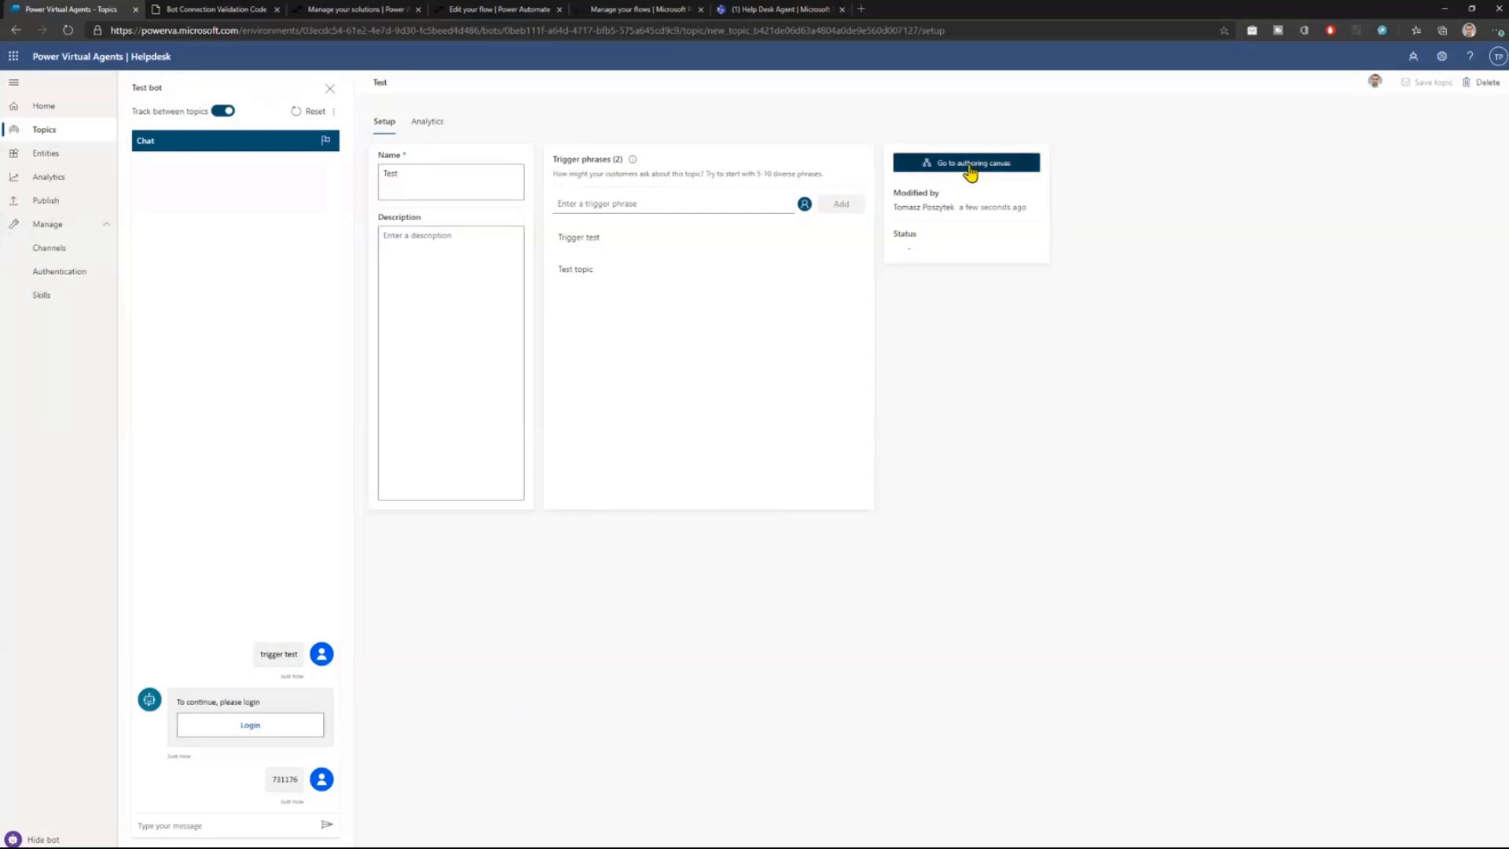
# Review the Test topic's VA Get User Info action on the canvas, then switch to the Teams chat.
pyautogui.click(965, 162)
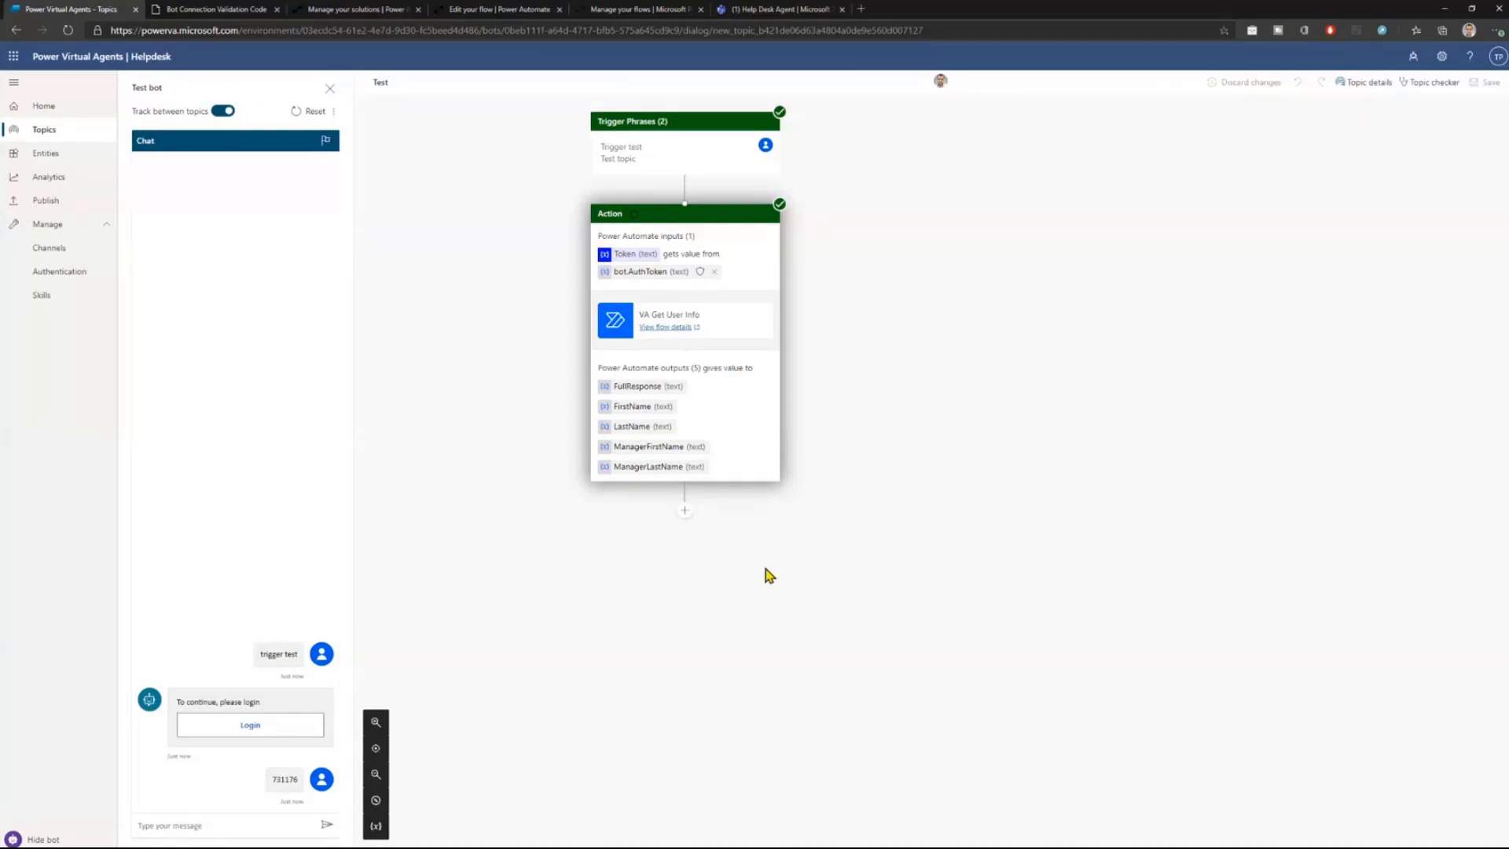
pyautogui.moveTo(702, 158)
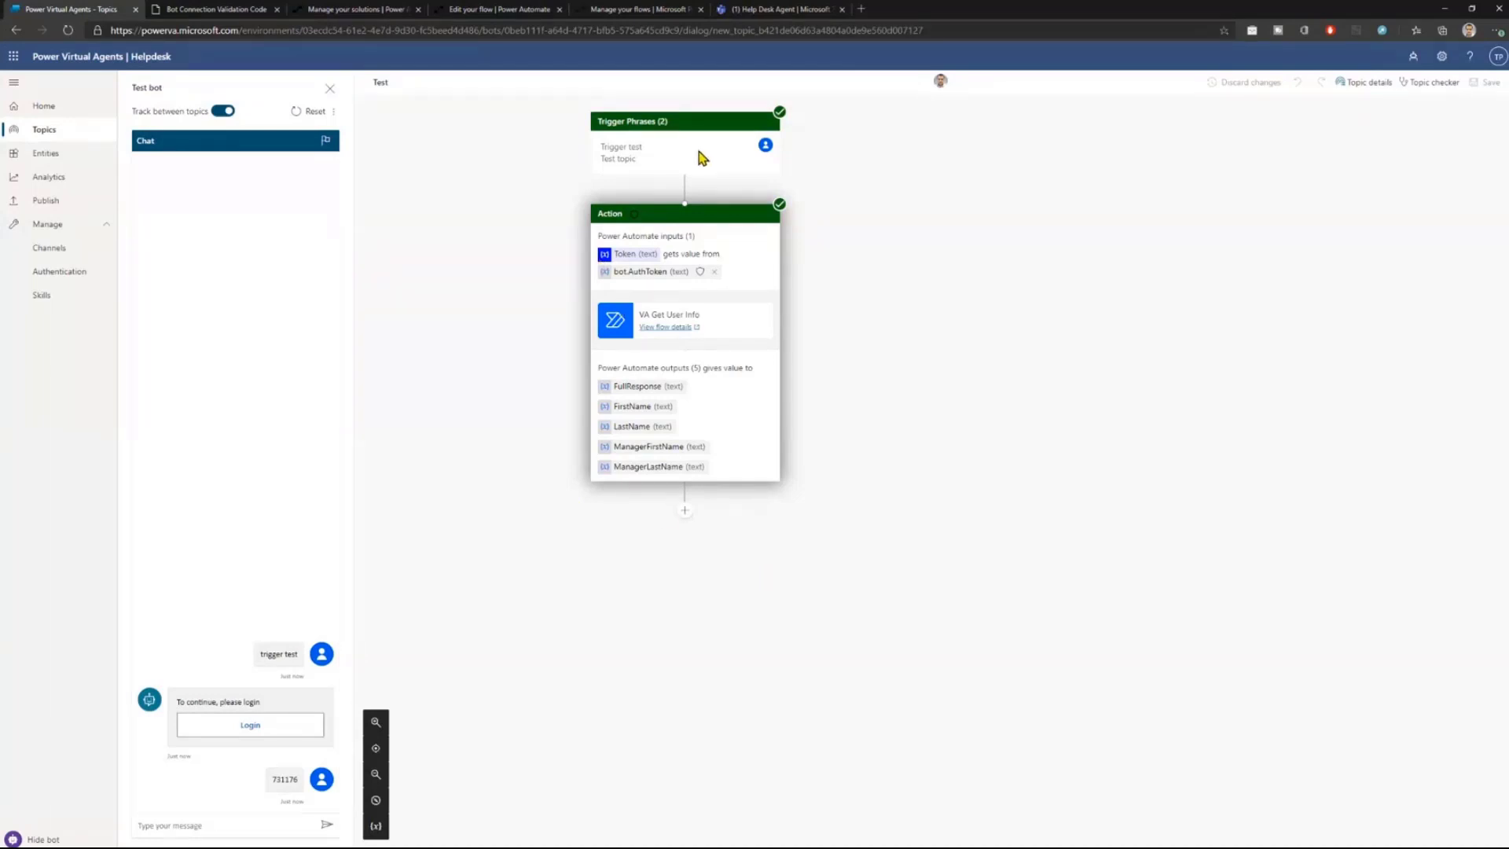
pyautogui.moveTo(768, 285)
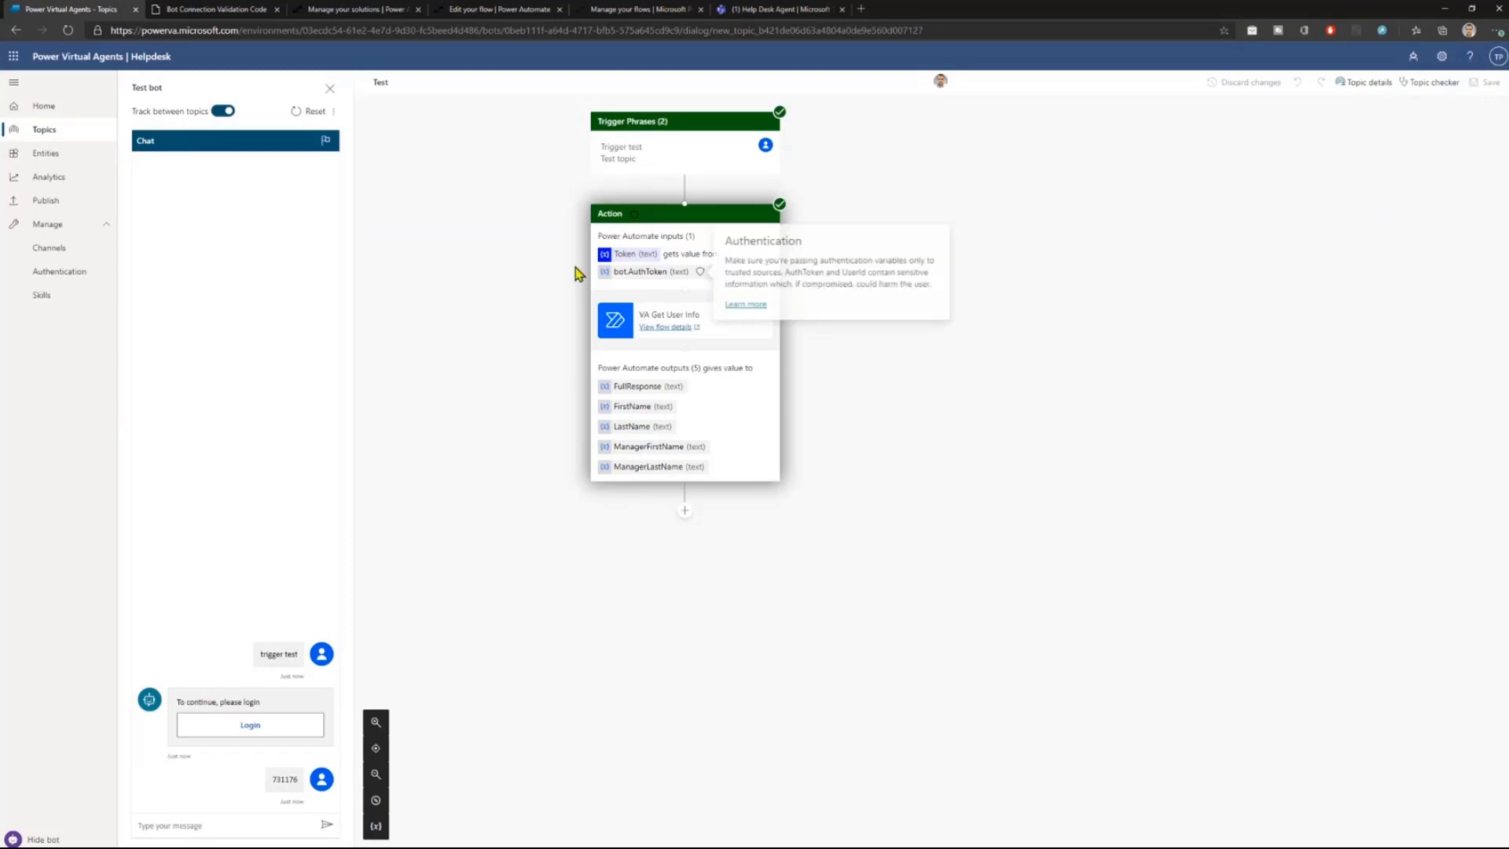
pyautogui.click(779, 8)
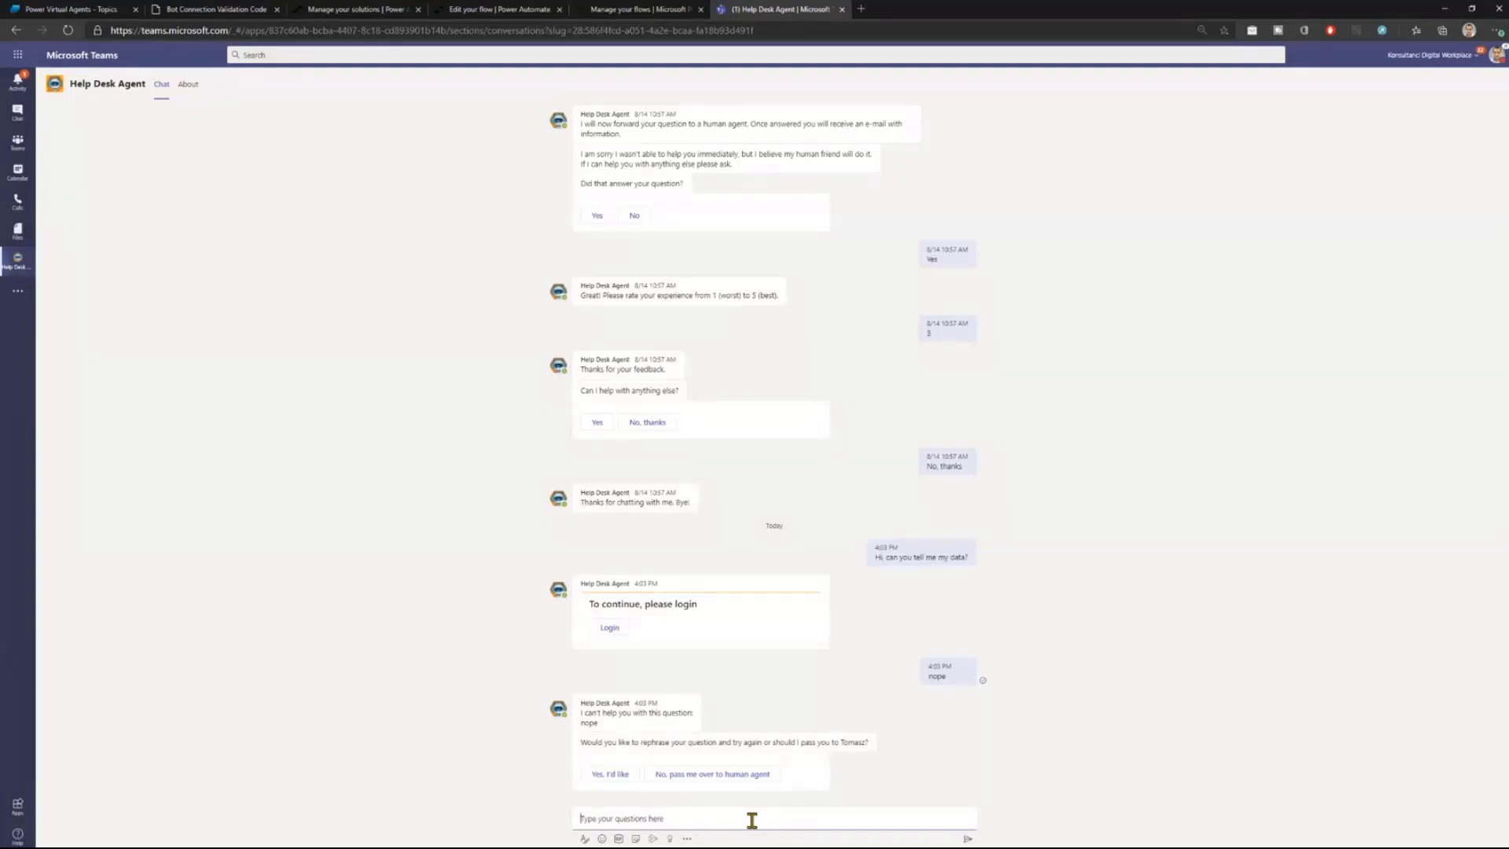
# Send 'Show me my tasks' to the Help Desk Agent, briefly checking the Test topic.
pyautogui.write('Show me m')
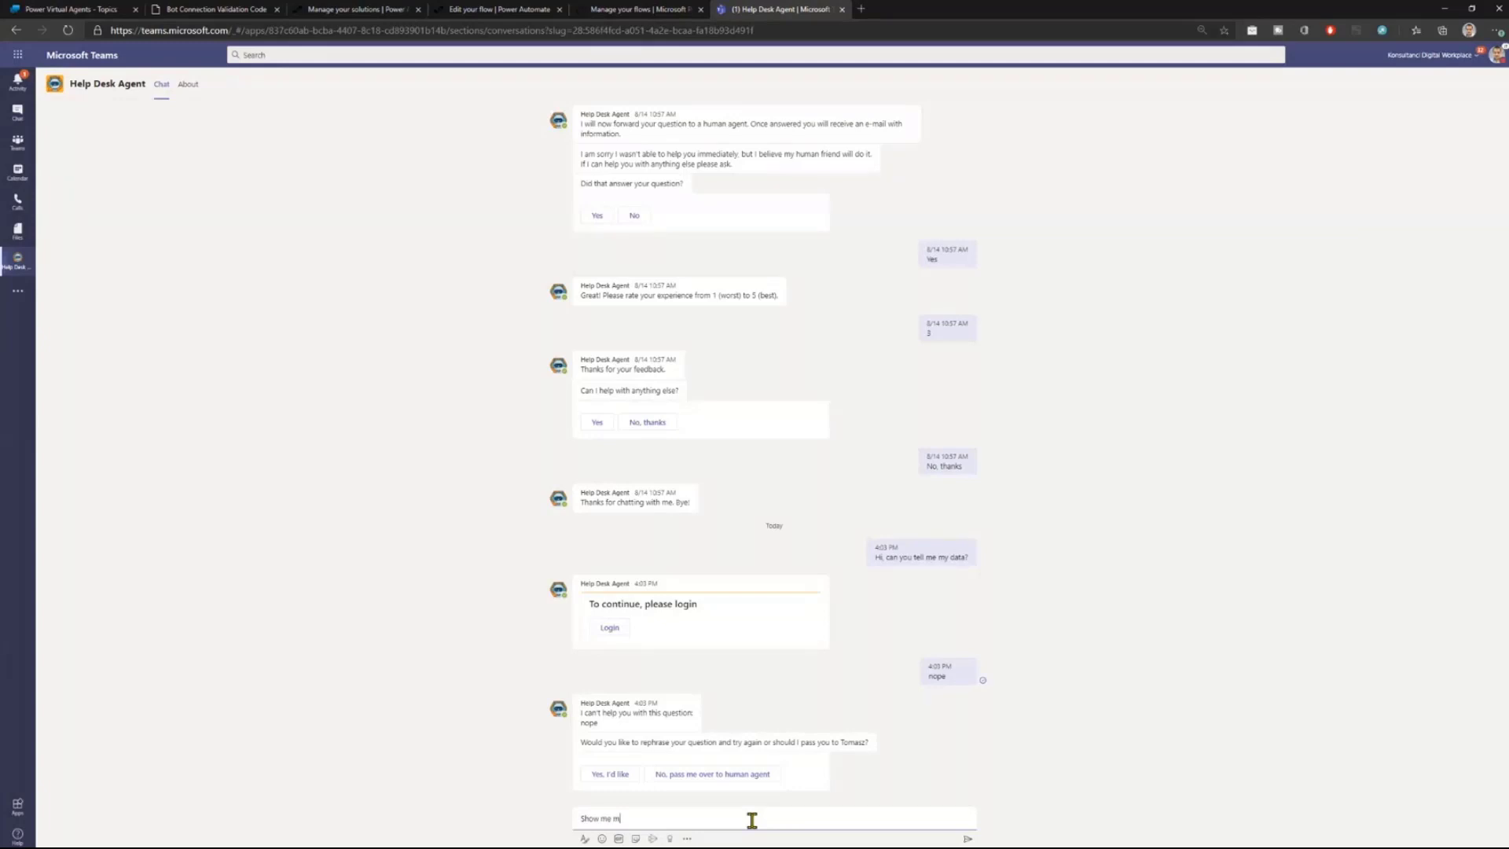
pyautogui.press('Return')
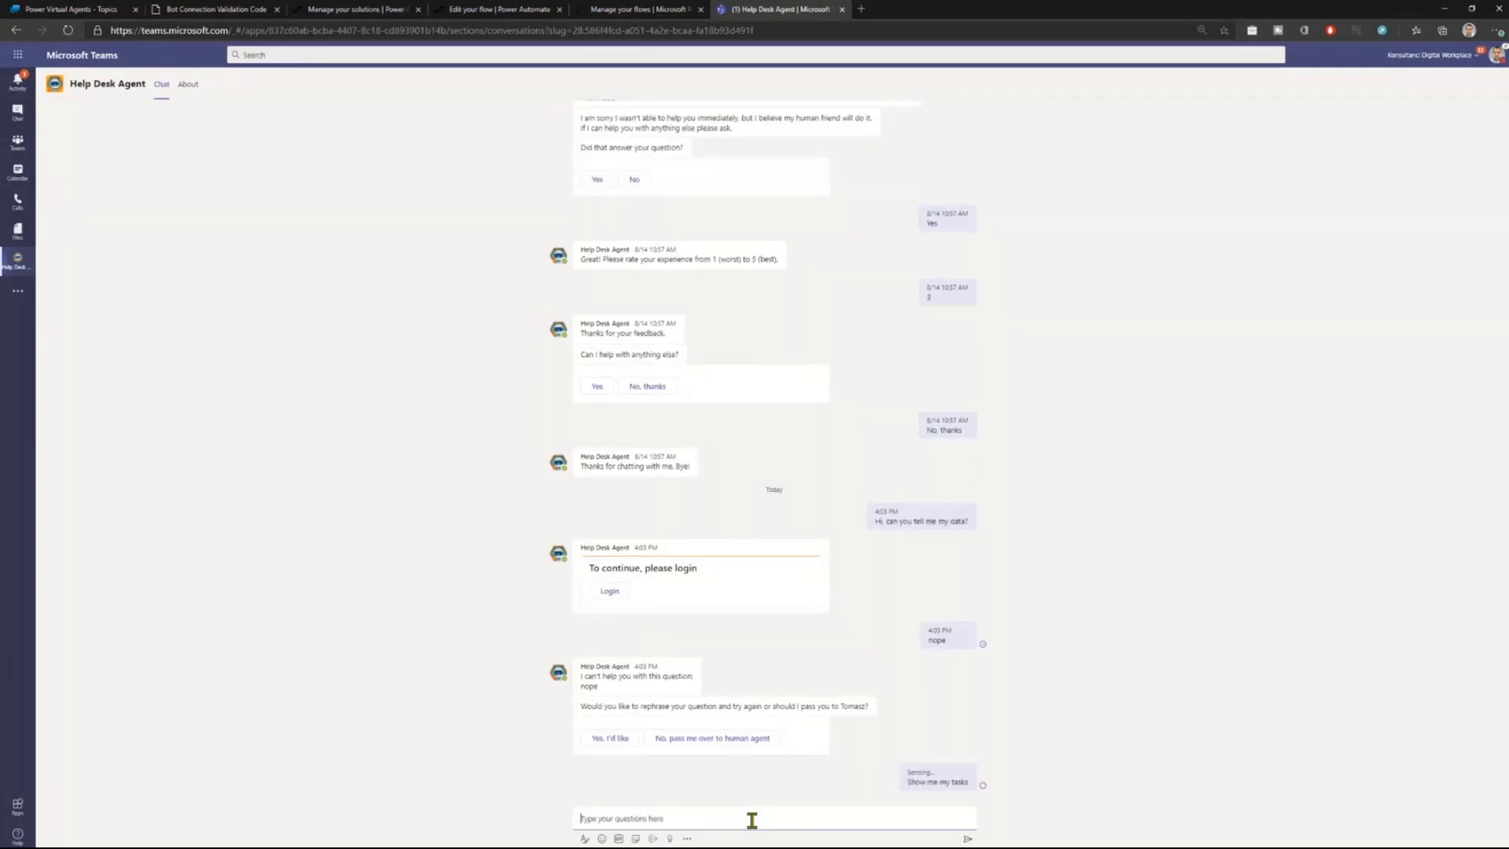
pyautogui.moveTo(871, 805)
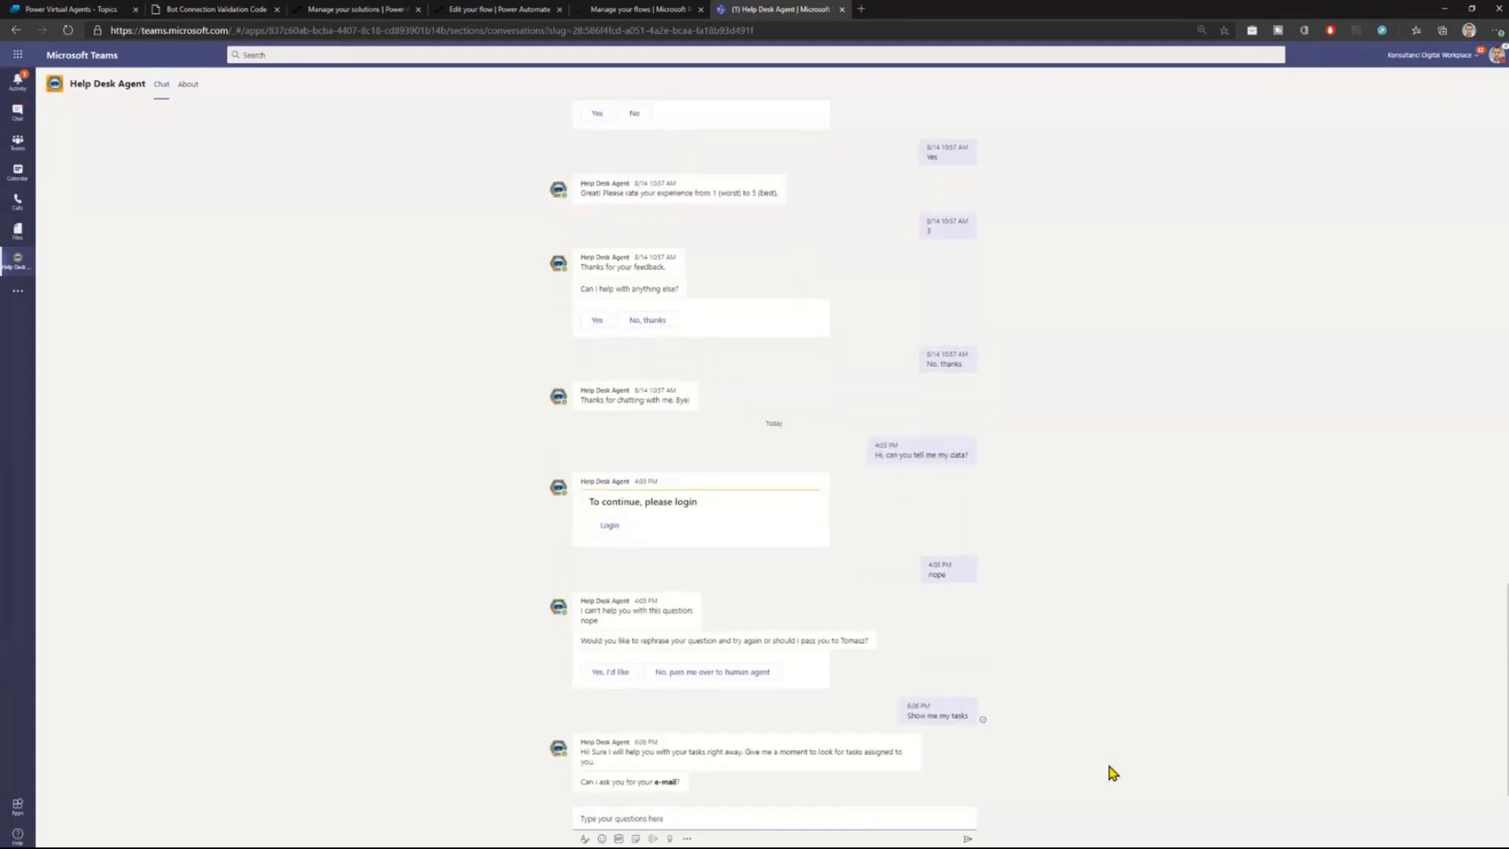
pyautogui.click(746, 818)
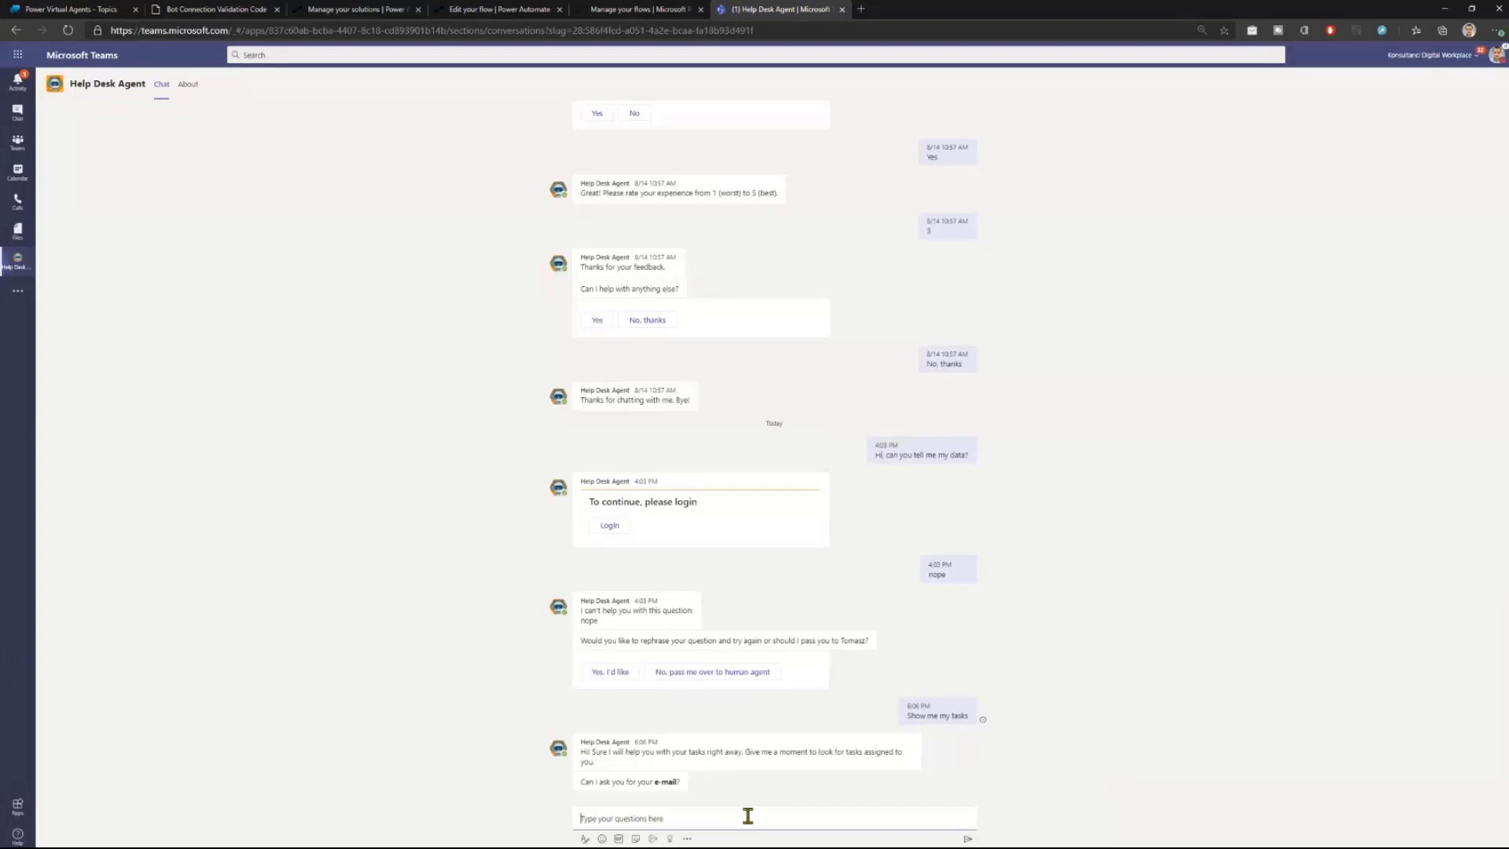
pyautogui.moveTo(750, 210)
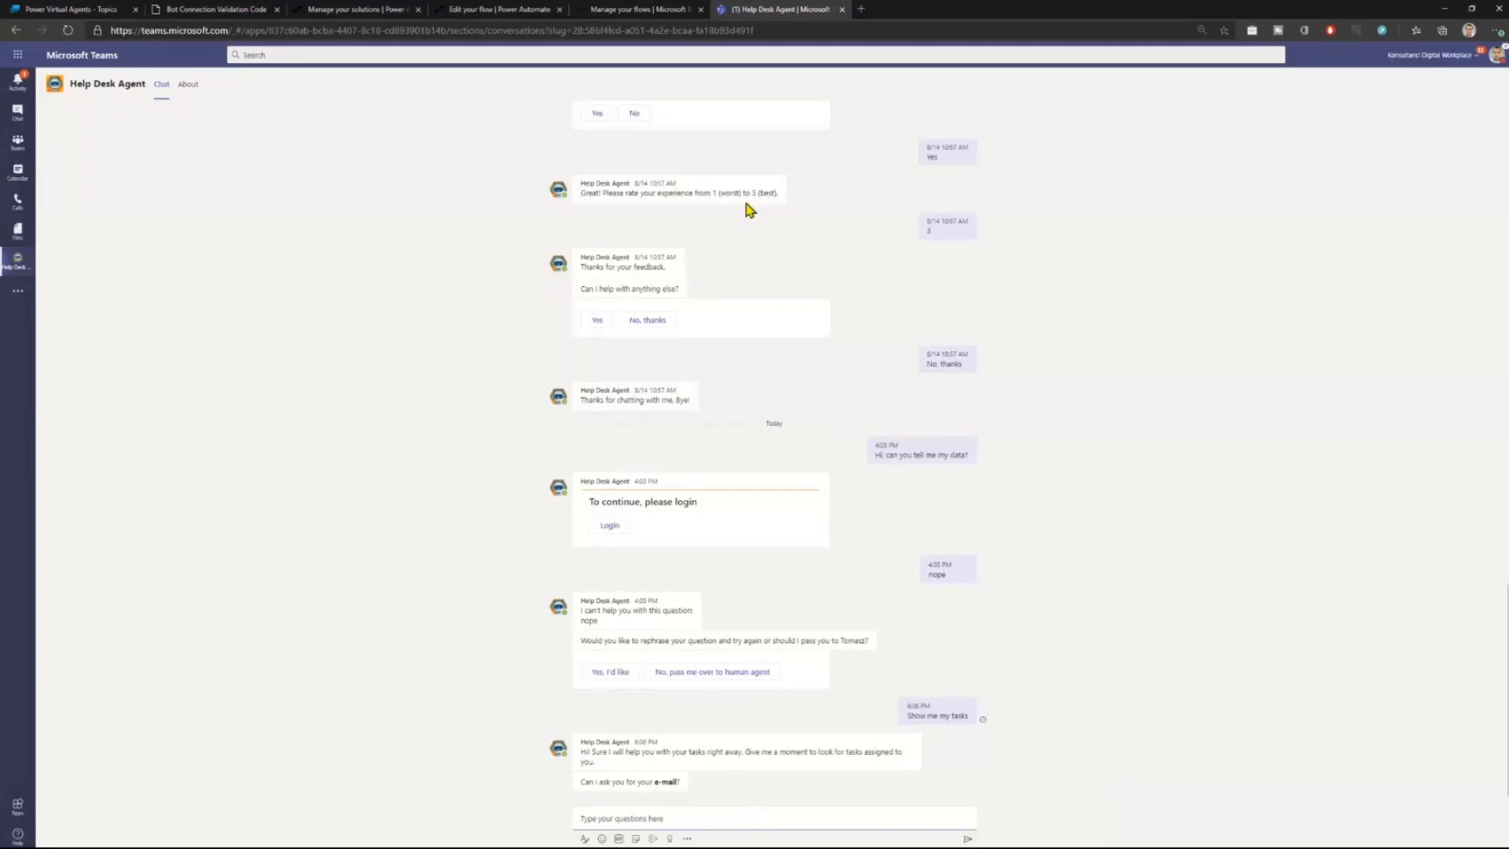
pyautogui.click(73, 9)
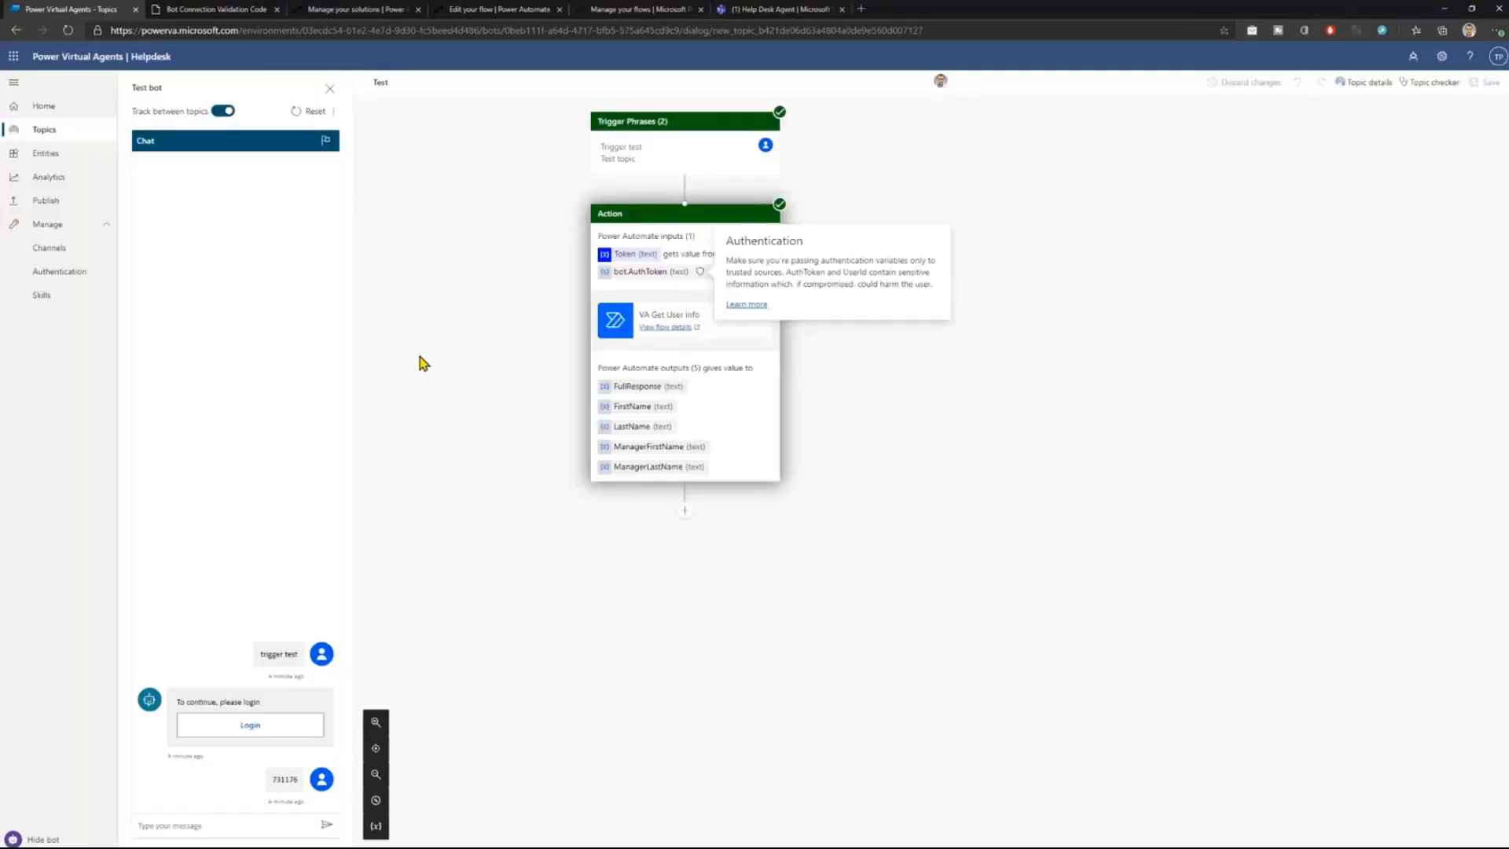
pyautogui.click(760, 9)
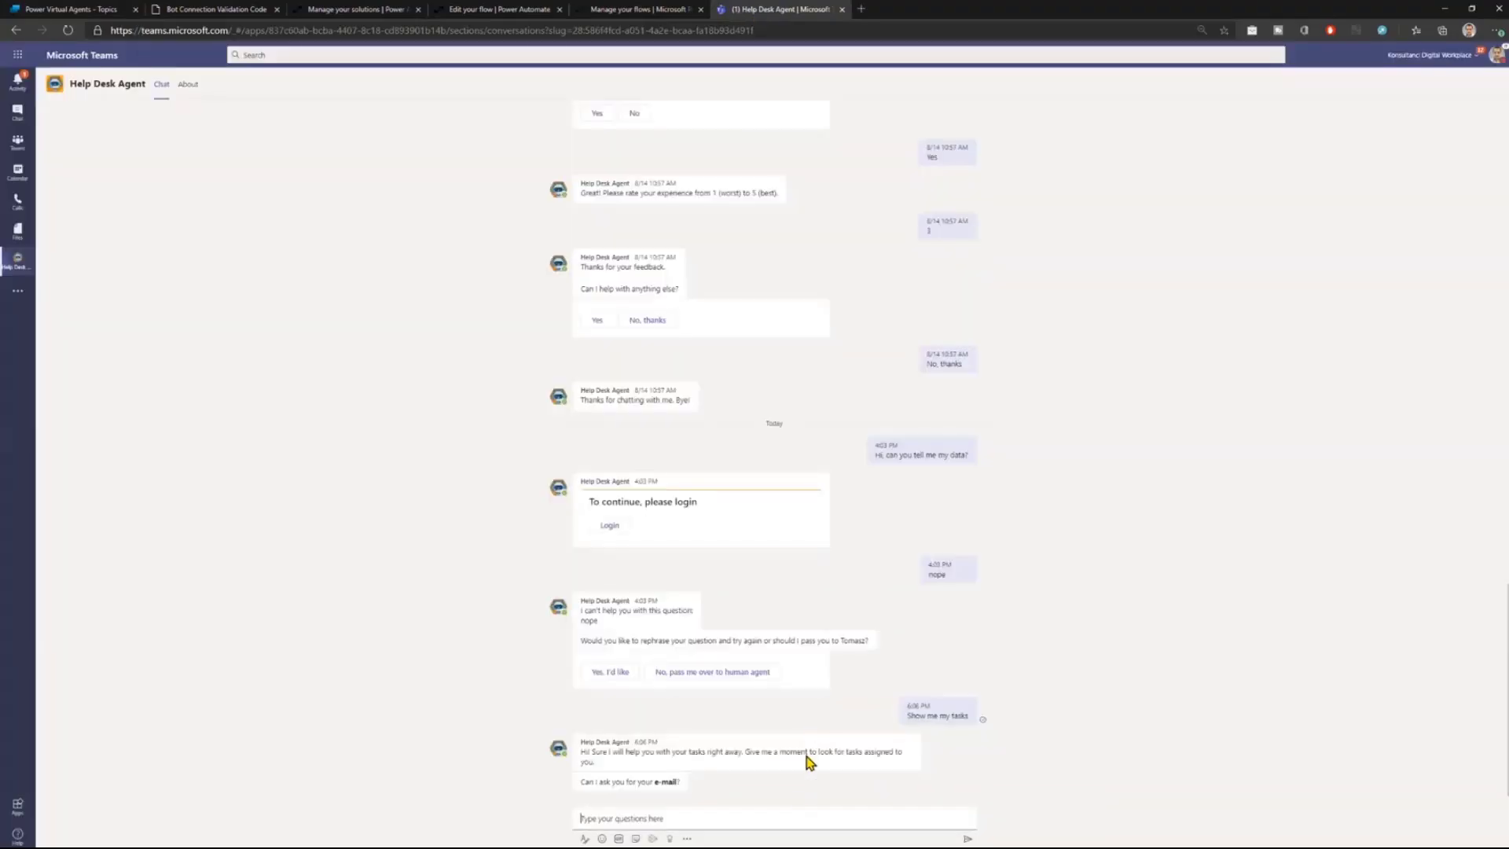
# Restart the conversation with 'start over', choose English, and begin a 'show my data' request.
pyautogui.write('sta')
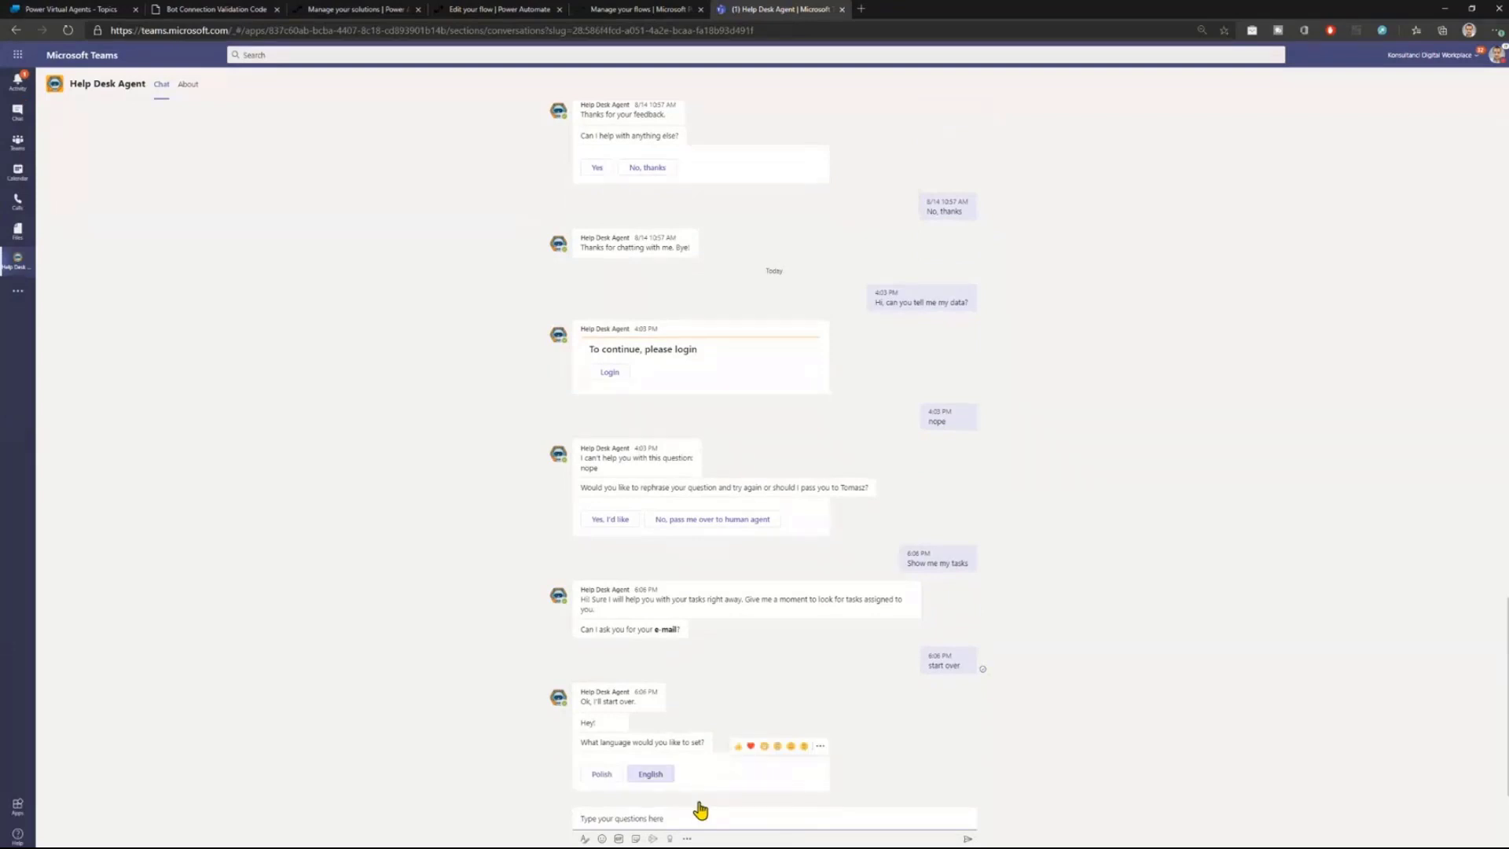
pyautogui.click(650, 773)
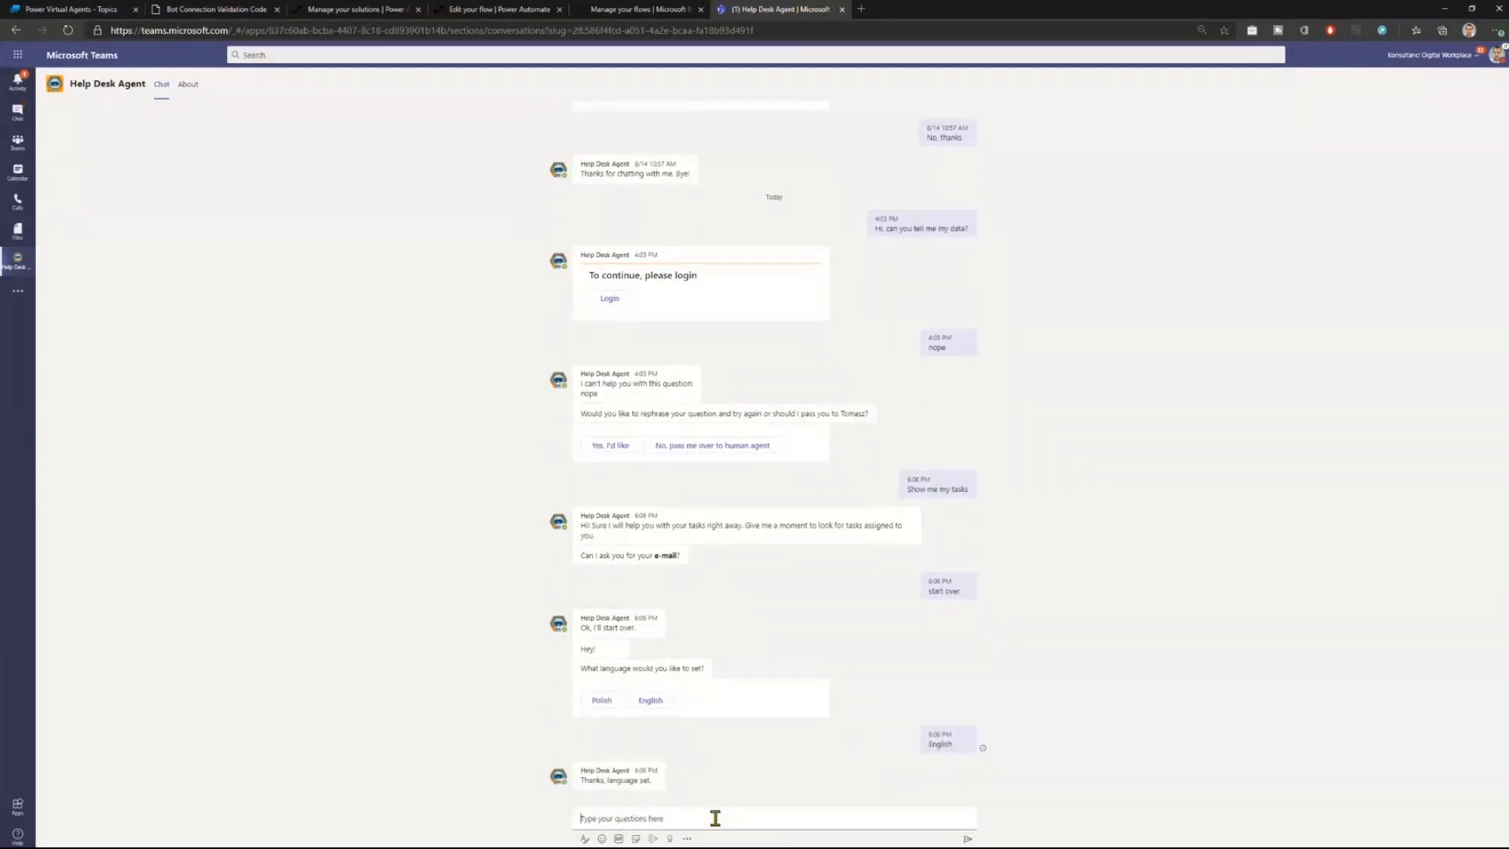
pyautogui.moveTo(1075, 728)
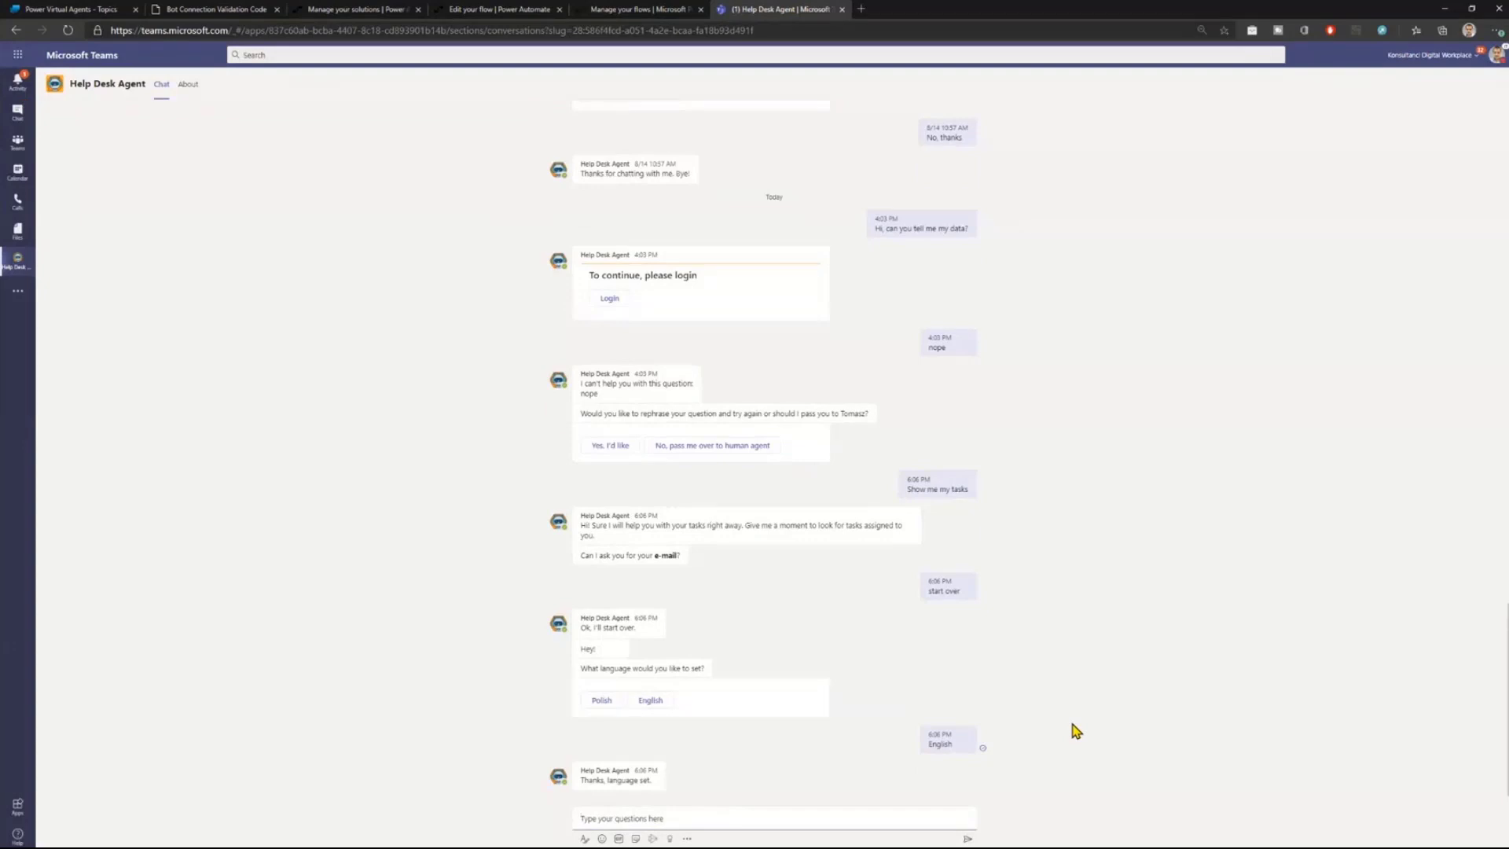
pyautogui.write('si')
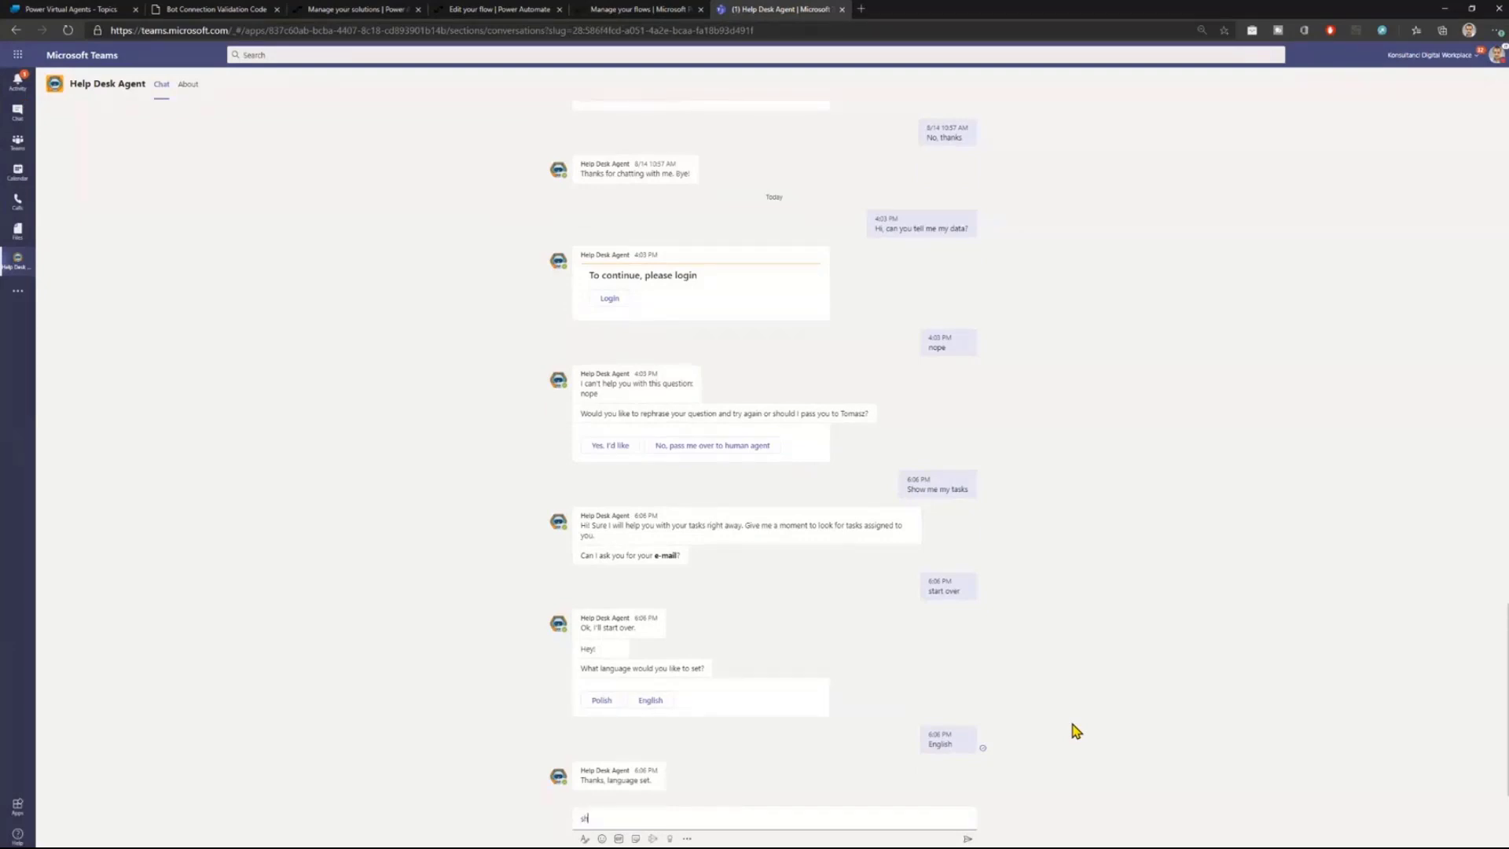
pyautogui.write('show my m')
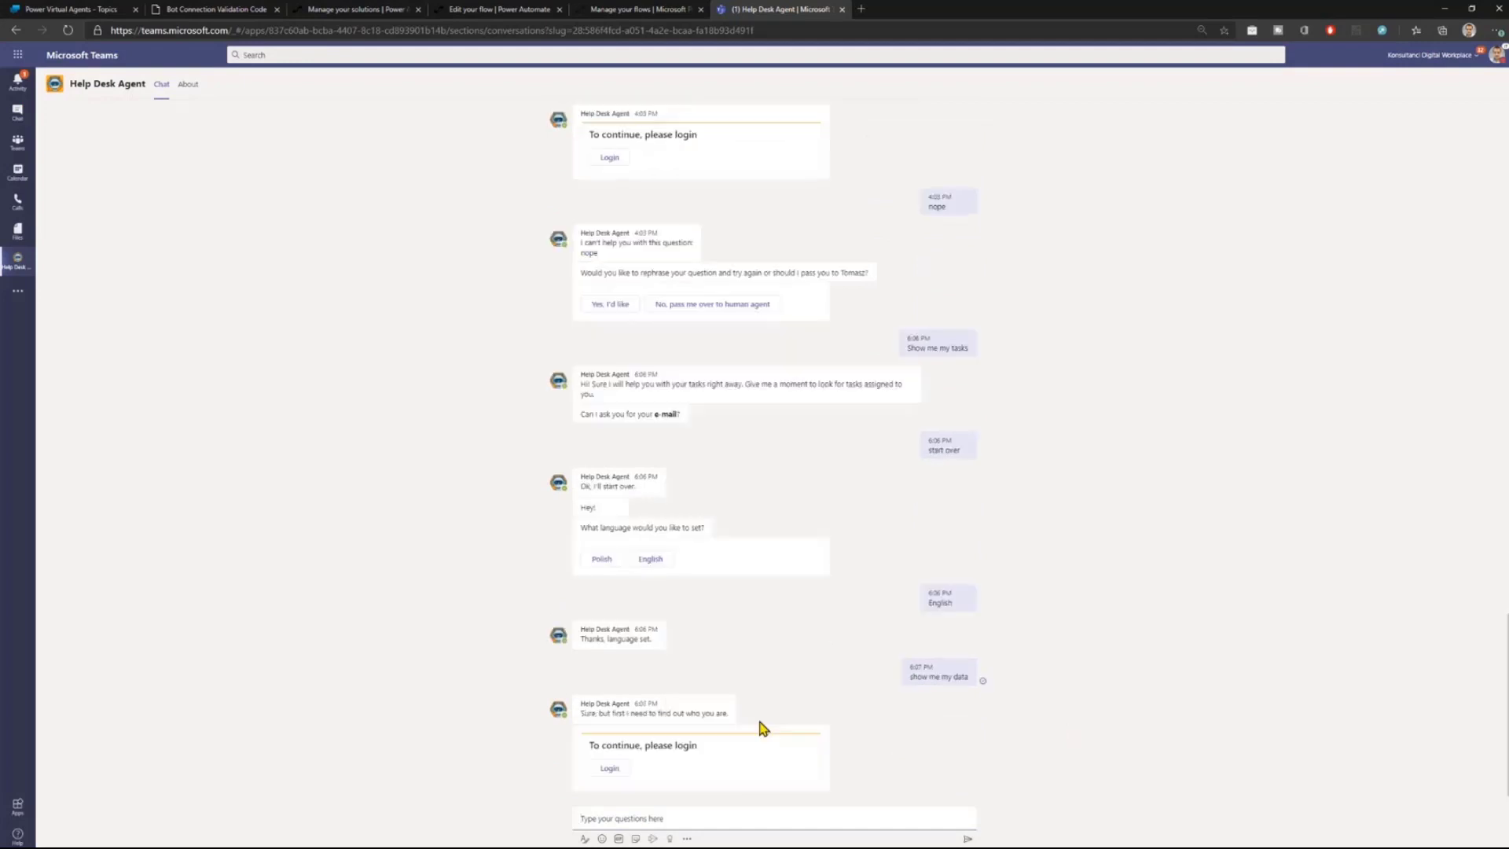
pyautogui.moveTo(876, 785)
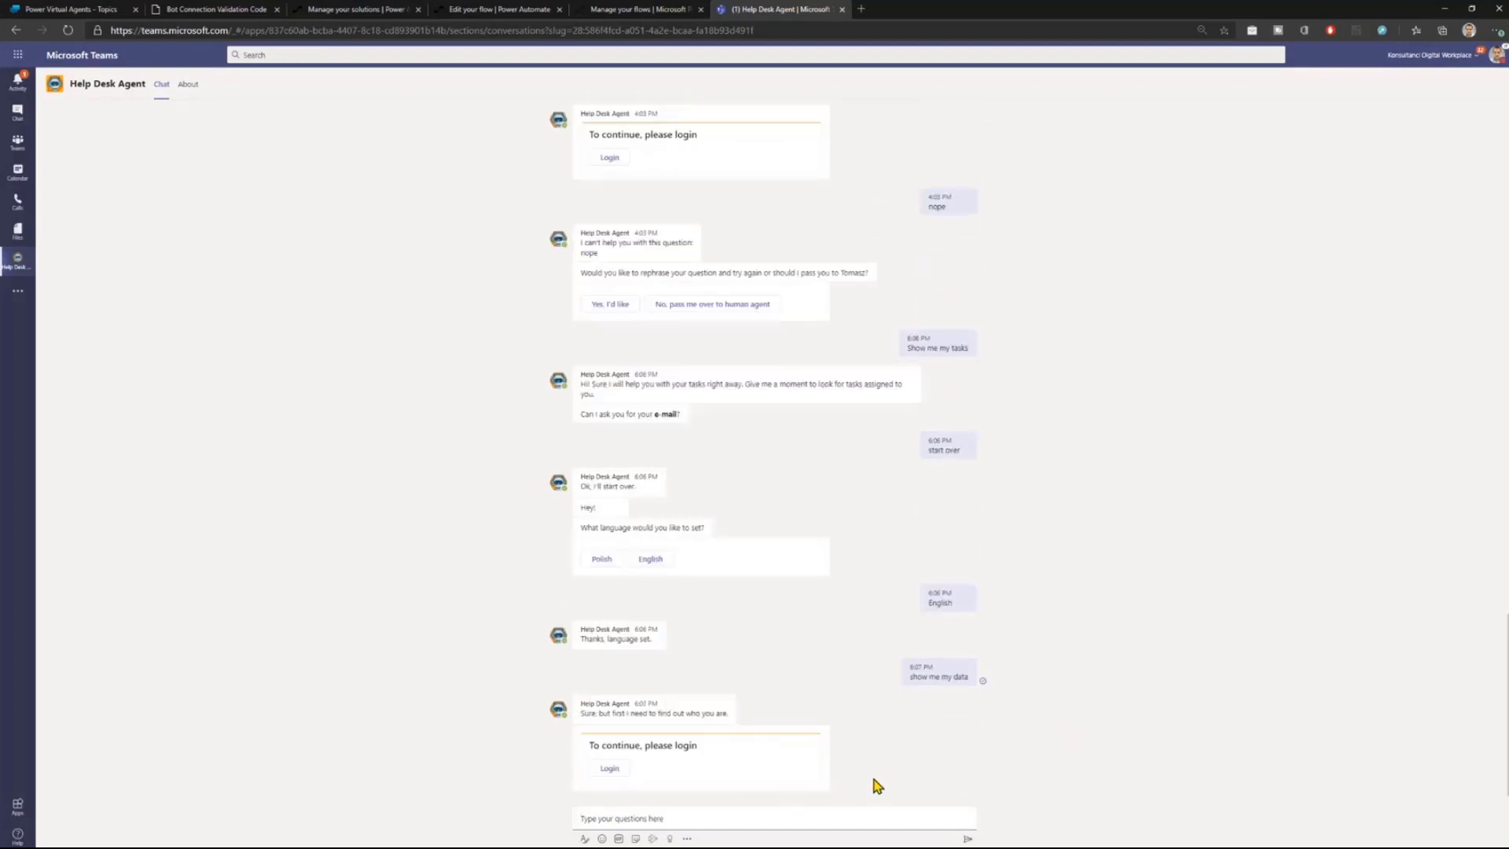
pyautogui.moveTo(888, 770)
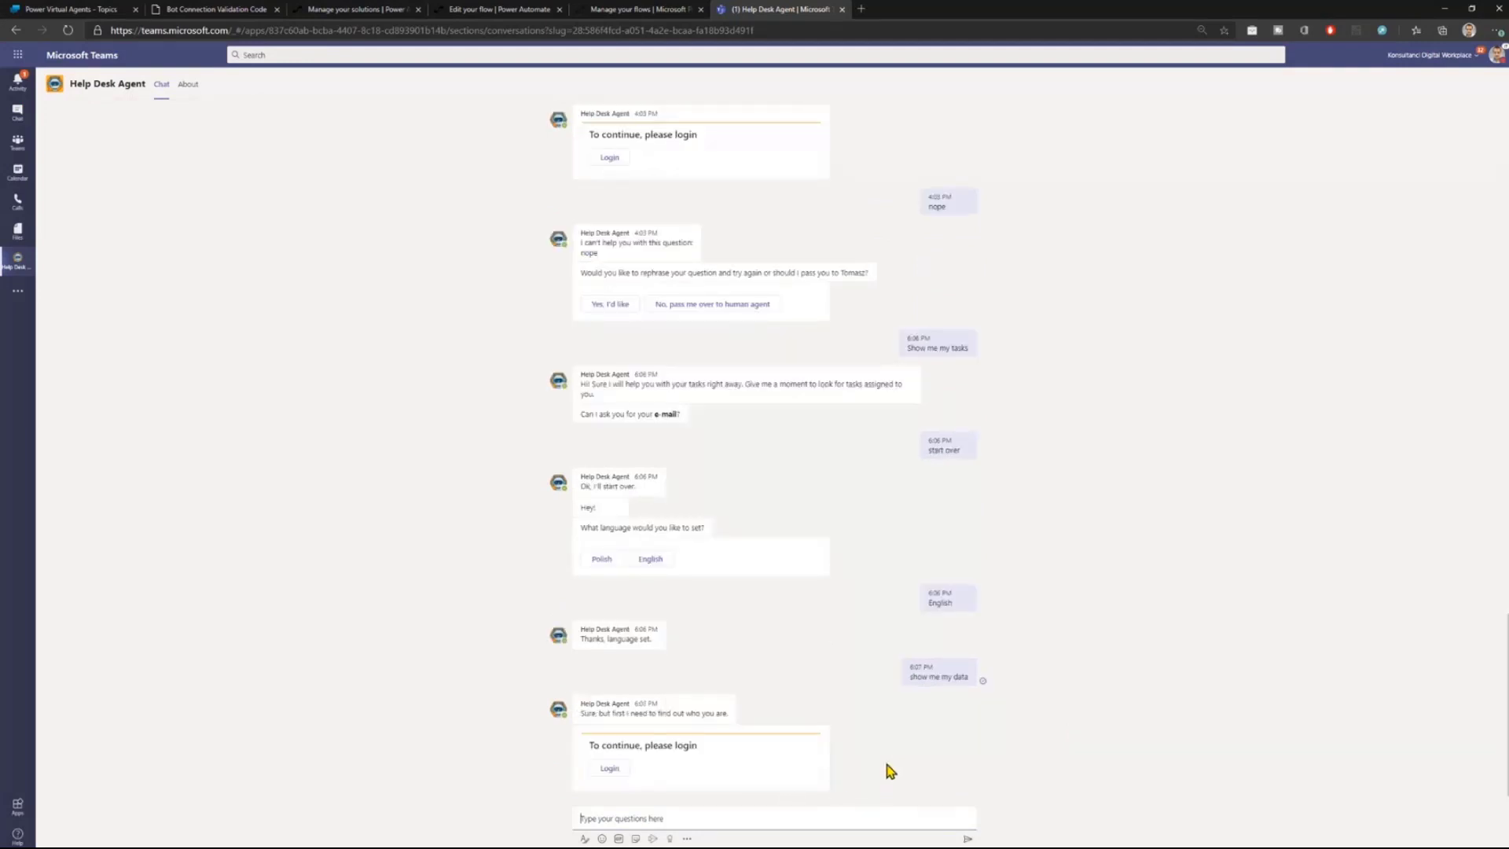
pyautogui.moveTo(1049, 13)
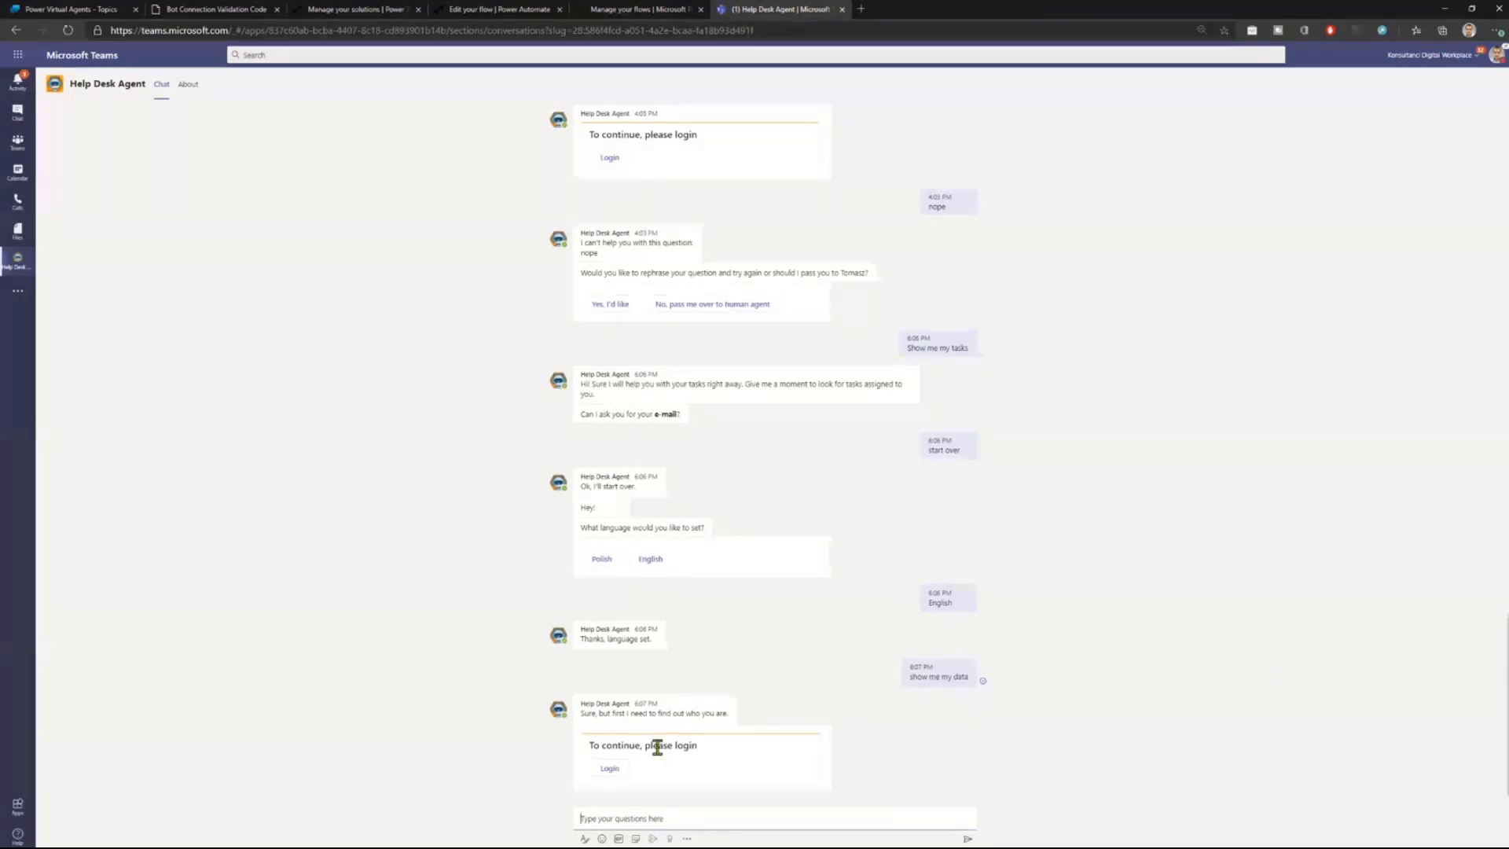
# Sign in from the bot's Login card and return to the chat, where login fails.
pyautogui.click(609, 767)
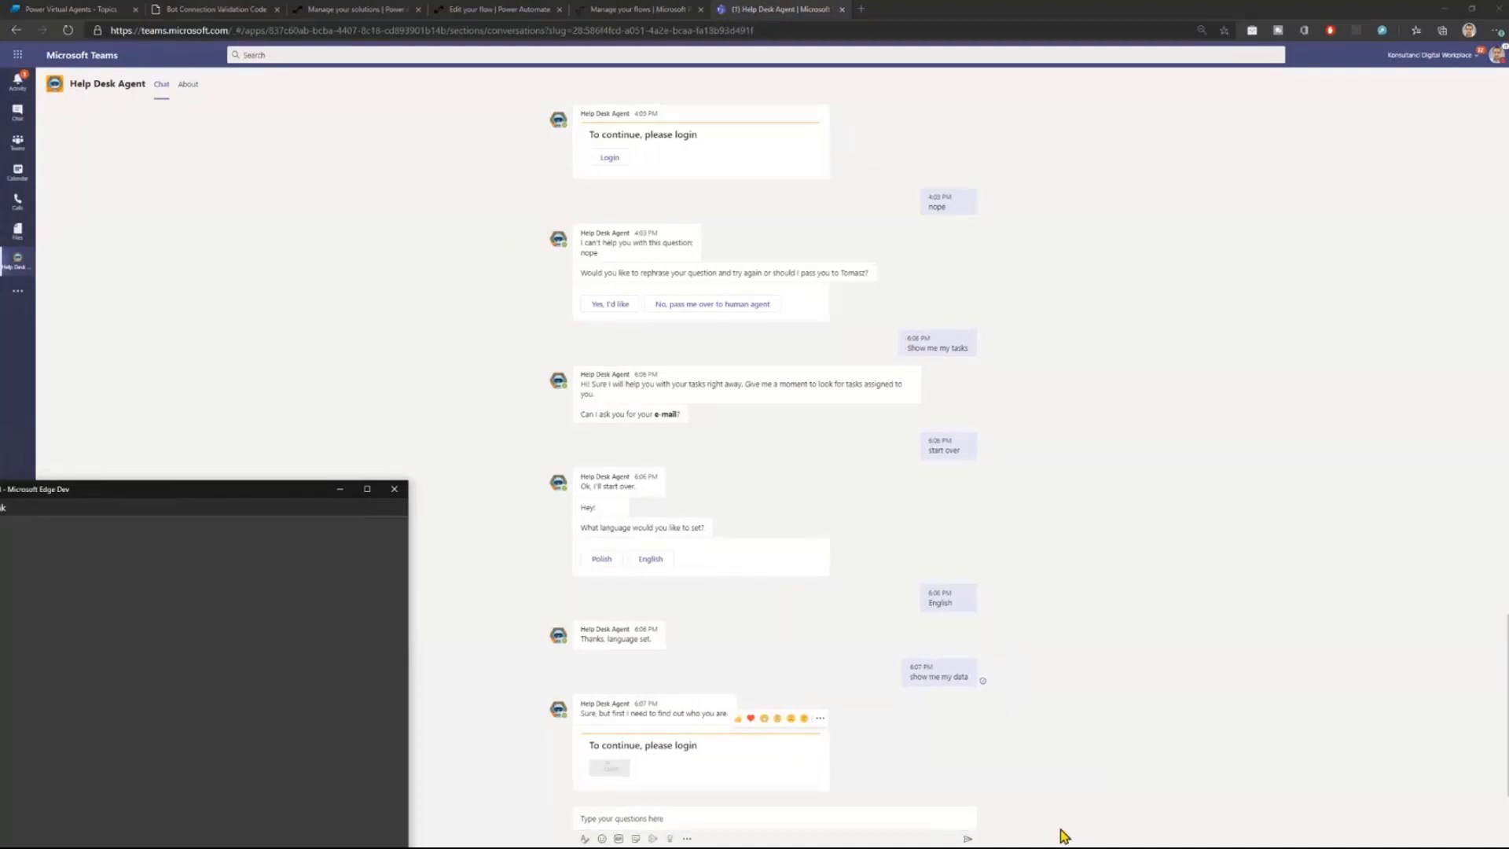
pyautogui.moveTo(236, 655)
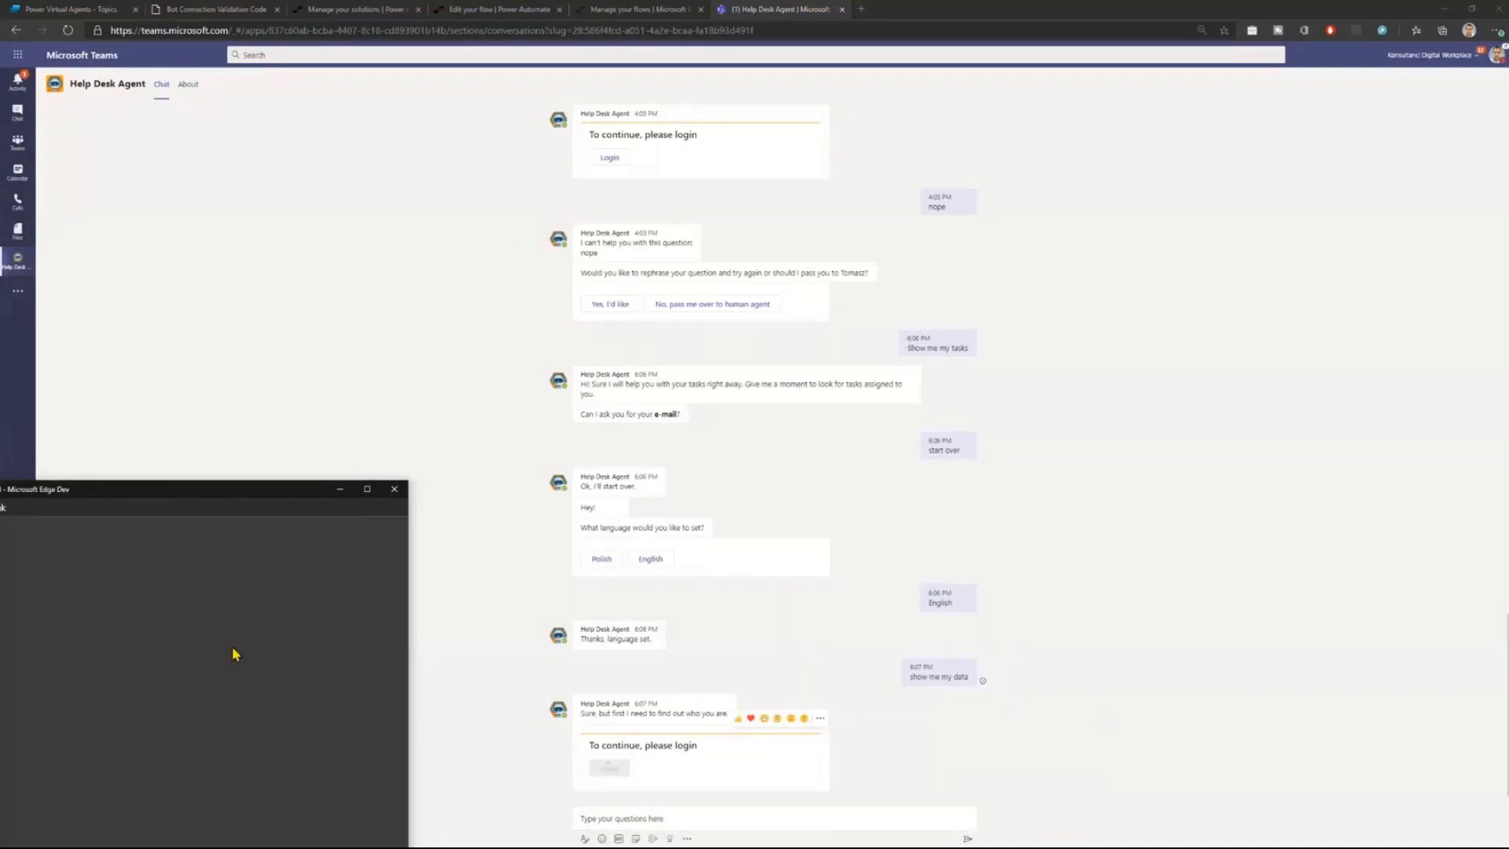
pyautogui.moveTo(297, 408)
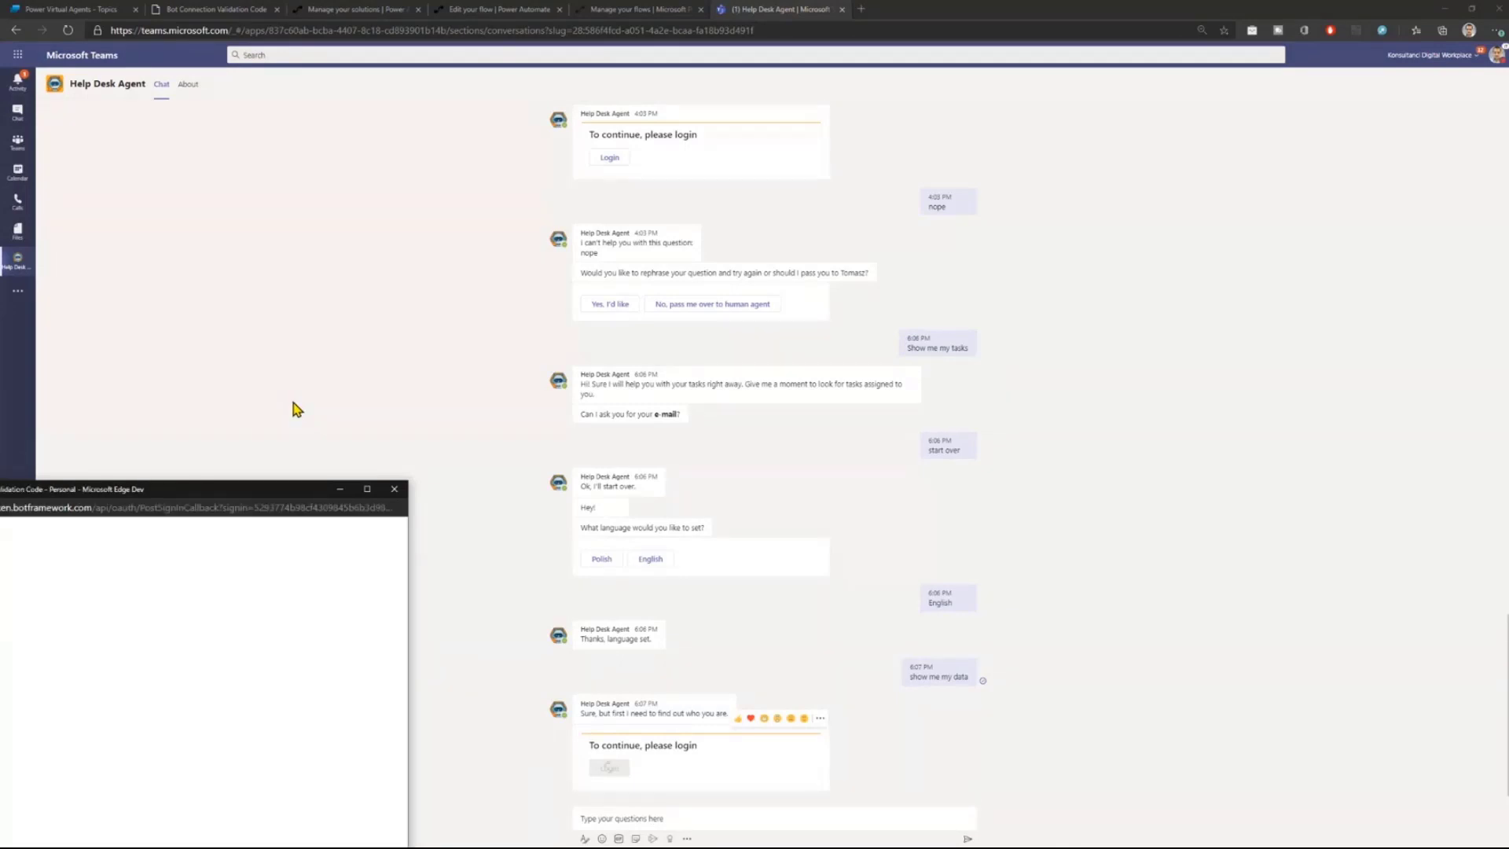
pyautogui.click(394, 488)
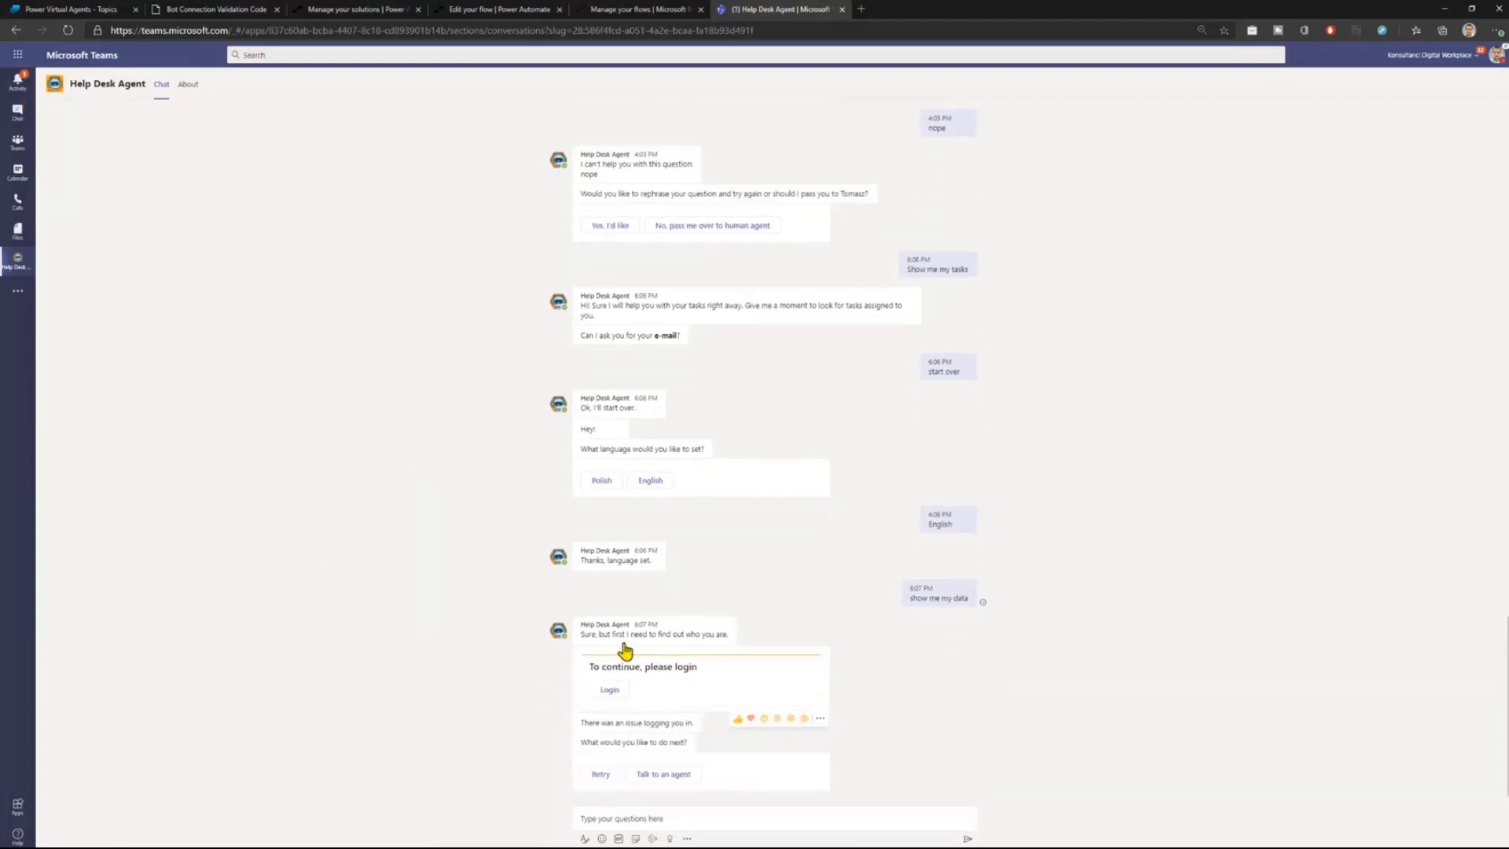
pyautogui.moveTo(578, 711)
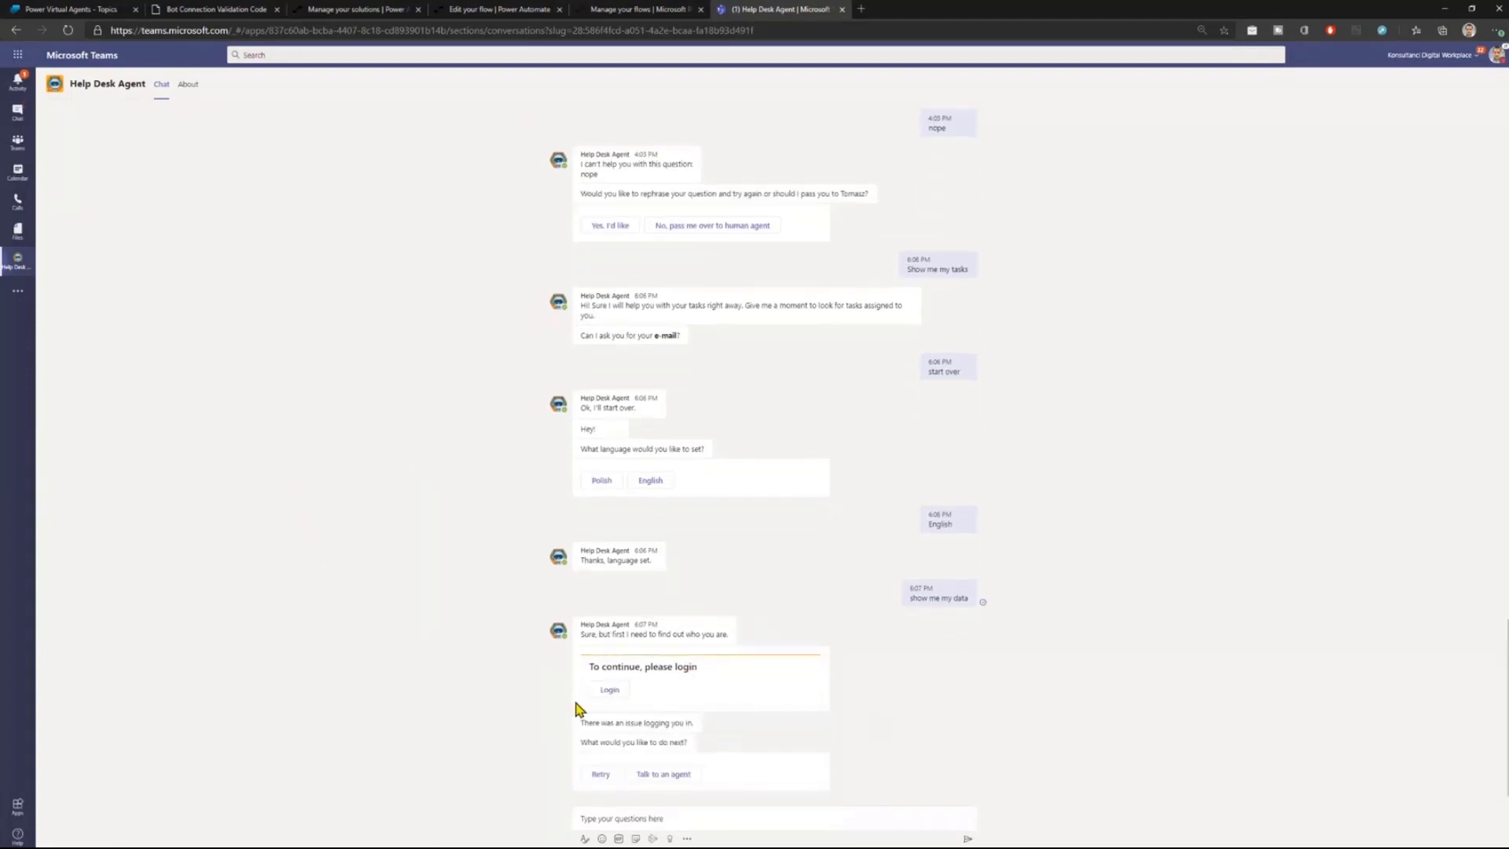
# Retry the login and request 'Show my tasks' to get the seven open tasks listed.
pyautogui.click(601, 773)
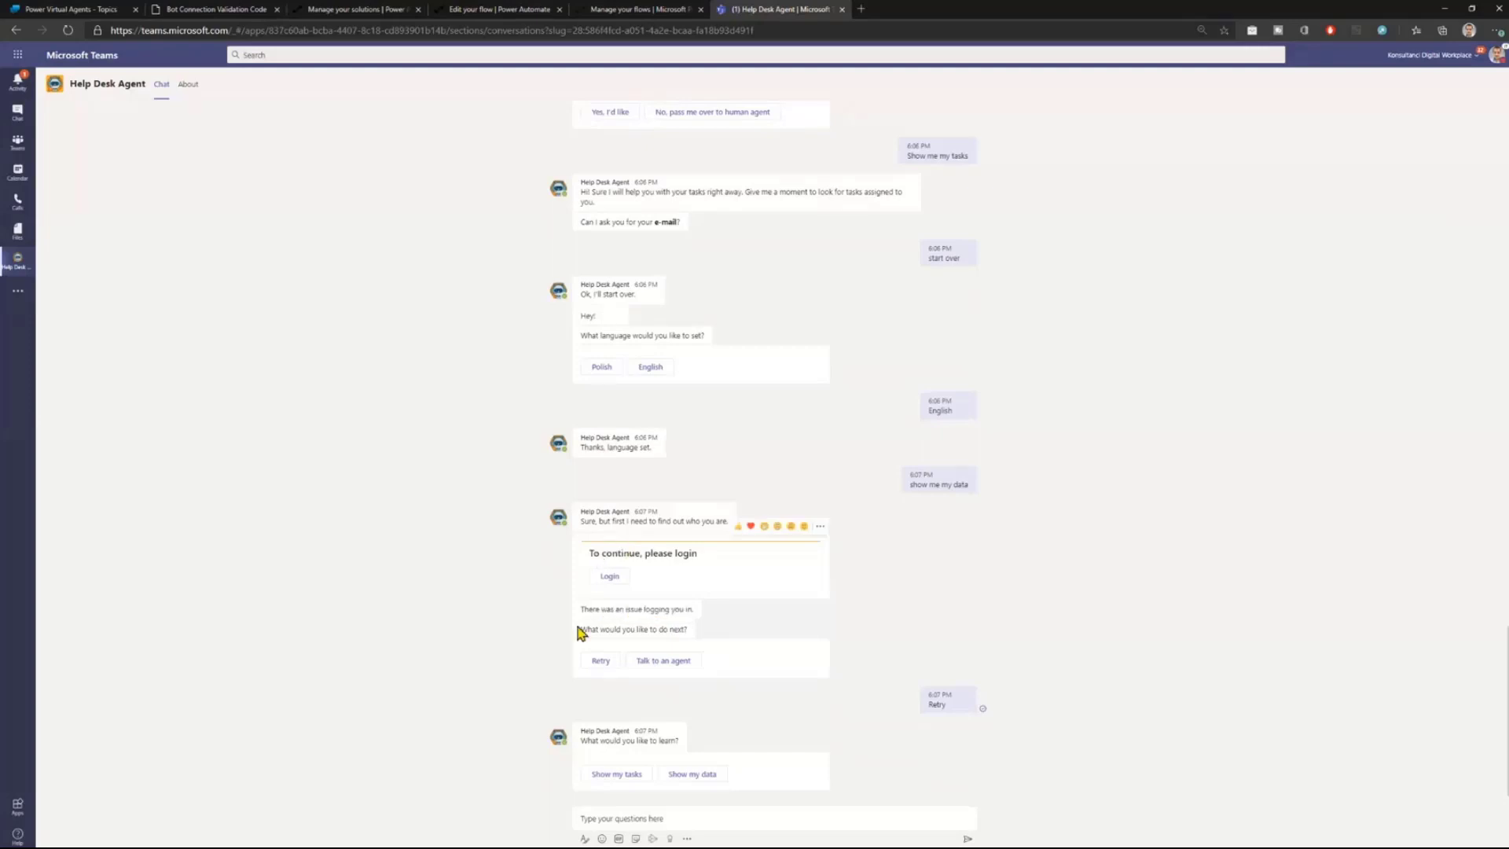
pyautogui.moveTo(820, 606)
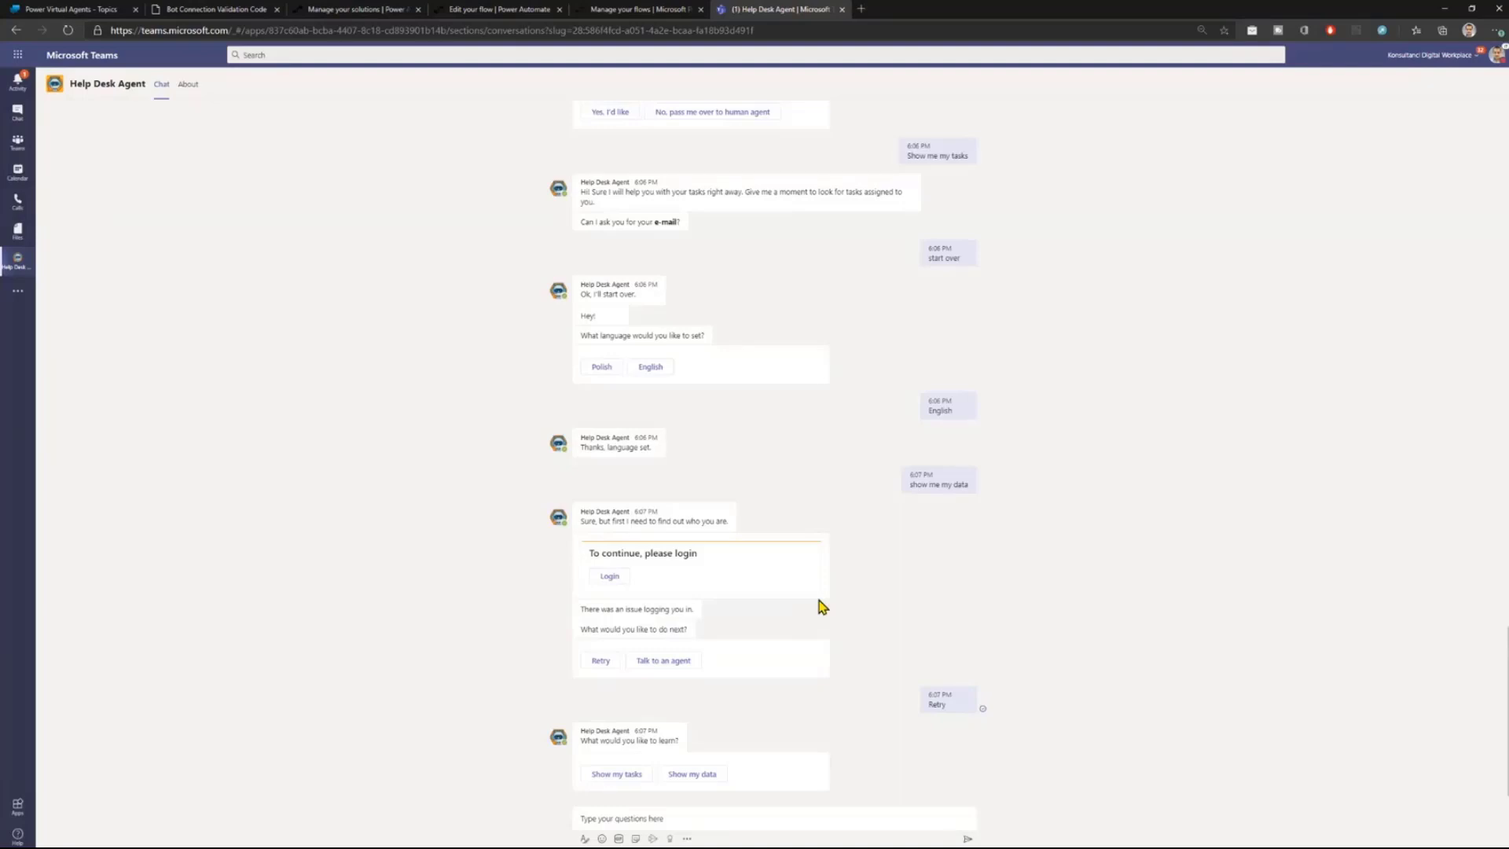
pyautogui.moveTo(890, 614)
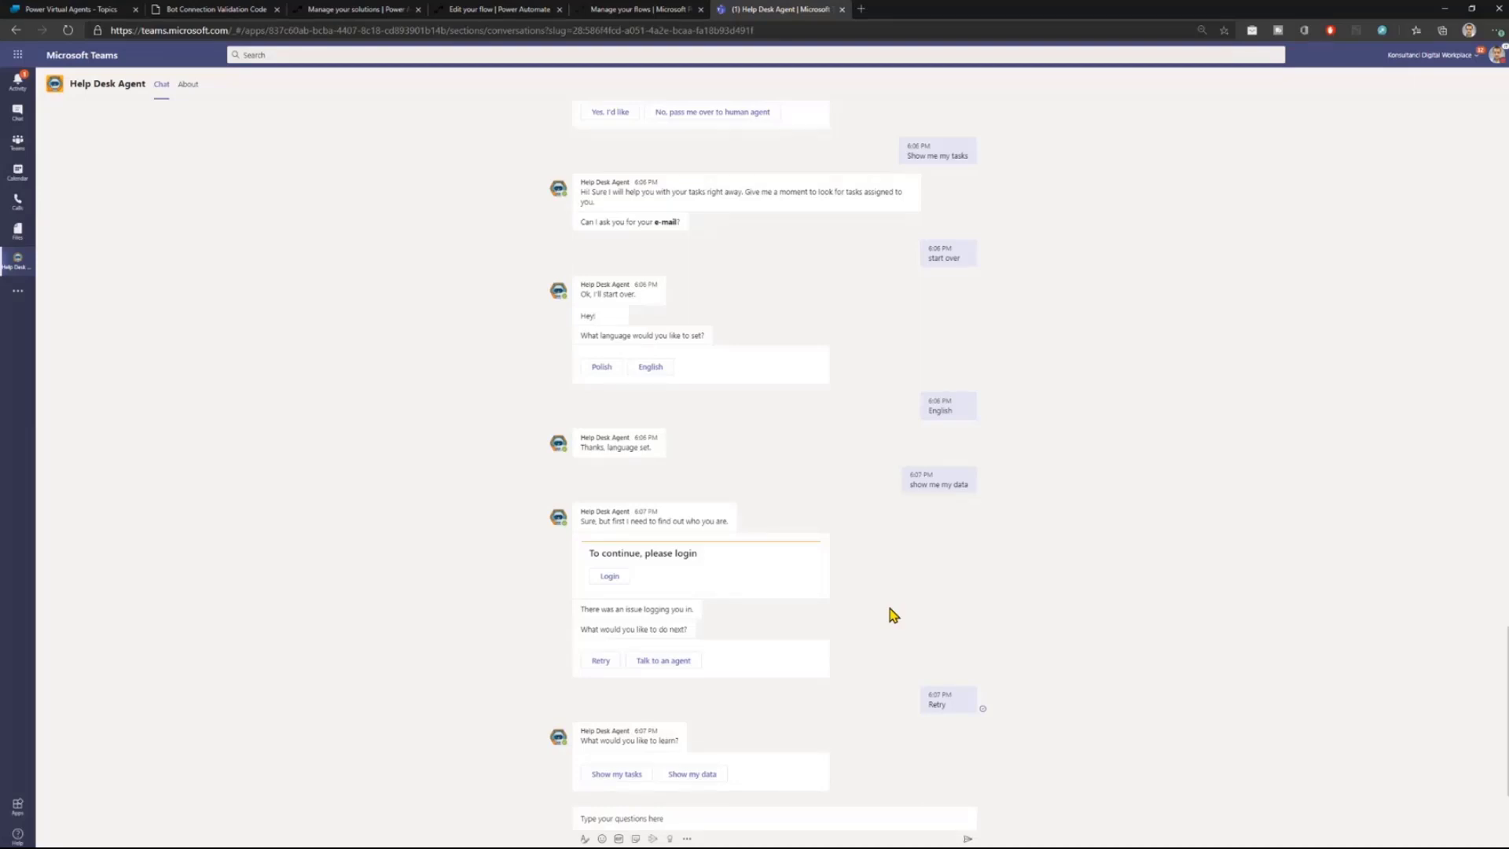
pyautogui.moveTo(618, 790)
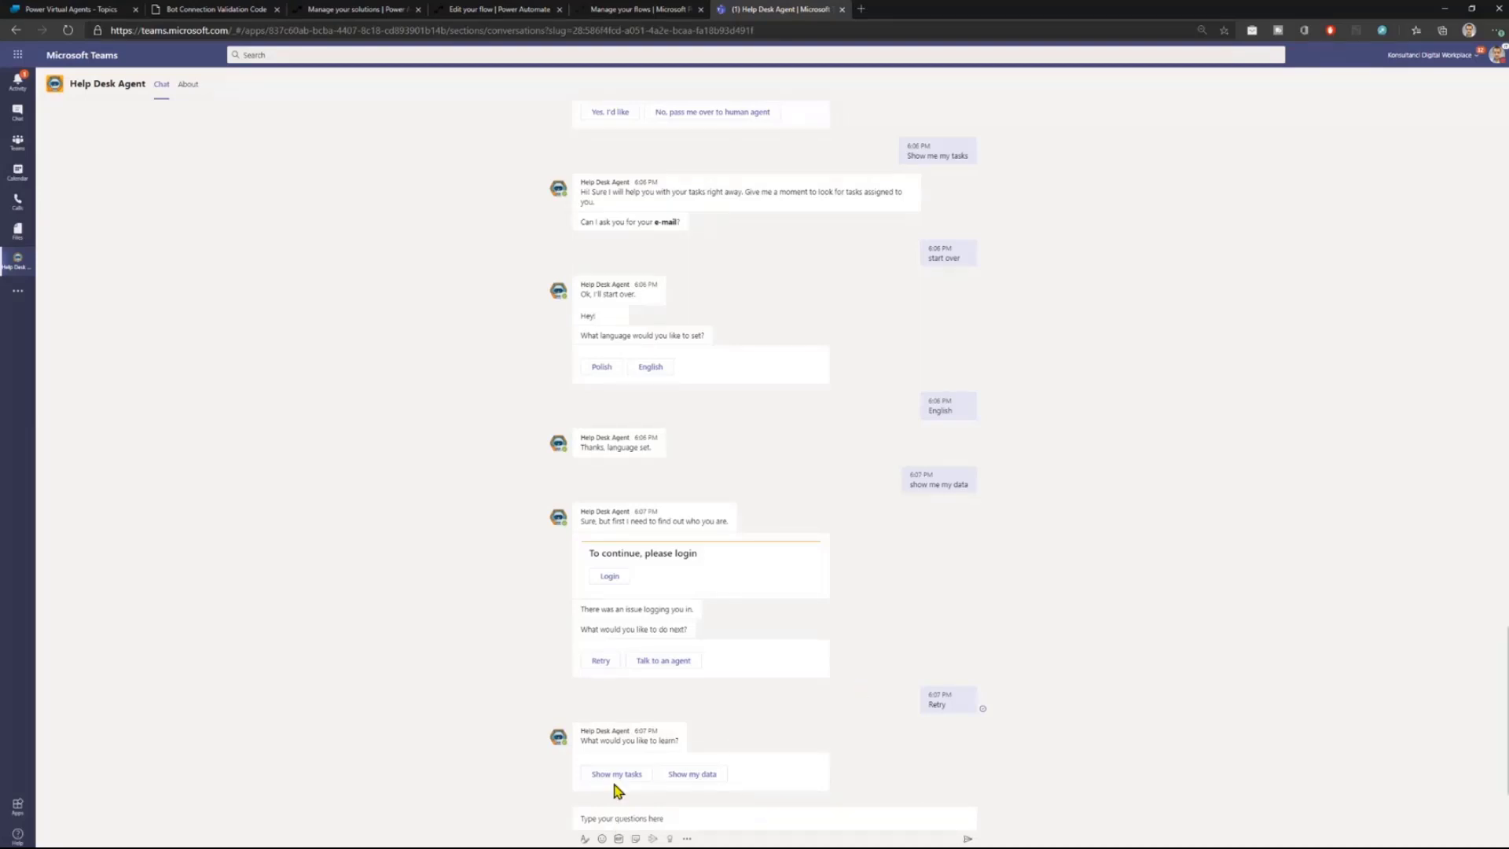
pyautogui.click(614, 773)
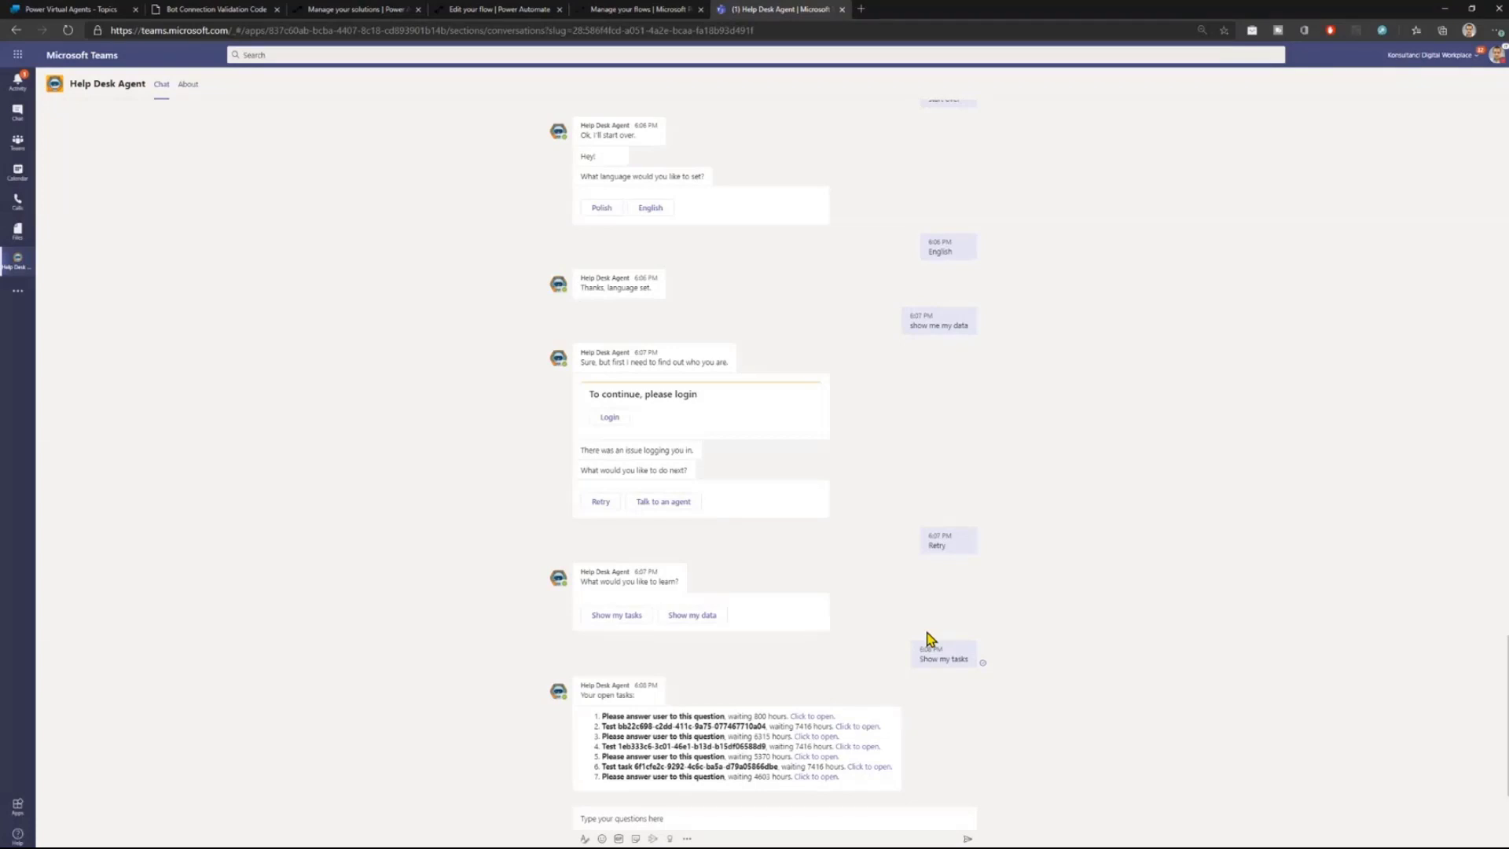
pyautogui.moveTo(762, 587)
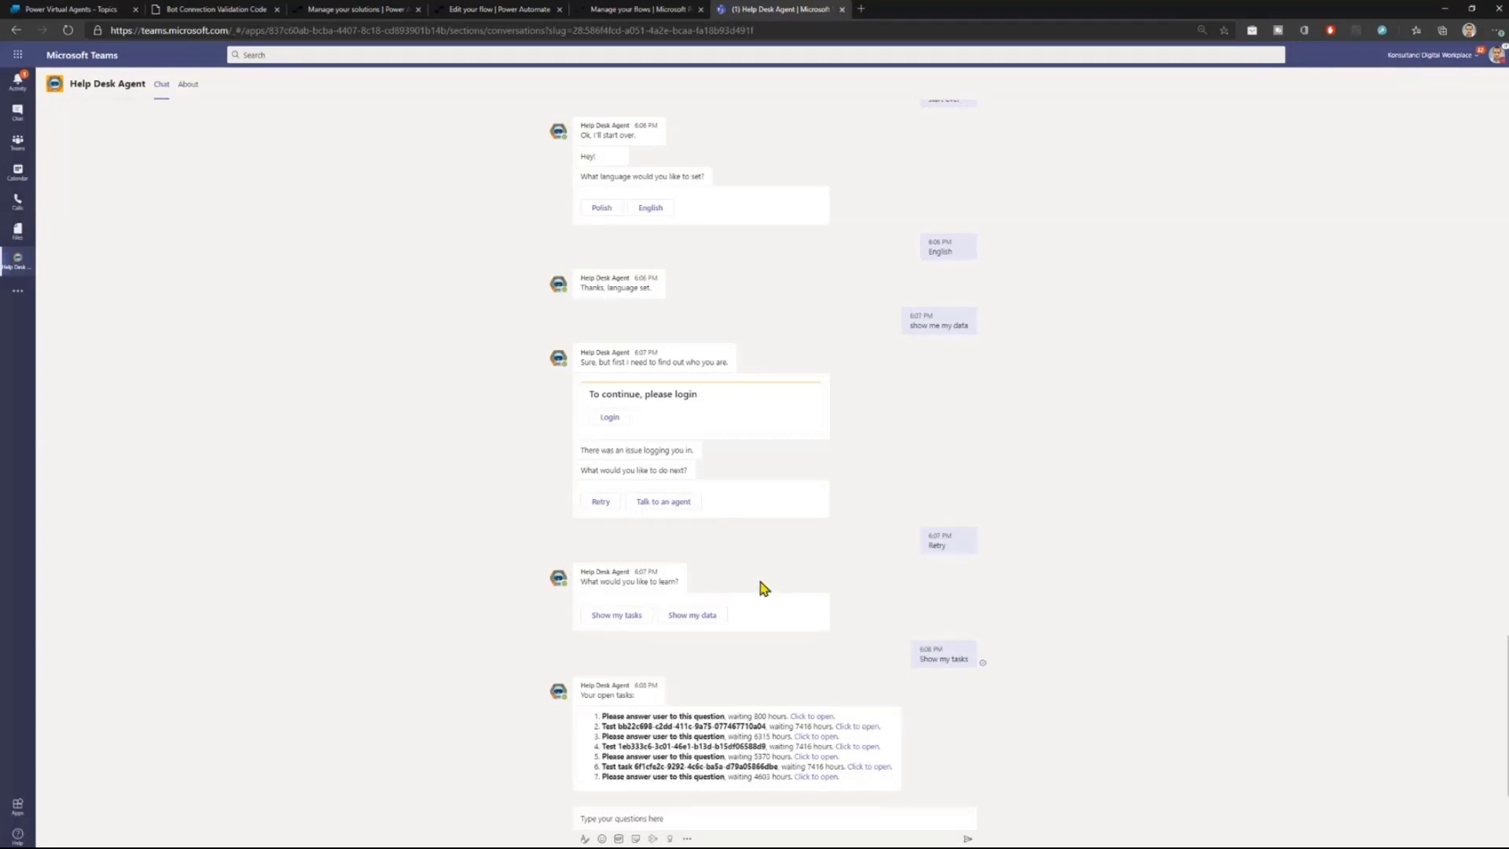
pyautogui.moveTo(481, 541)
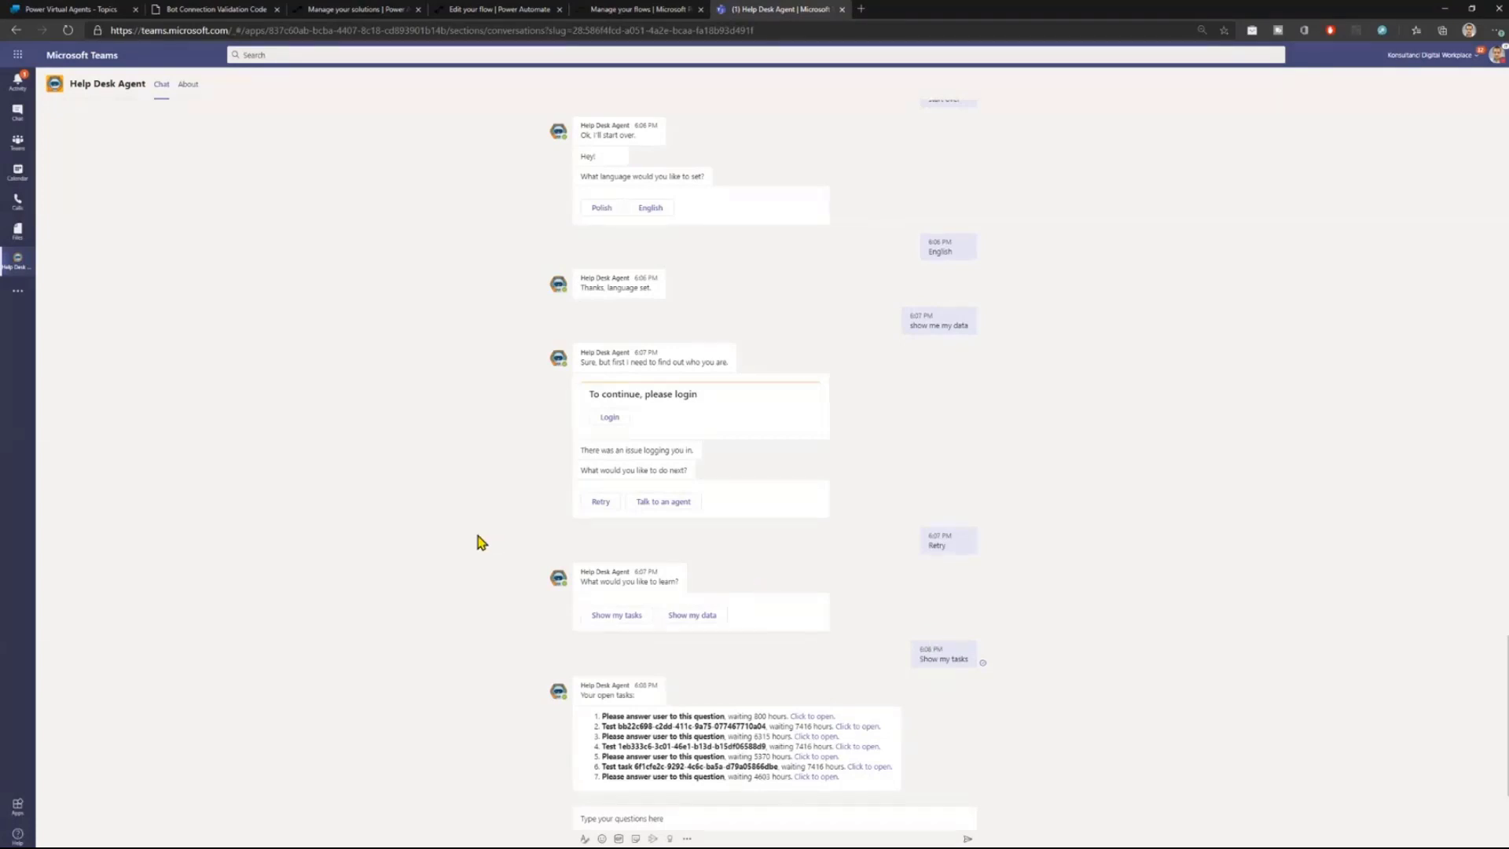